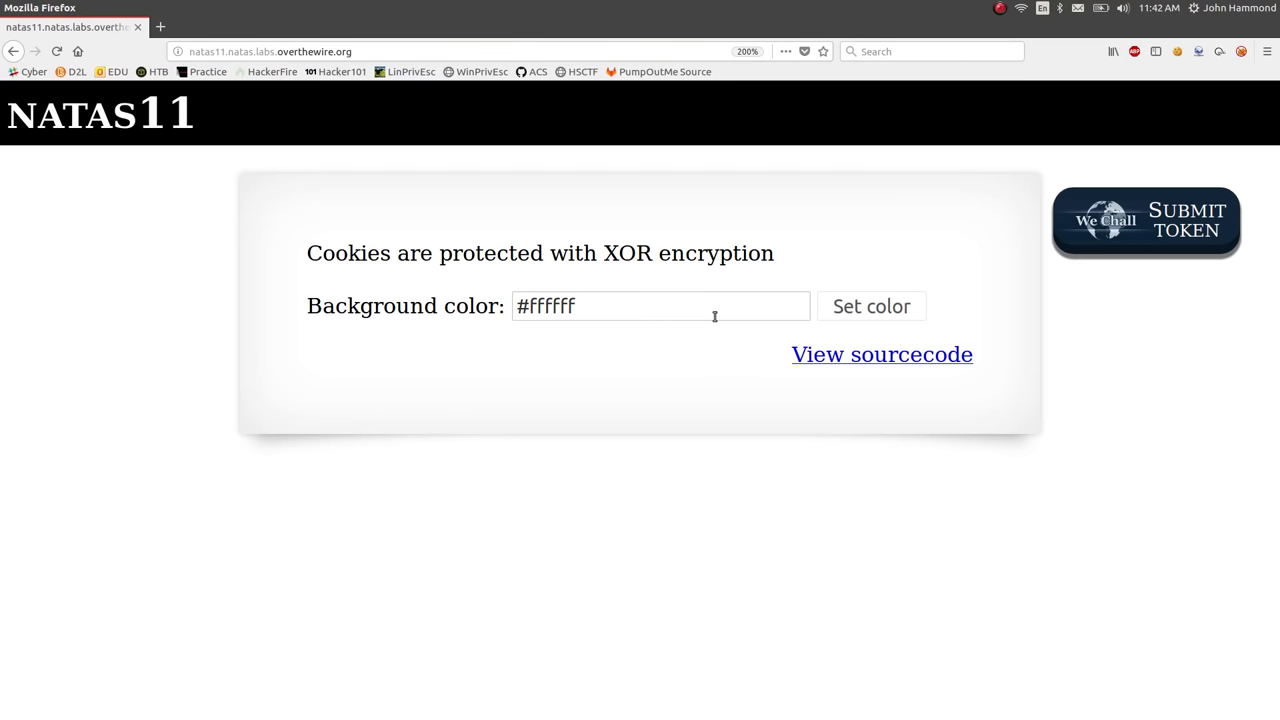
Set the natas11 background colour to yellow (ffff00), then to #004466.
left_click(660, 306)
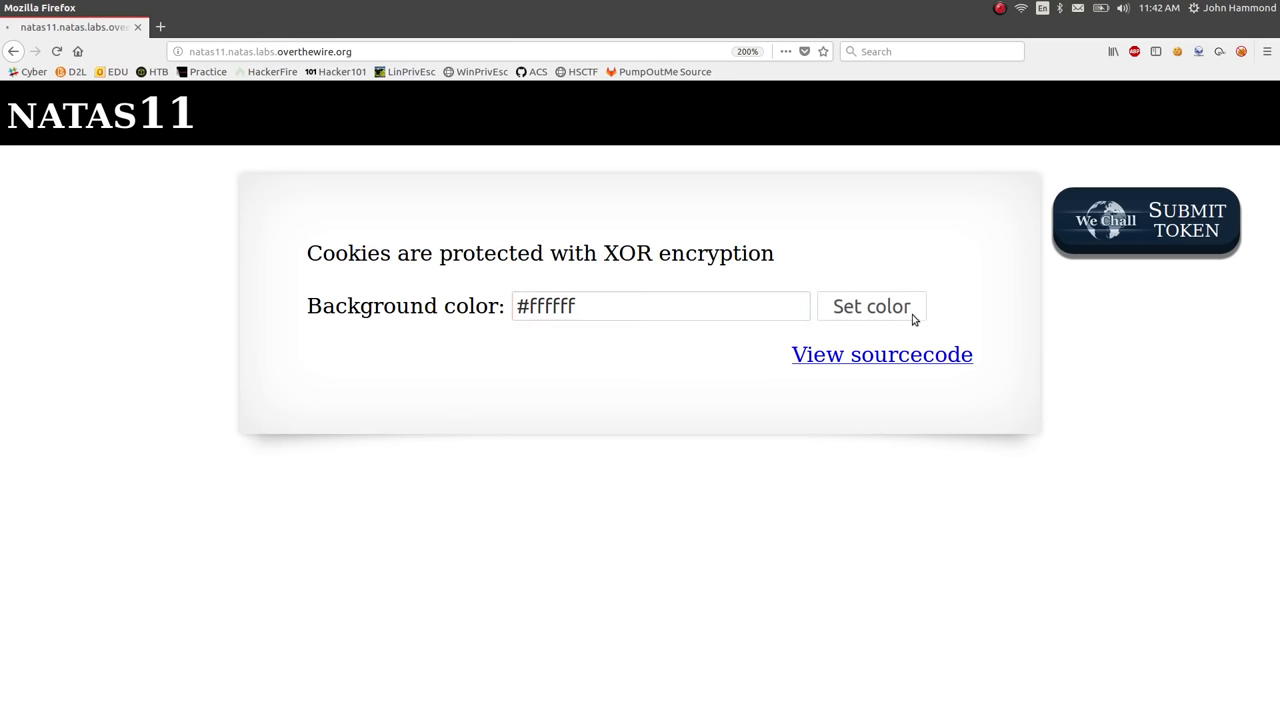
left_click(871, 306)
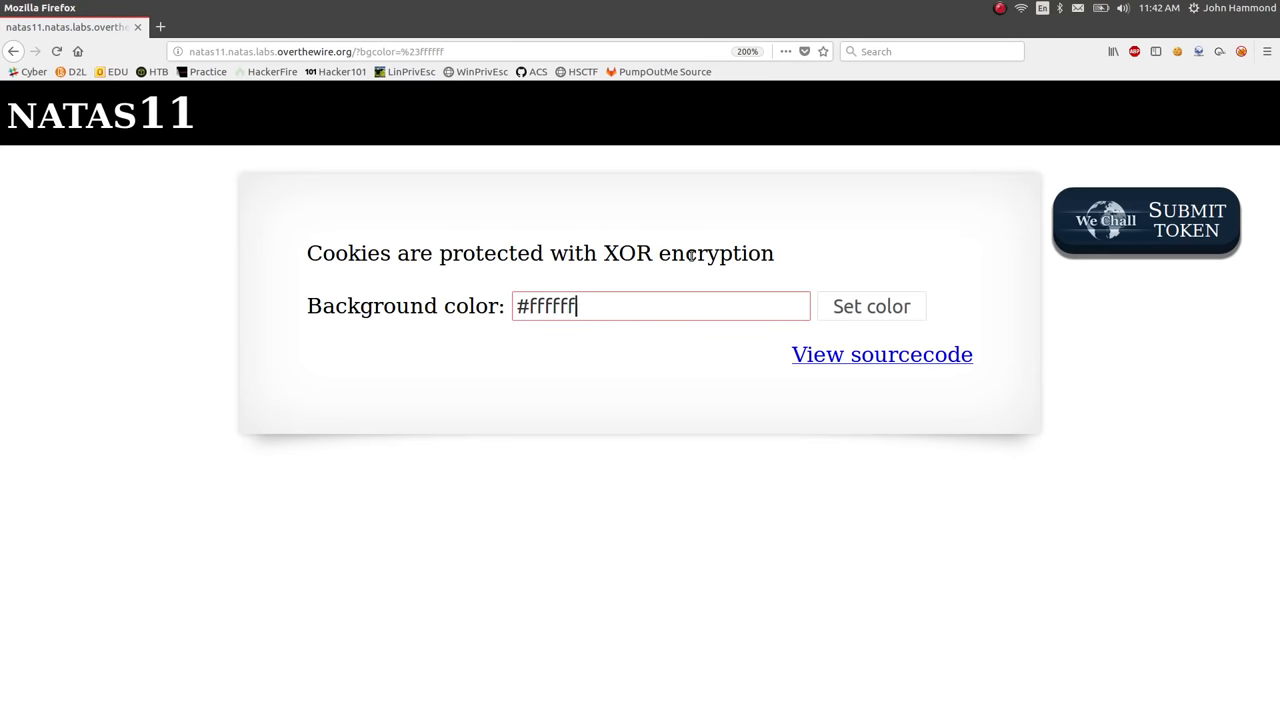
left_click(871, 306)
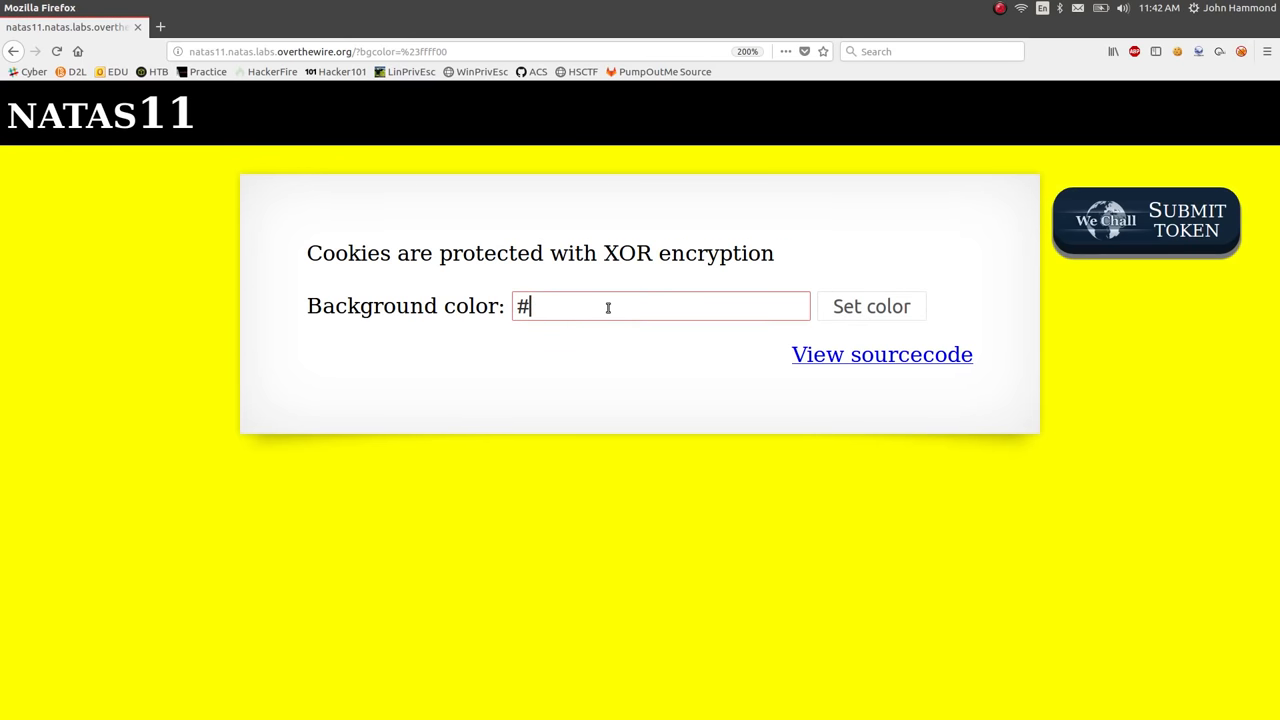
type("004466")
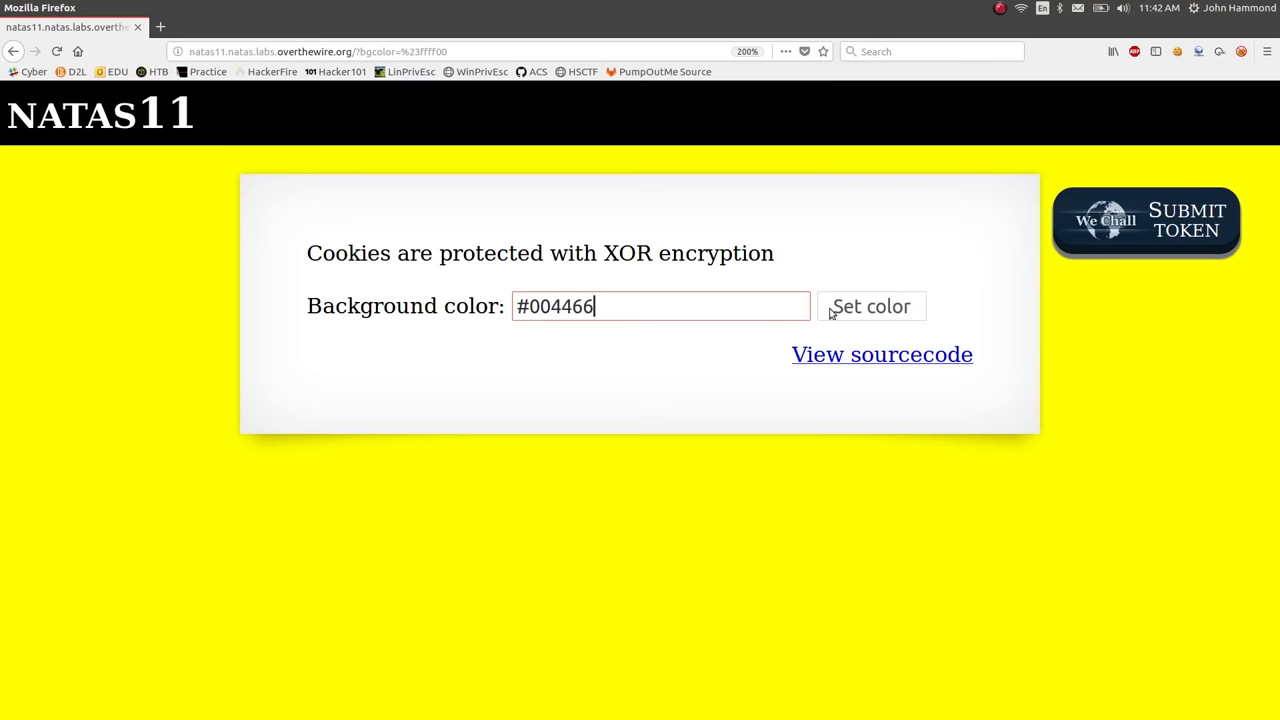
left_click(871, 306)
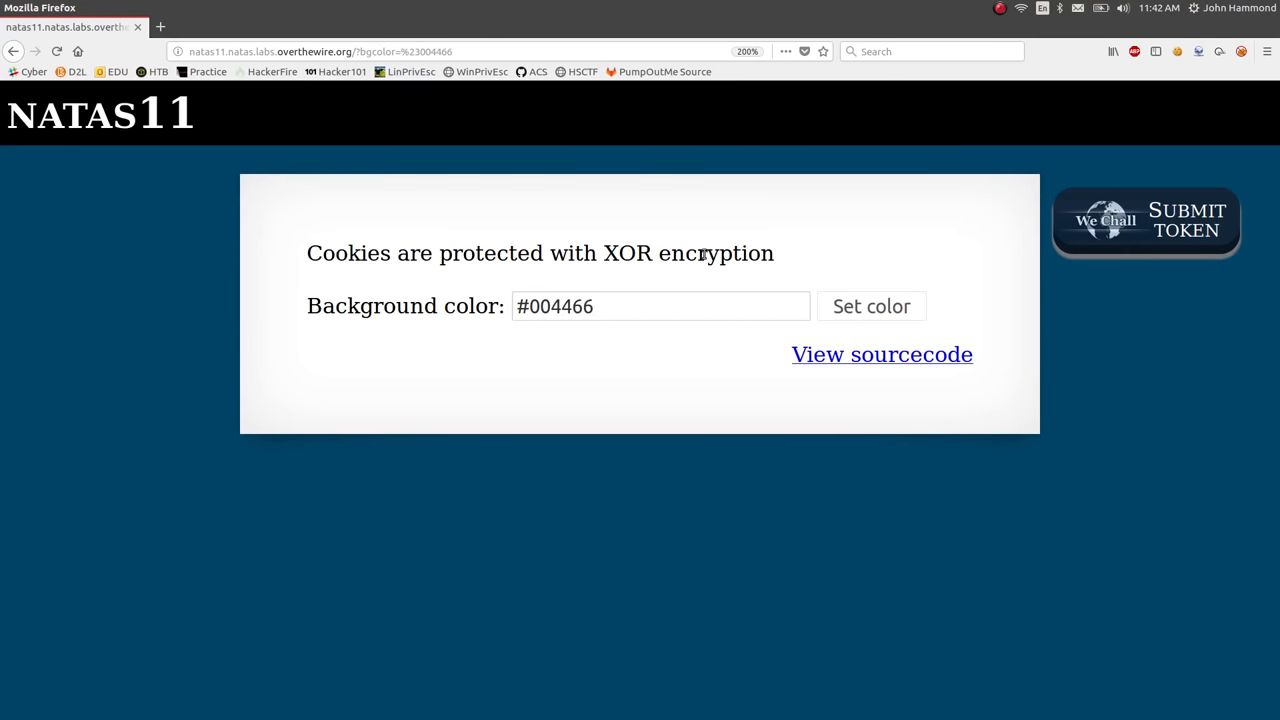
double_click(349, 253)
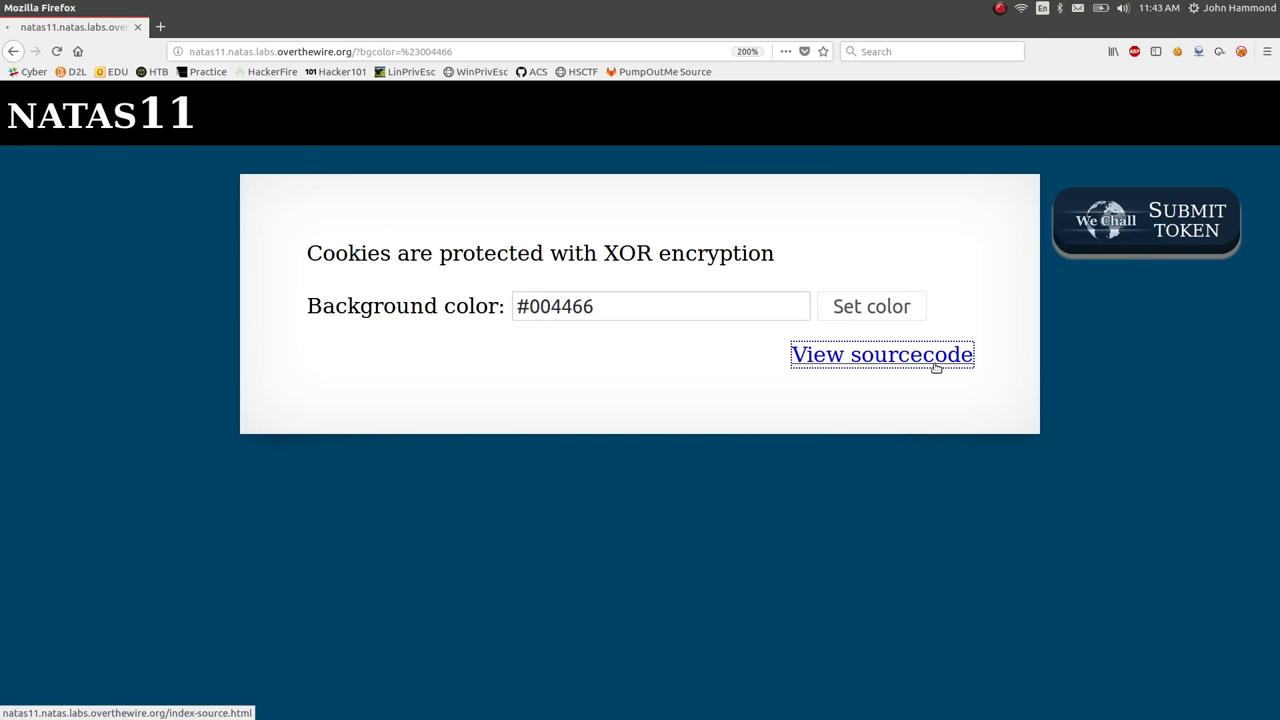
Open the natas11 page's PHP source and scroll through it.
left_click(883, 355)
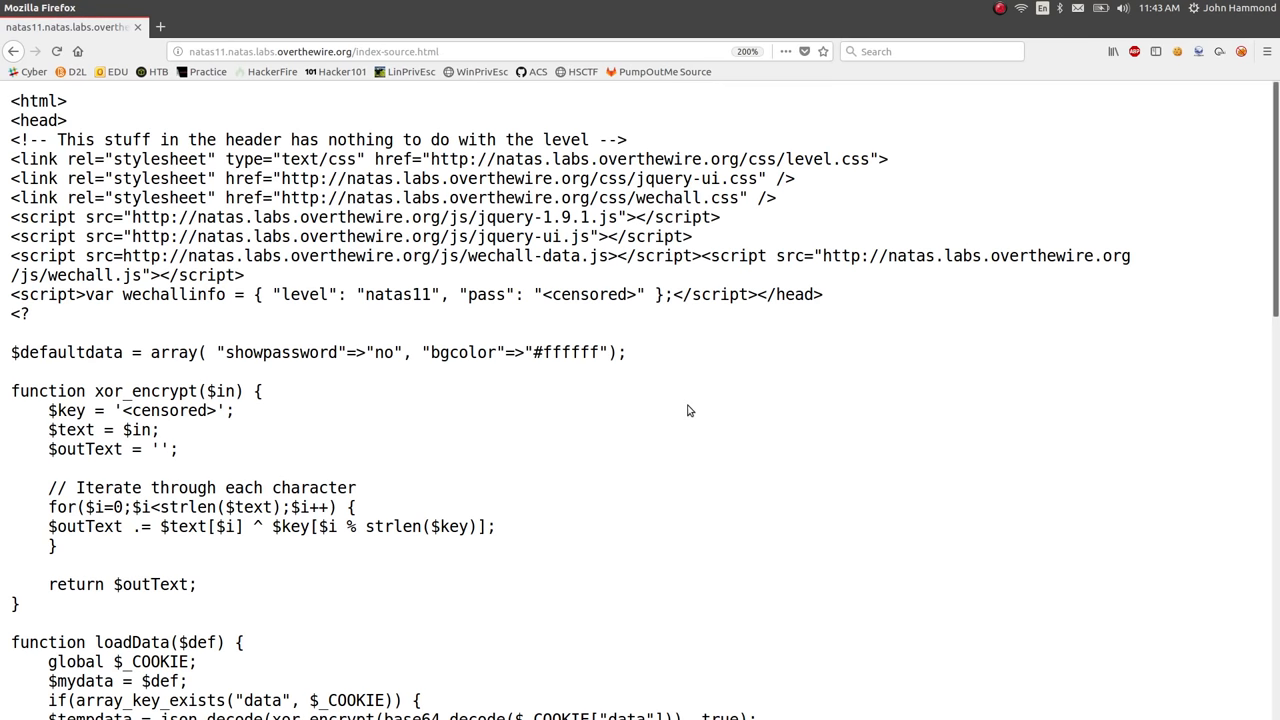
scroll("down", 3)
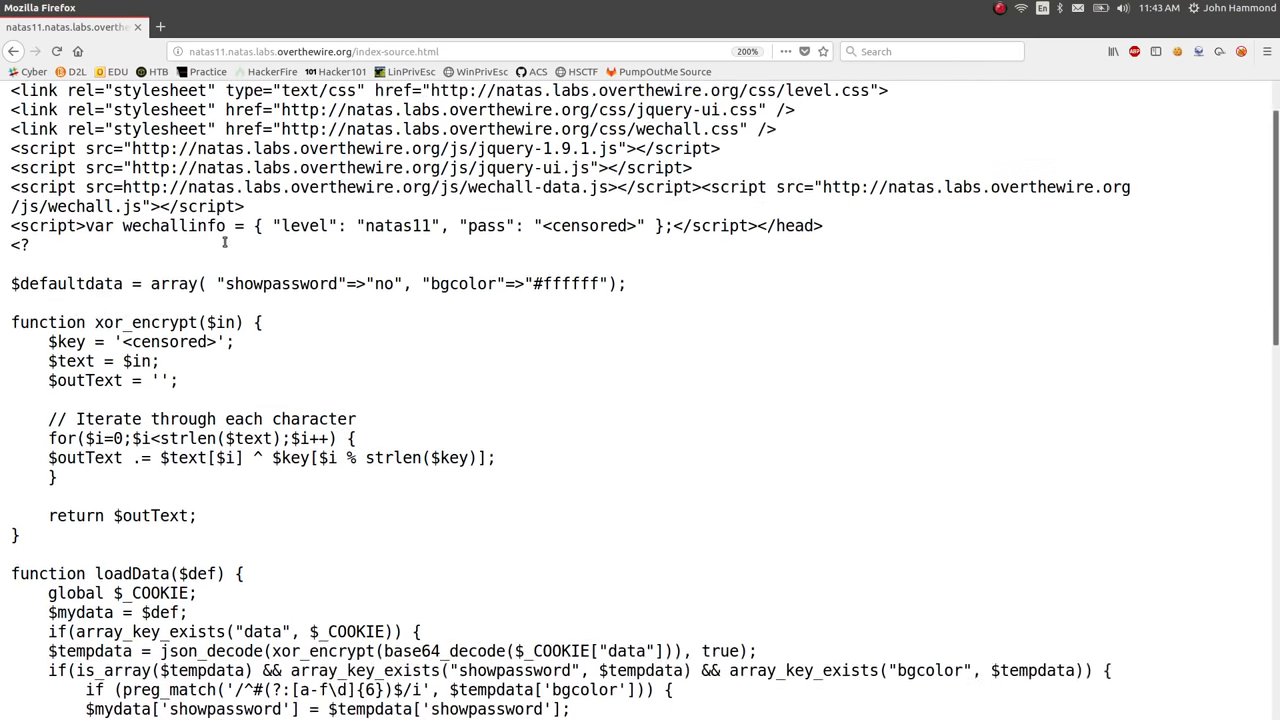
scroll("down", 3)
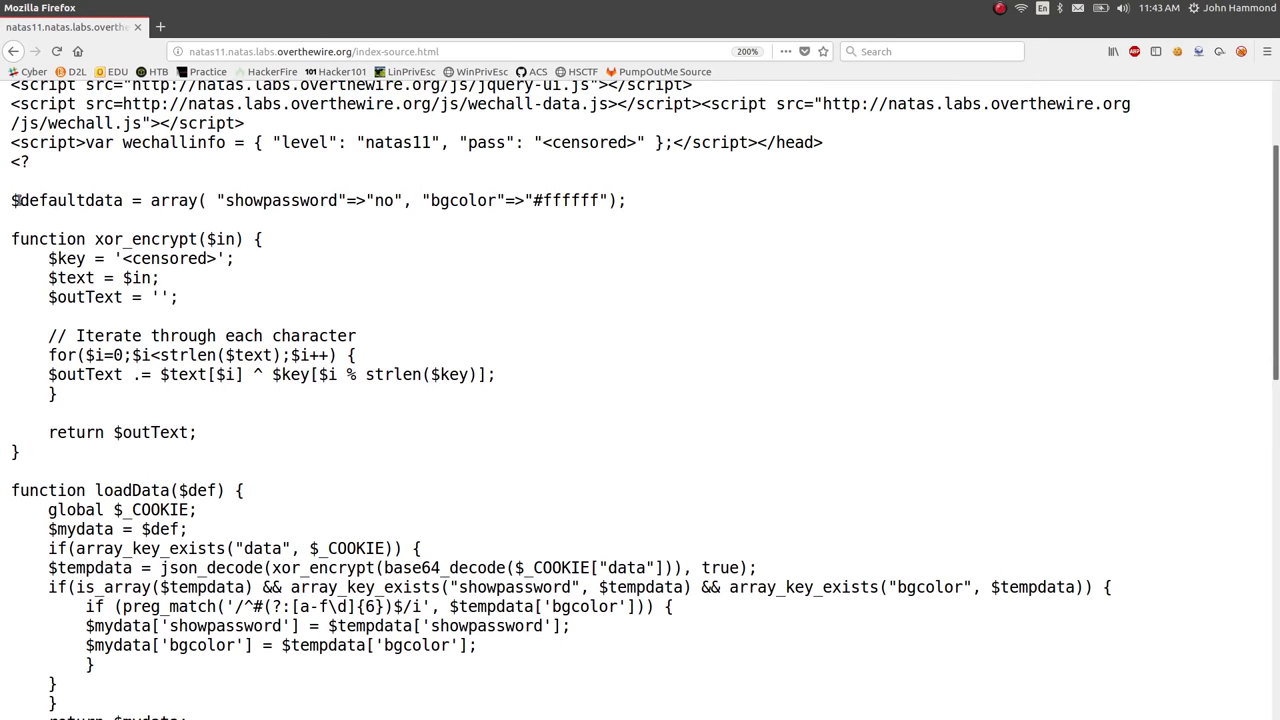
scroll("down", 3)
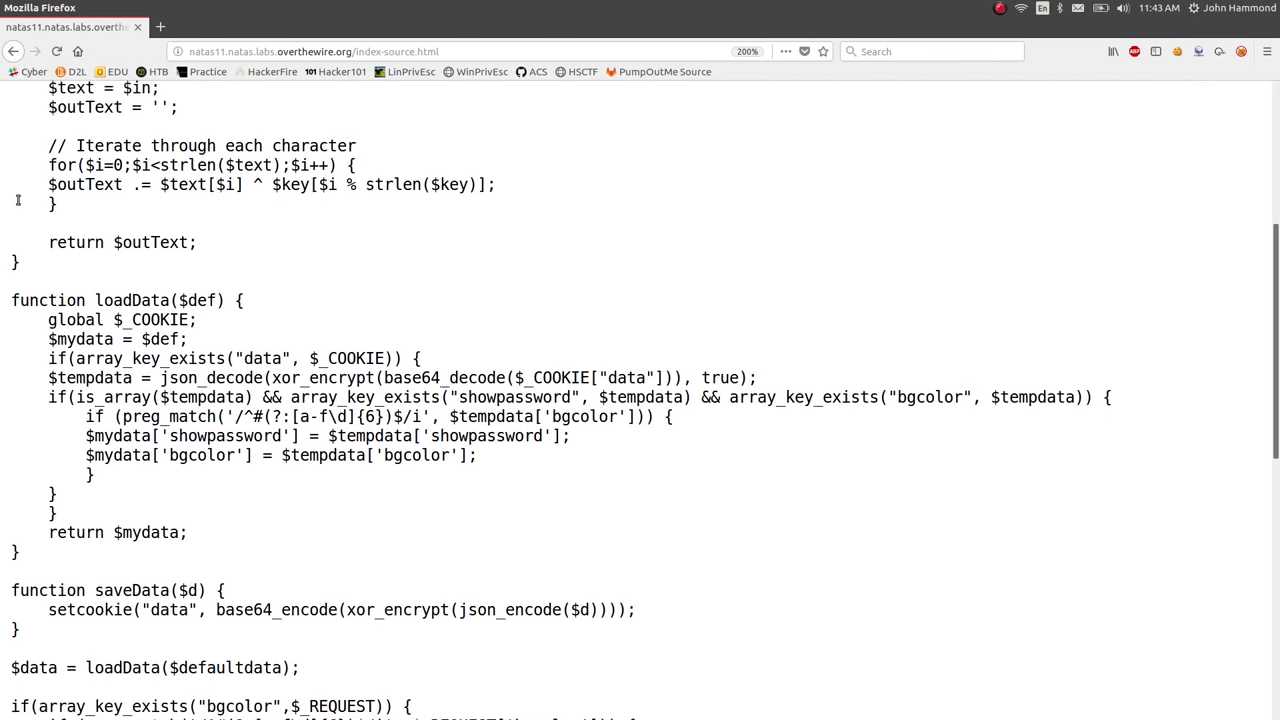
scroll("up", 3)
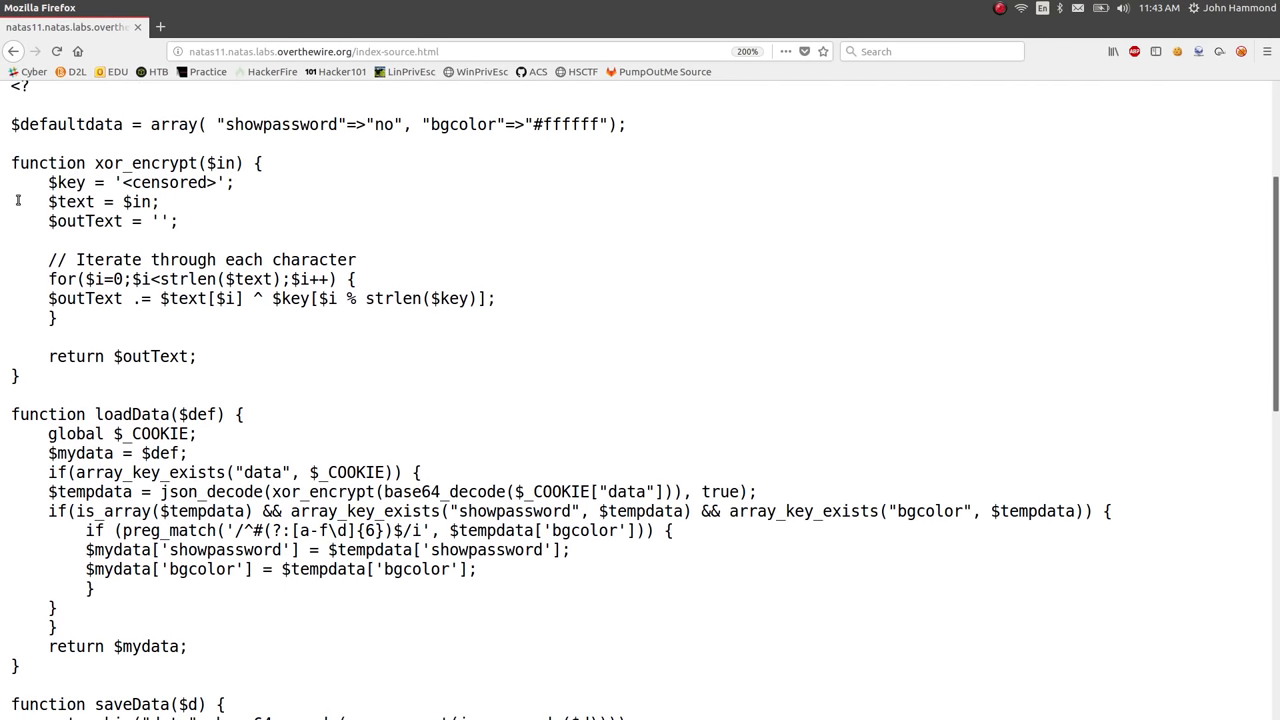
scroll("up", 3)
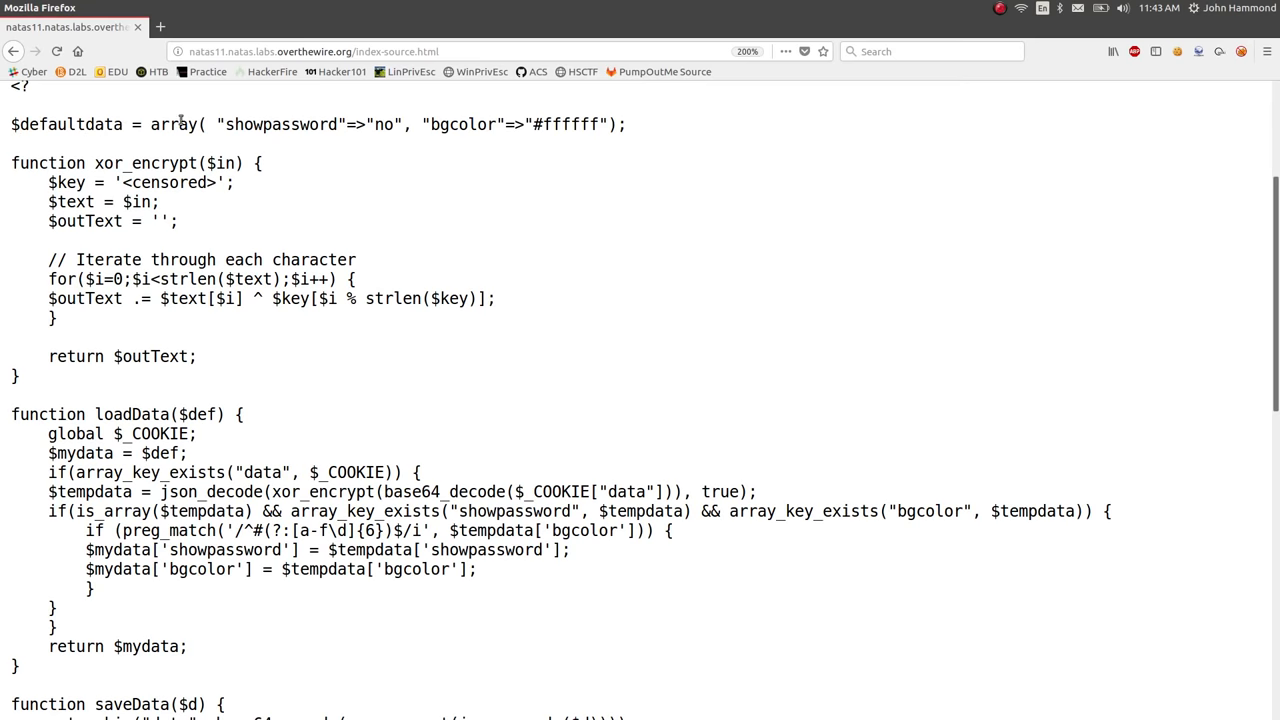
Highlight the default #ffffff colour and xor_encrypt, reading down to the closing HTML.
left_click_drag(157, 124, 531, 124)
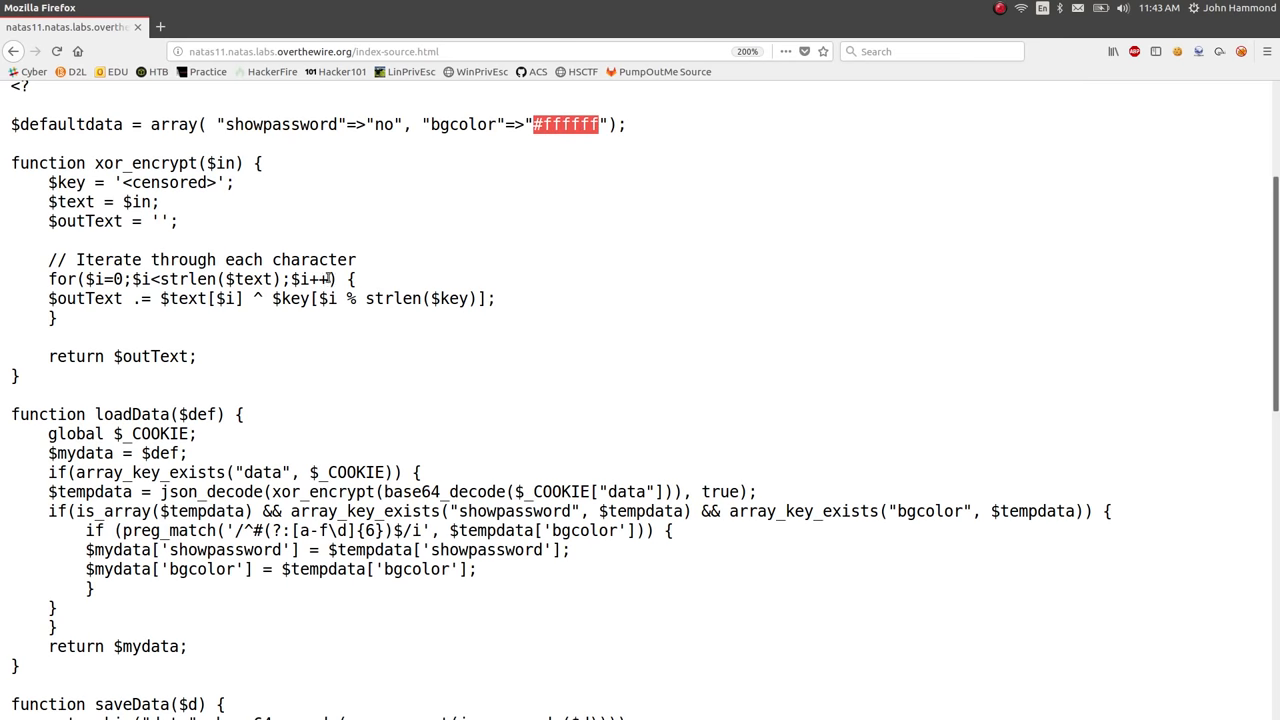
mouse_move(296, 216)
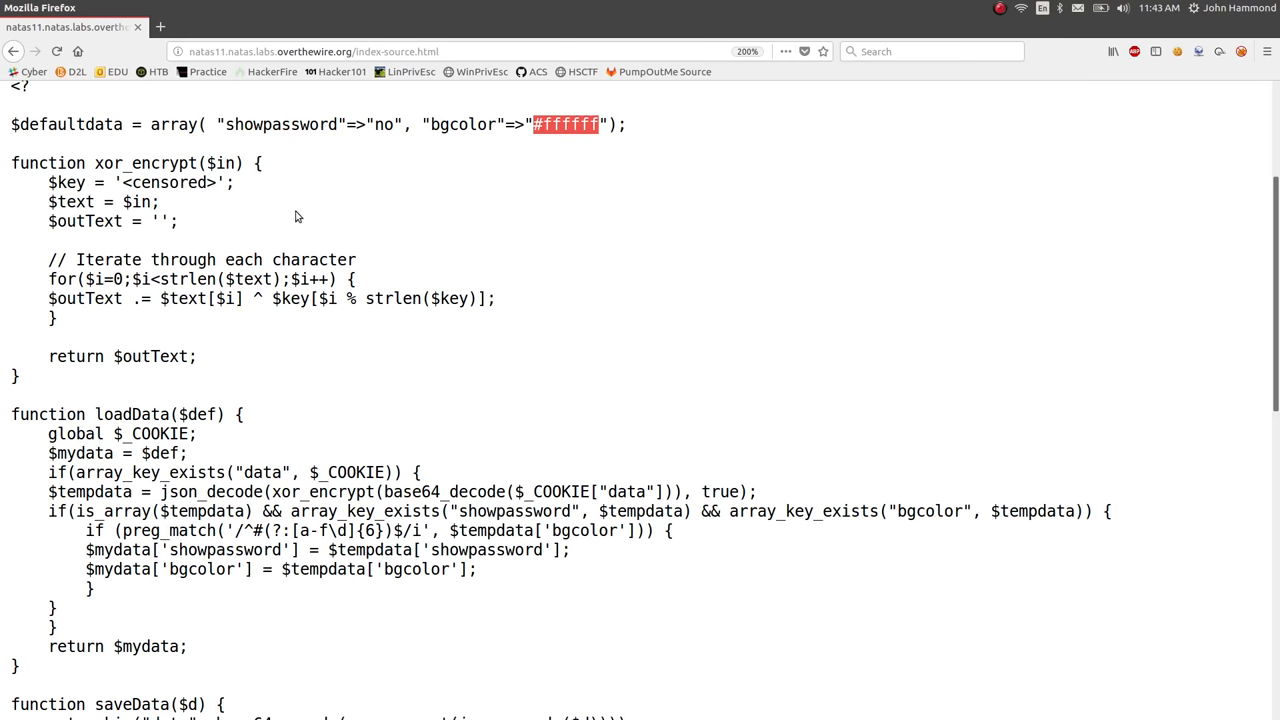
scroll("down", 3)
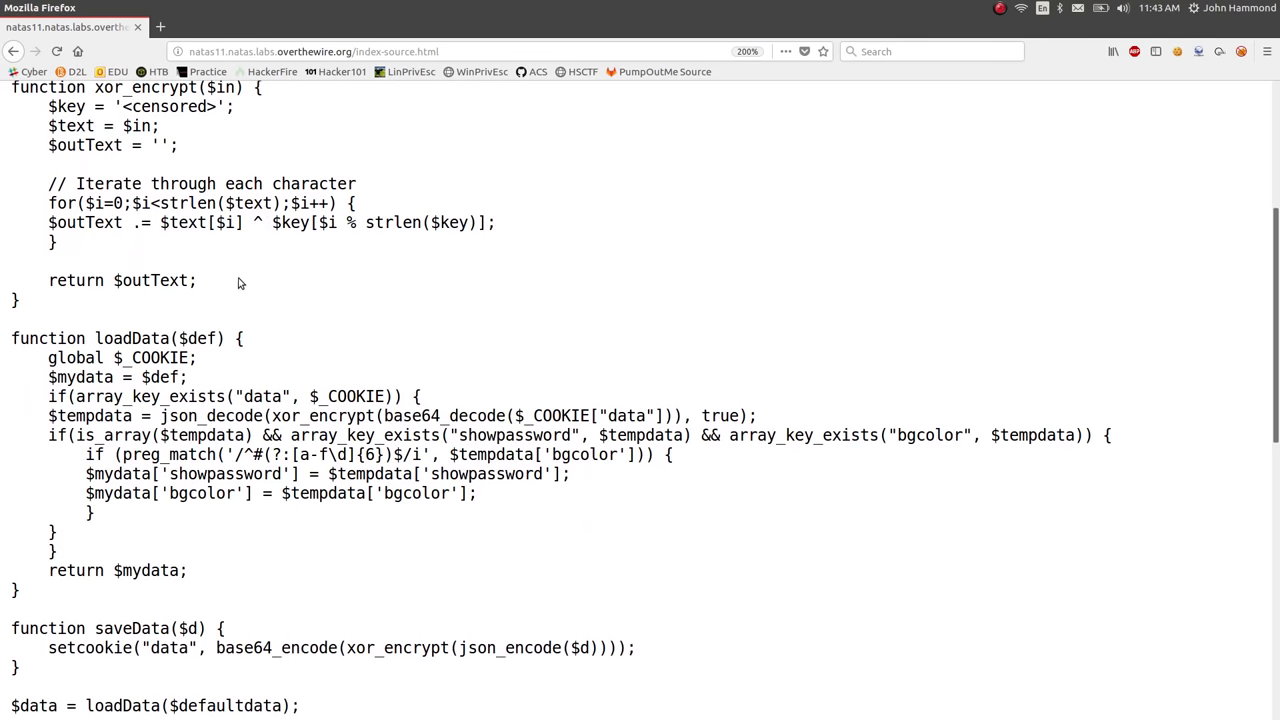
double_click(145, 163)
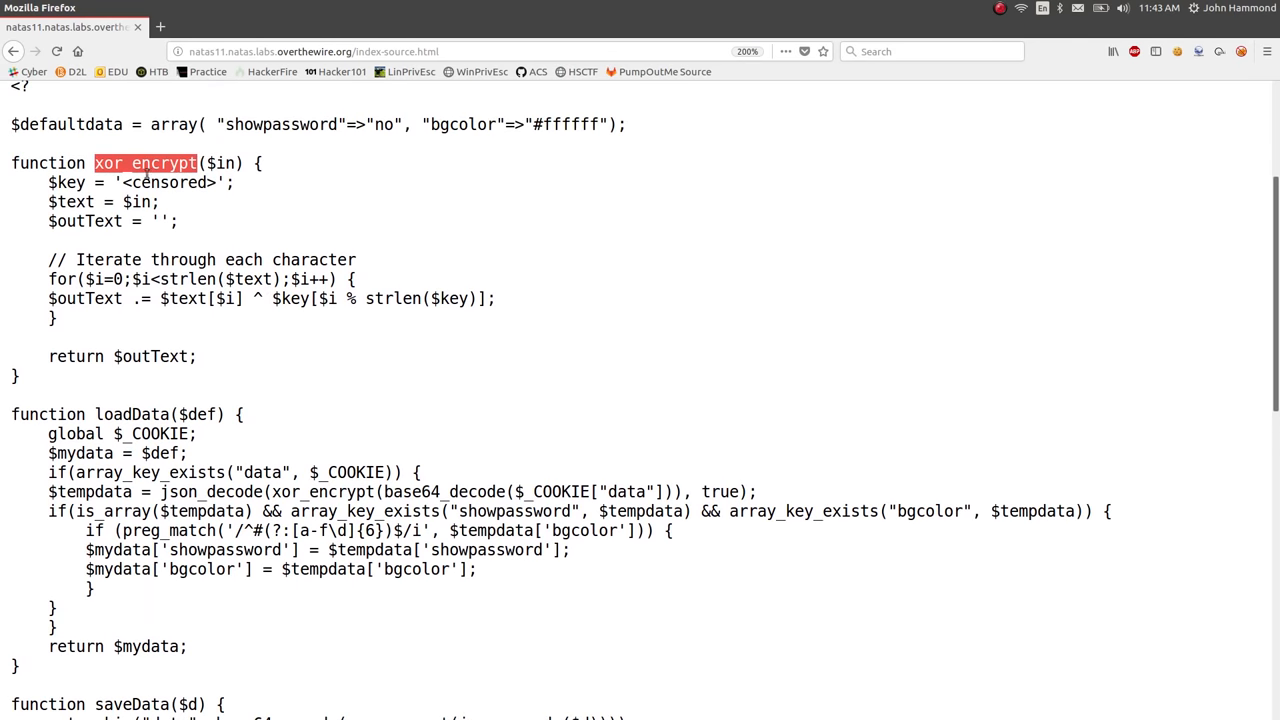
scroll("down", 3)
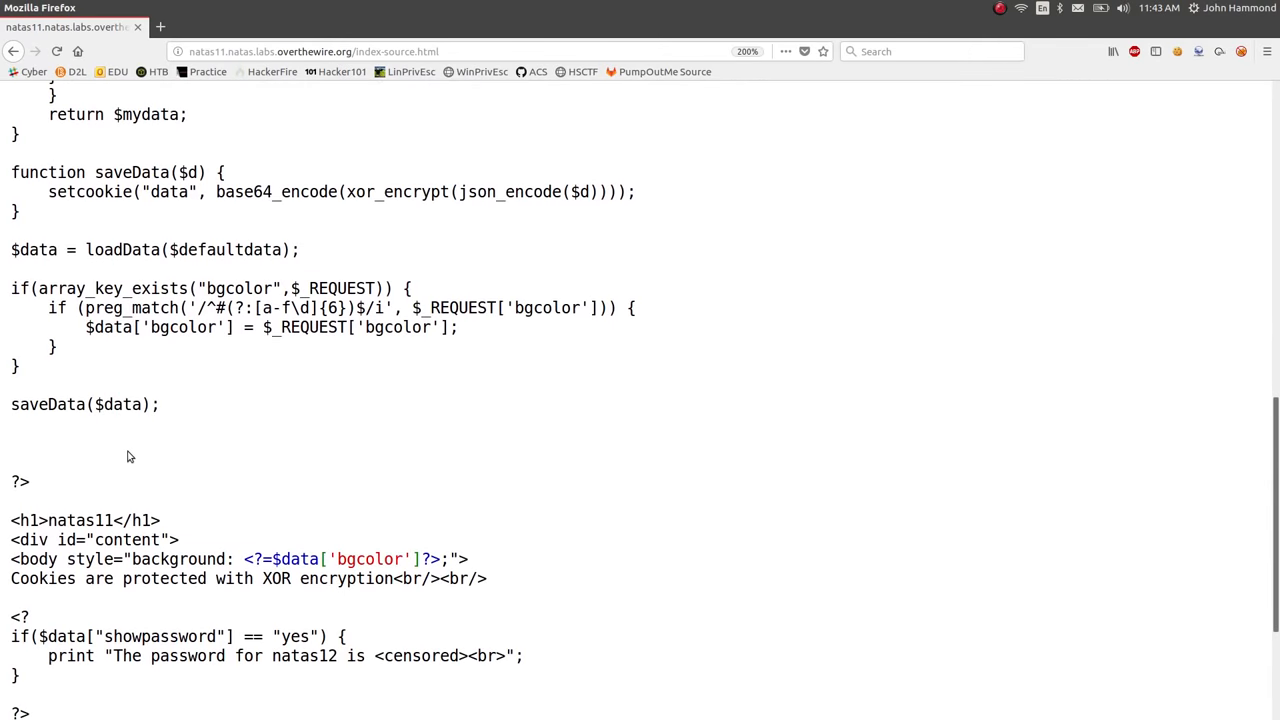
scroll("down", 3)
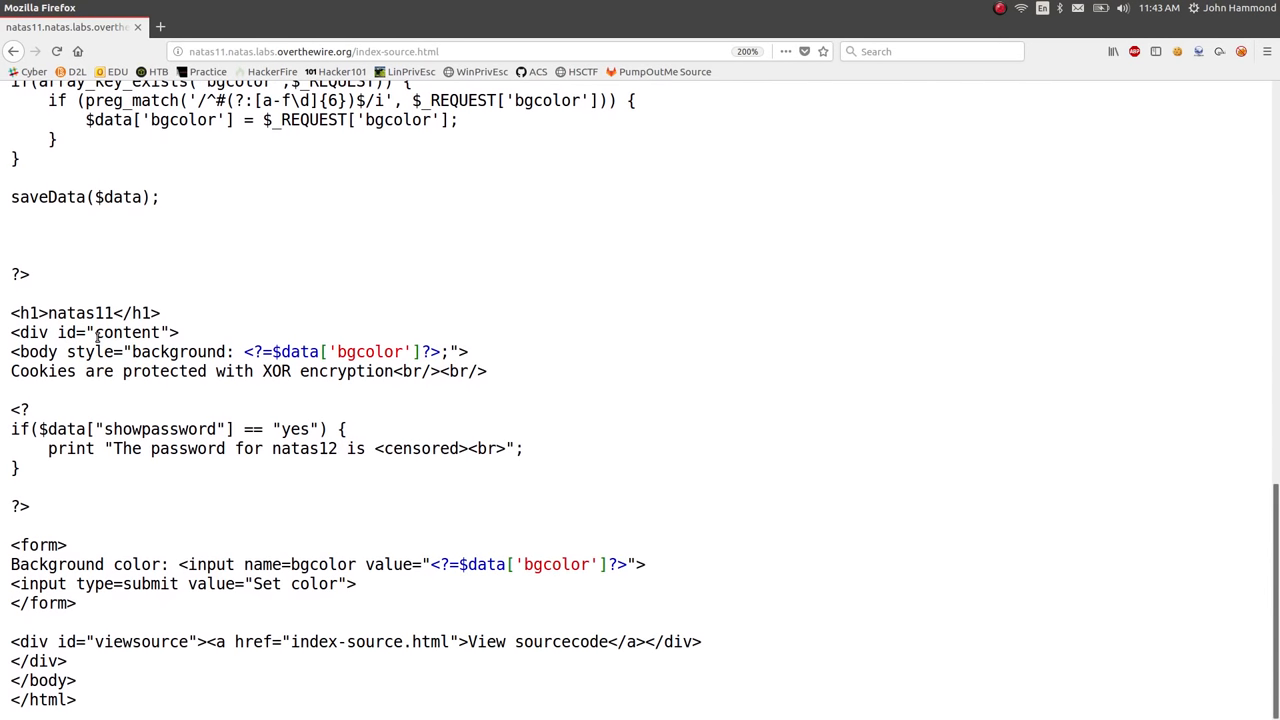
left_click_drag(11, 312, 75, 699)
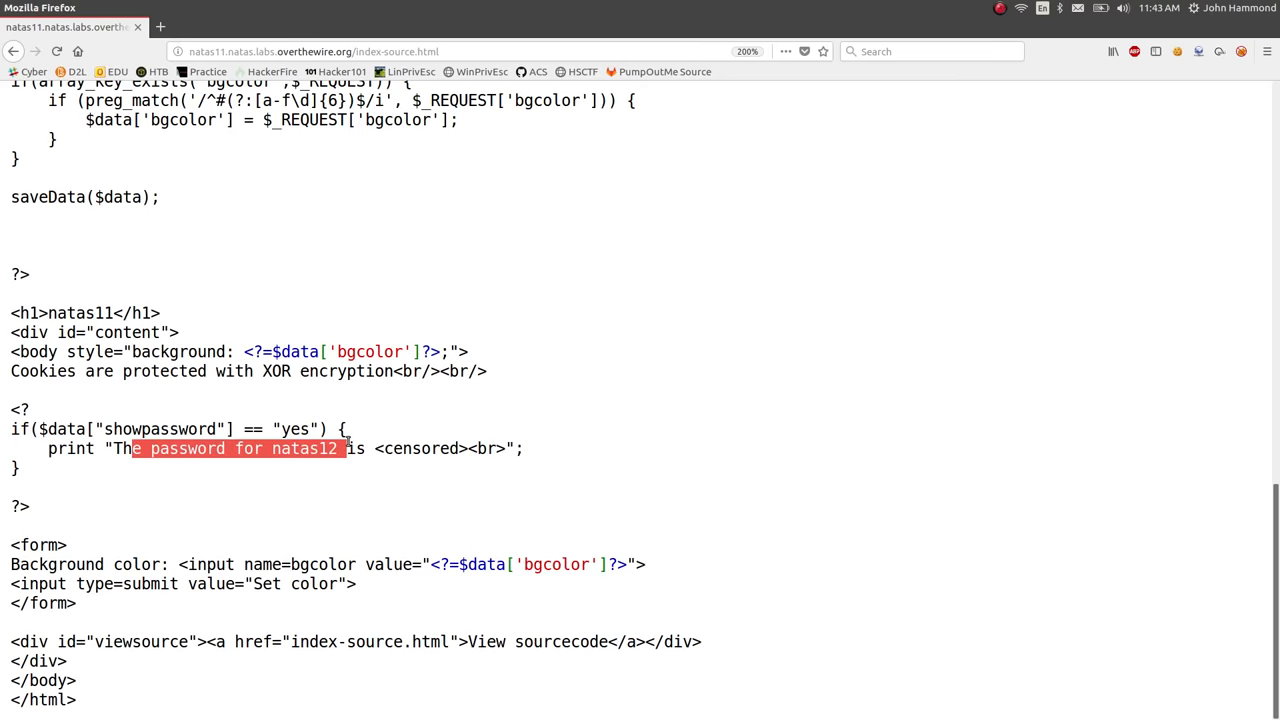
left_click(438, 463)
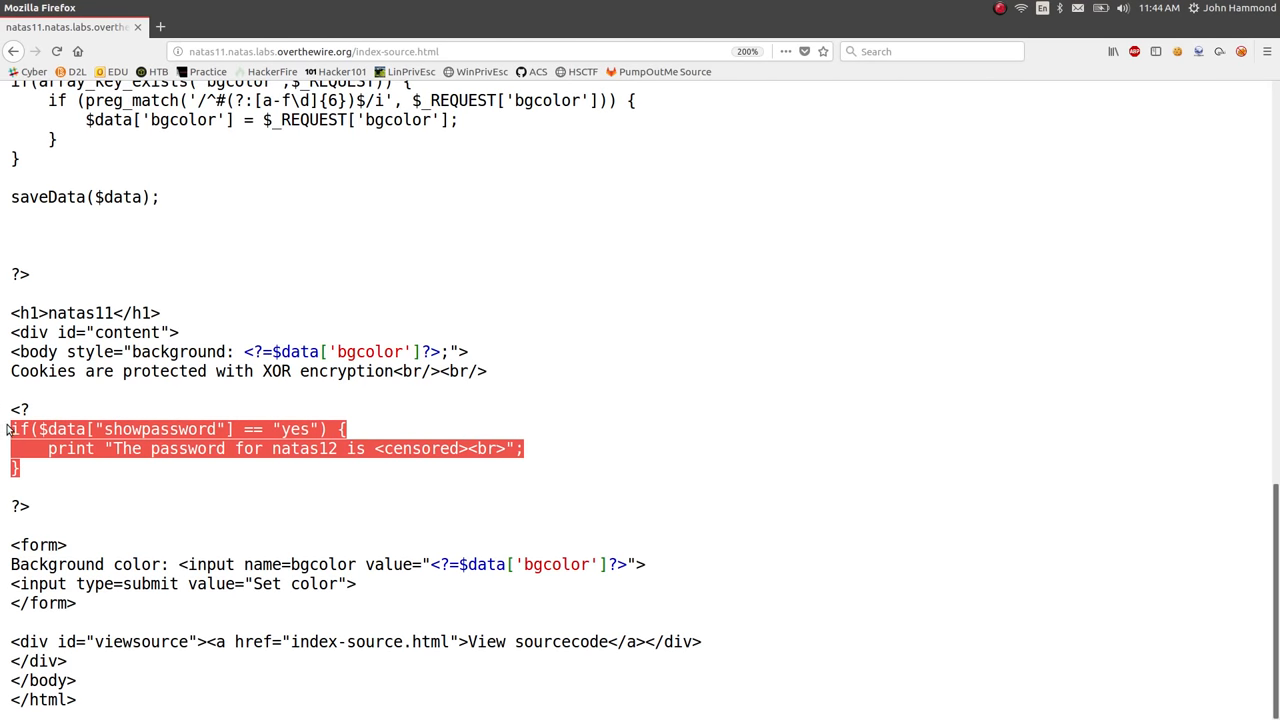
double_click(59, 429)
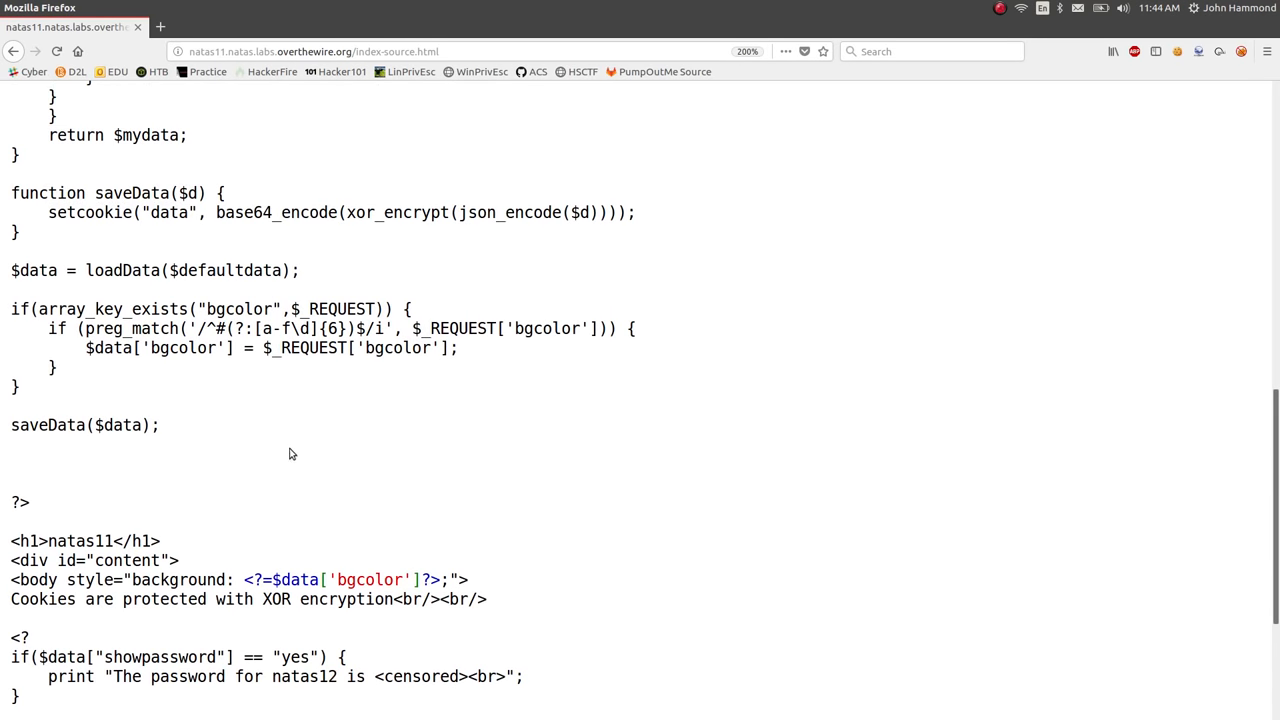
double_click(32, 270)
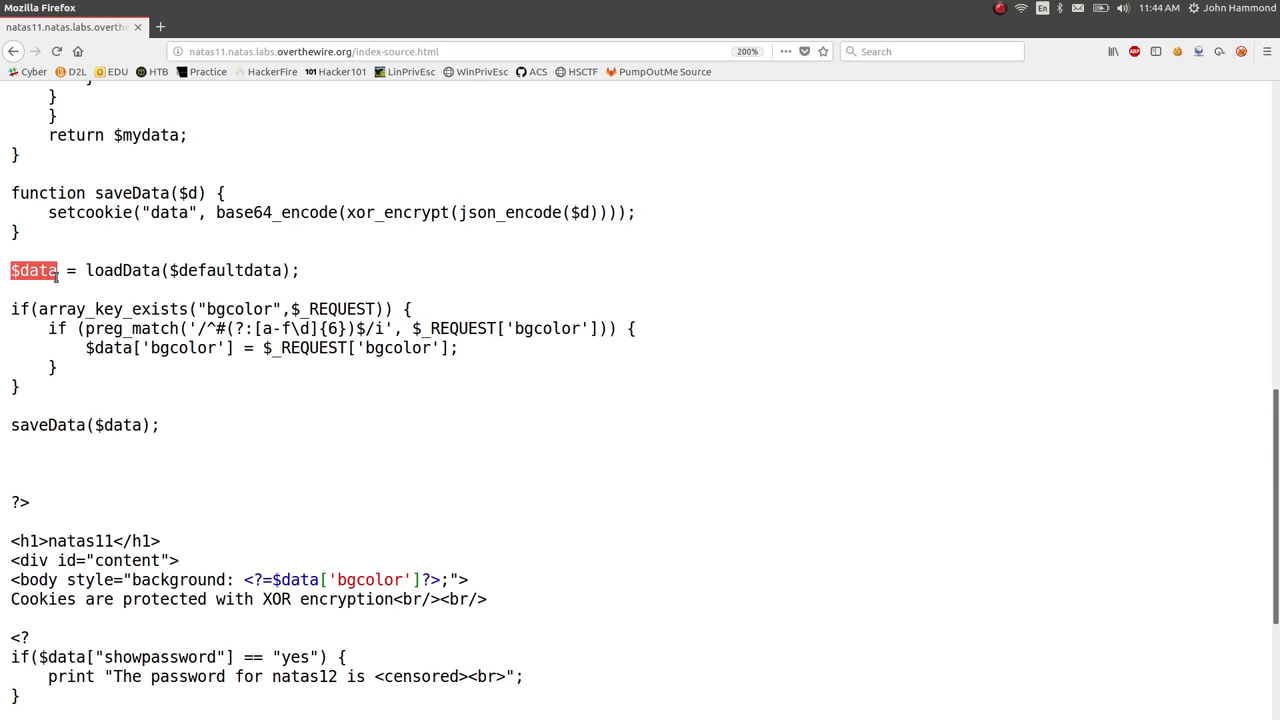
double_click(118, 270)
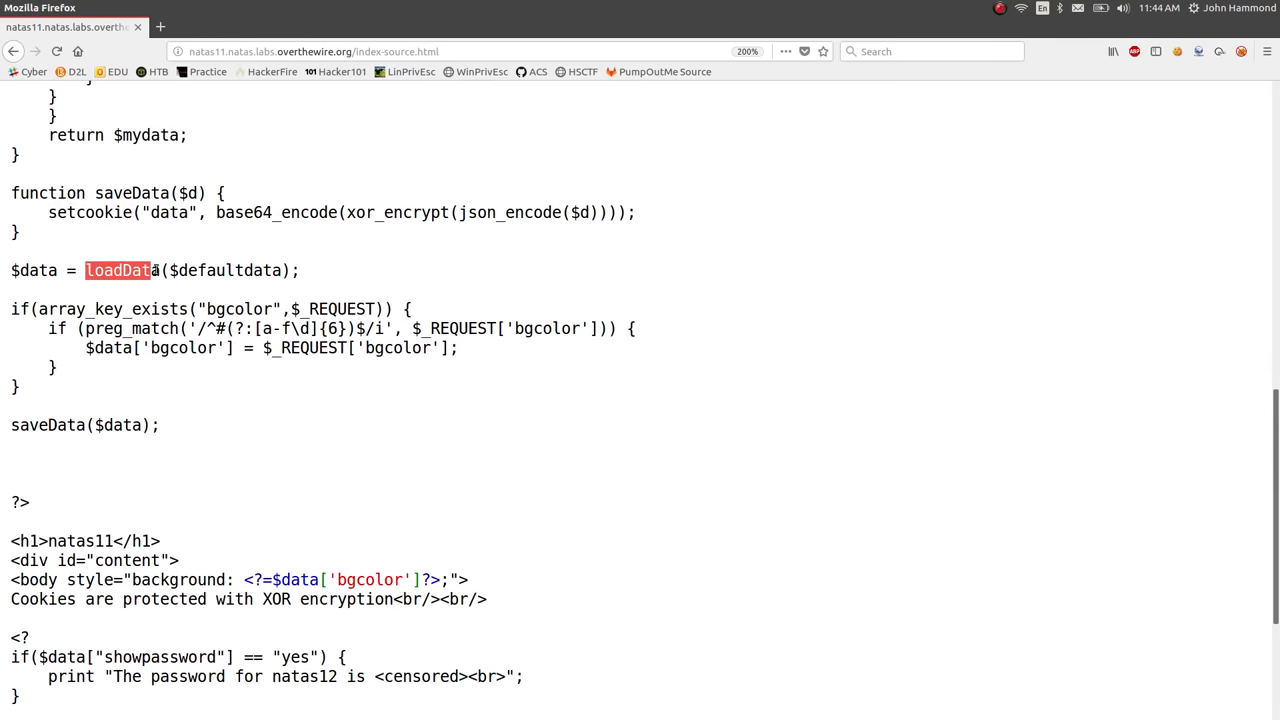
double_click(225, 270)
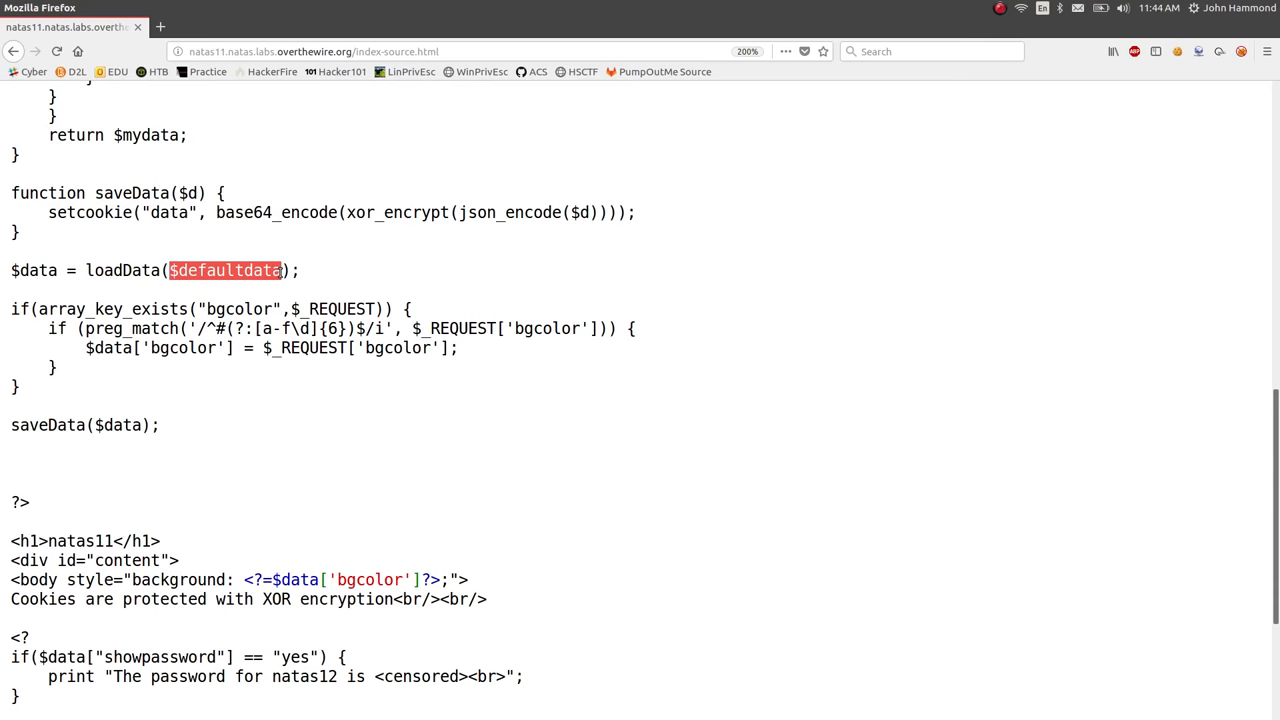
scroll("up", 3)
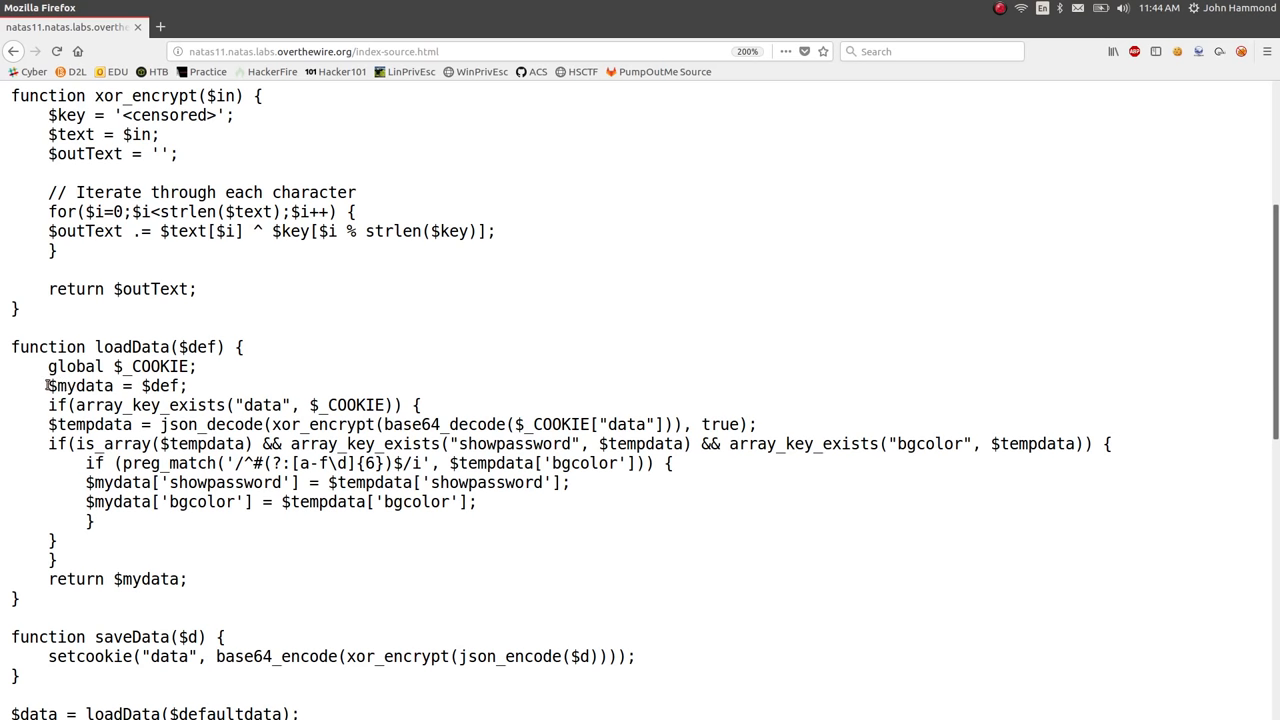
double_click(198, 346)
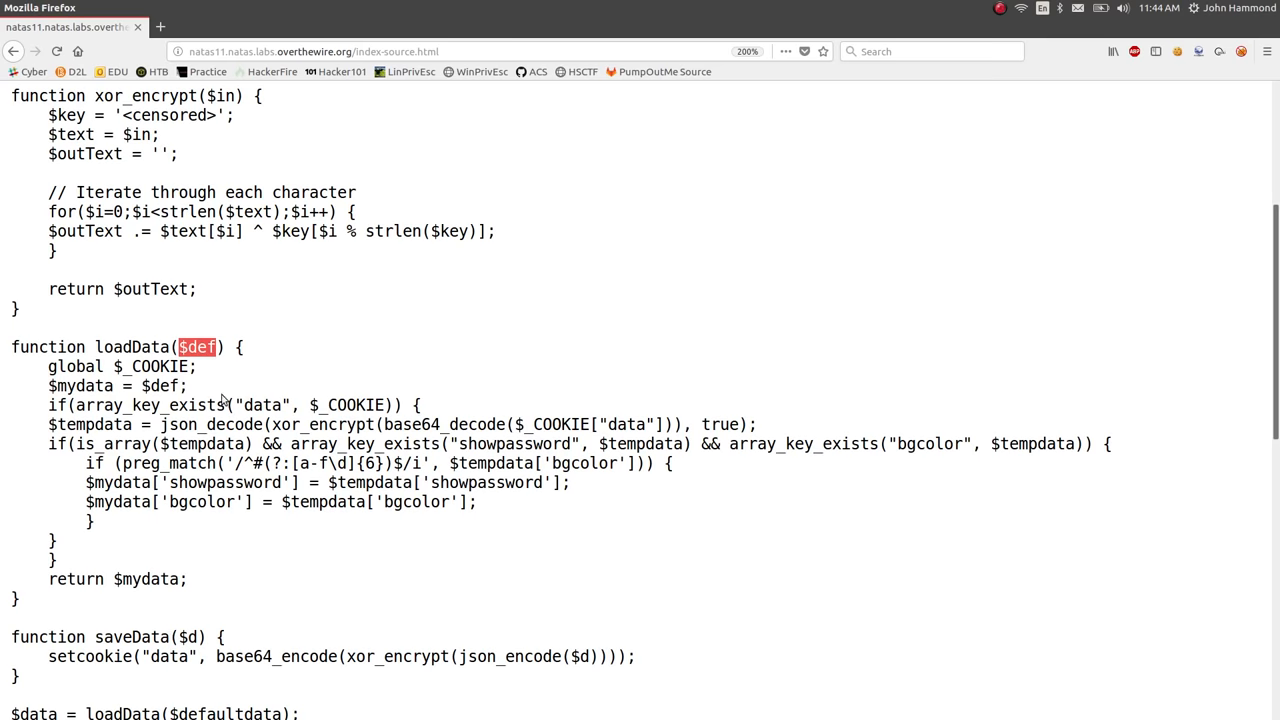
scroll("down", 3)
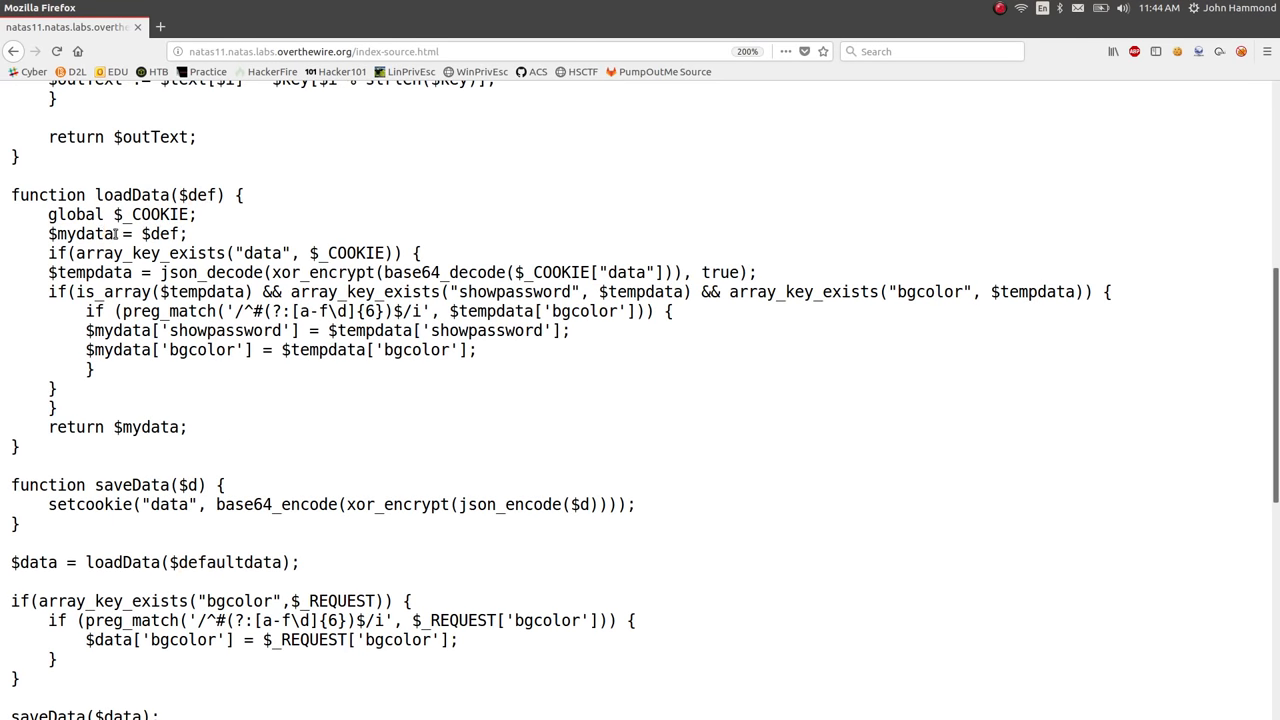
left_click_drag(48, 252, 130, 272)
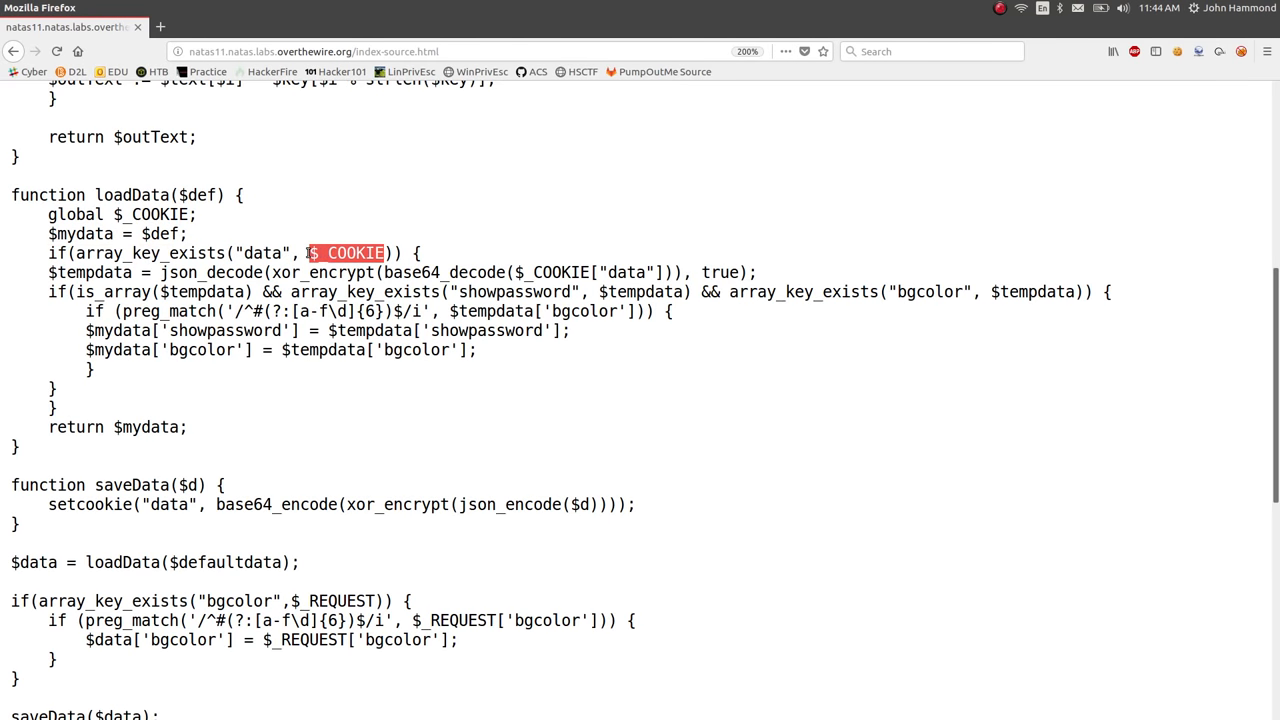
scroll("up", 3)
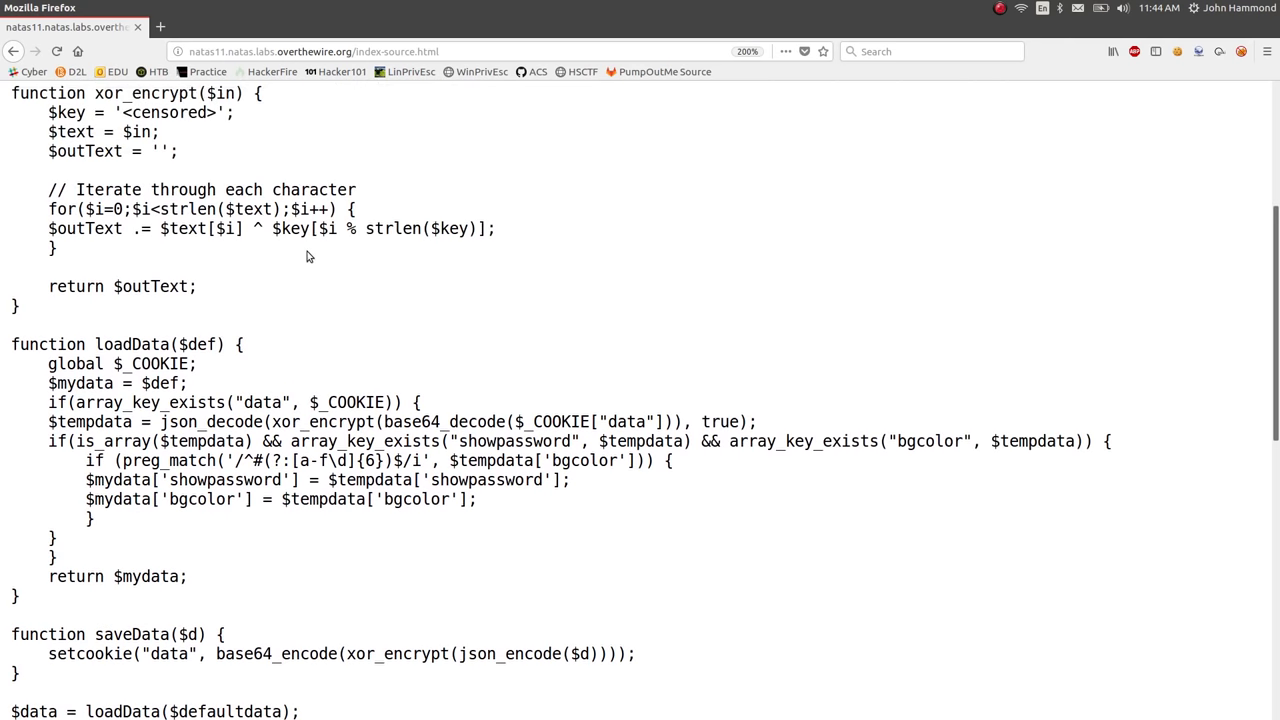
double_click(263, 405)
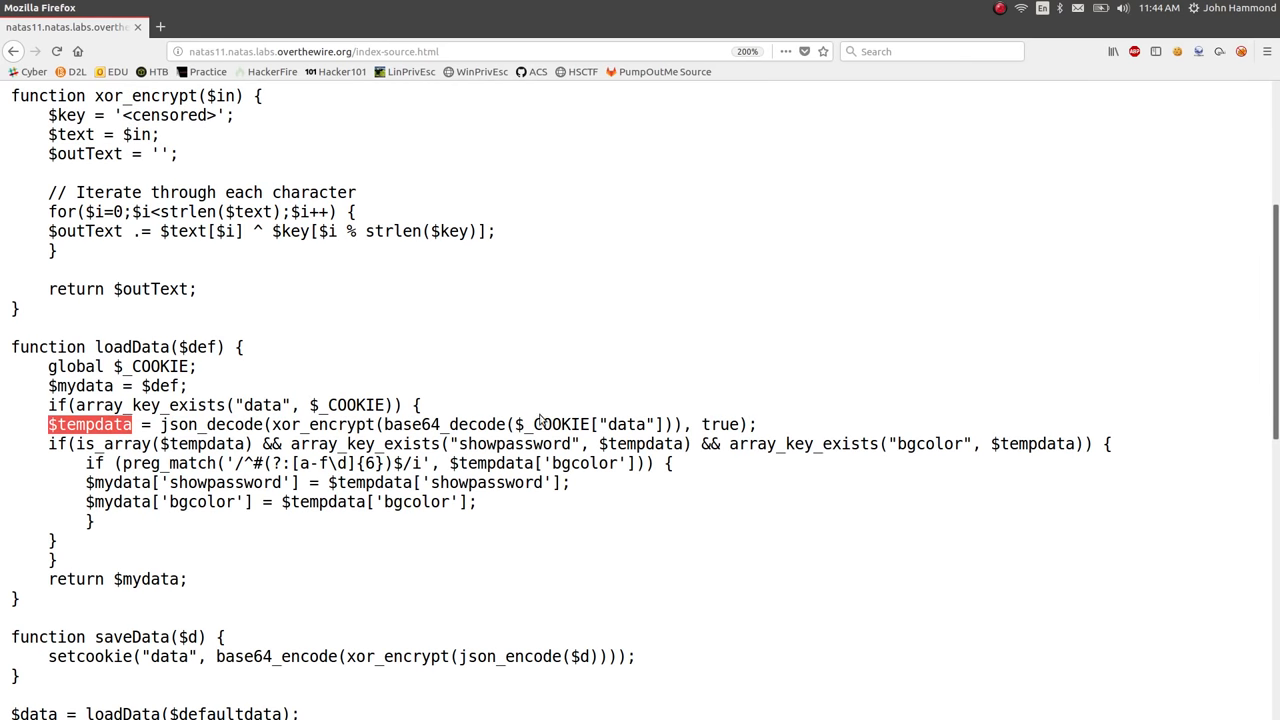
double_click(348, 424)
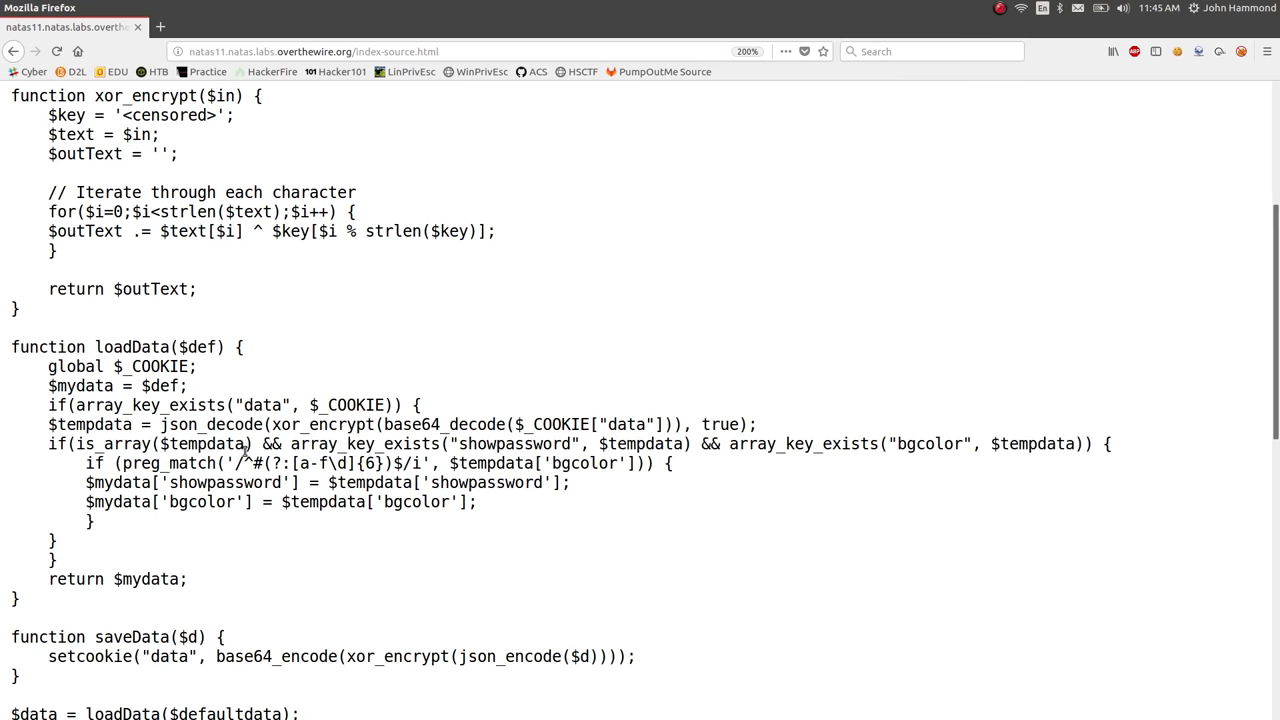
double_click(195, 481)
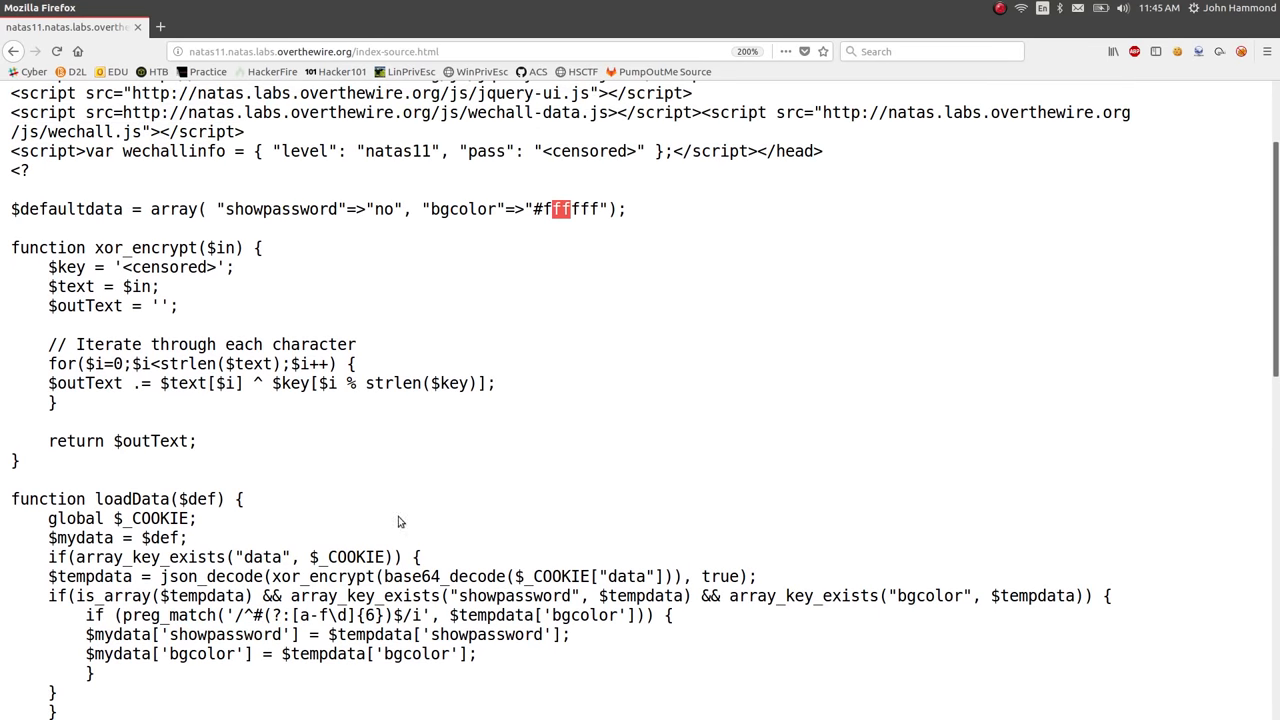
double_click(198, 675)
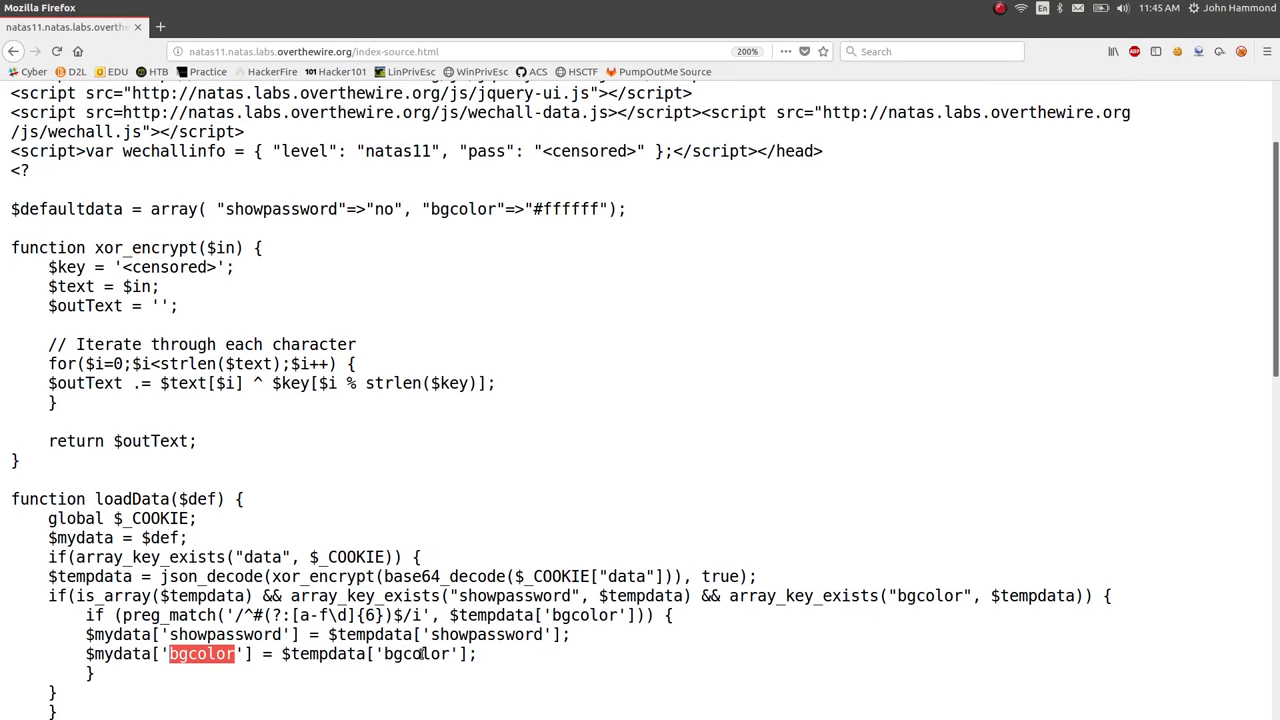
scroll("down", 3)
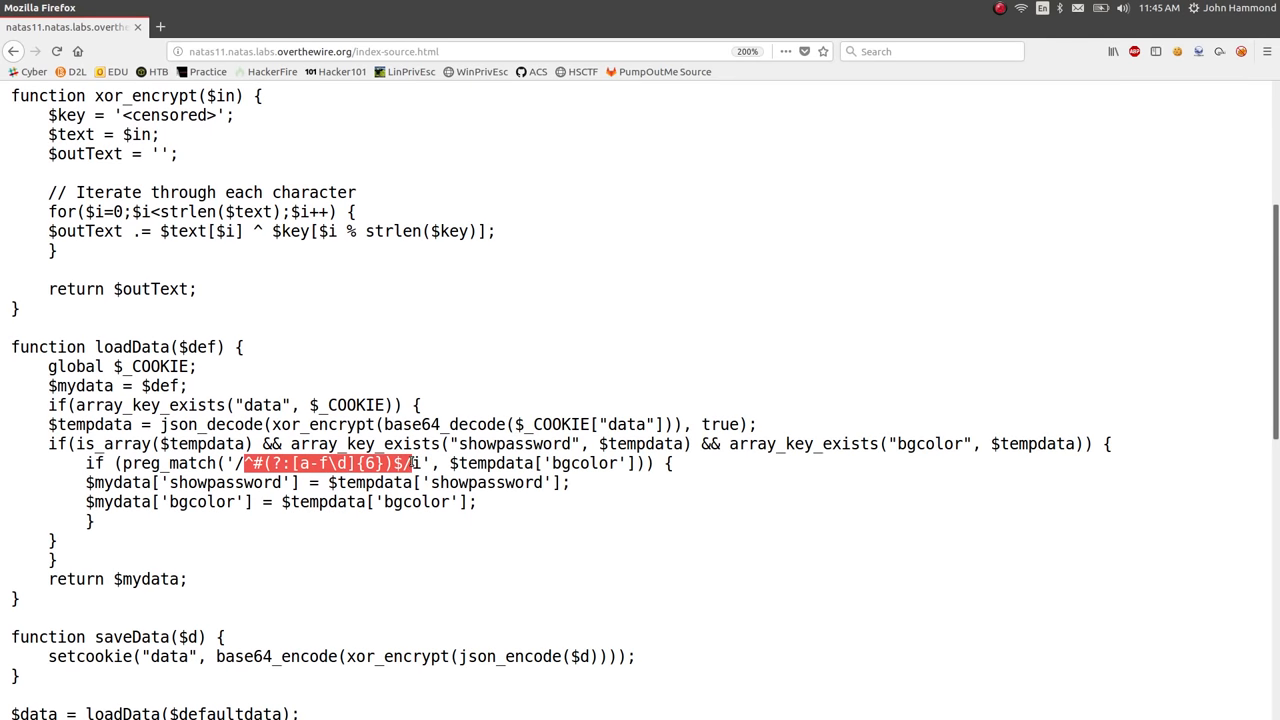
double_click(580, 466)
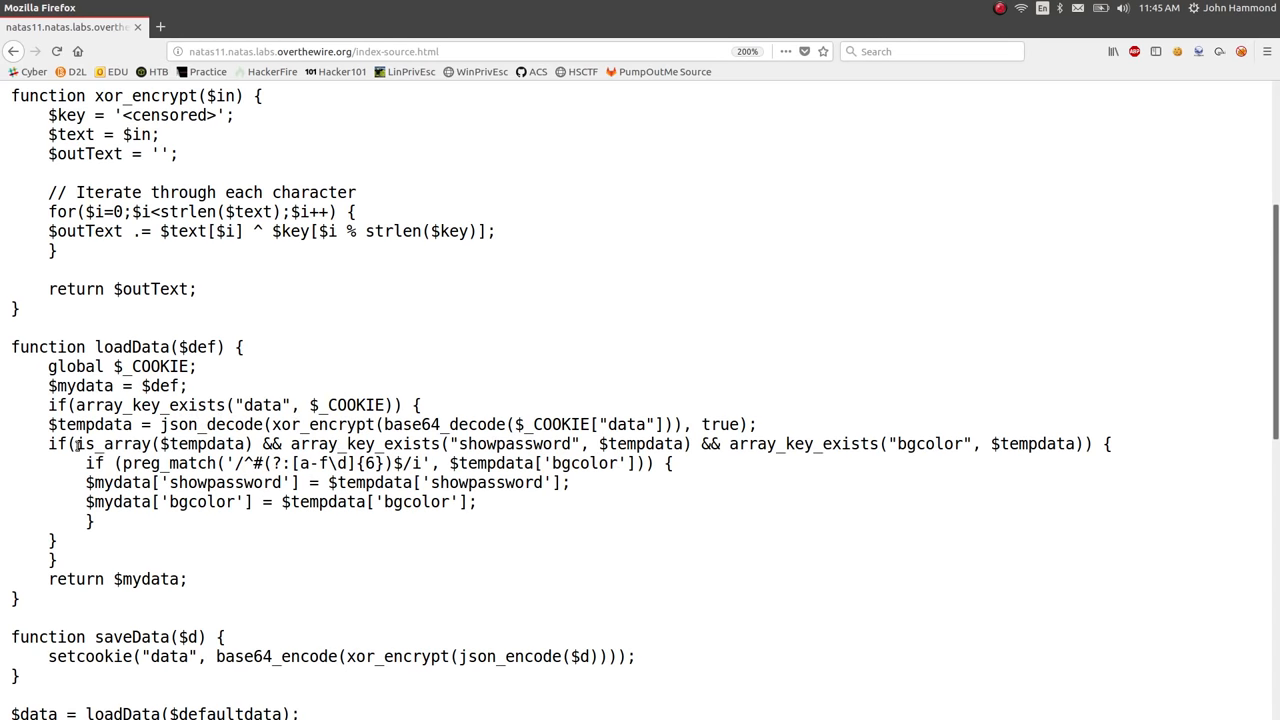
double_click(520, 444)
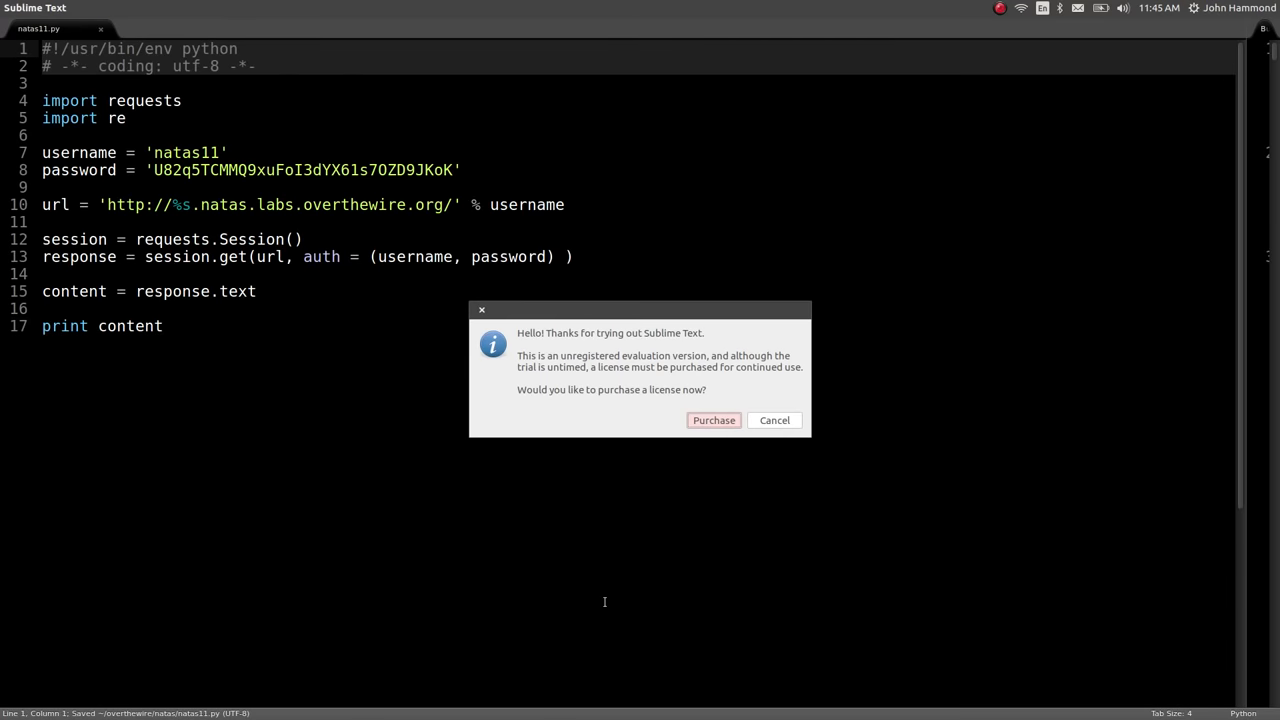
Fetch index-source.html into the build output and decode its HTML entities.
left_click(774, 420)
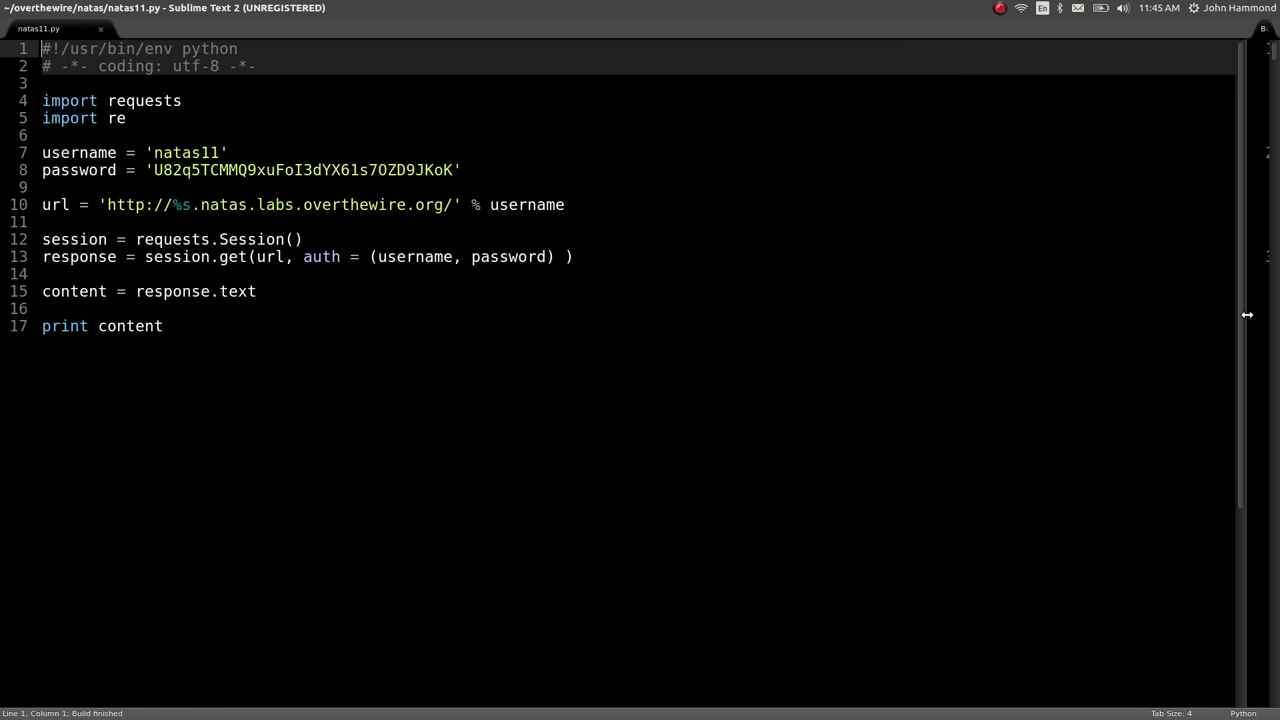
key("ctrl+b")
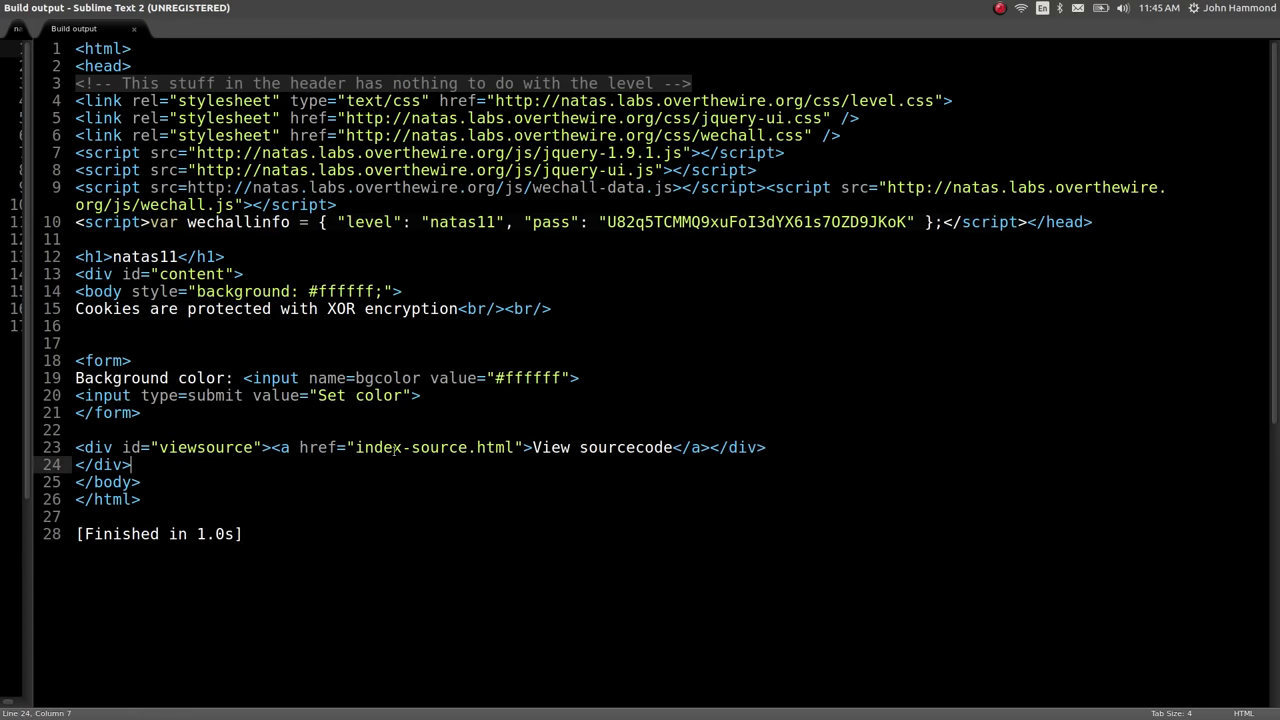
double_click(436, 447)
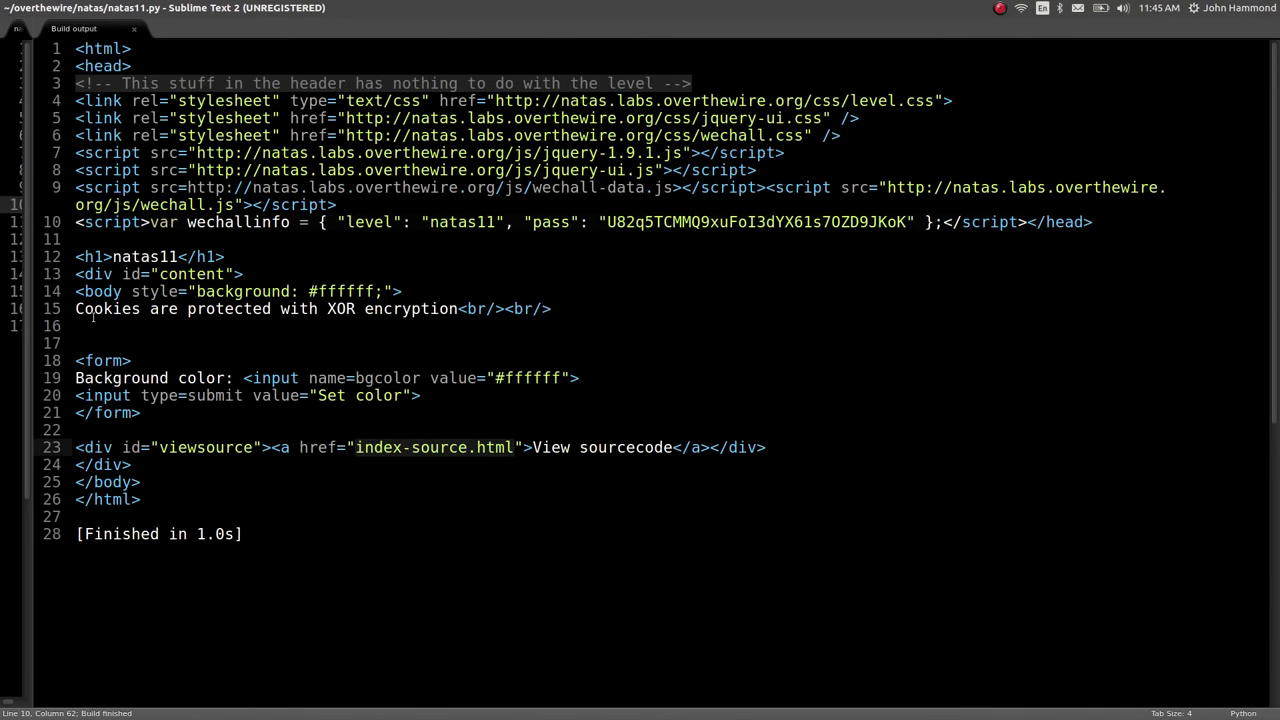
mouse_move(418, 335)
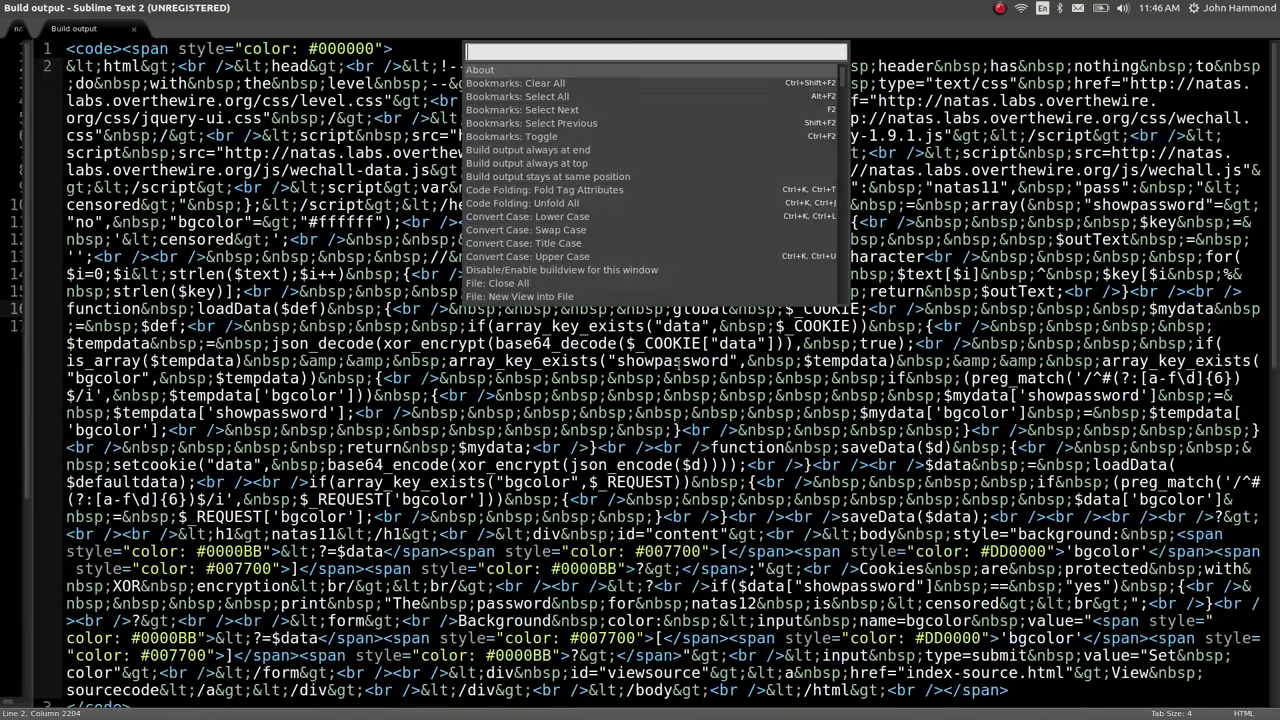
type("title></title>")
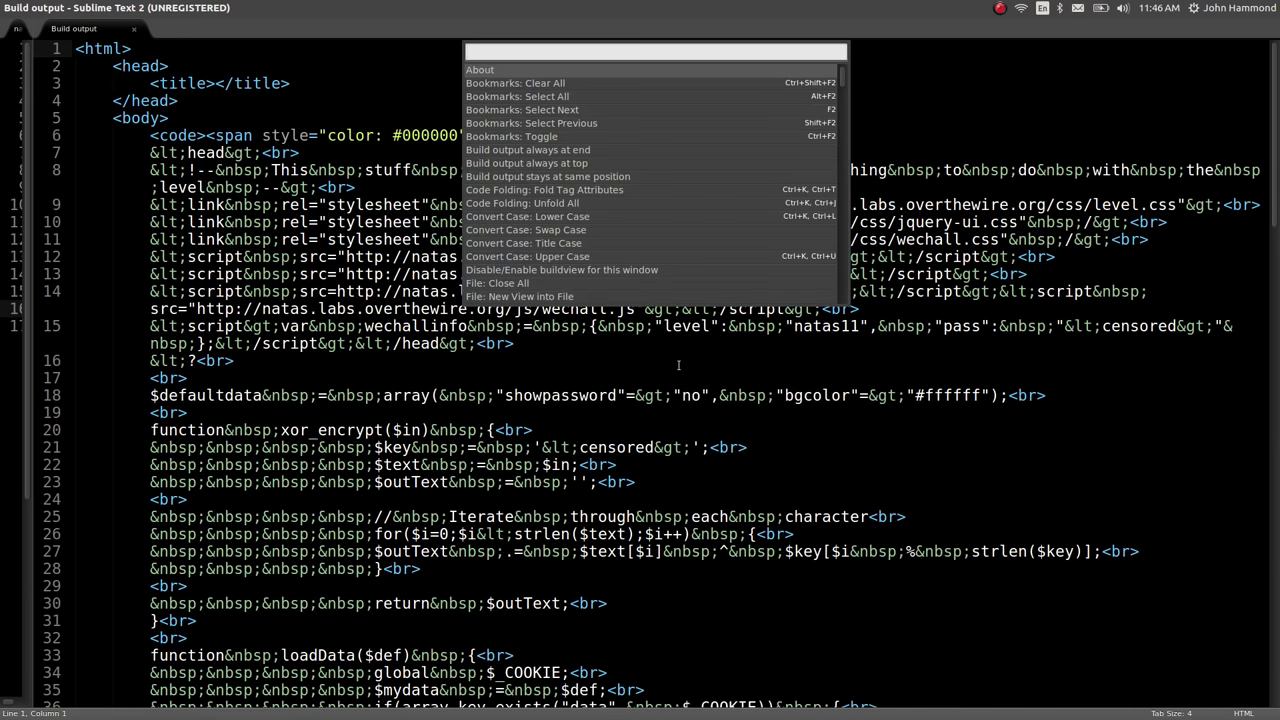
type("ent")
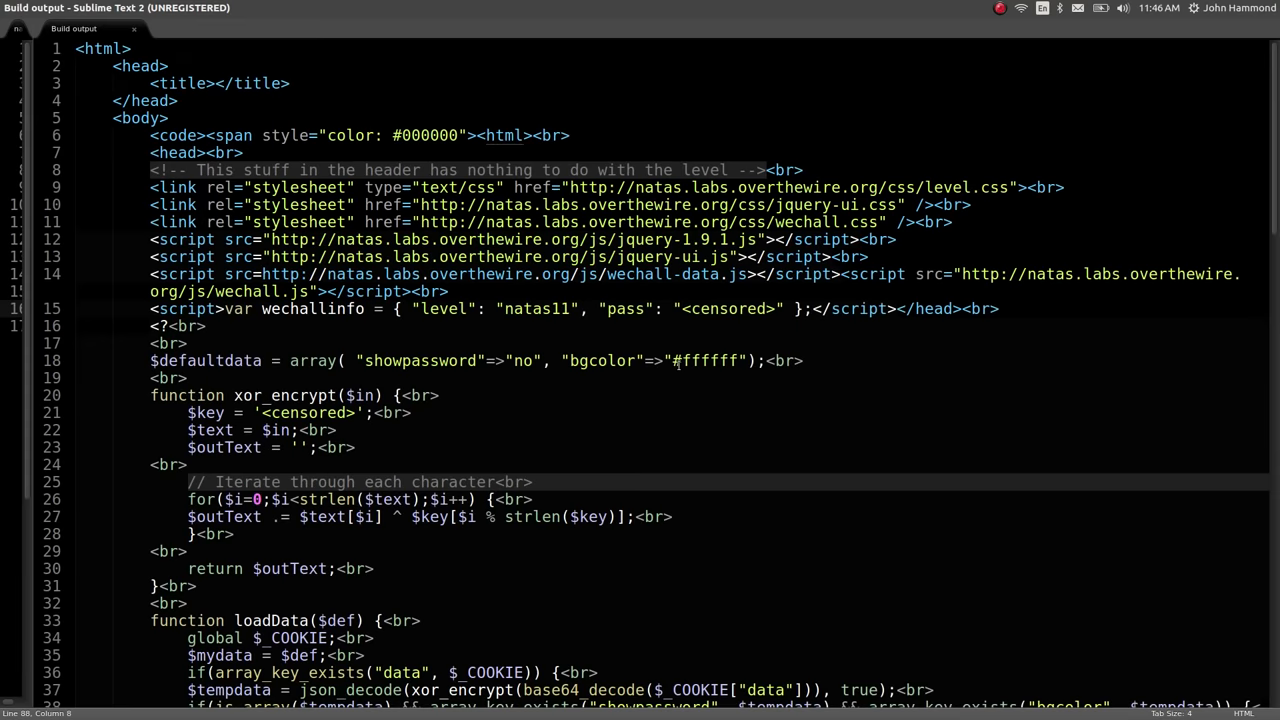
Strip all 82 <br> tags from the output with Find/Replace.
scroll("down", 3)
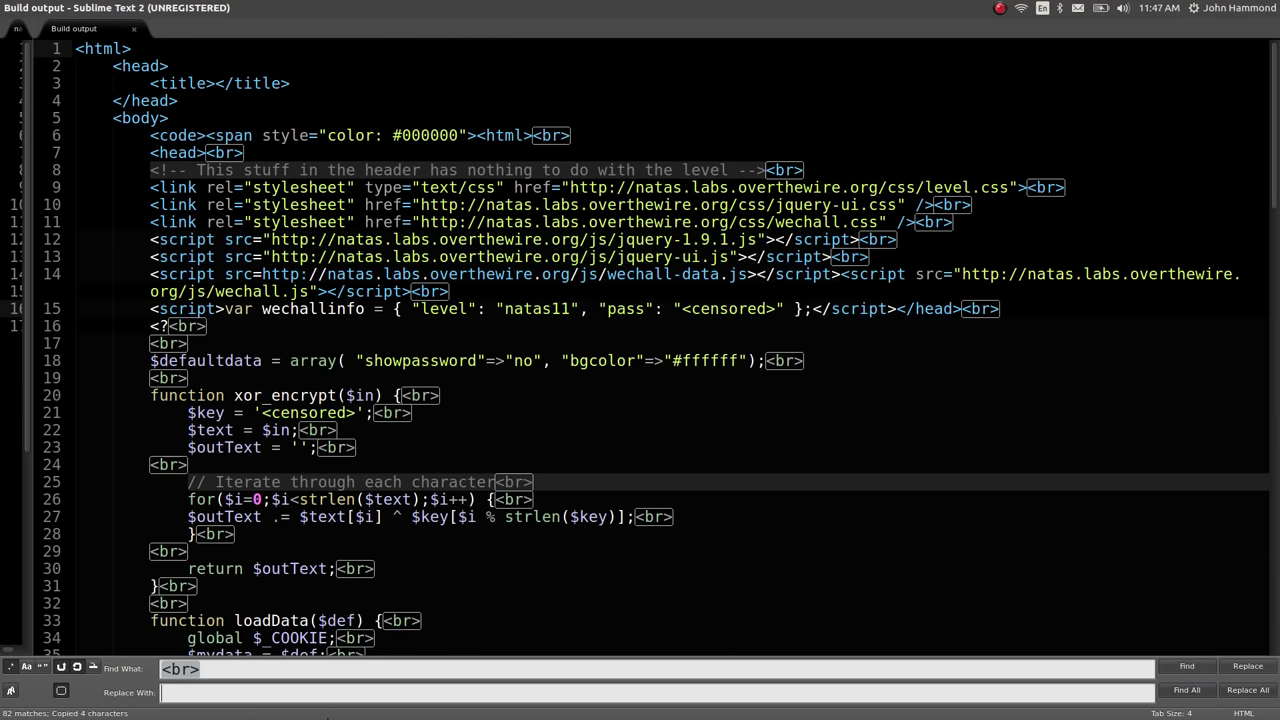
left_click(1248, 690)
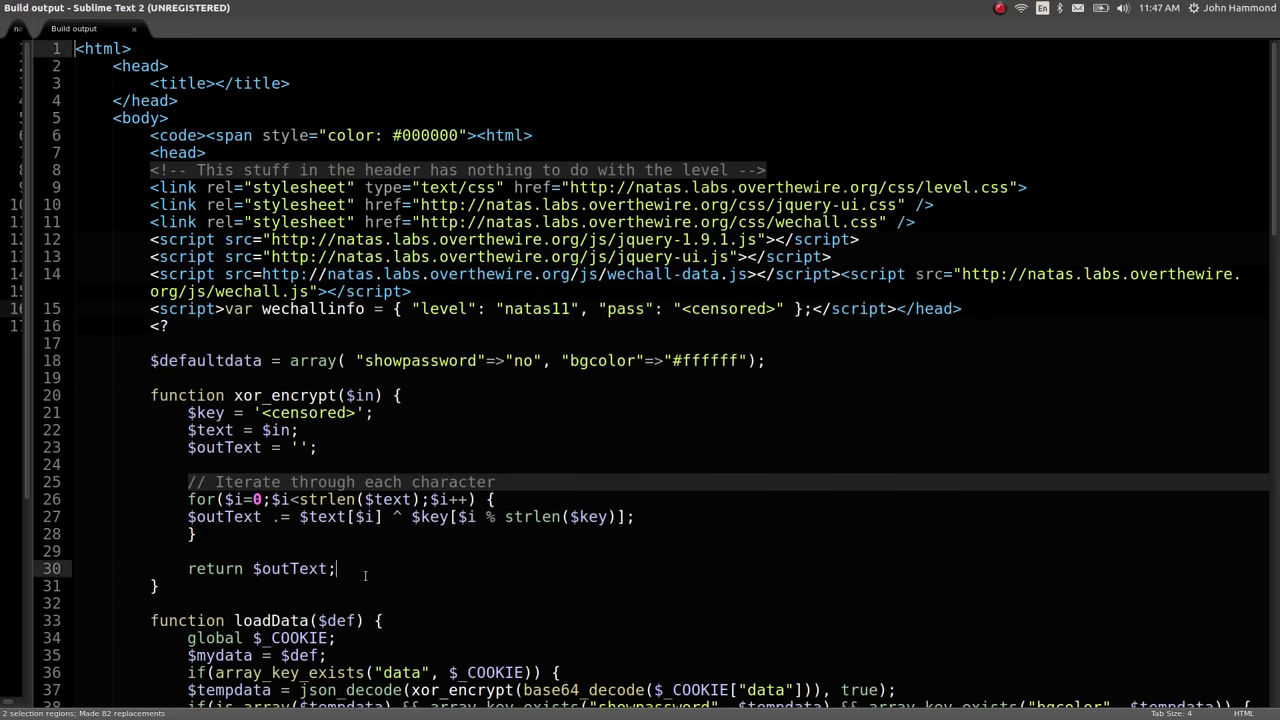
scroll("down", 3)
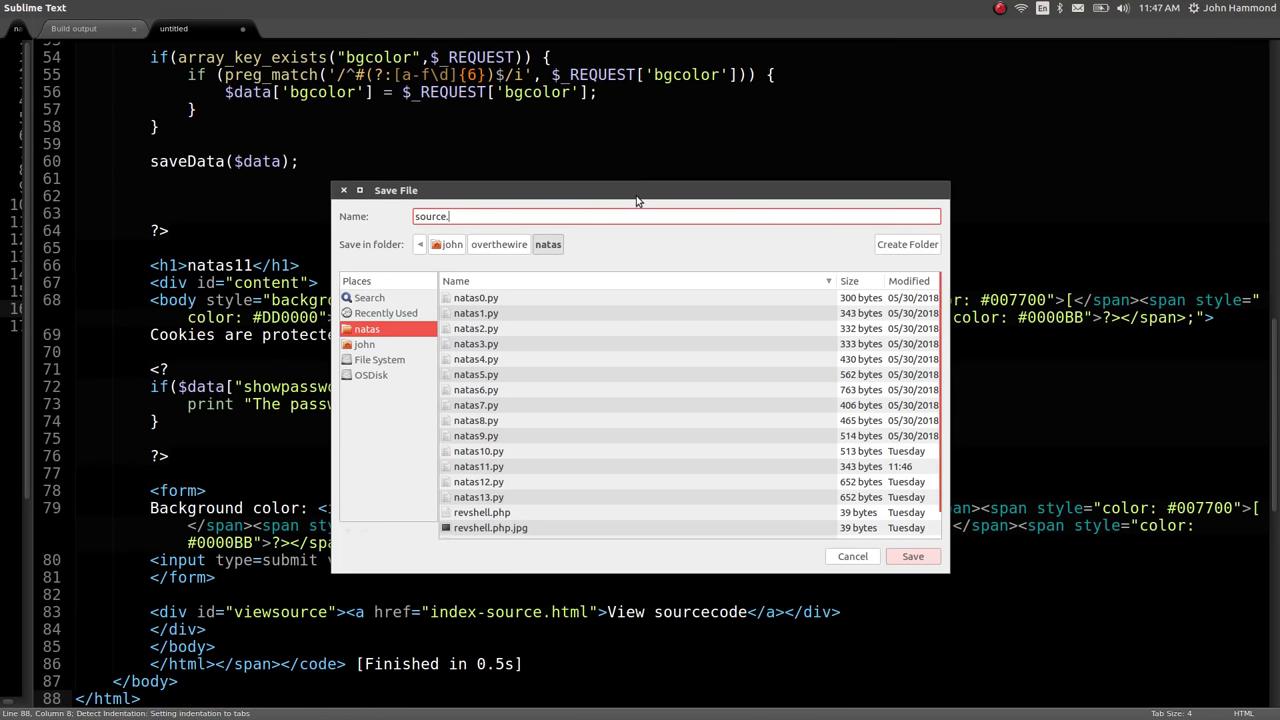
Paste the cleaned output into a new tab and save it as source11.php.
type("php")
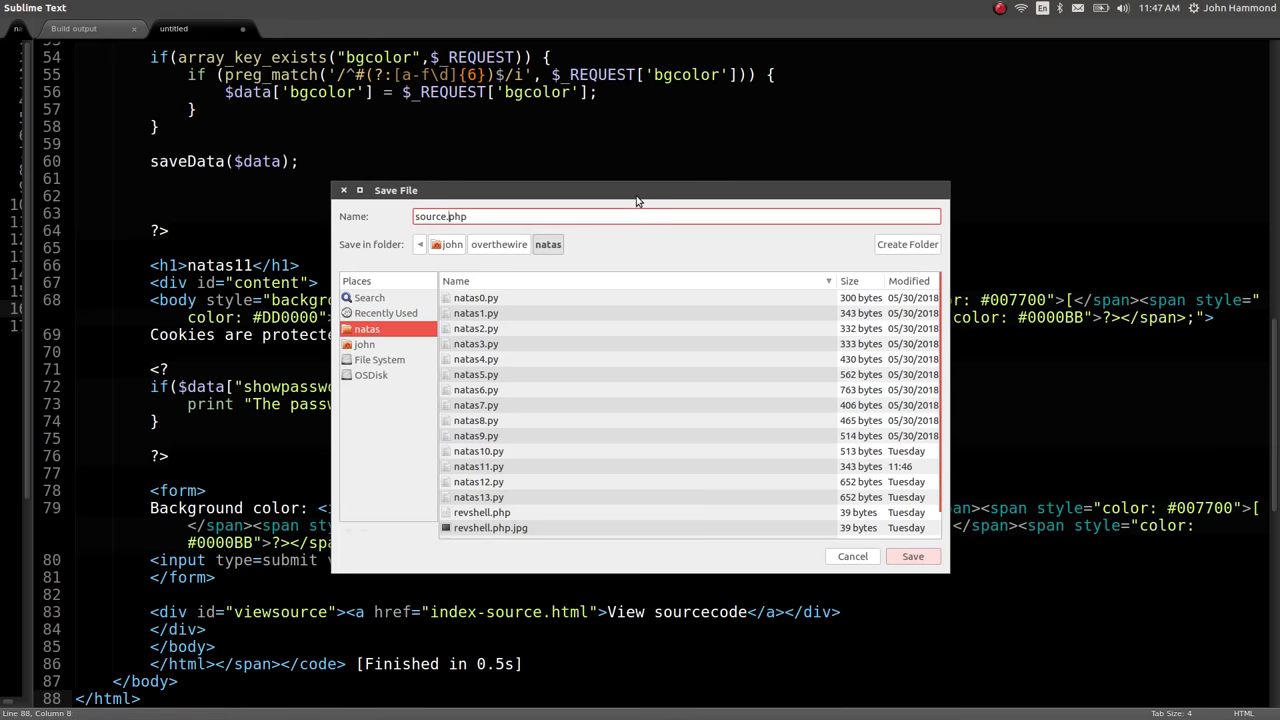
left_click(913, 556)
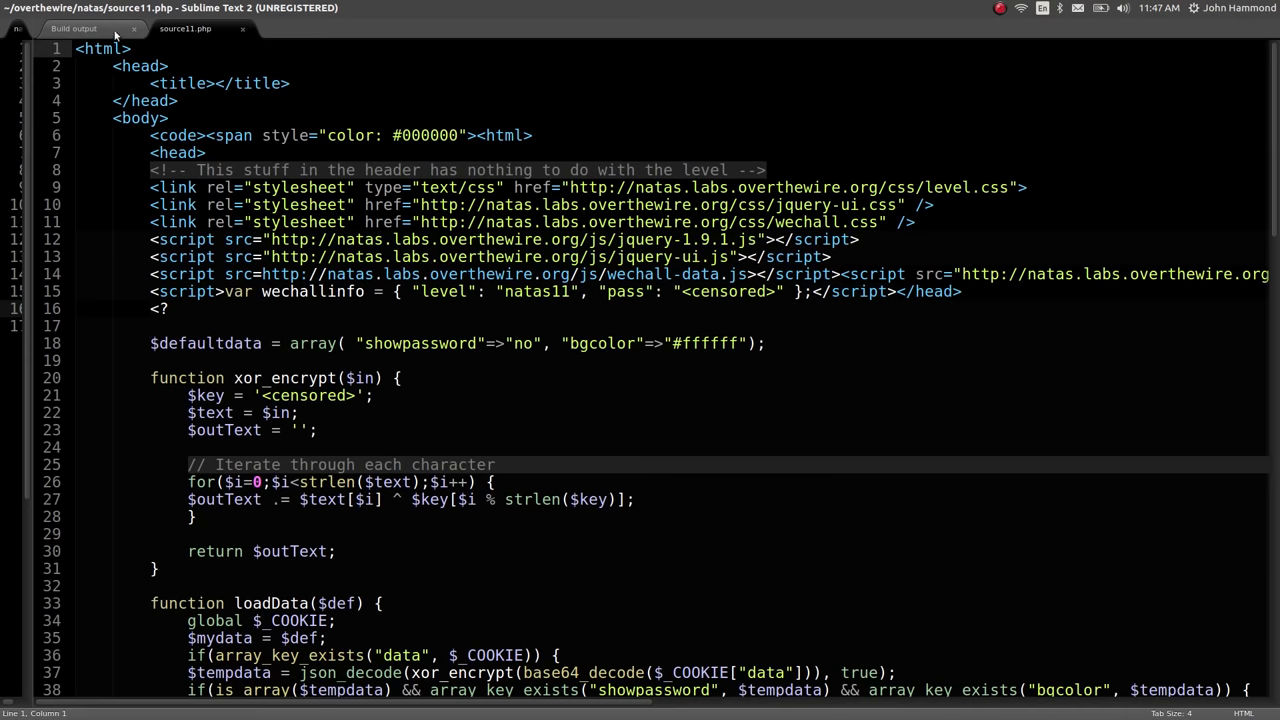
mouse_move(112, 38)
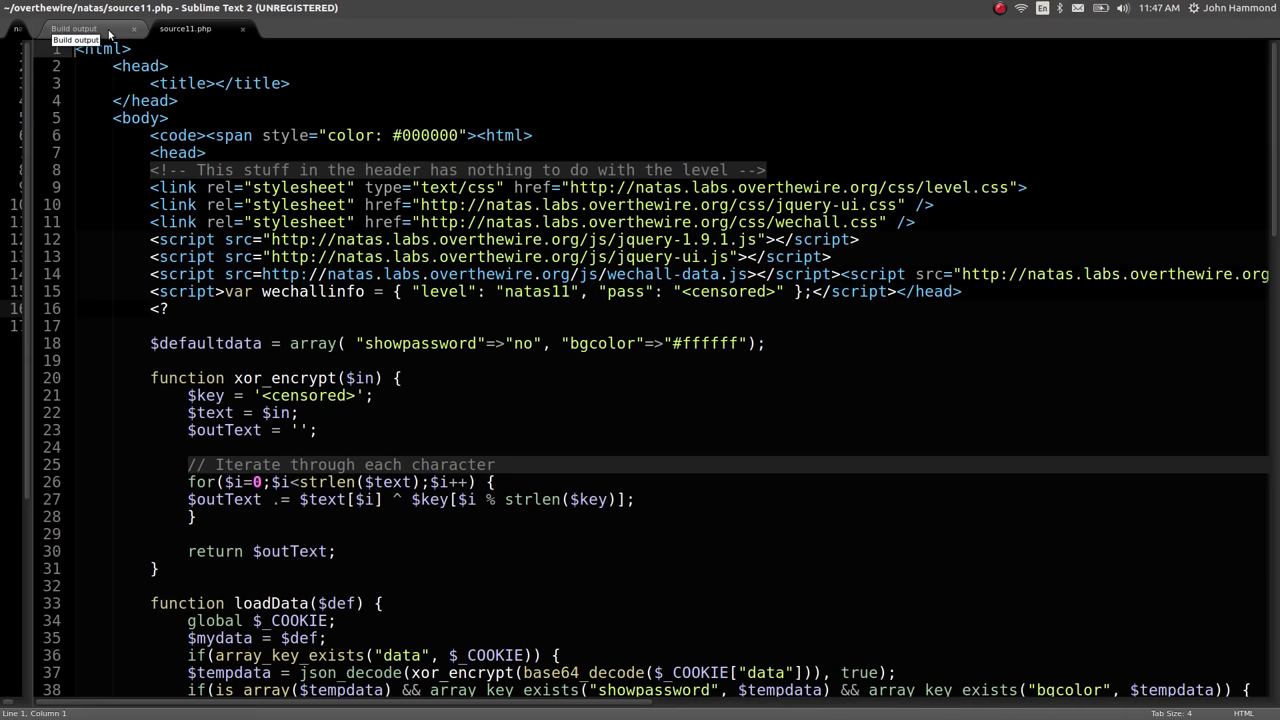
left_click(90, 31)
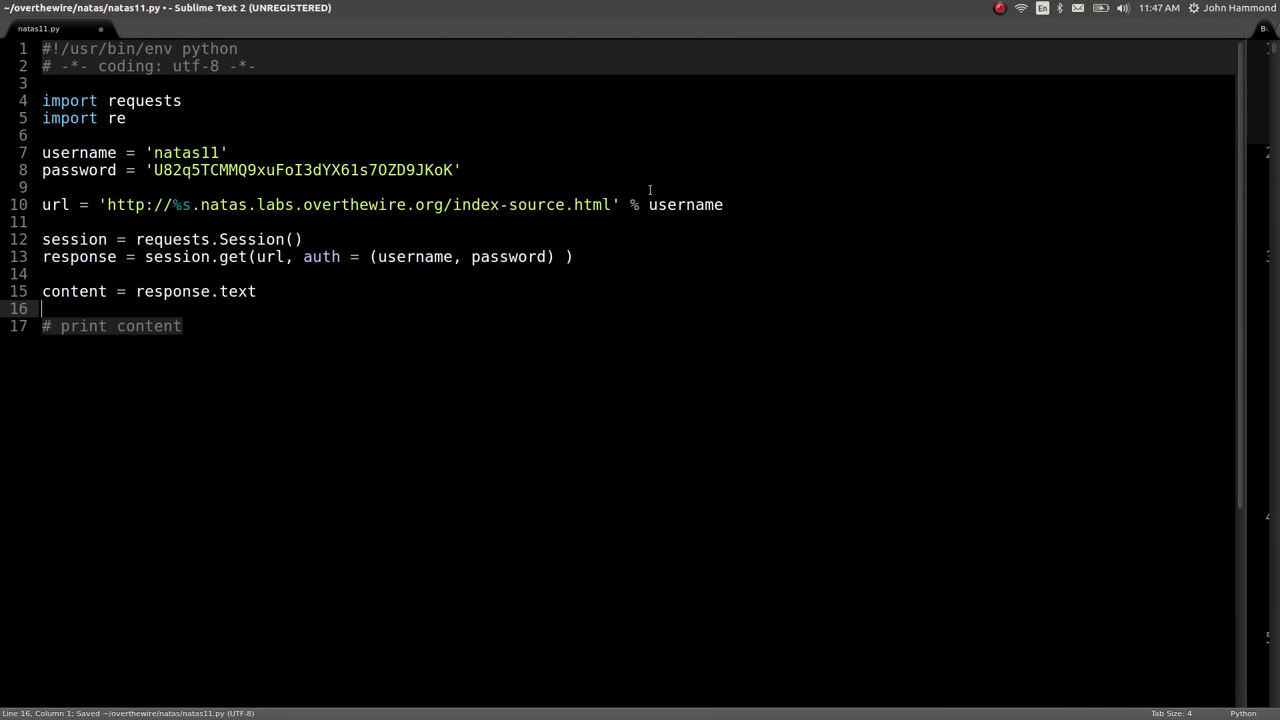
Change the print line to print session.cookies['data'] and rebuild.
type("print session.co")
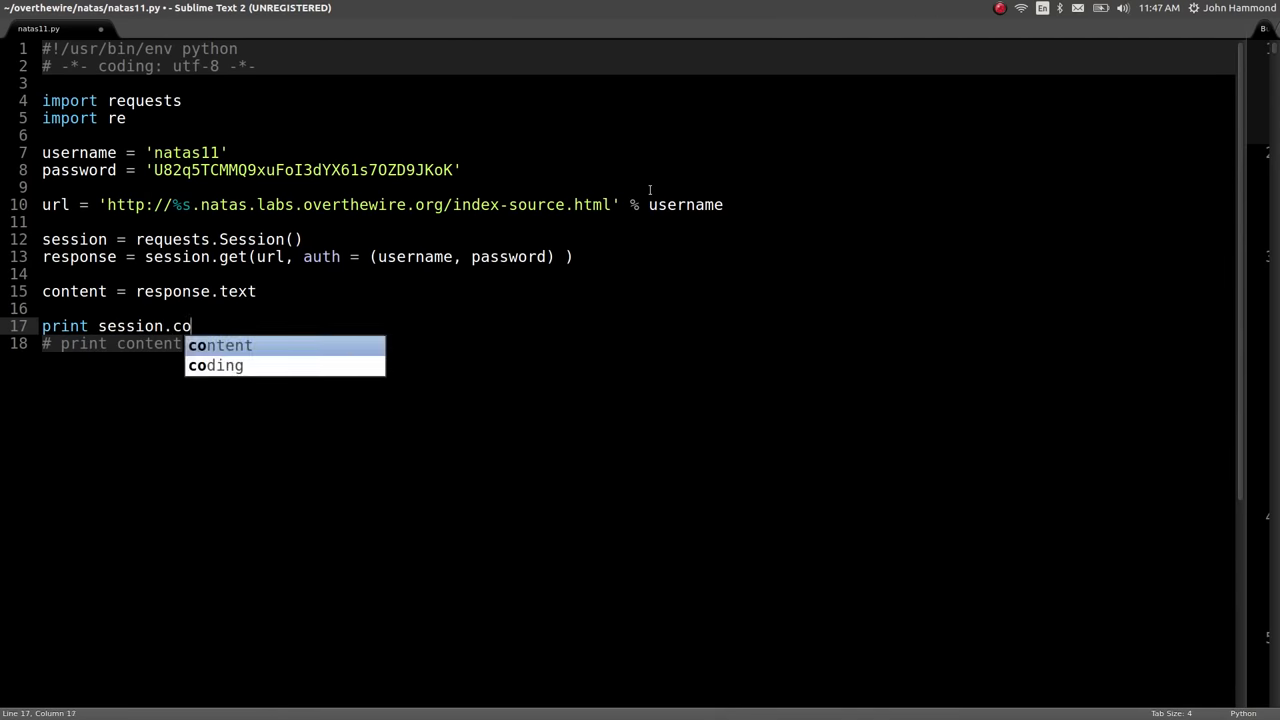
type("okies")
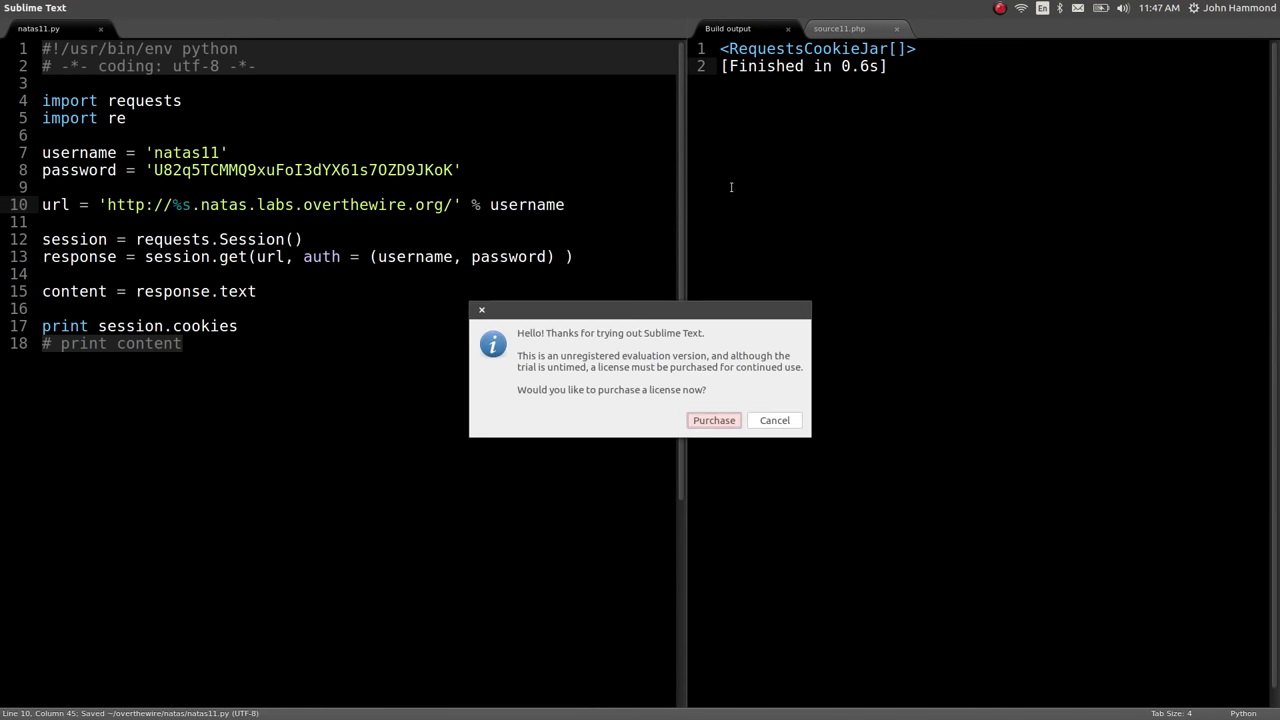
left_click(774, 420)
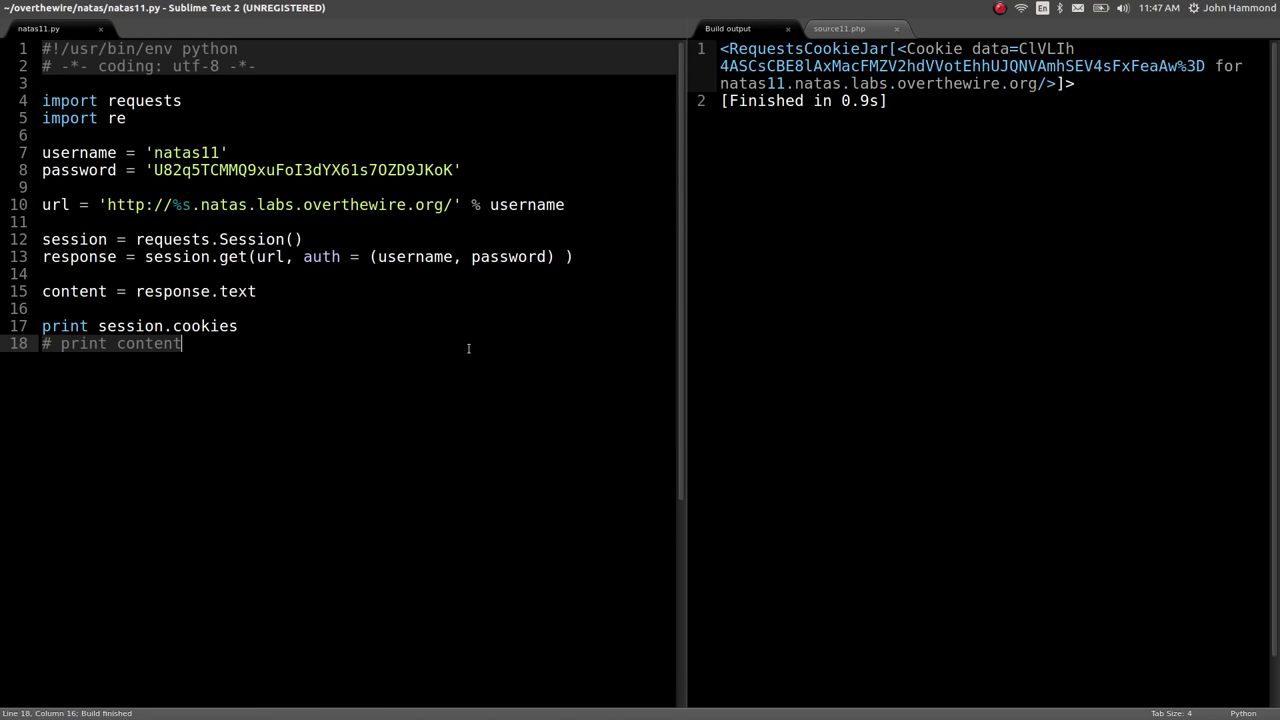
type("[]")
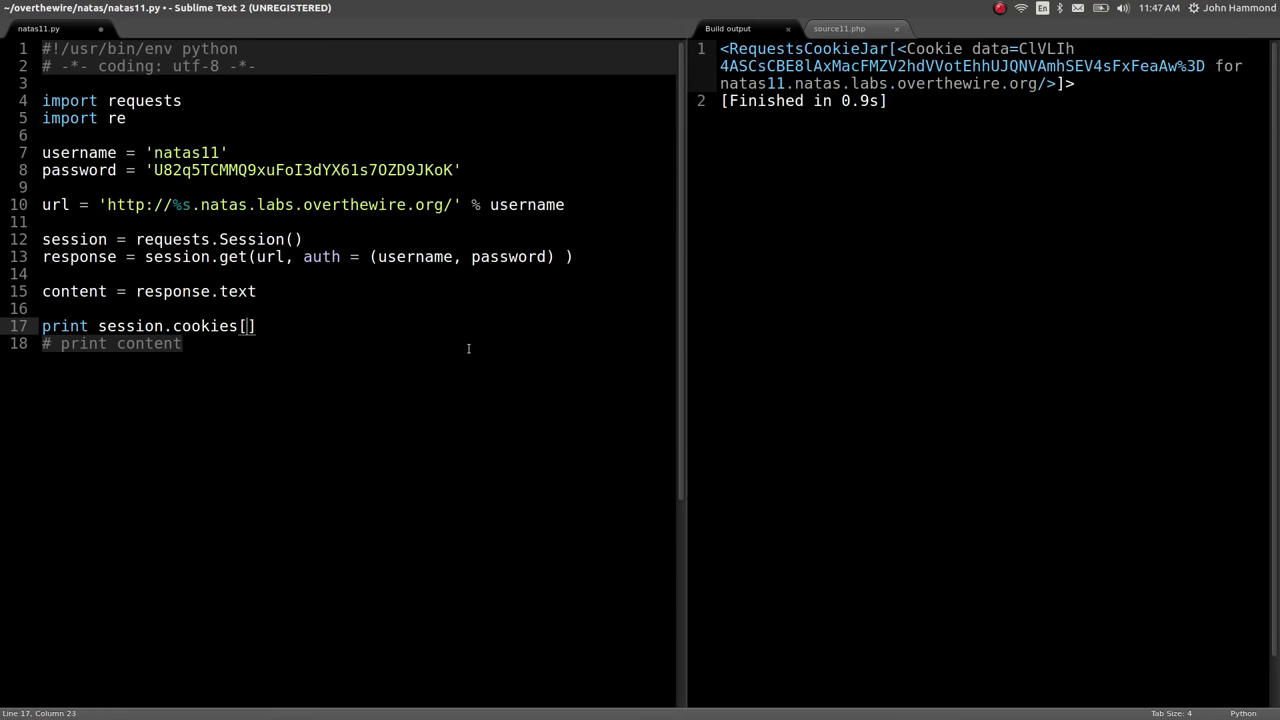
type("'data'")
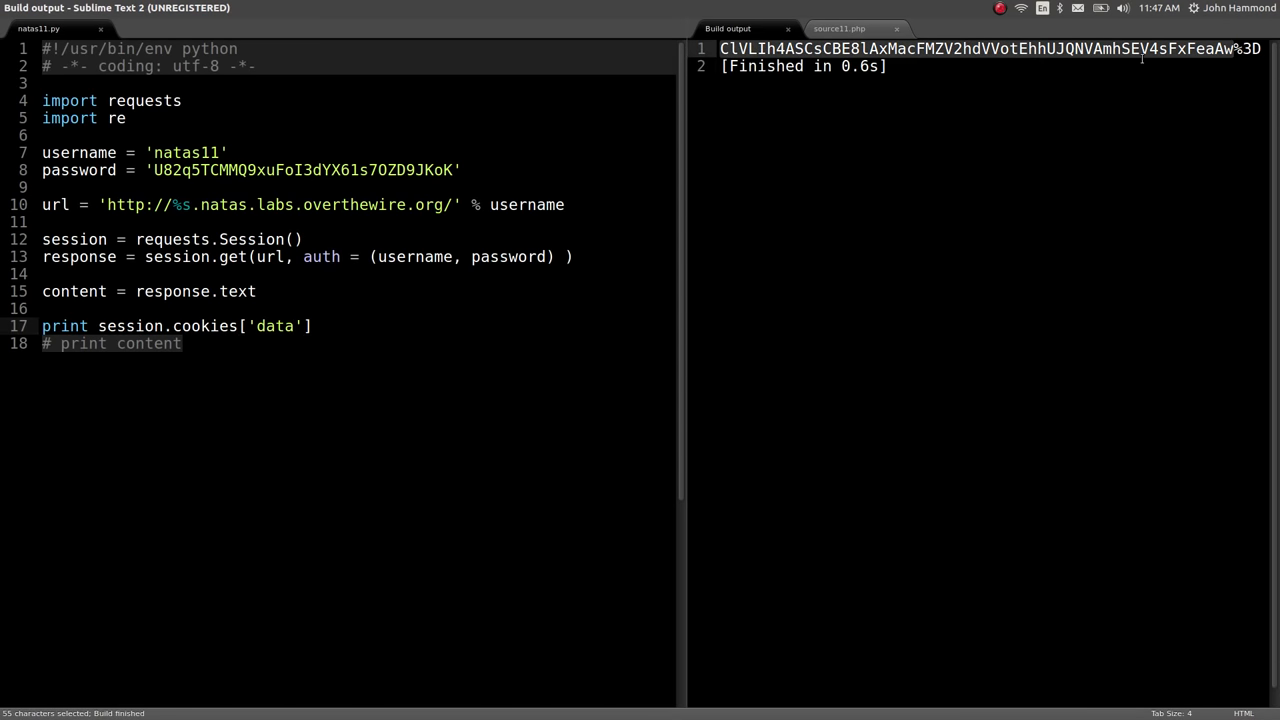
mouse_move(1270, 47)
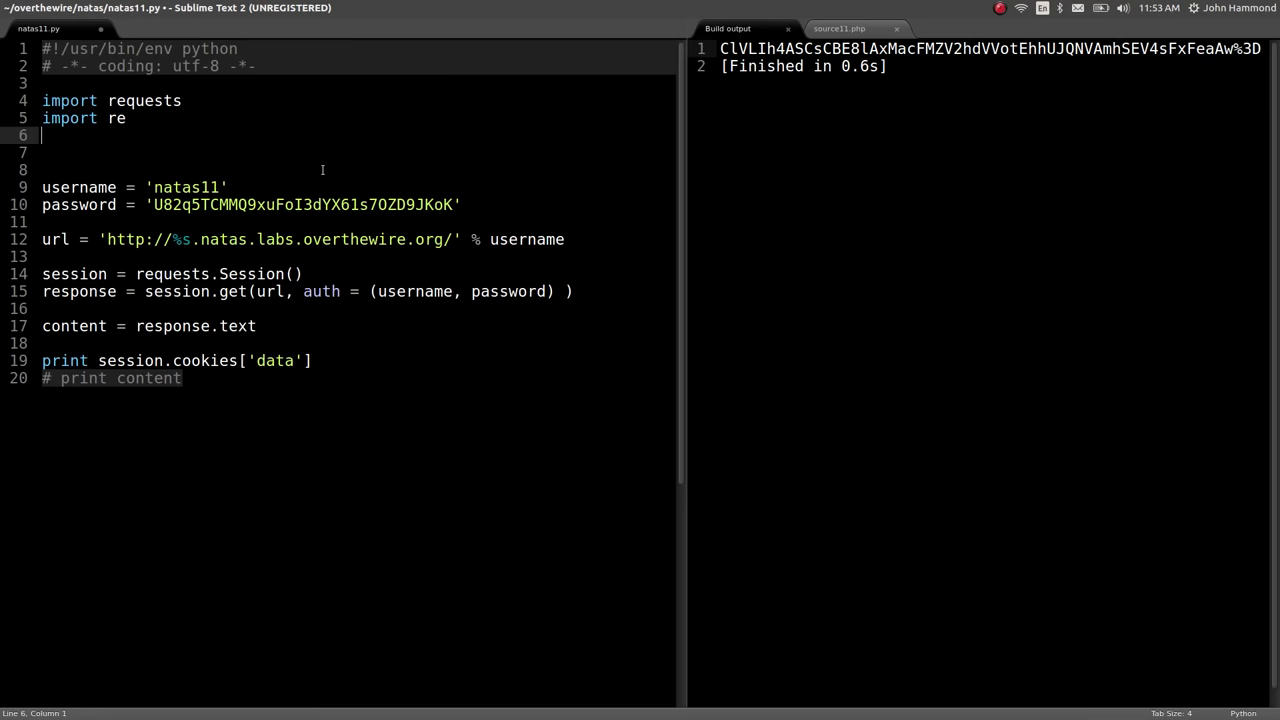
Import urllib, URL-unquote the data cookie, and rerun the script.
type("import y")
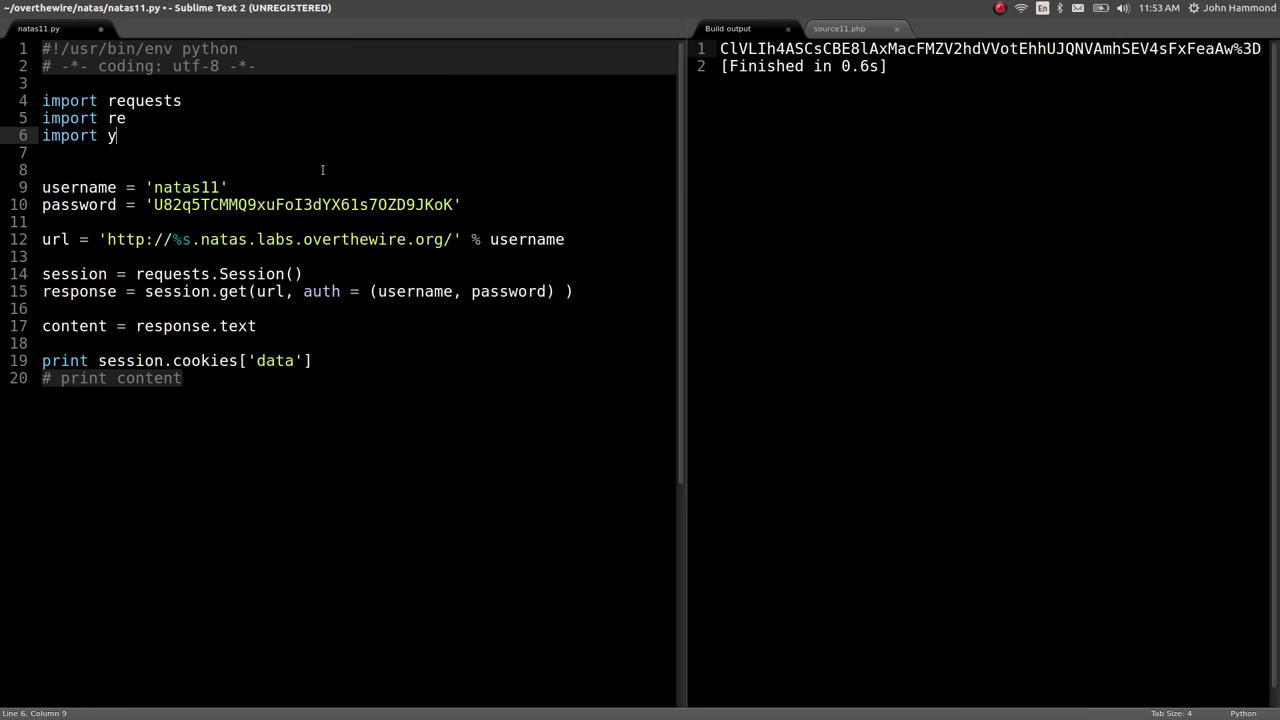
type("rllib")
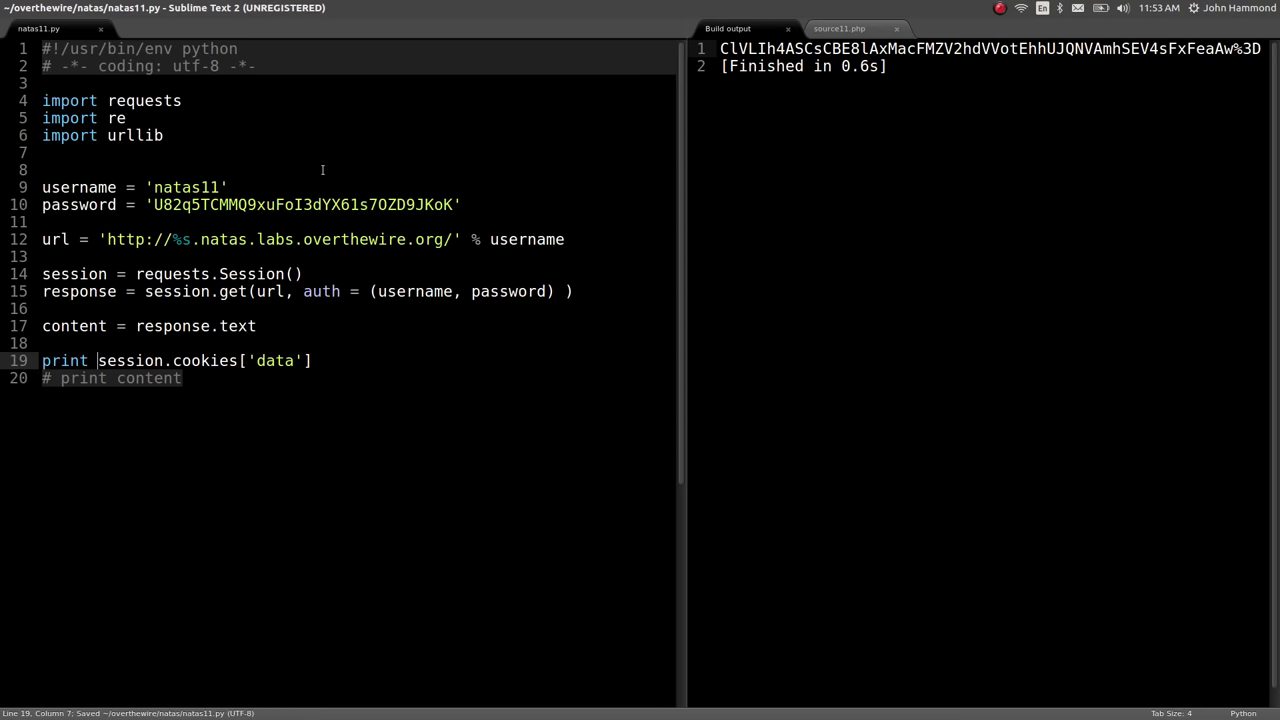
type("urllib.")
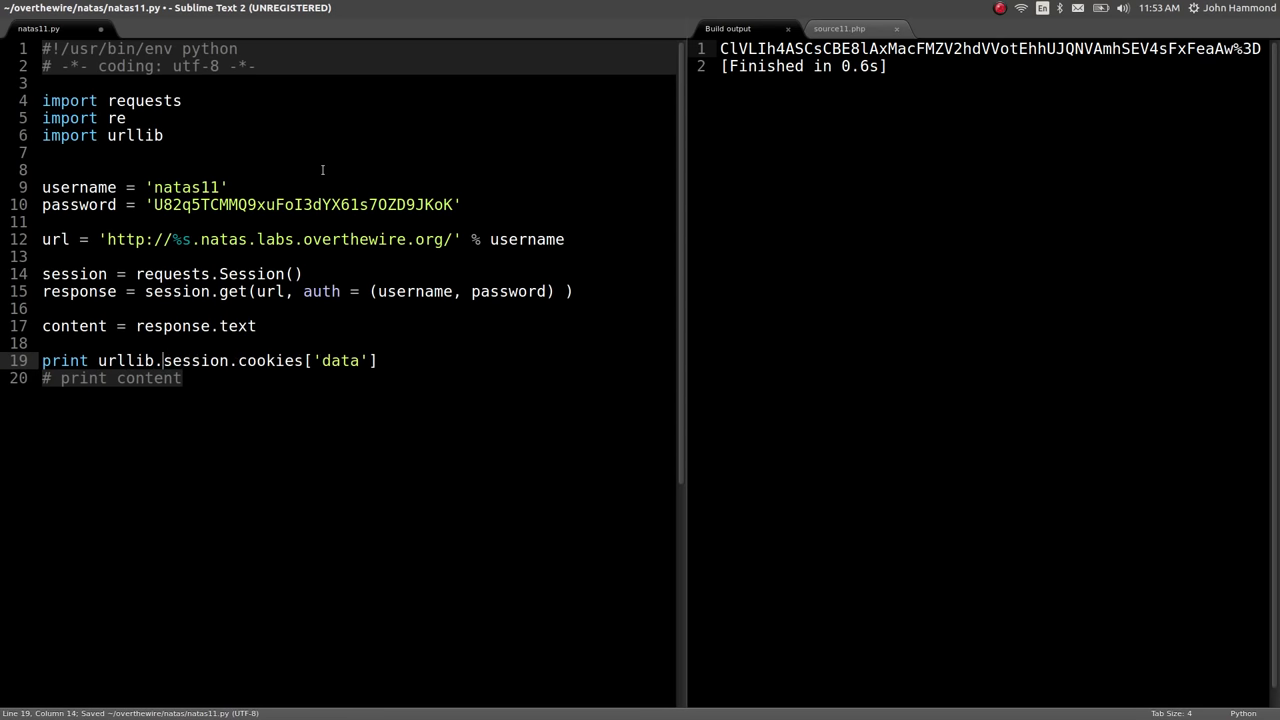
type("quote(")
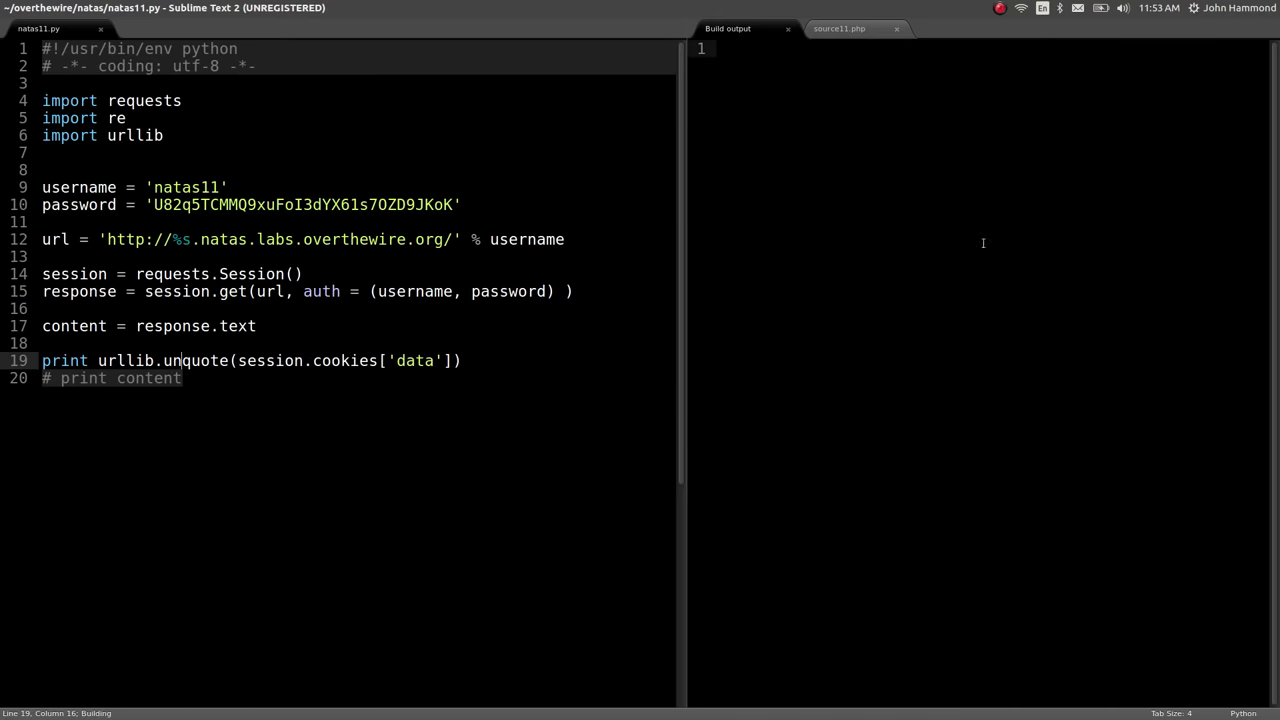
key("ctrl+b")
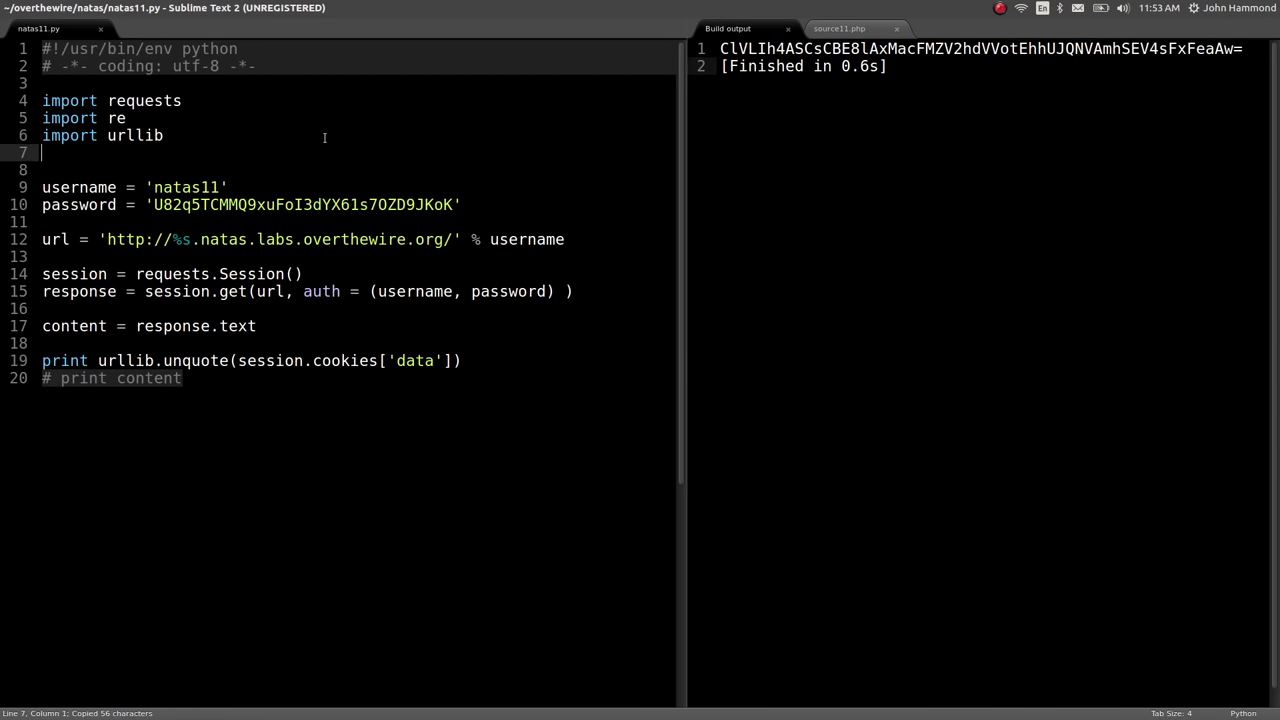
Import base64 and decode the cookie with base64.b64decode.
type("import base64")
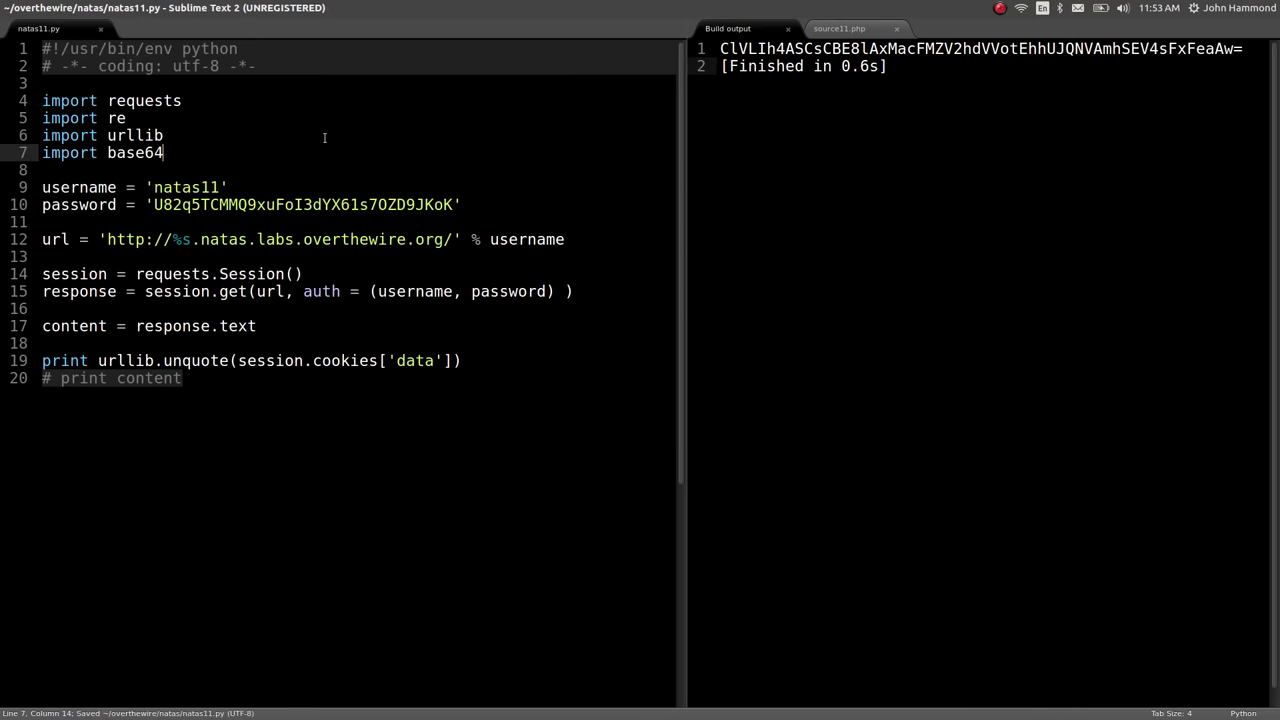
type("base64.decode(")
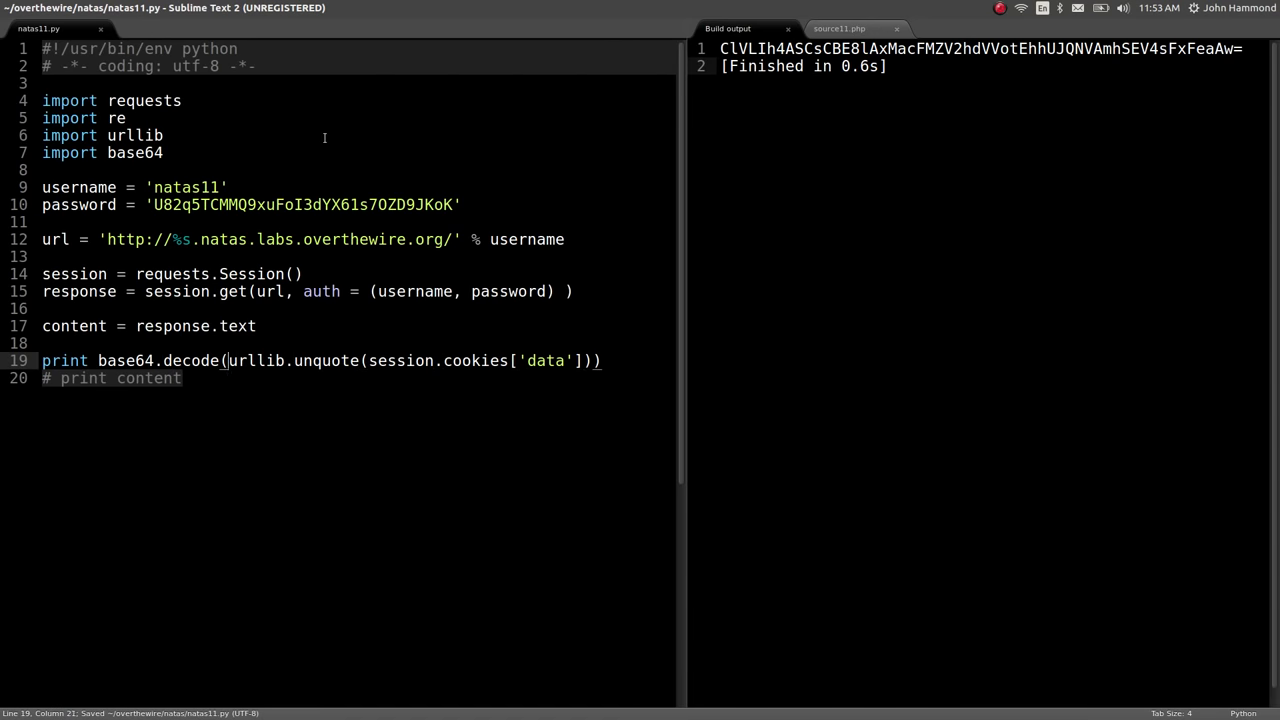
type("b64decode")
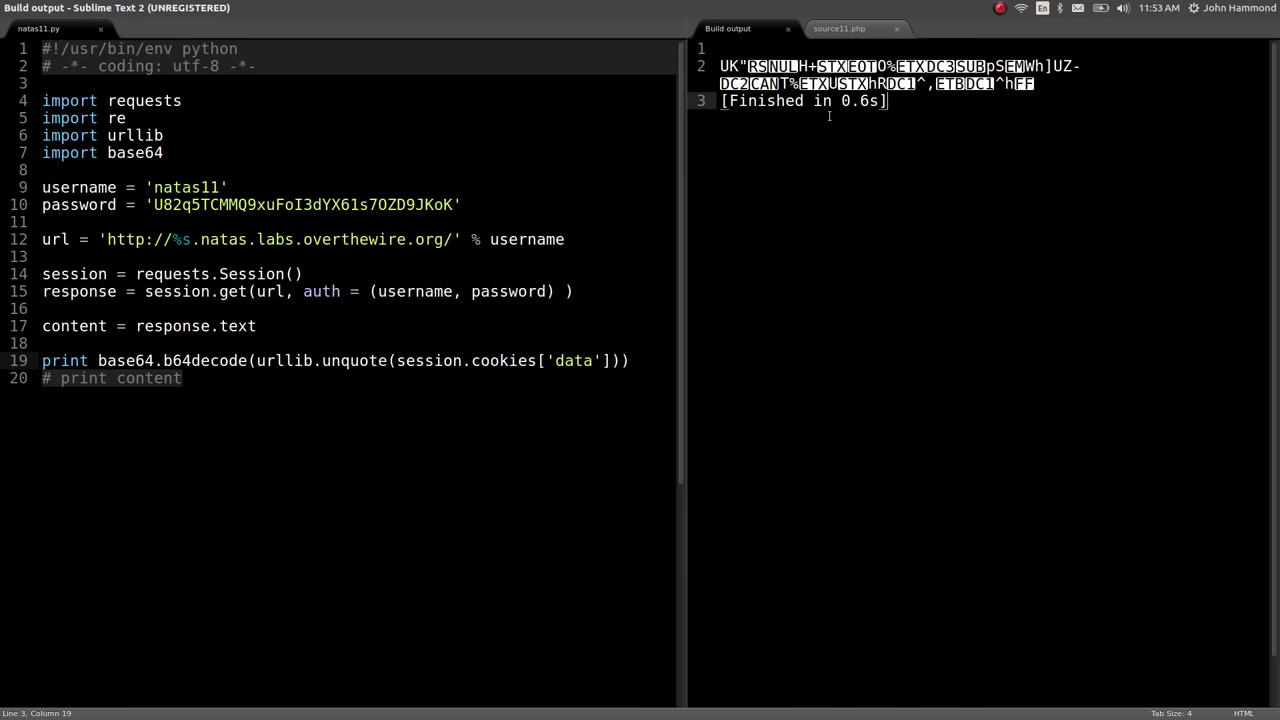
In source11.php, examine xor_encrypt's character loop, key XOR, repeating key index and return.
left_click(839, 29)
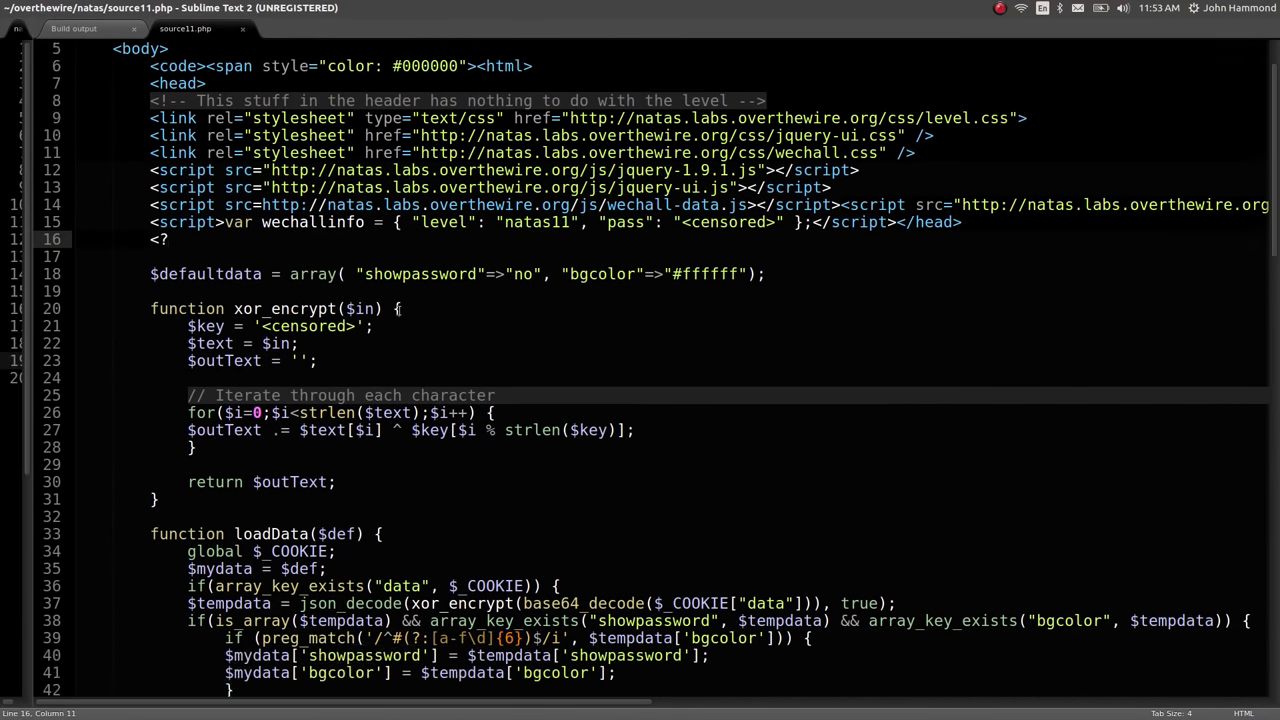
scroll("down", 3)
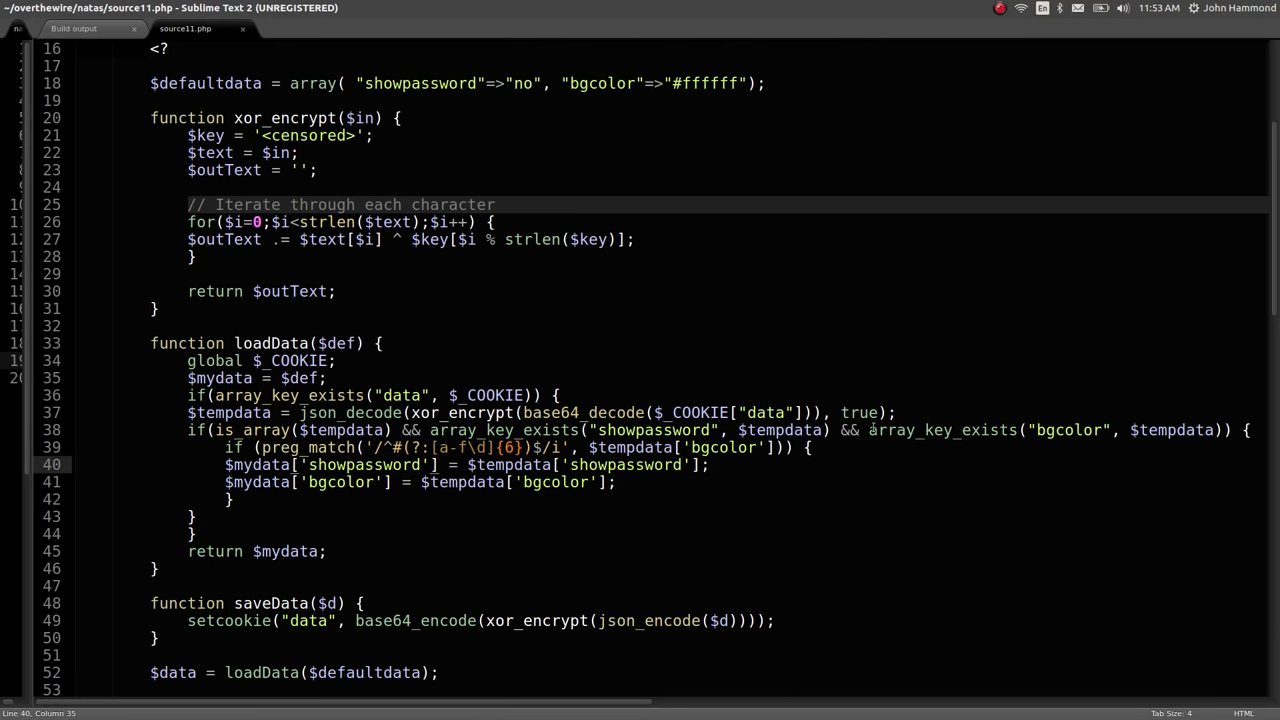
scroll("down", 3)
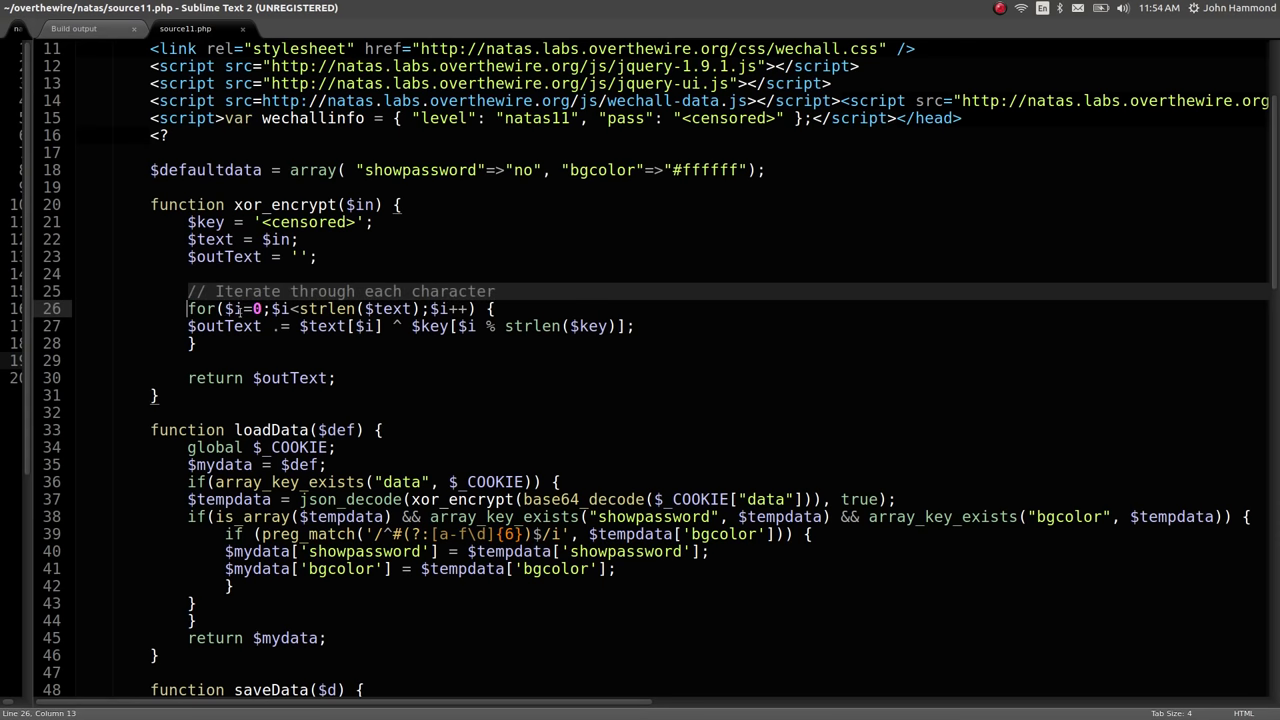
double_click(237, 308)
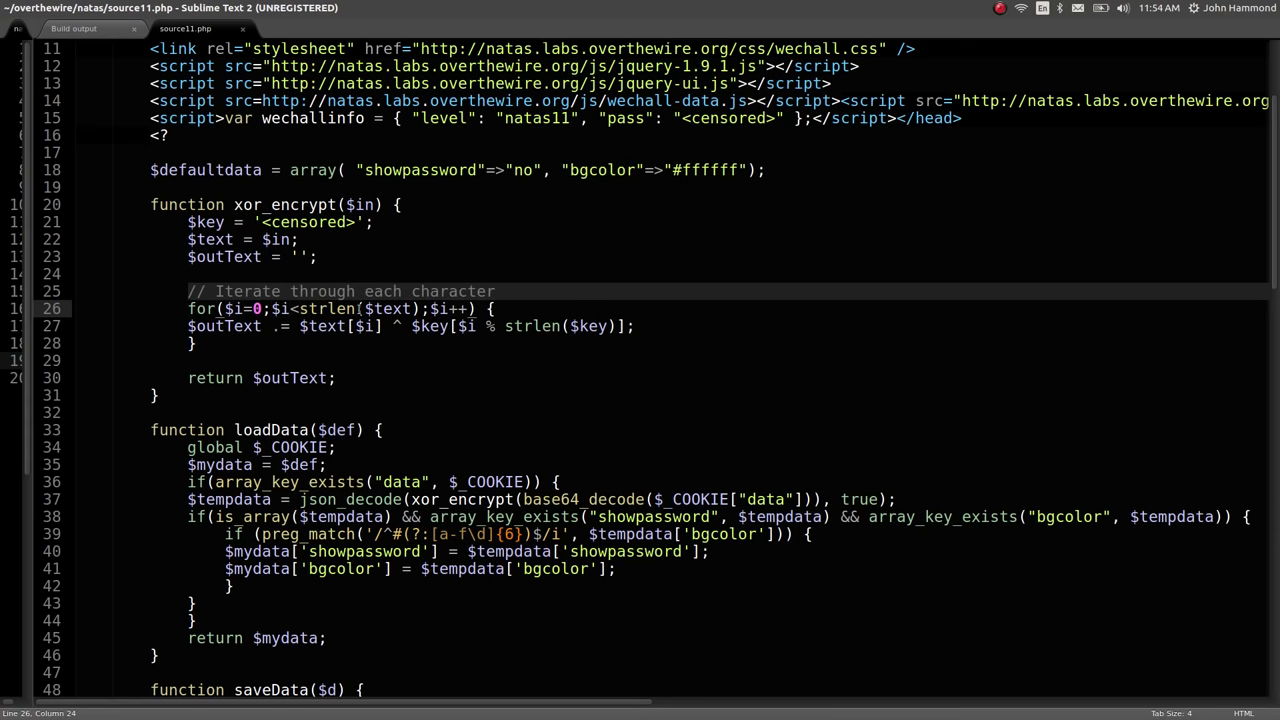
double_click(327, 308)
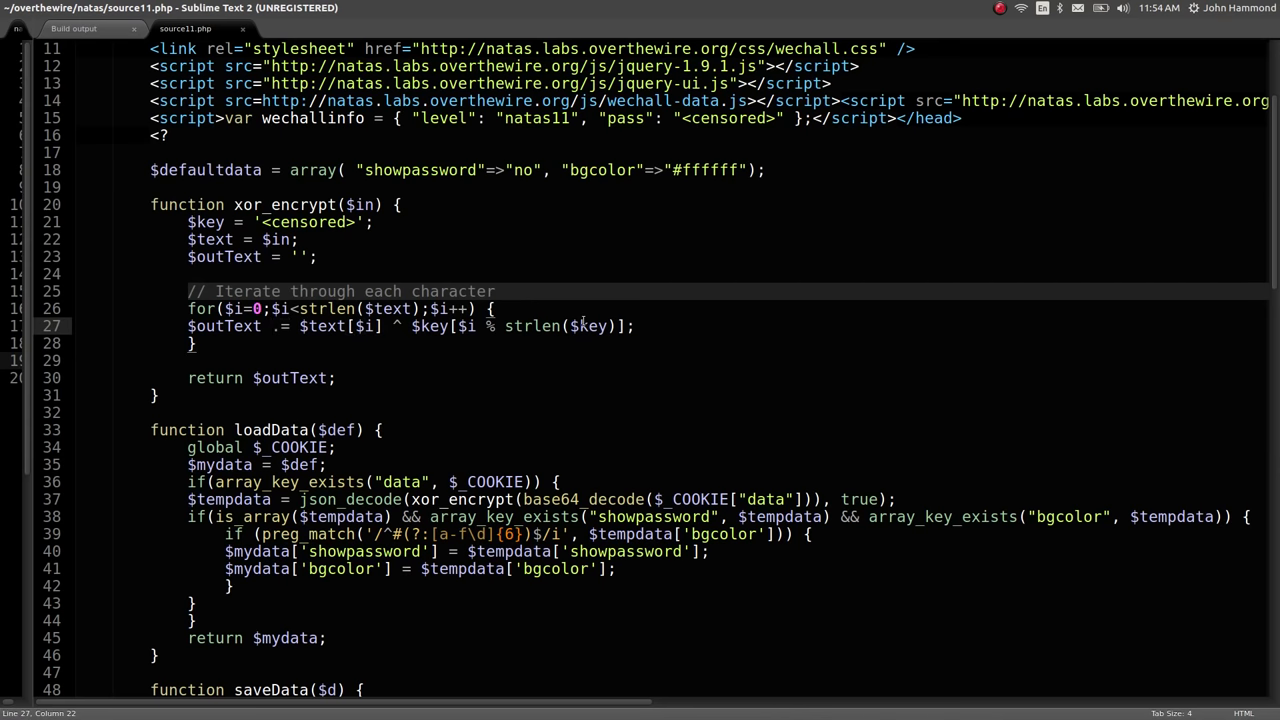
double_click(283, 326)
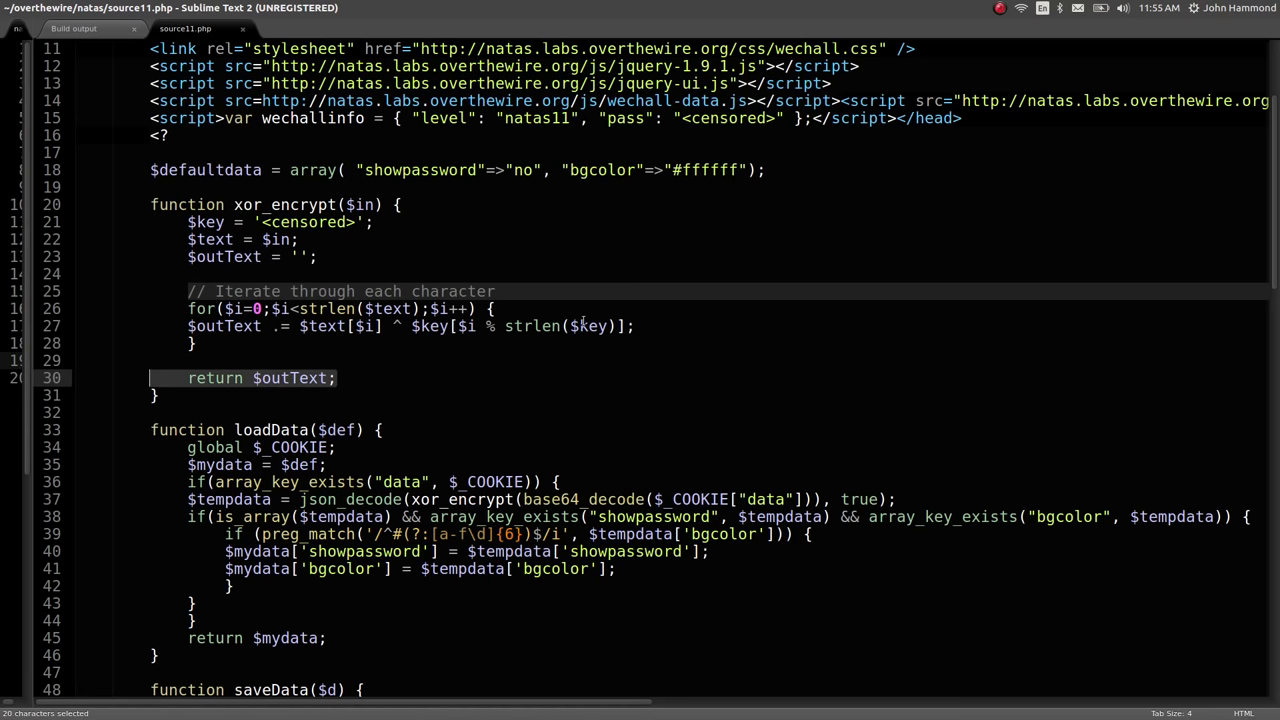
left_click(158, 378)
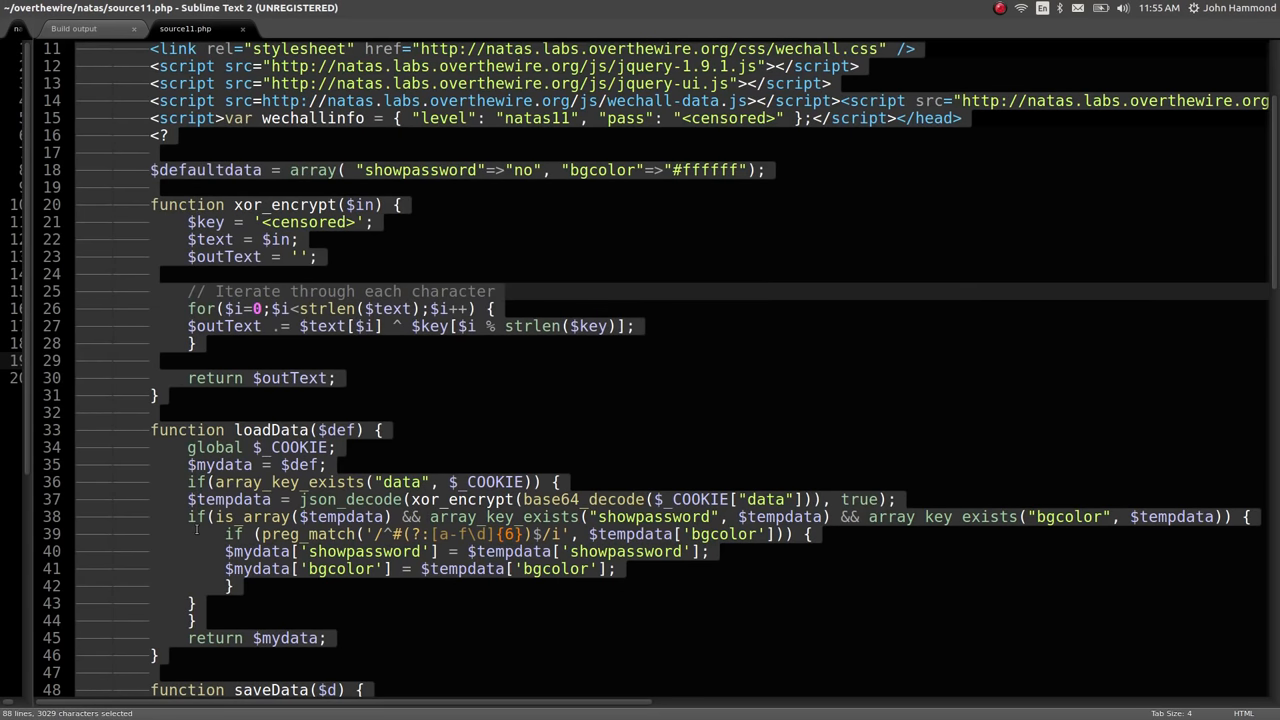
Select all of the natas11 source code.
scroll("up", 3)
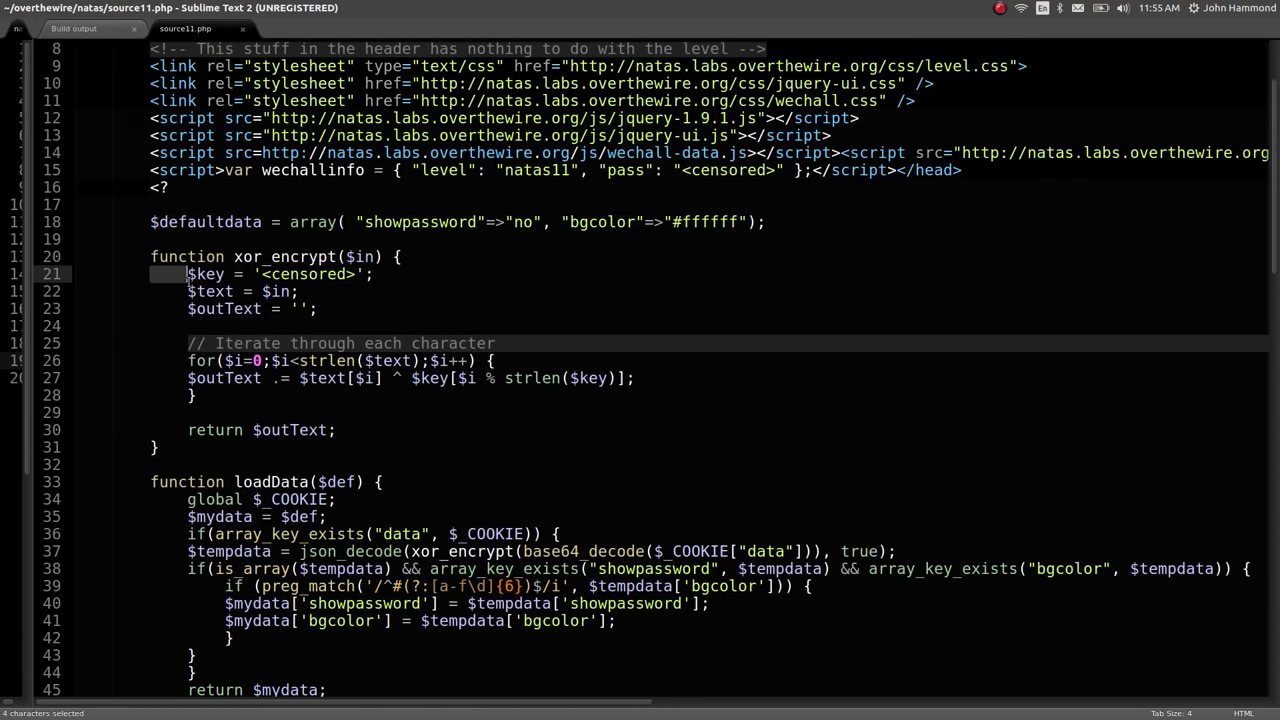
key("ctrl+a")
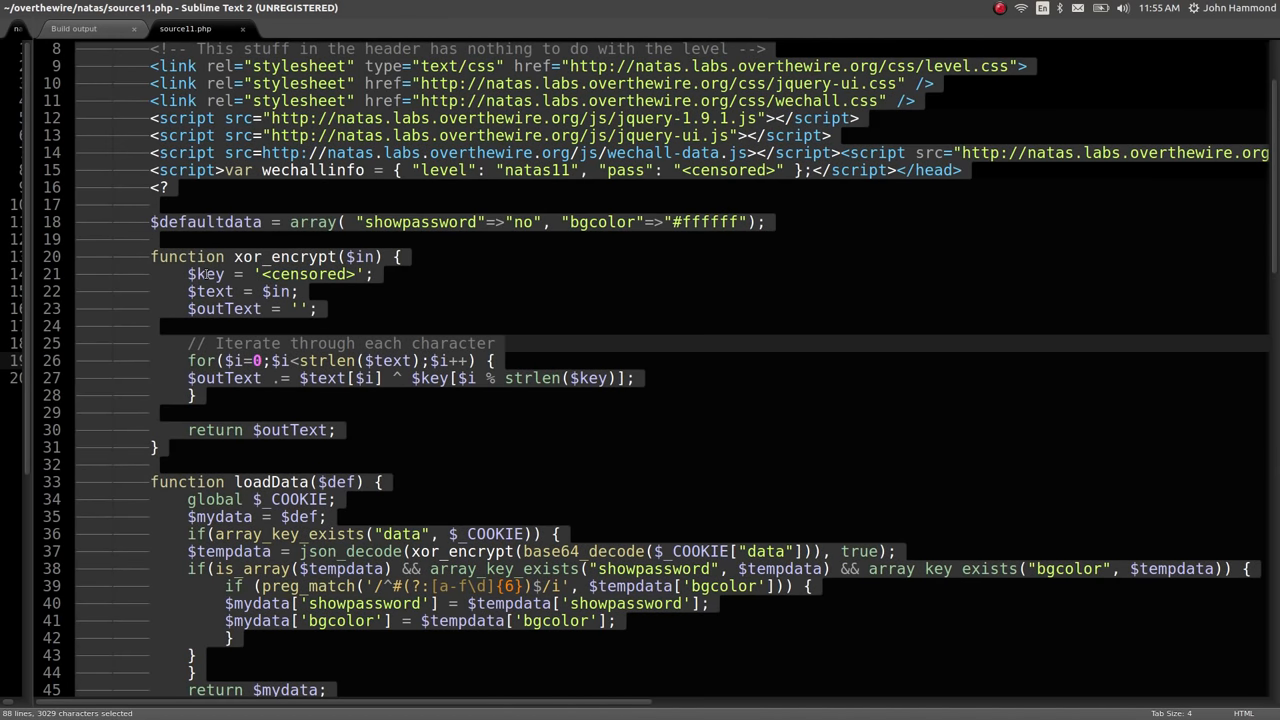
scroll("down", 3)
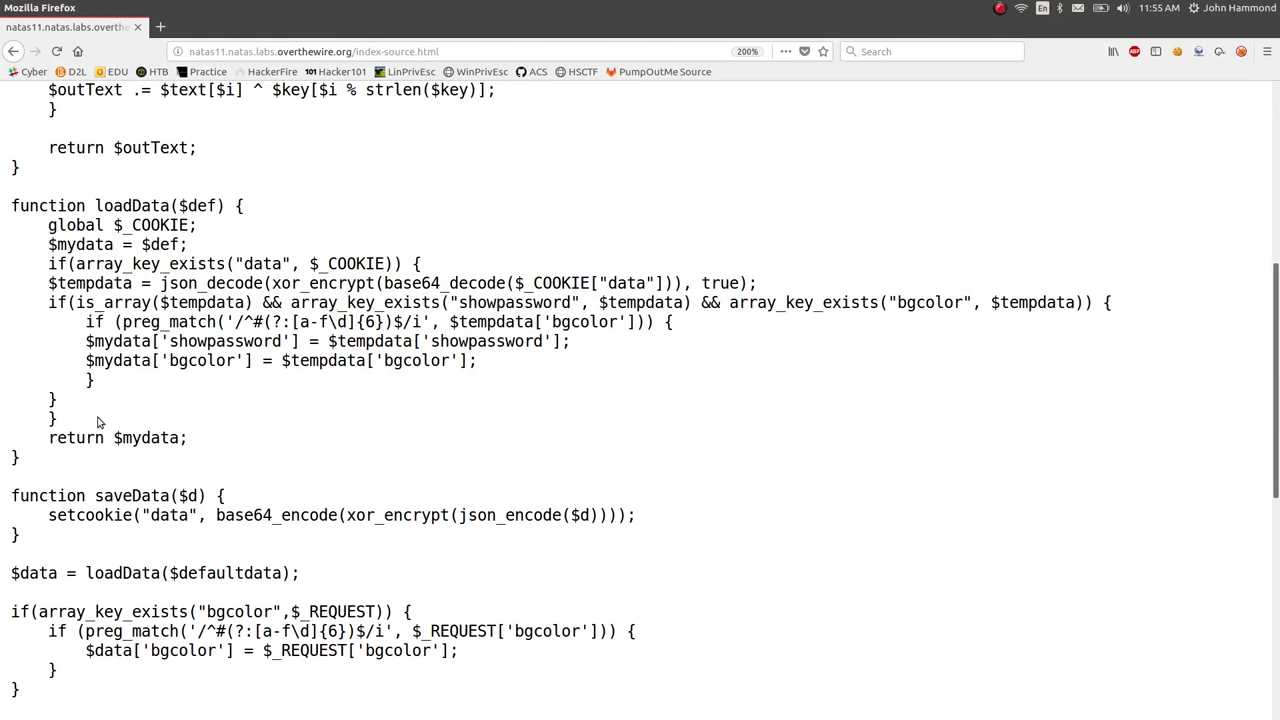
scroll("up", 3)
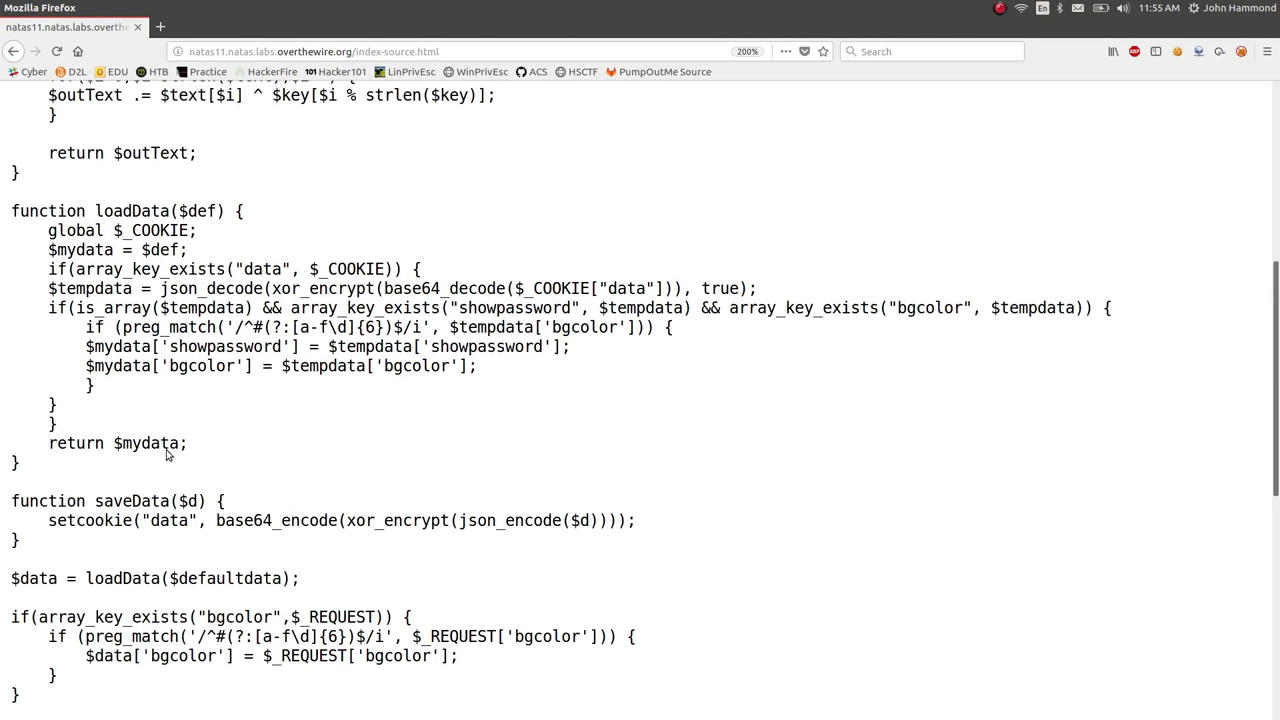
scroll("up", 3)
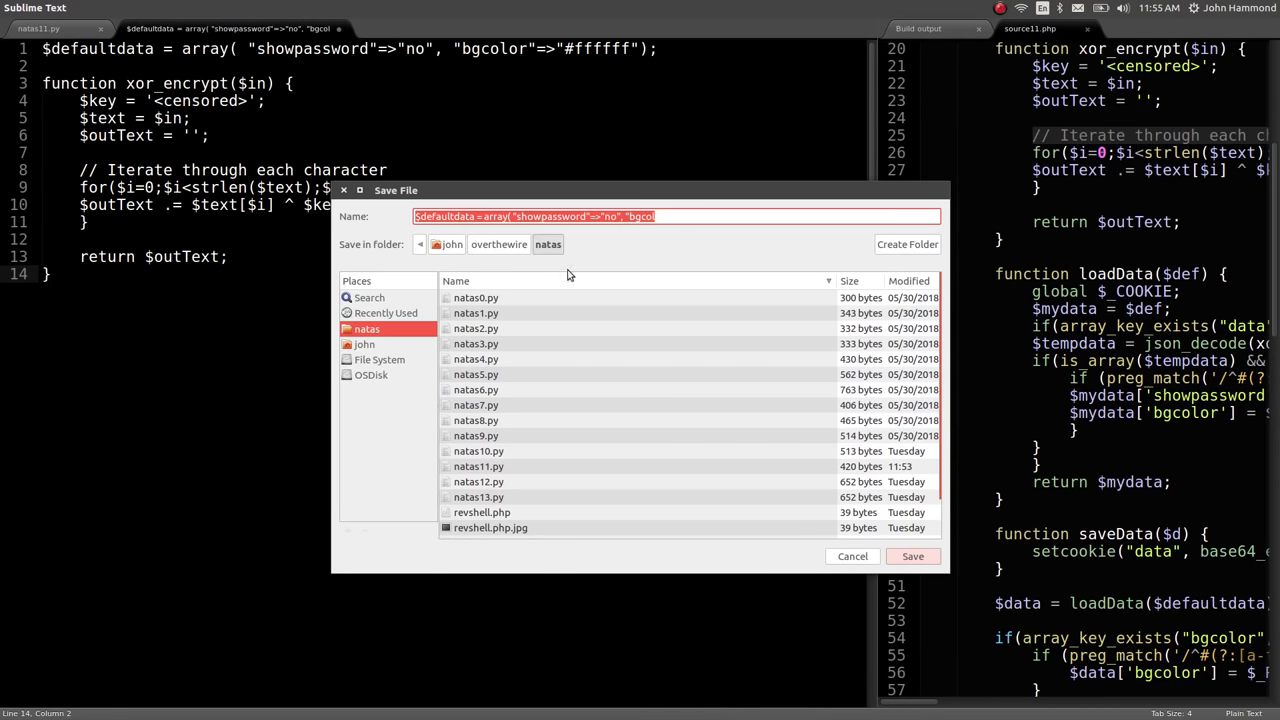
Paste the code into a new file saved as second_natas11.php with PHP tags.
type("second_natas11.")
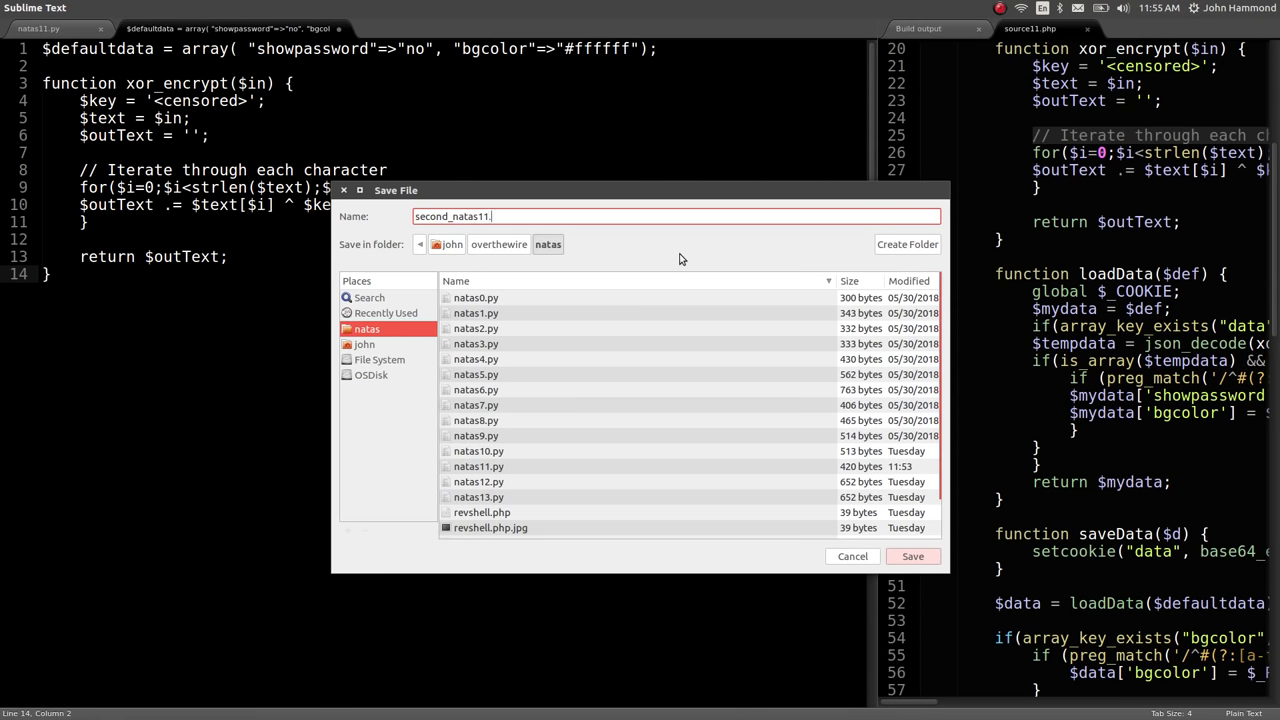
left_click(913, 556)
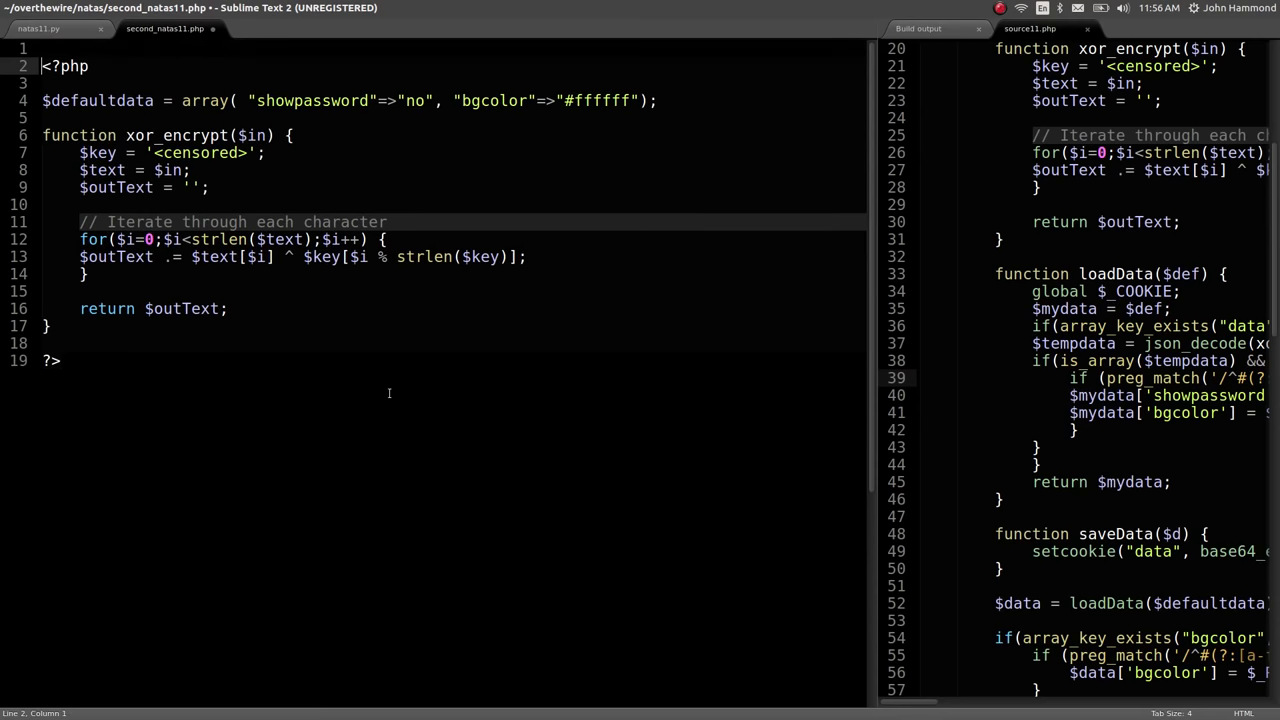
key("alt+Tab")
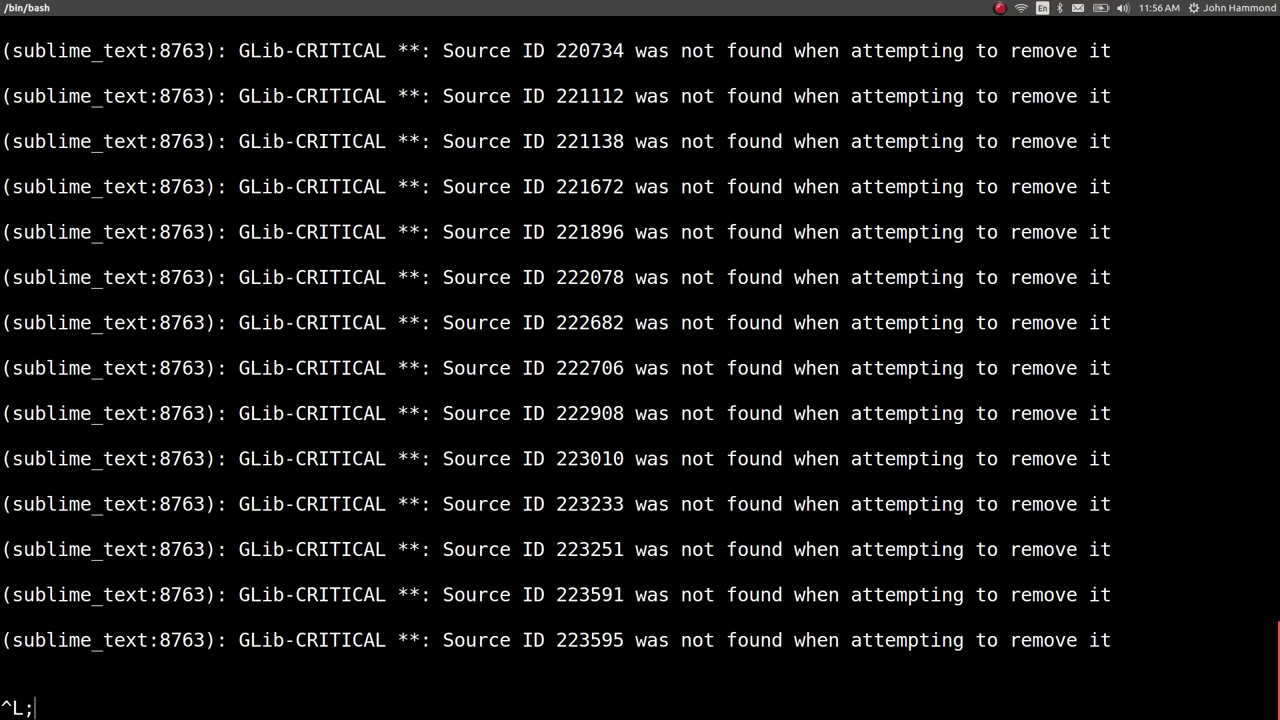
Clear the old error messages from the terminal.
key("ctrl+c")
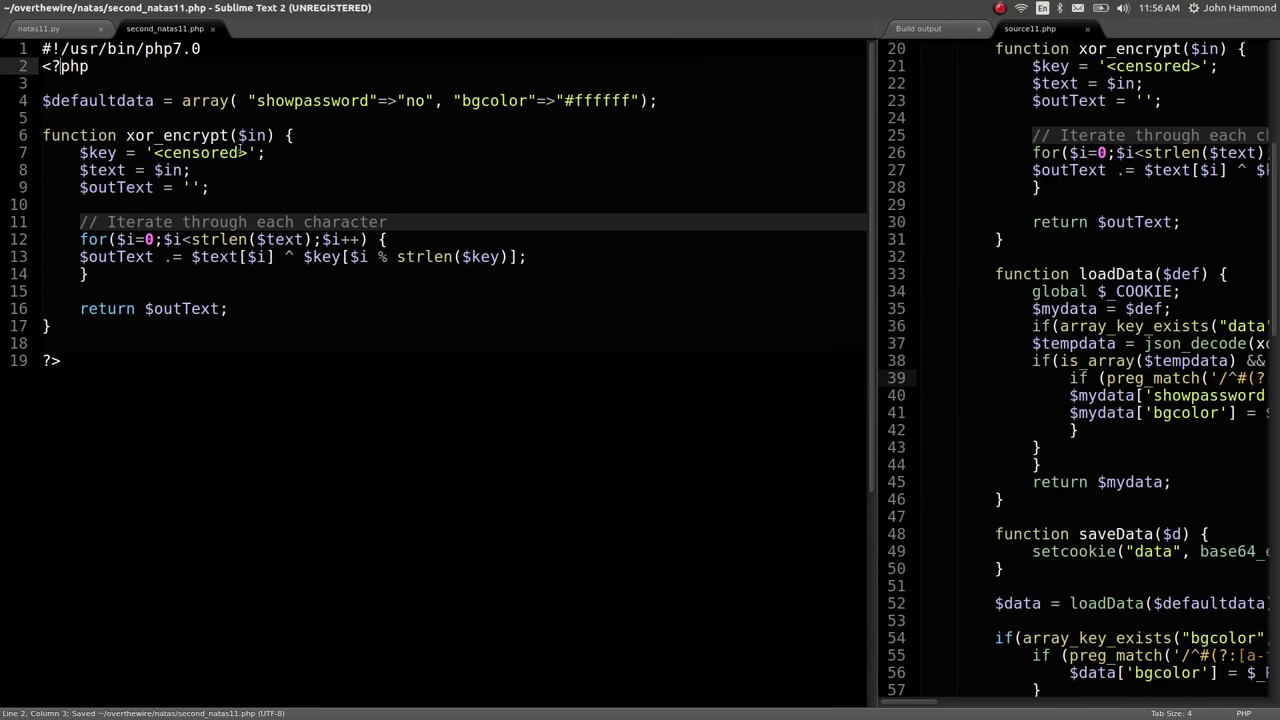
Insert json_encode($defaultdata) on line 19 above the closing PHP tag and save.
left_click(60, 360)
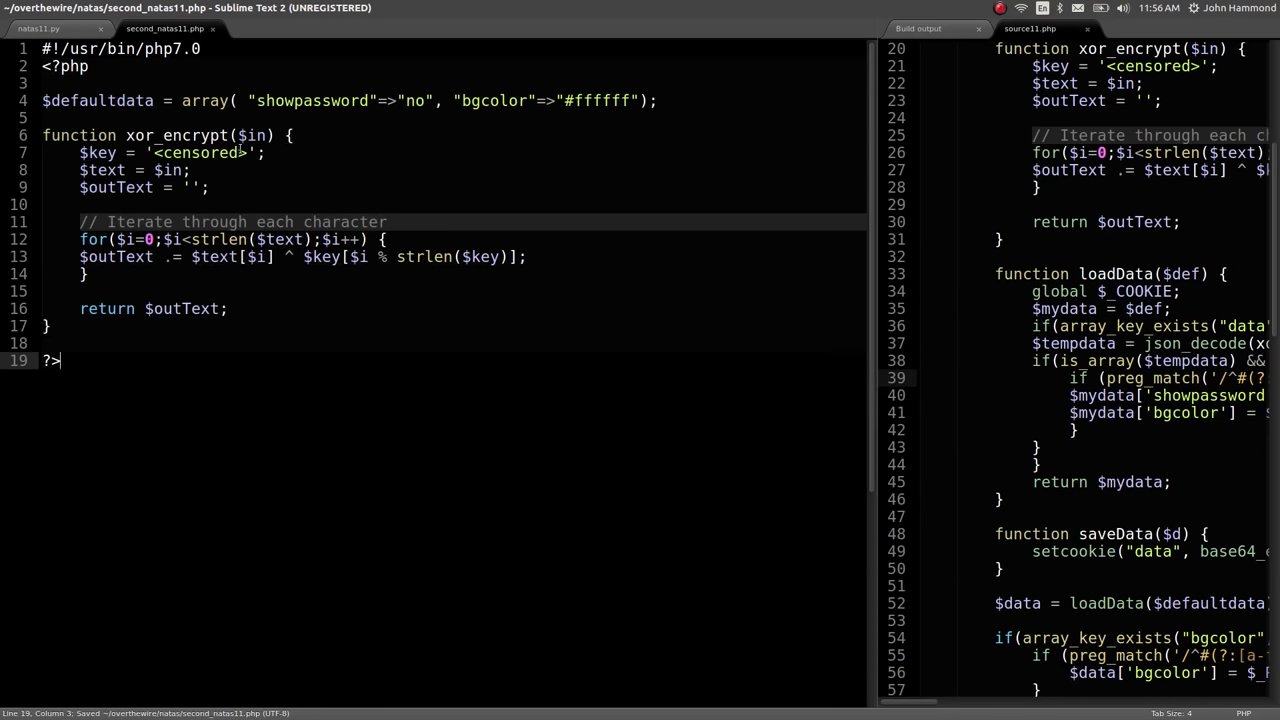
key("Enter")
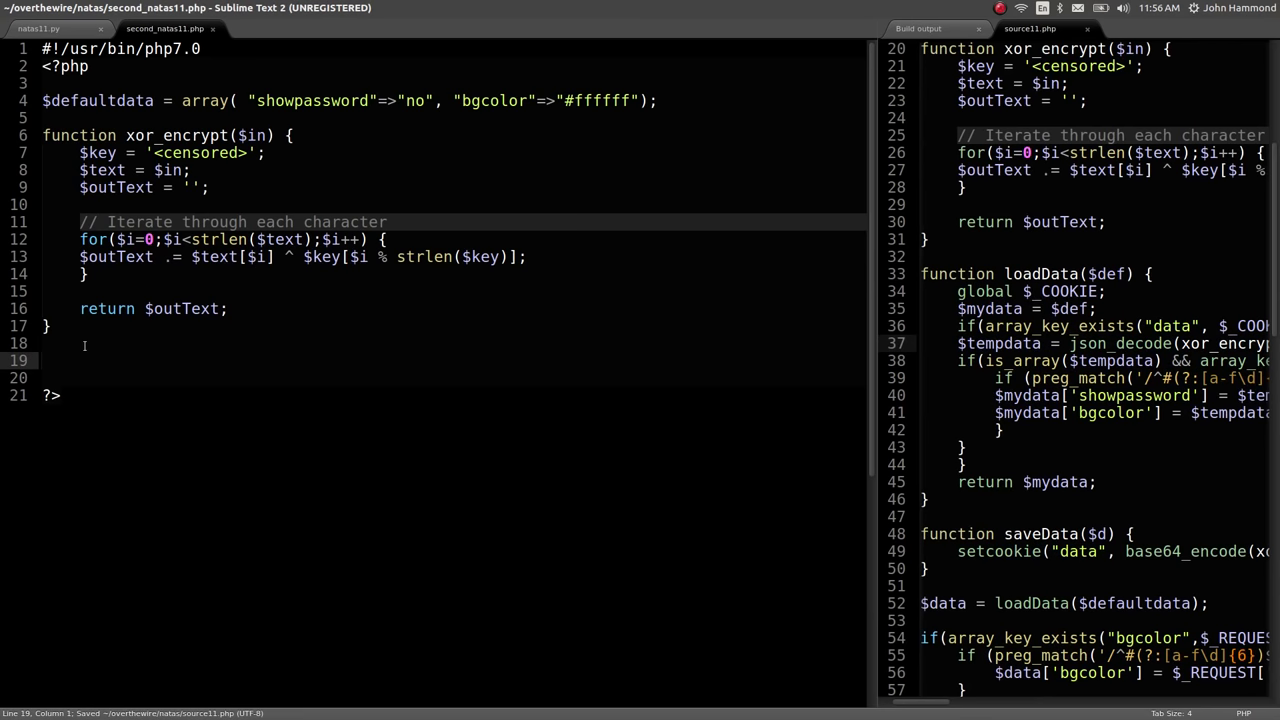
type("json_decode()")
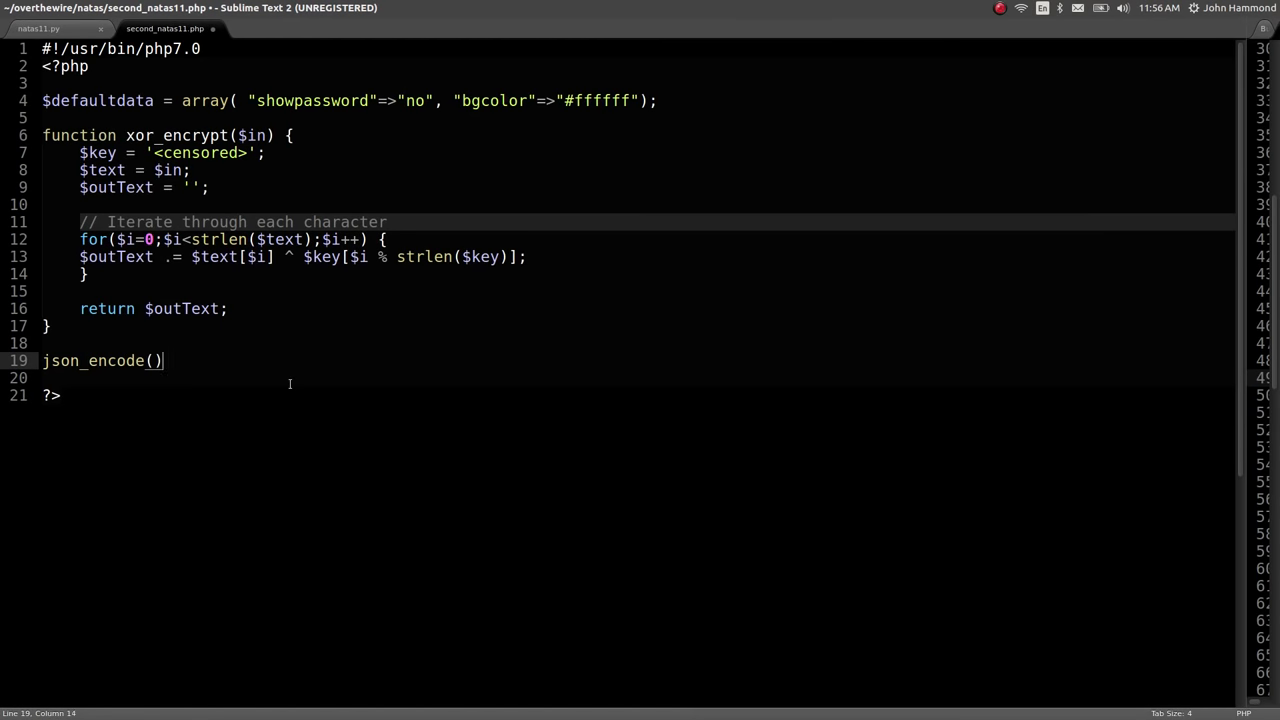
type("$defaultdata")
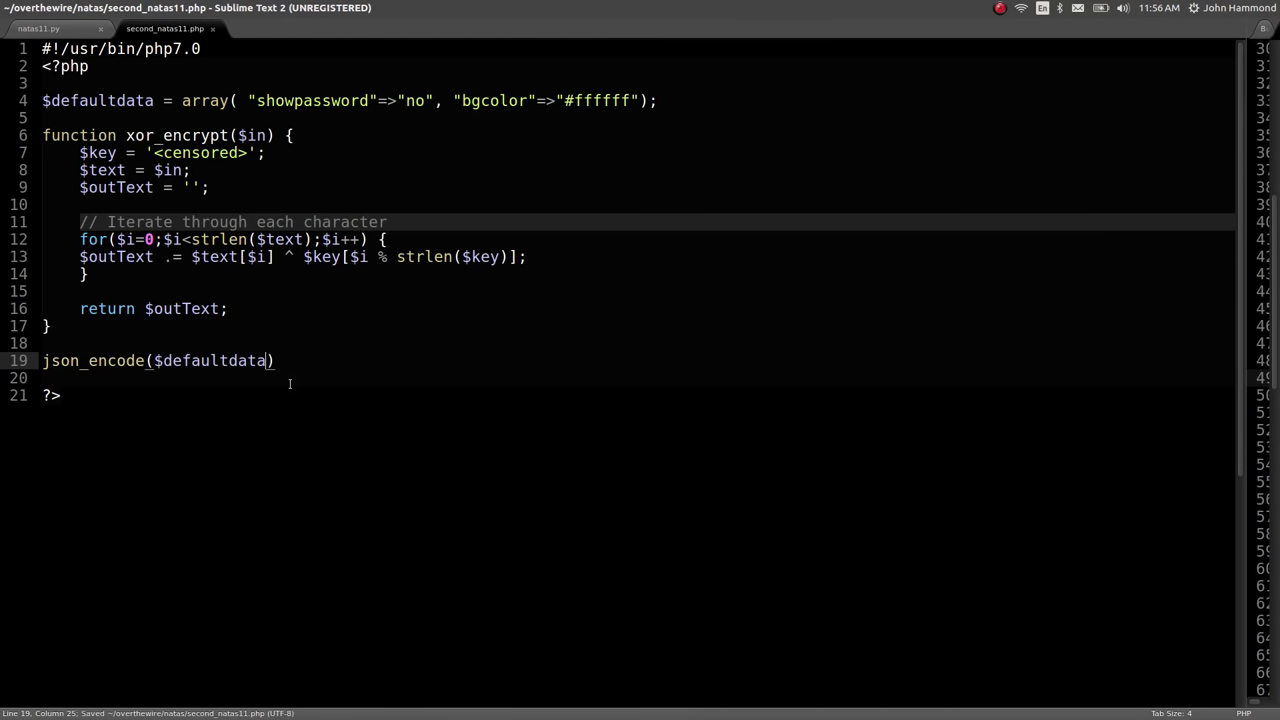
type("ech")
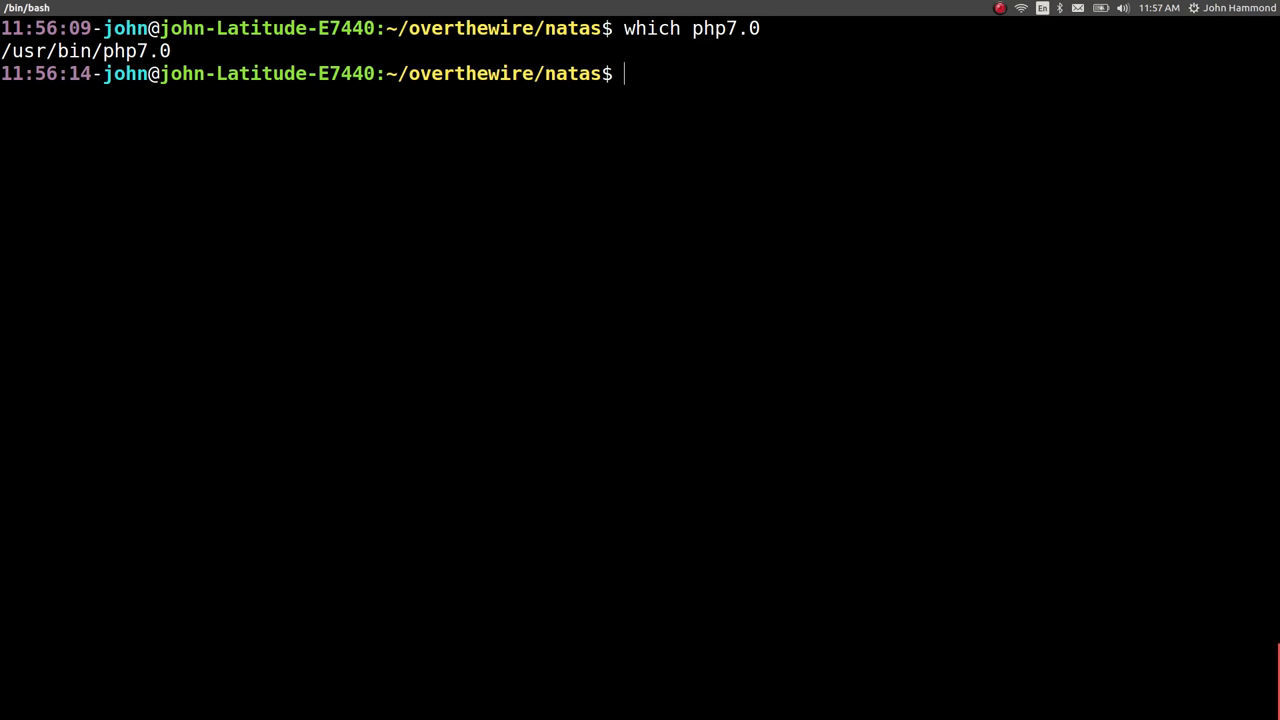
Make second_natas11.php executable with chmod +x.
type("chmod +x second_natas")
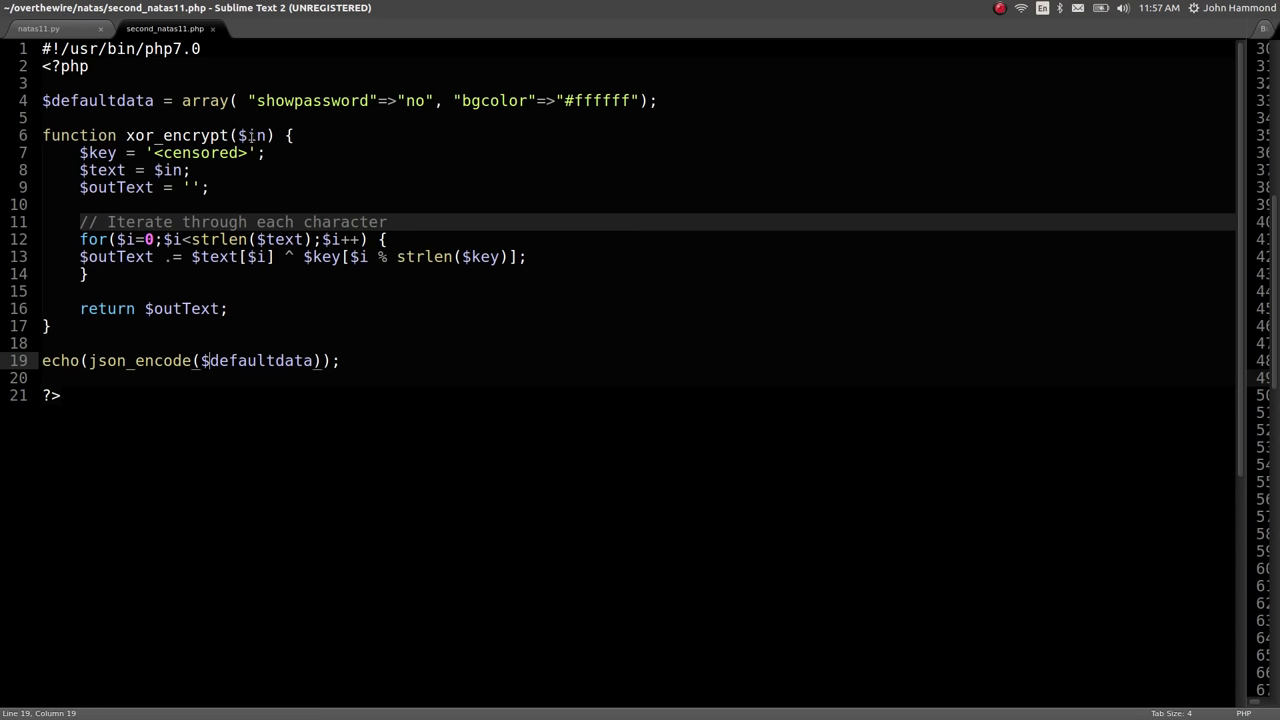
Jot XOR notes 'a ^ b = c' and 'plaintext ^ ciphertext = key' below the code, then delete them.
double_click(200, 152)
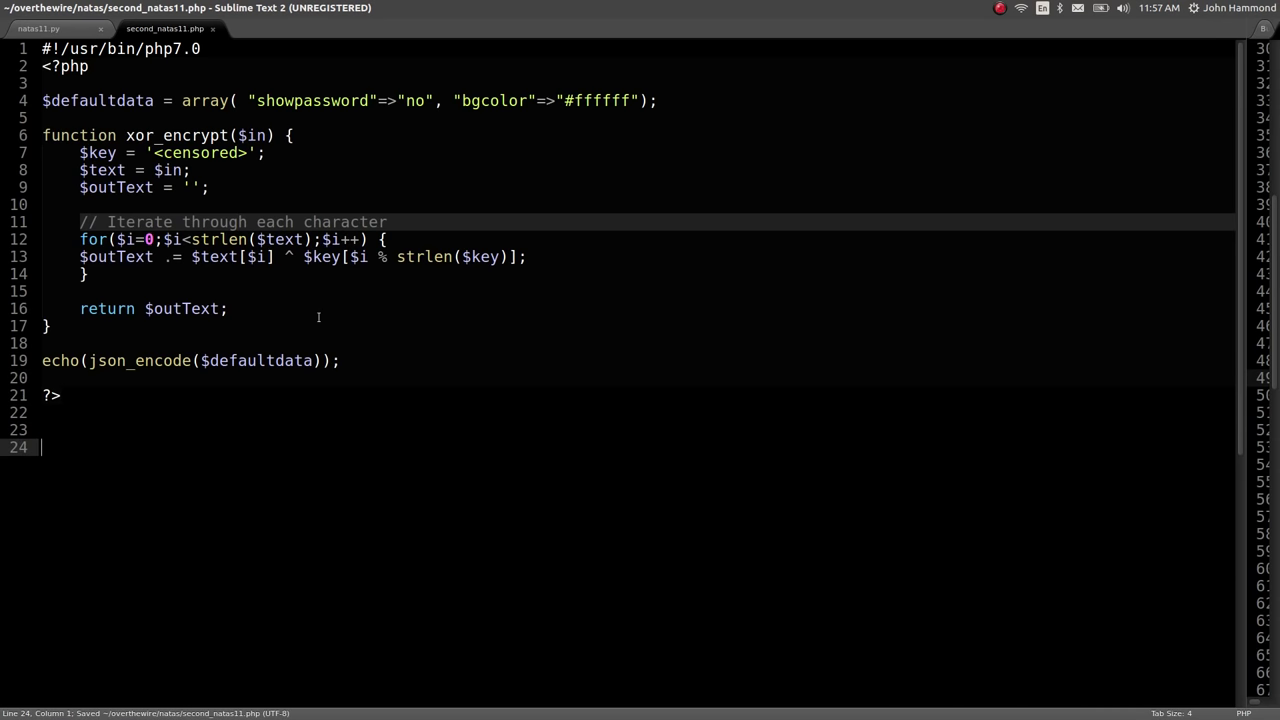
type("a")
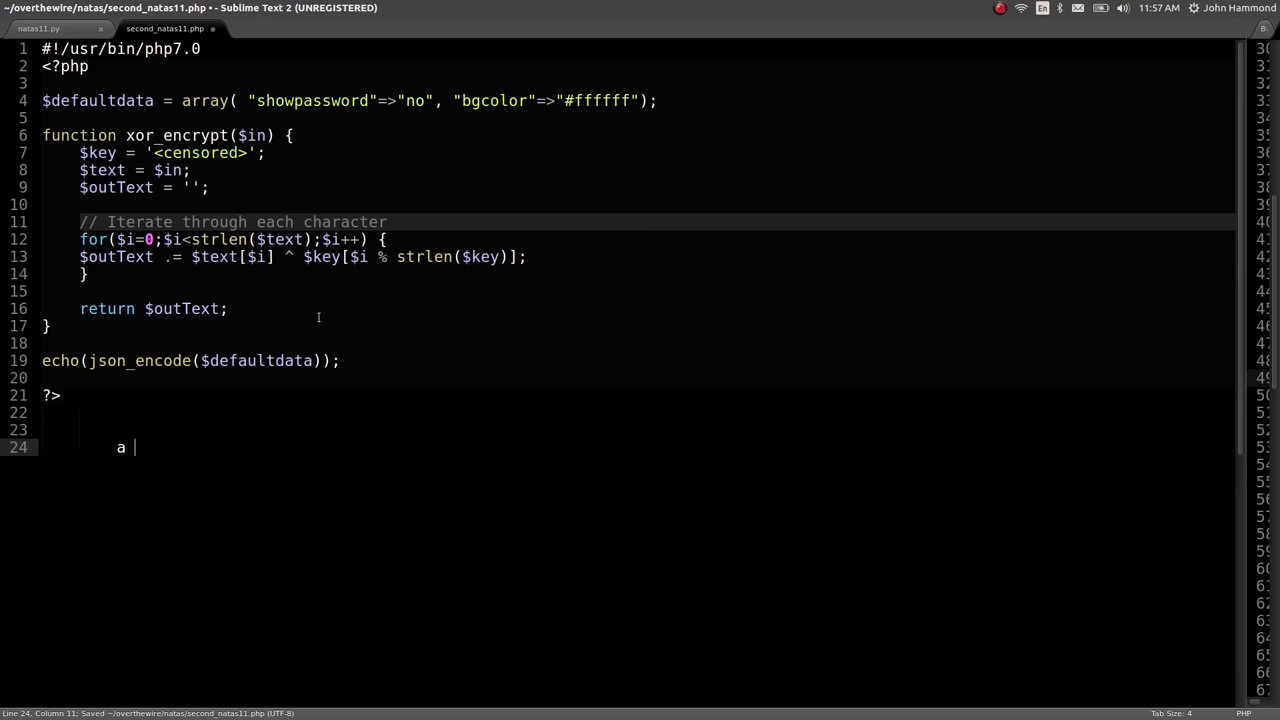
type("^ b")
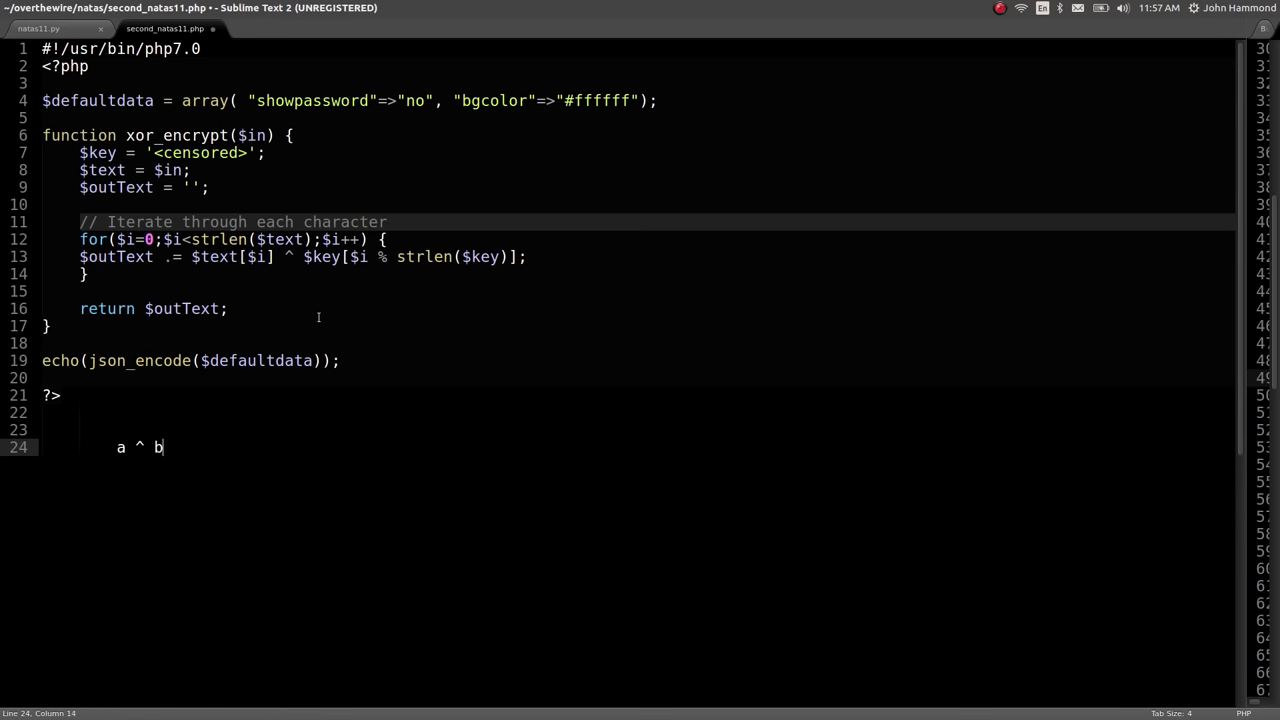
type("= c")
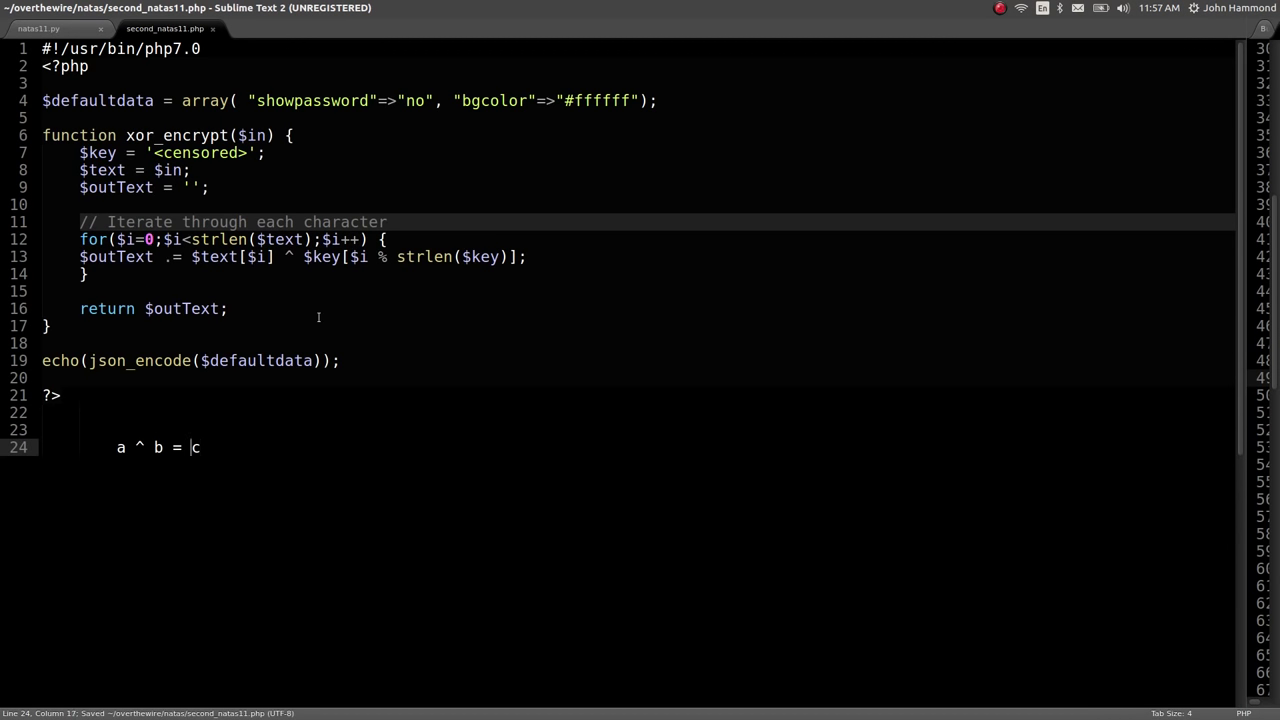
type("plaintext")
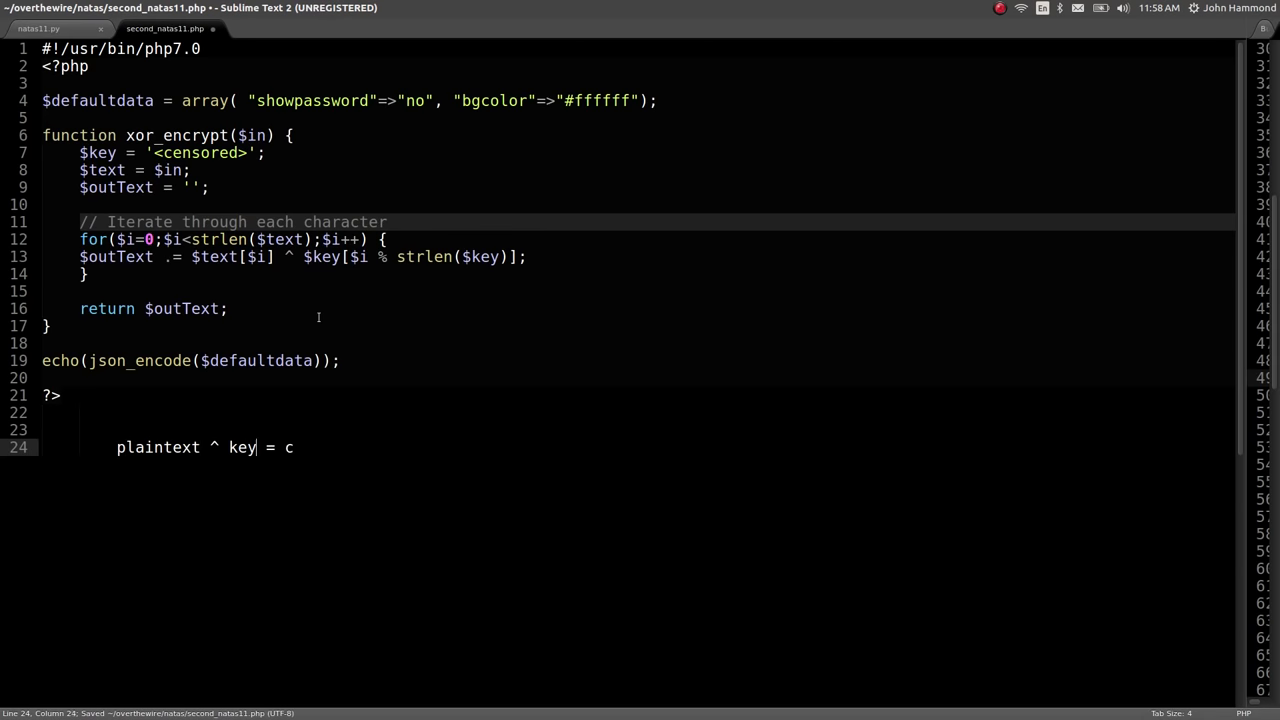
type("iphertext")
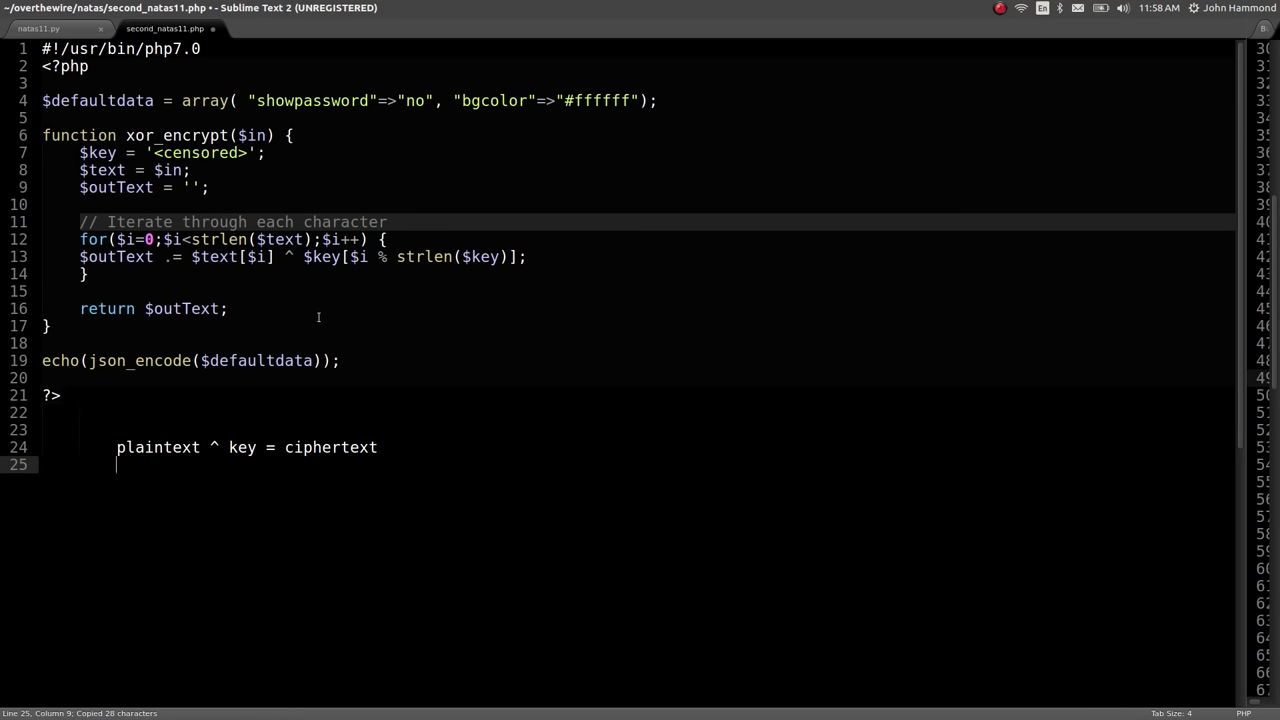
type("plaintext")
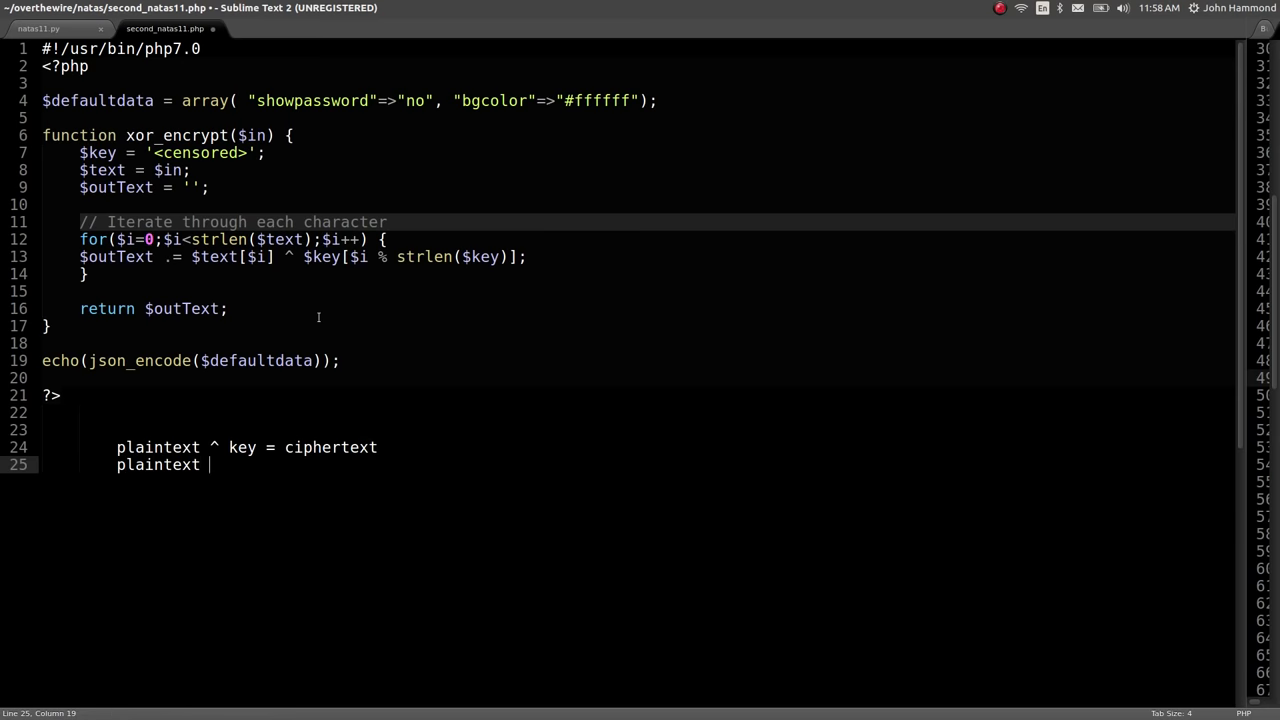
type("^ ciphe")
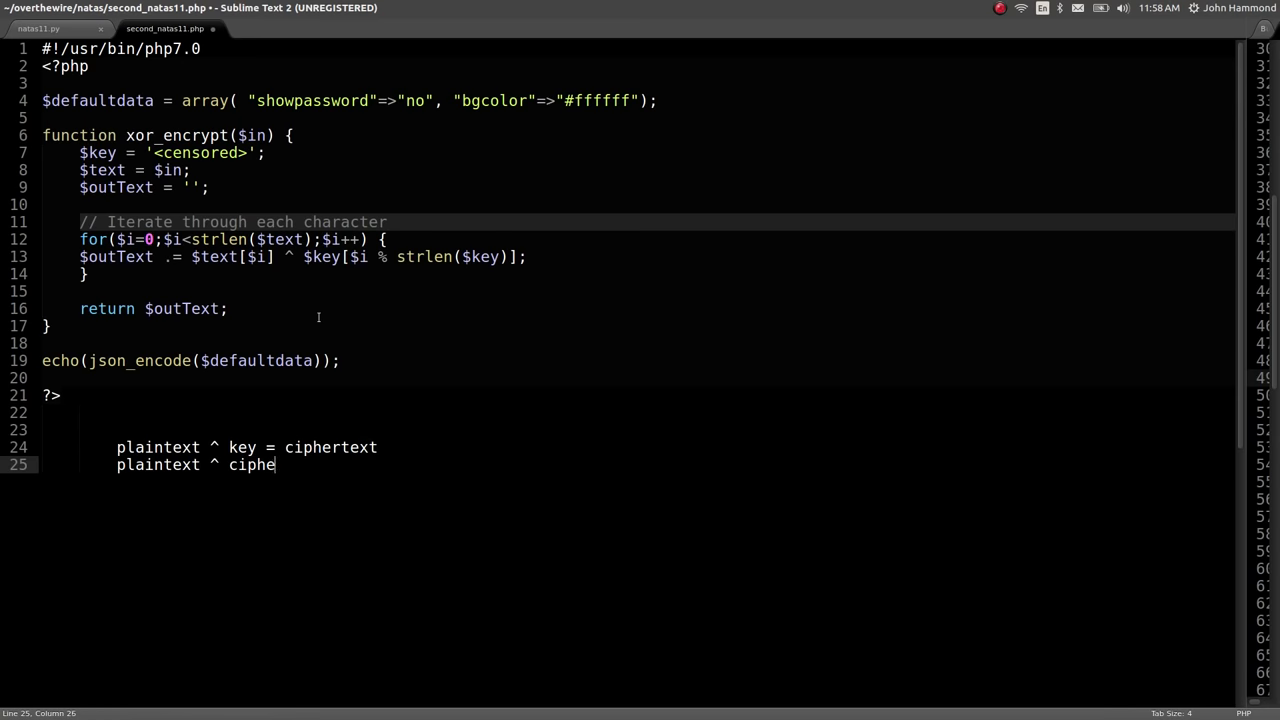
type("rtext = key")
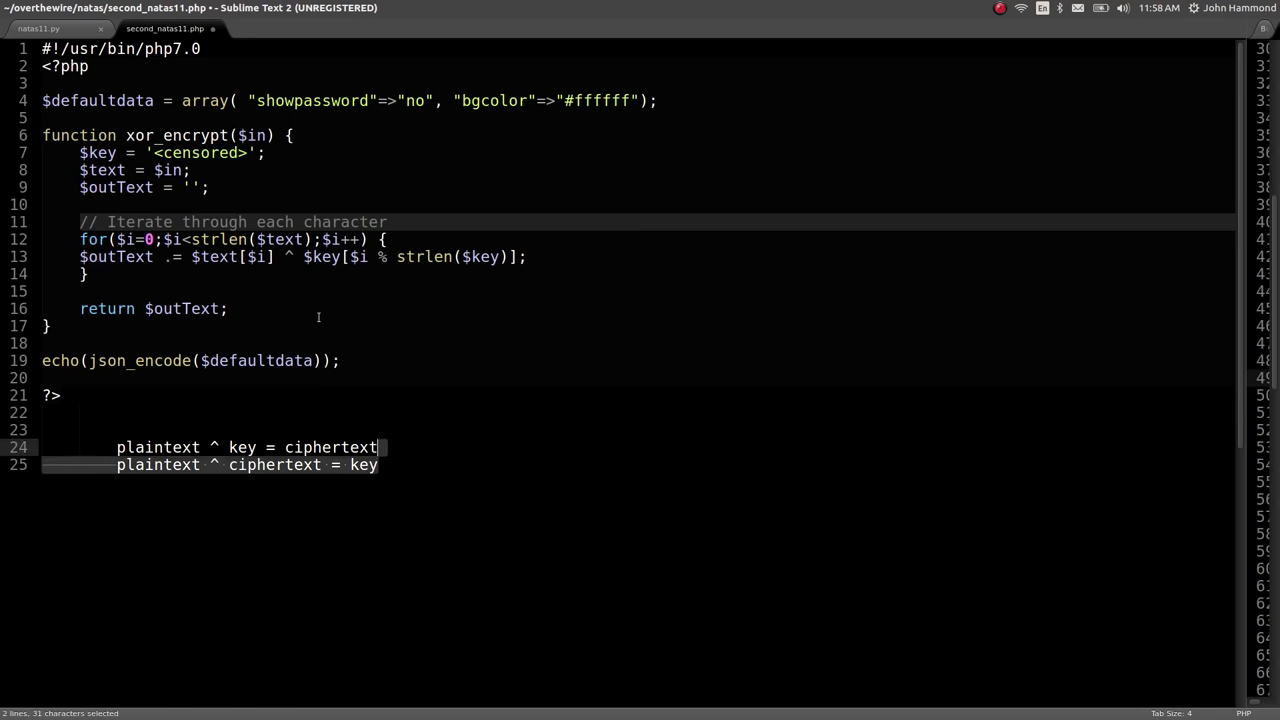
key("Delete")
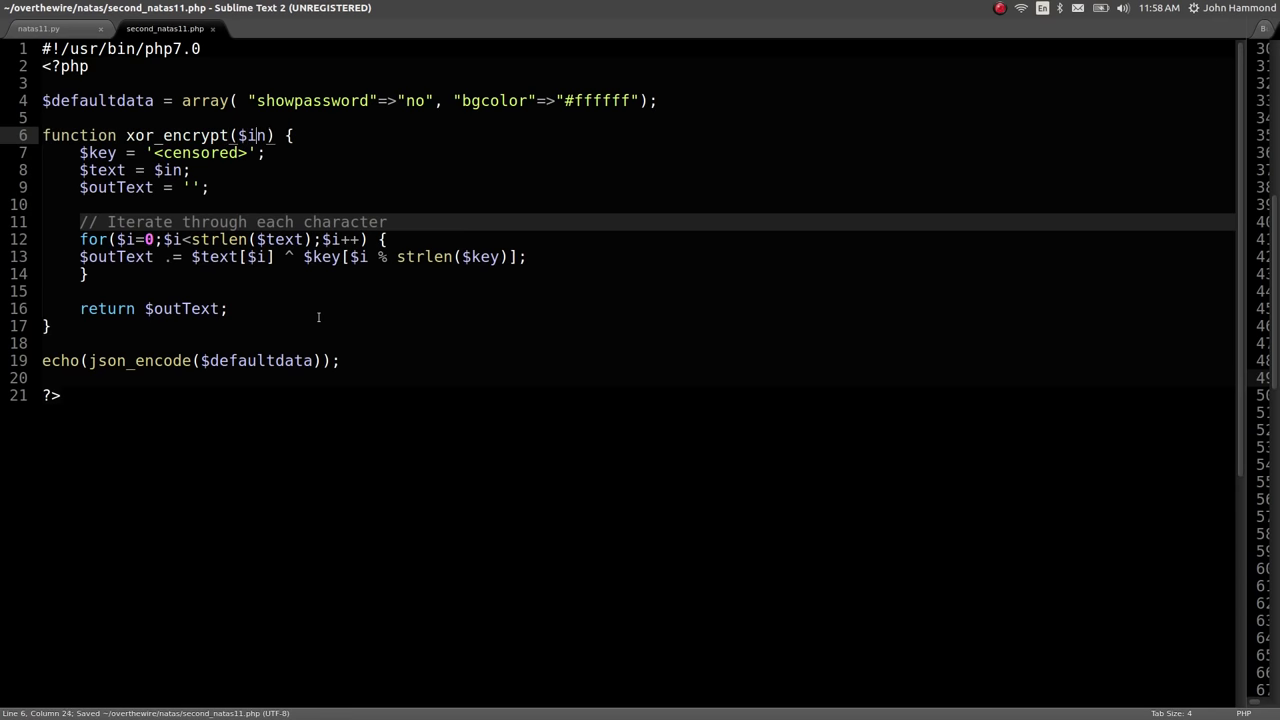
Add a $key parameter to xor_encrypt, delete the censored key line, and assign $original = json_encode($defaultdata).
type(", %")
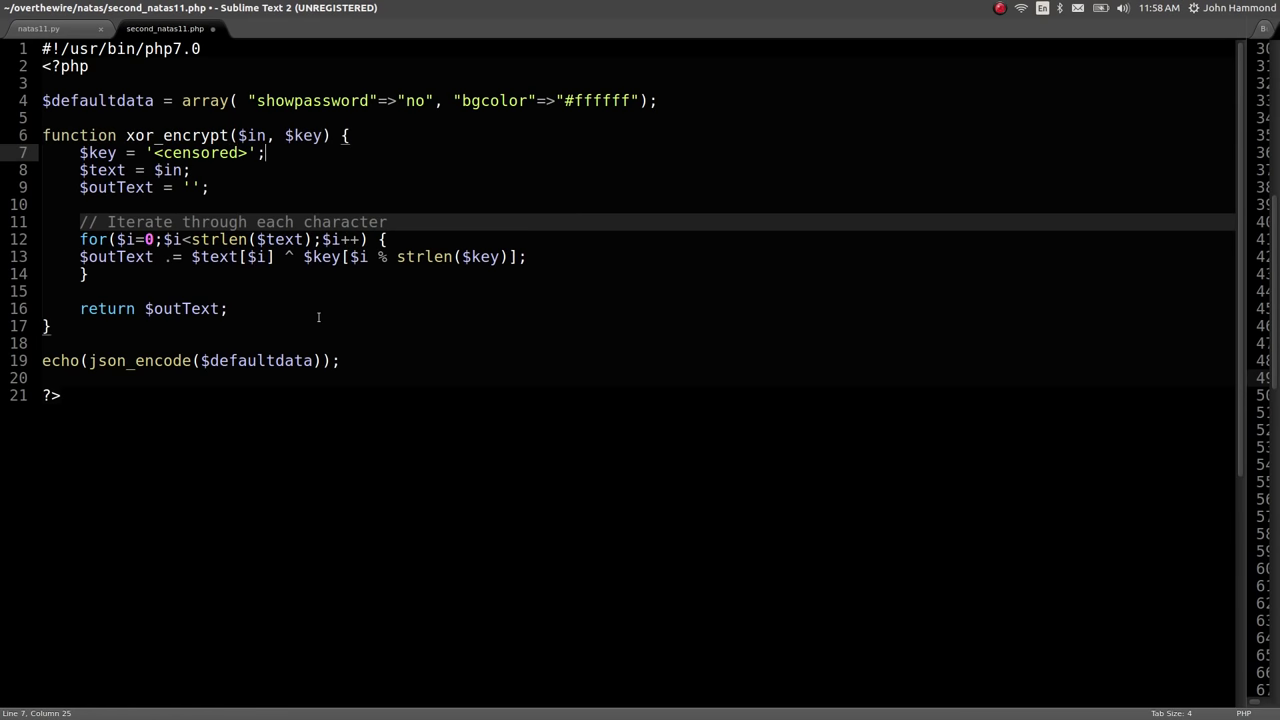
key("ctrl+shift+k")
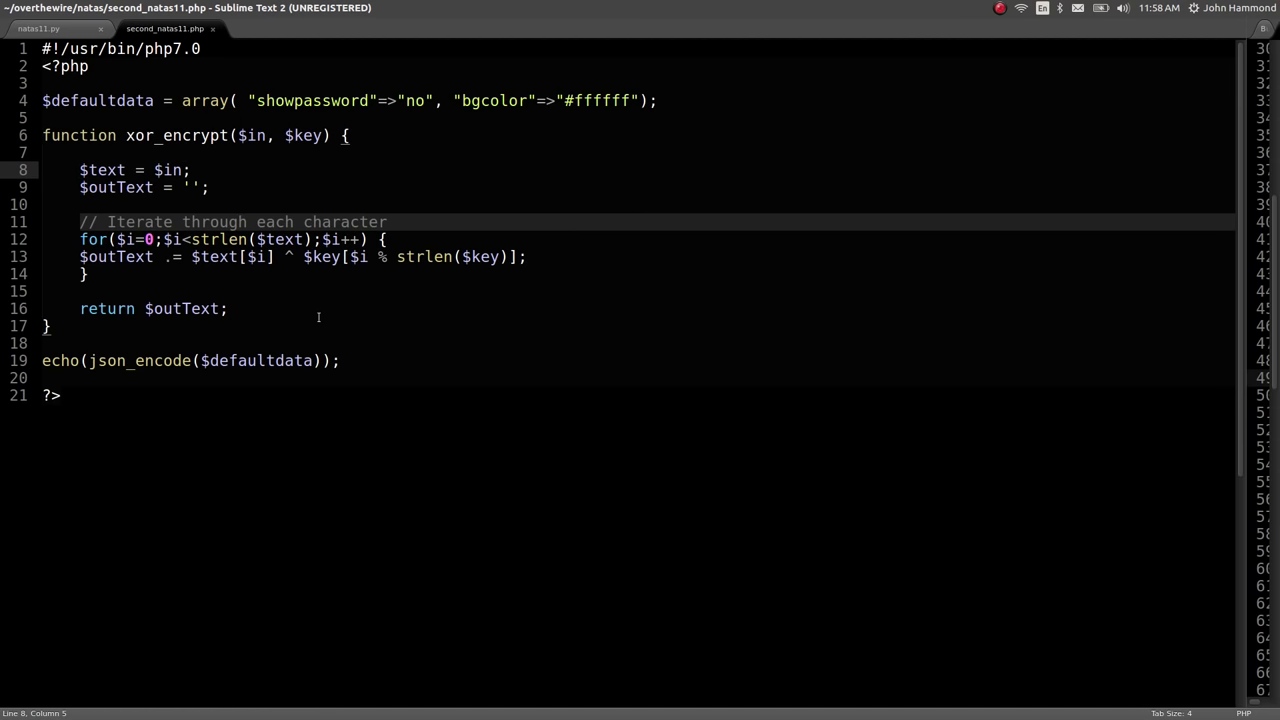
double_click(60, 360)
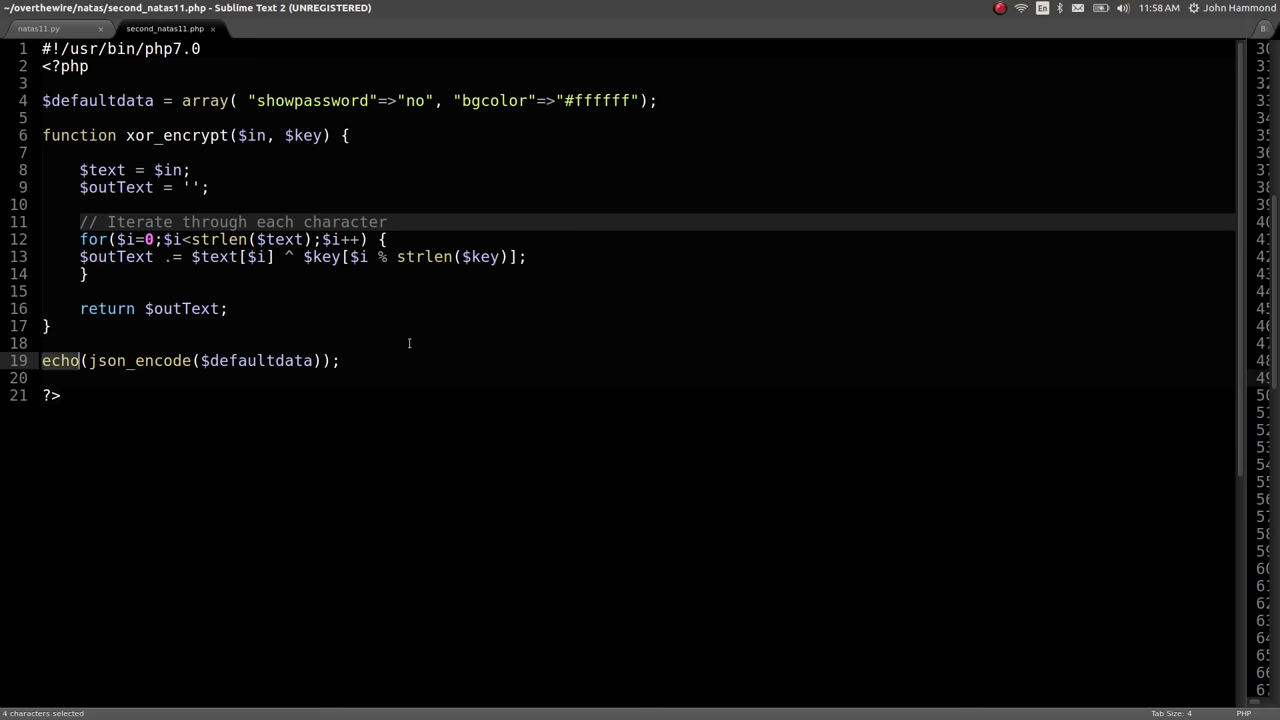
type("$original -")
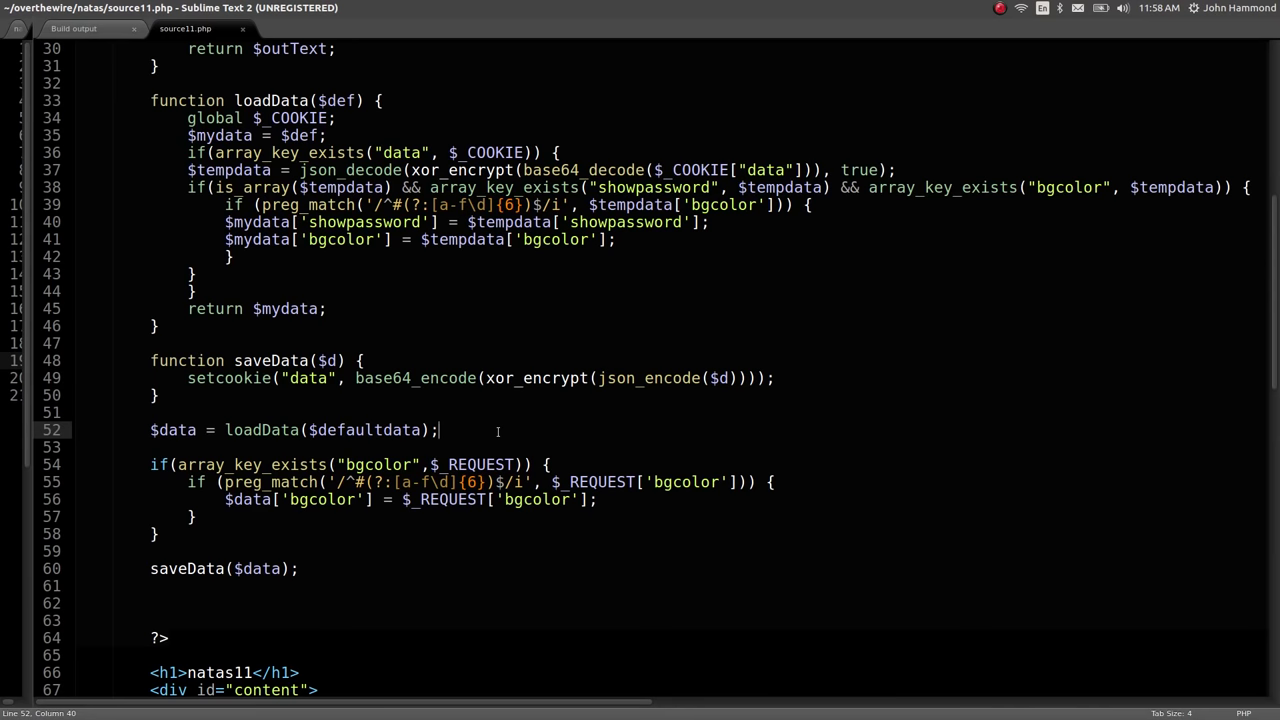
mouse_move(35, 385)
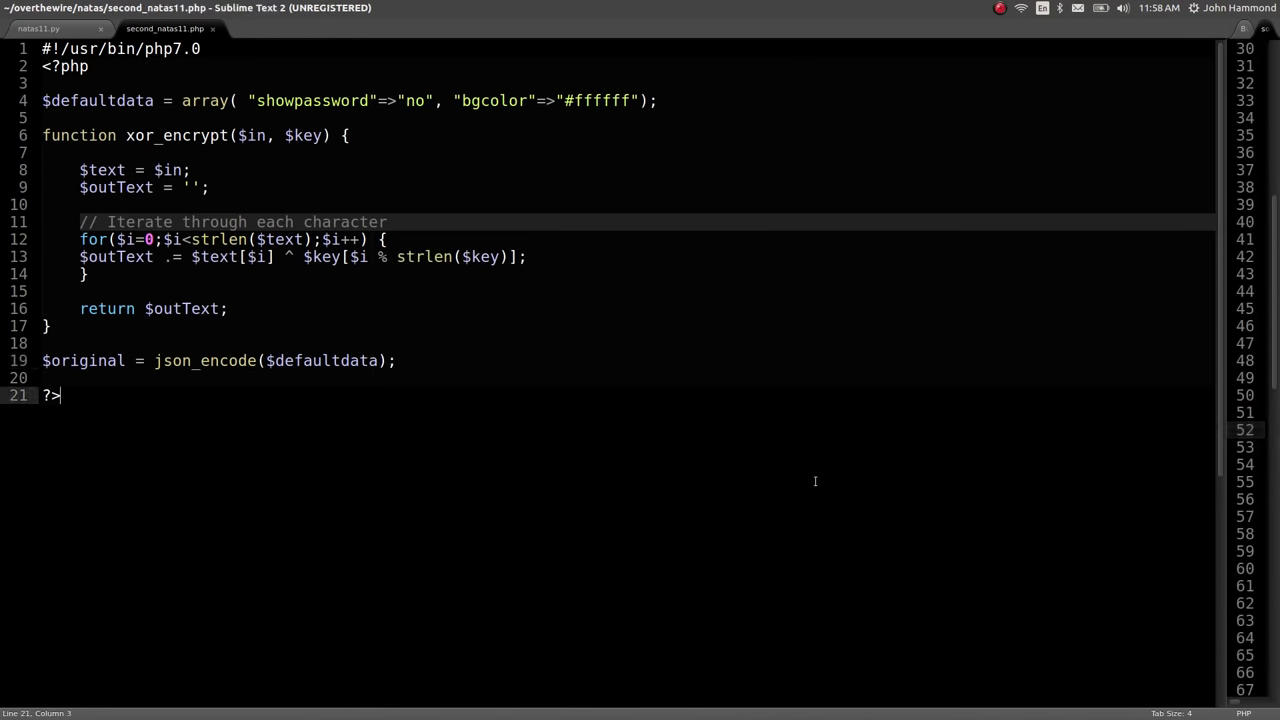
left_click(40, 28)
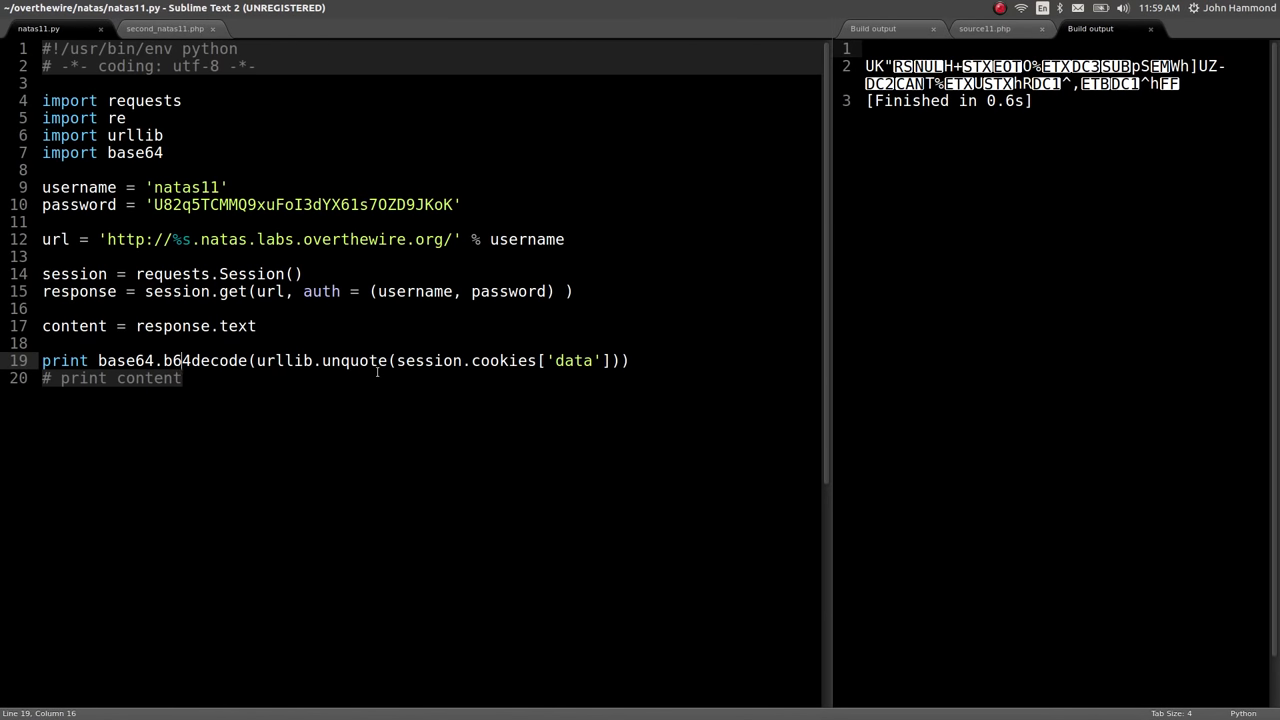
Append .encode('hex') to natas11.py's print line and select the $original line in the PHP script.
type(".encode()")
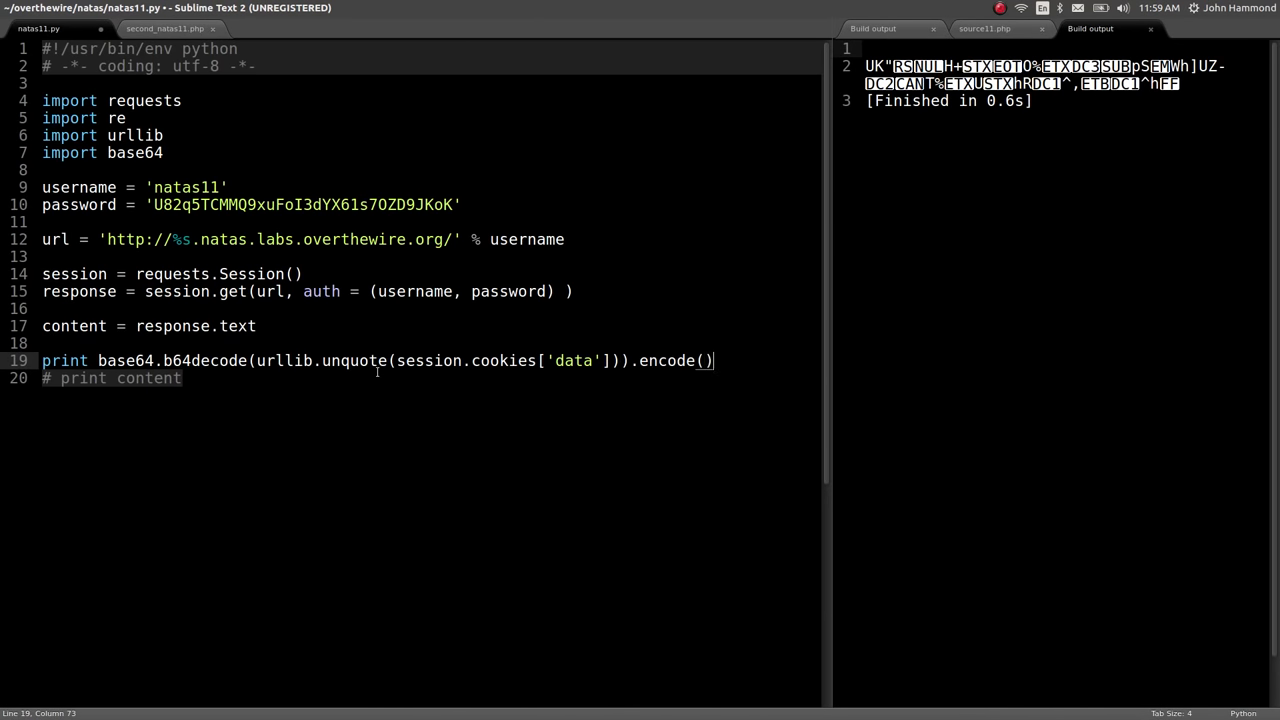
type("'hex'")
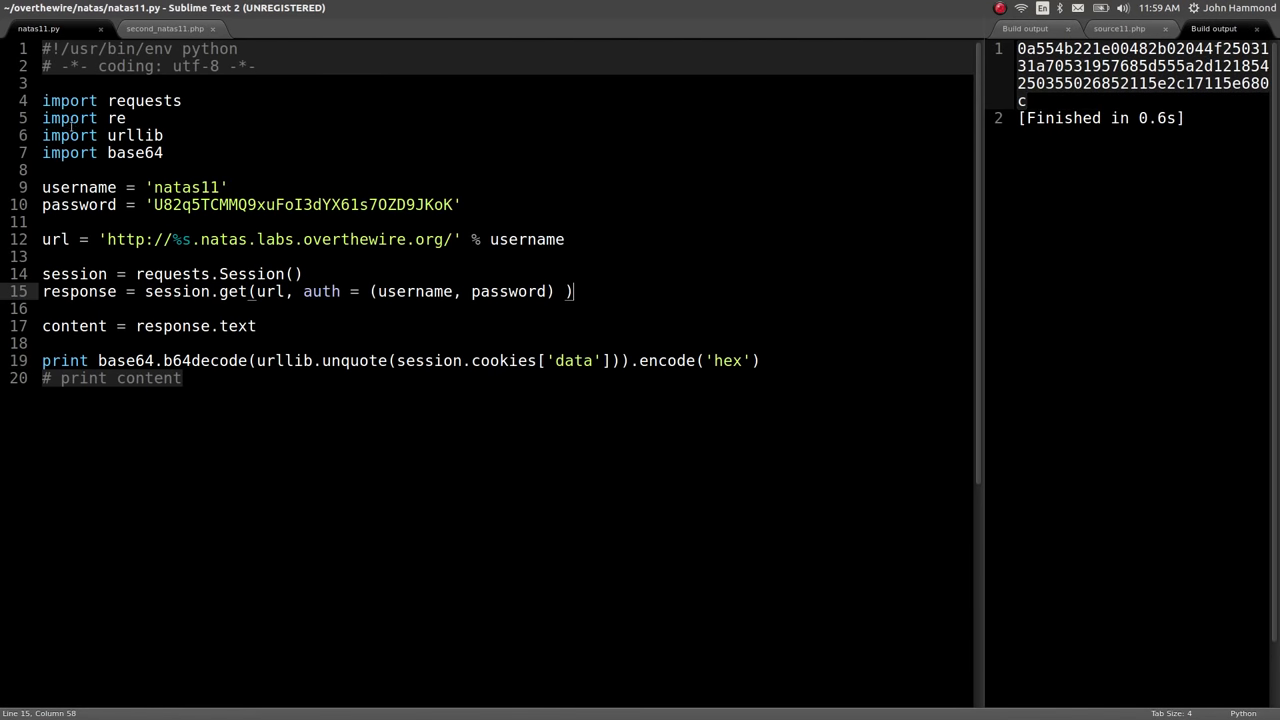
left_click(178, 28)
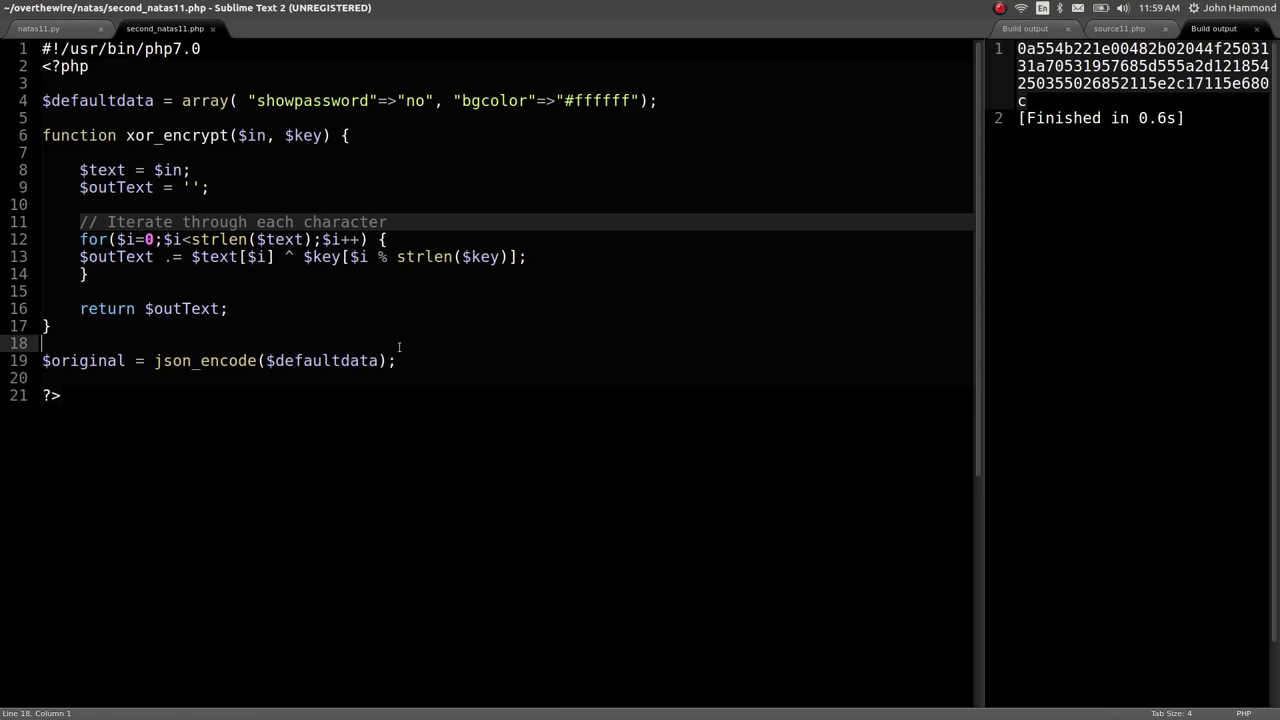
triple_click(200, 360)
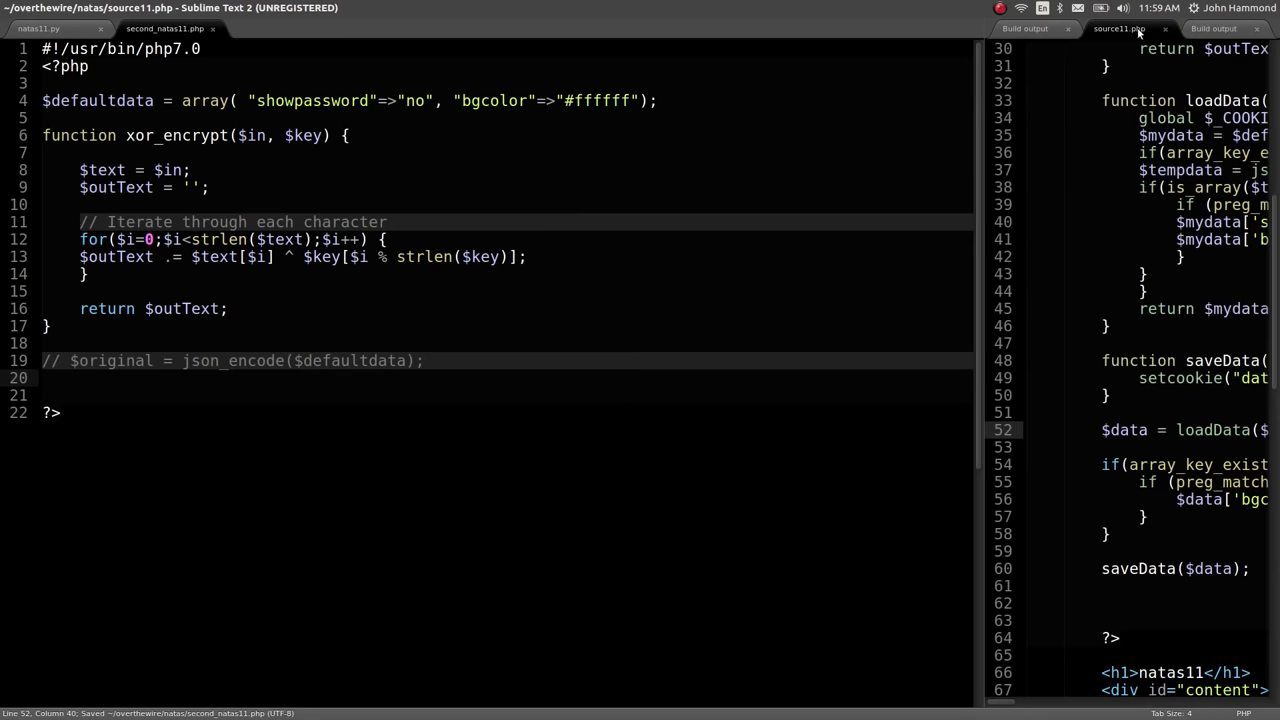
mouse_move(940, 226)
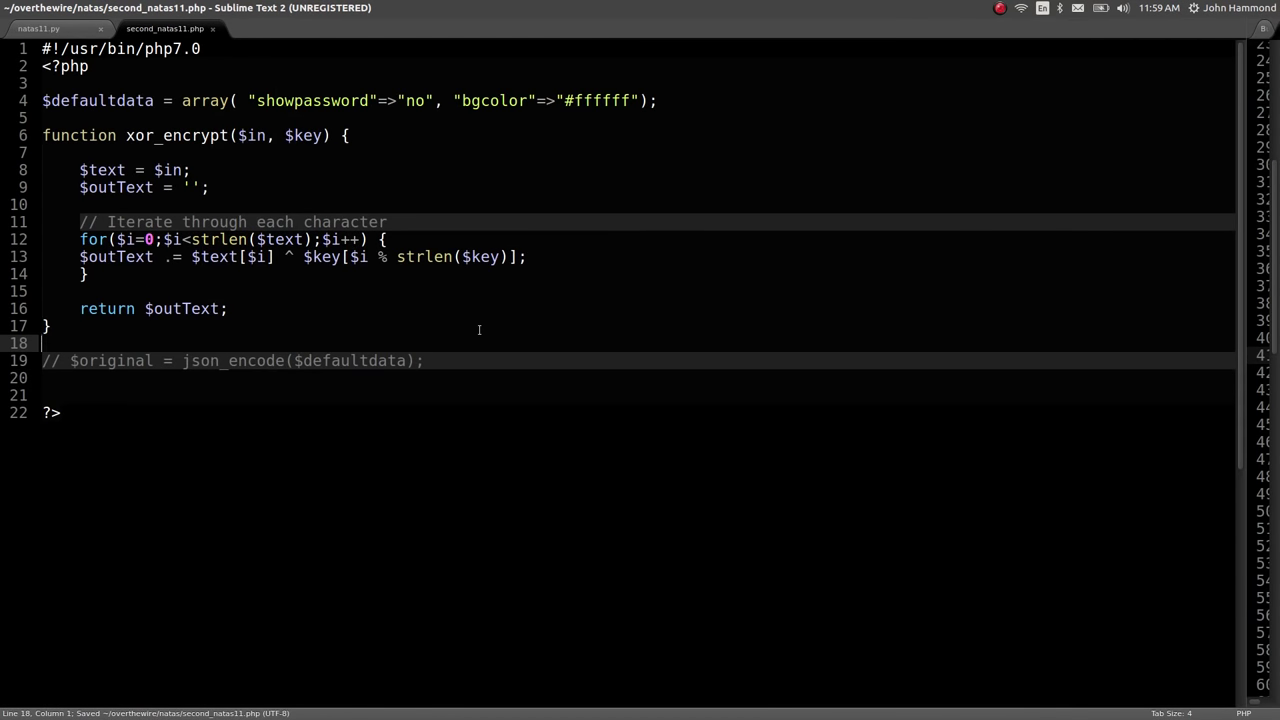
Store the hex cookie as $ciphertext via hex2bin in second_natas11.php.
type("echo(bin")
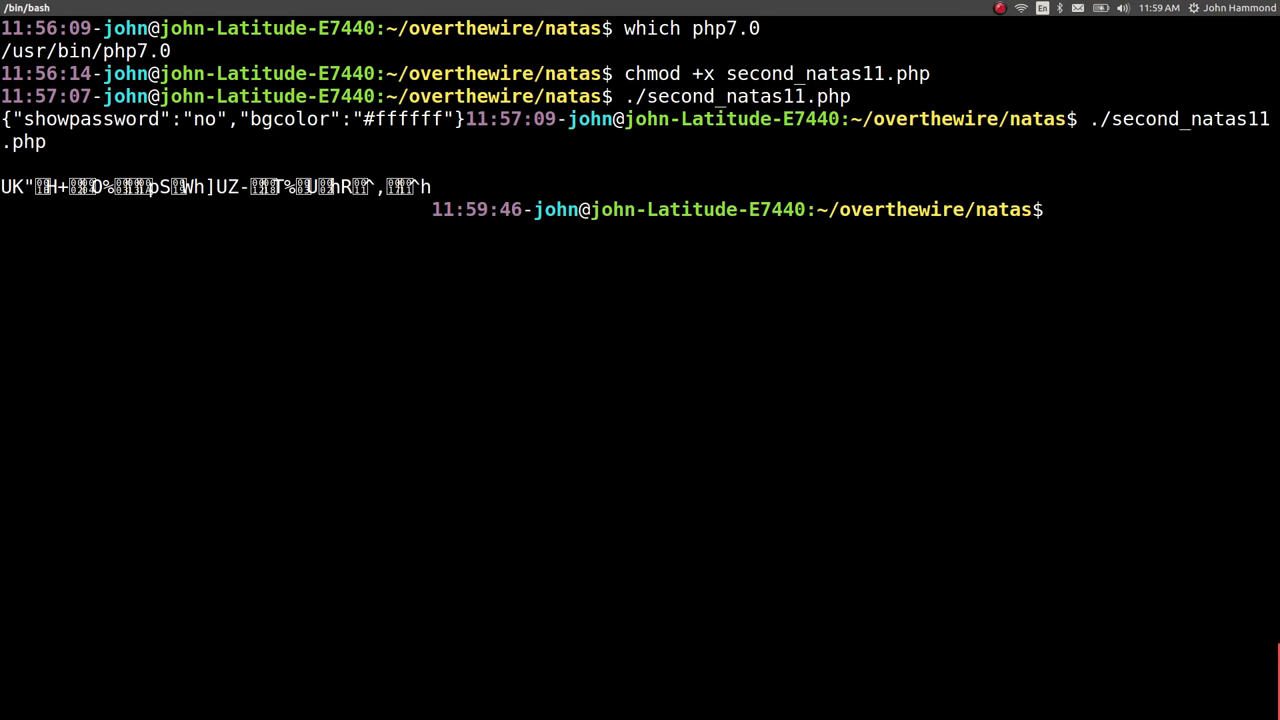
mouse_move(715, 324)
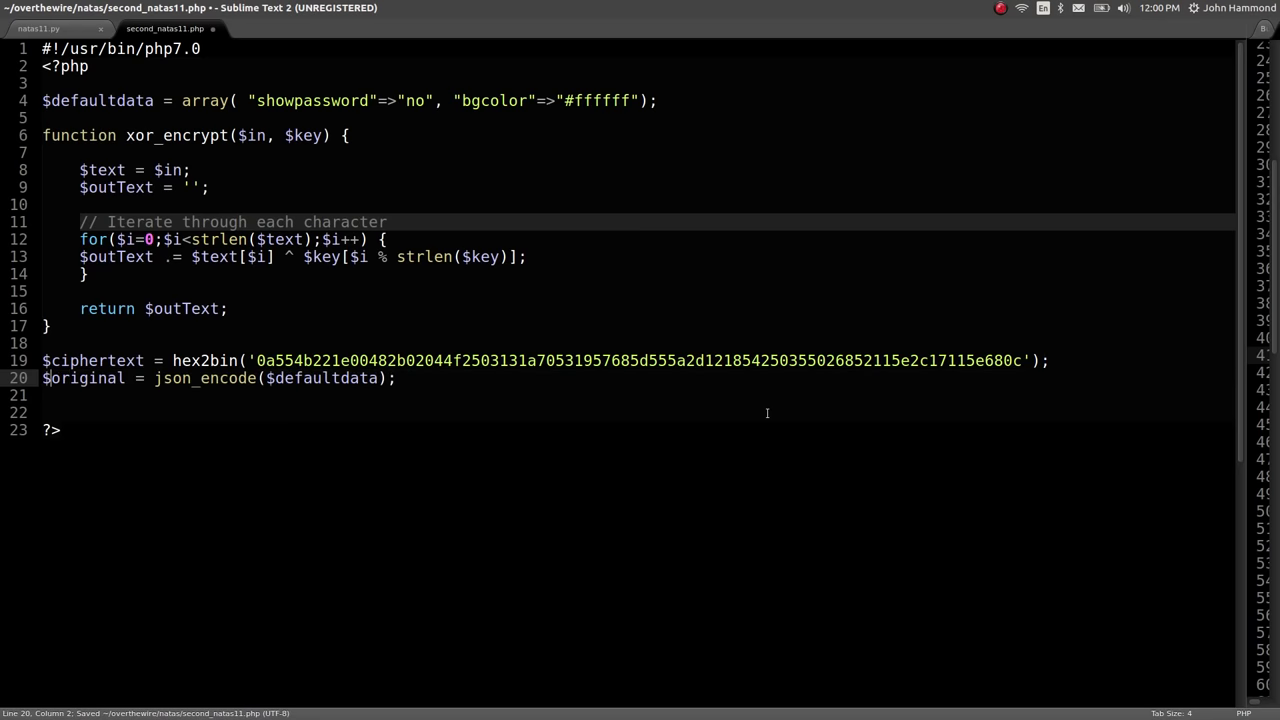
Rename $original to $plaintext, reorder the lines, and echo xor_encrypt($plaintext, $ciphertext).
type("plaintext")
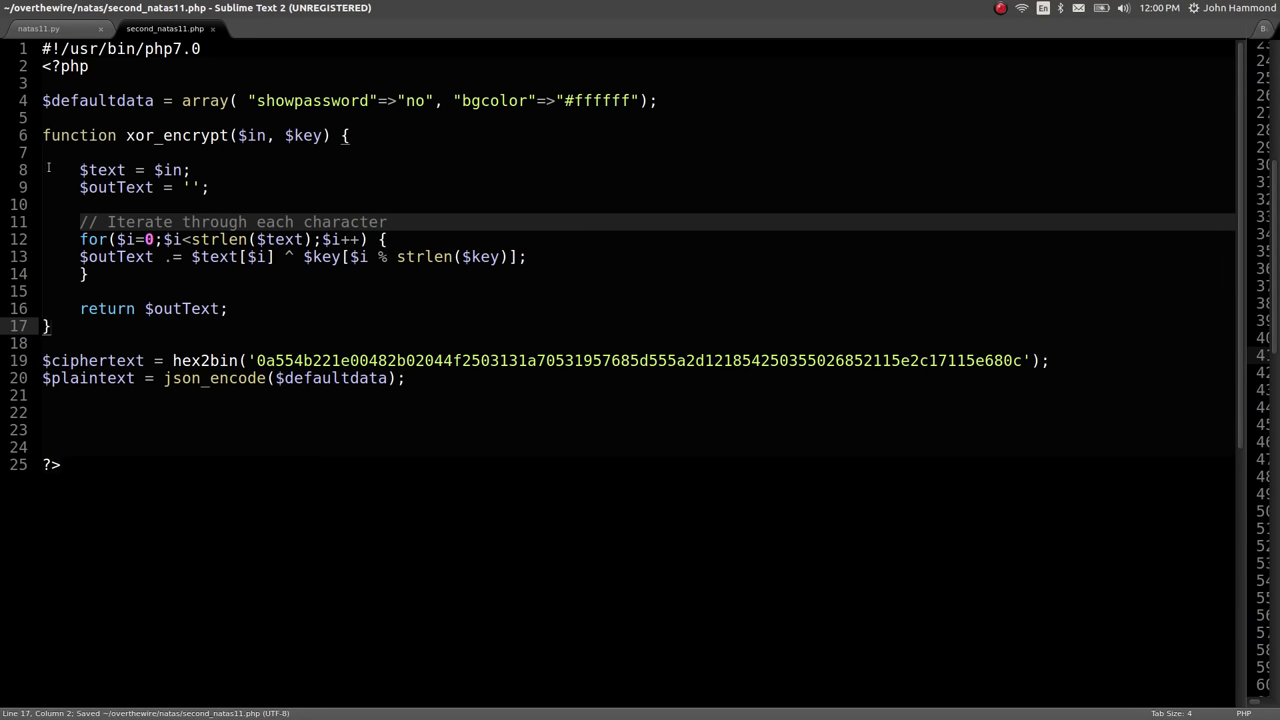
left_click(250, 135)
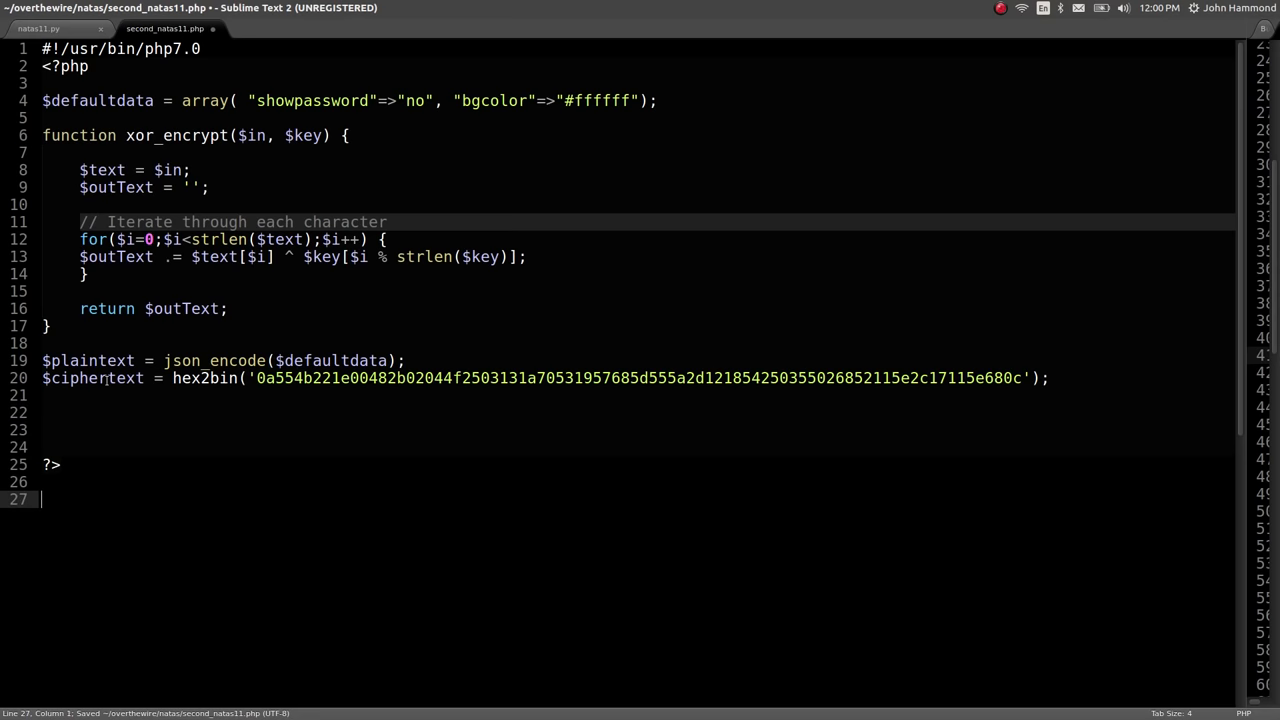
type("A ^ b = c")
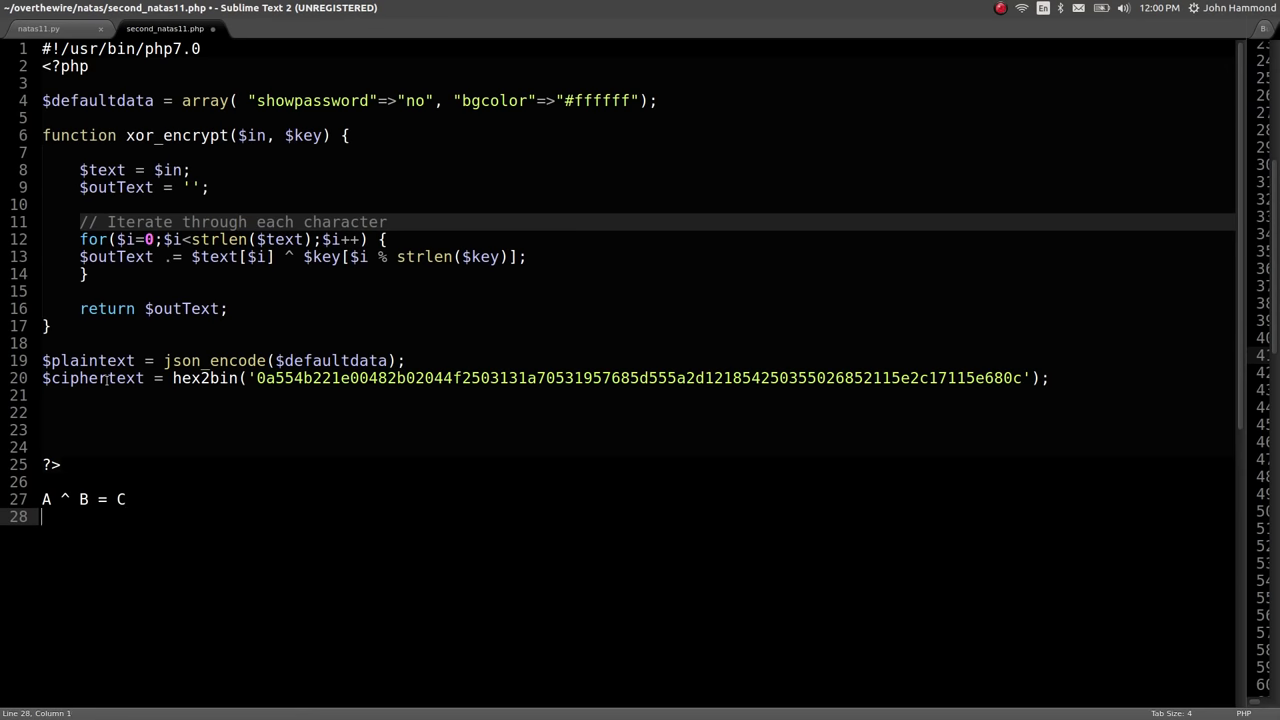
type("A ^ C")
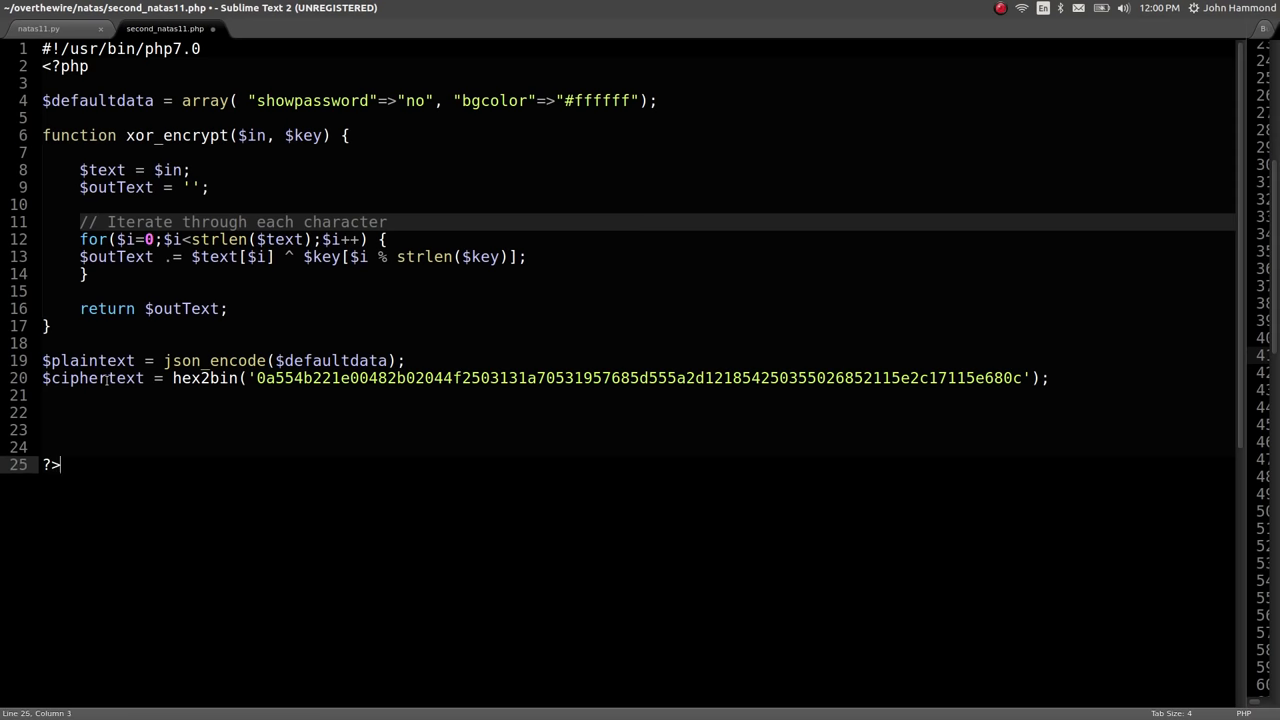
type("echo(xor_encrypt(")
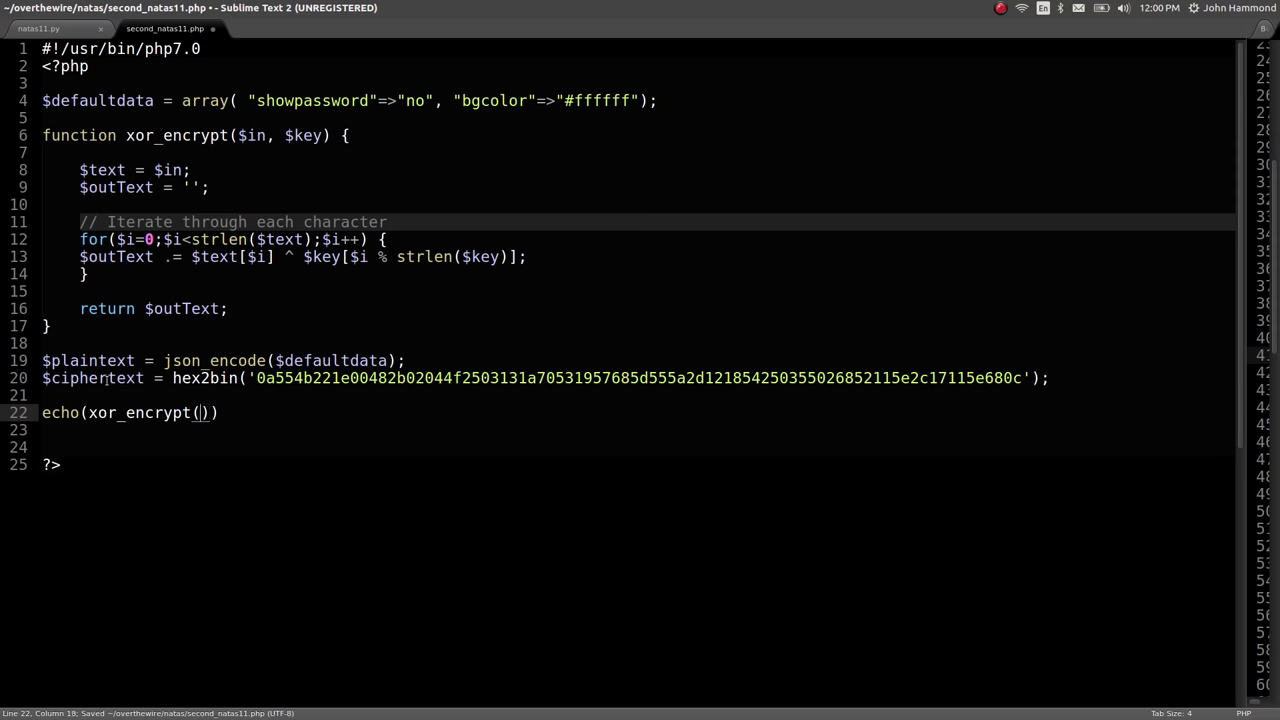
type("$plaintext,")
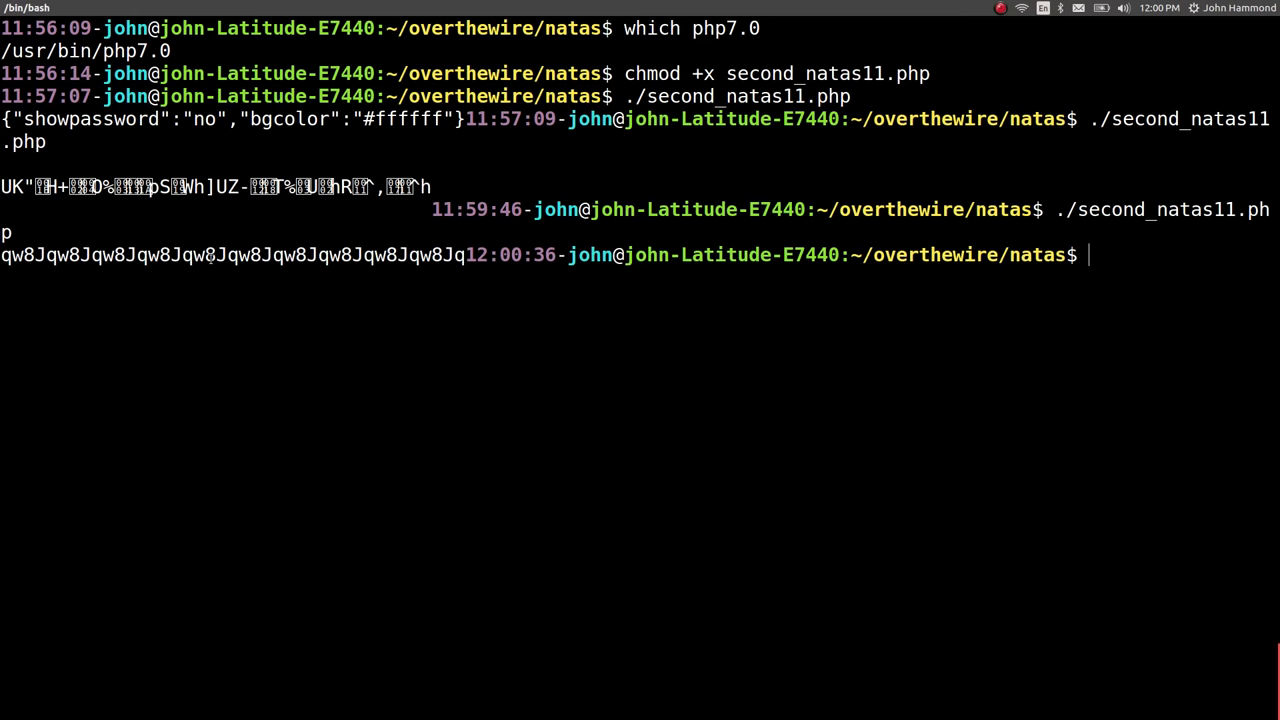
mouse_move(90, 275)
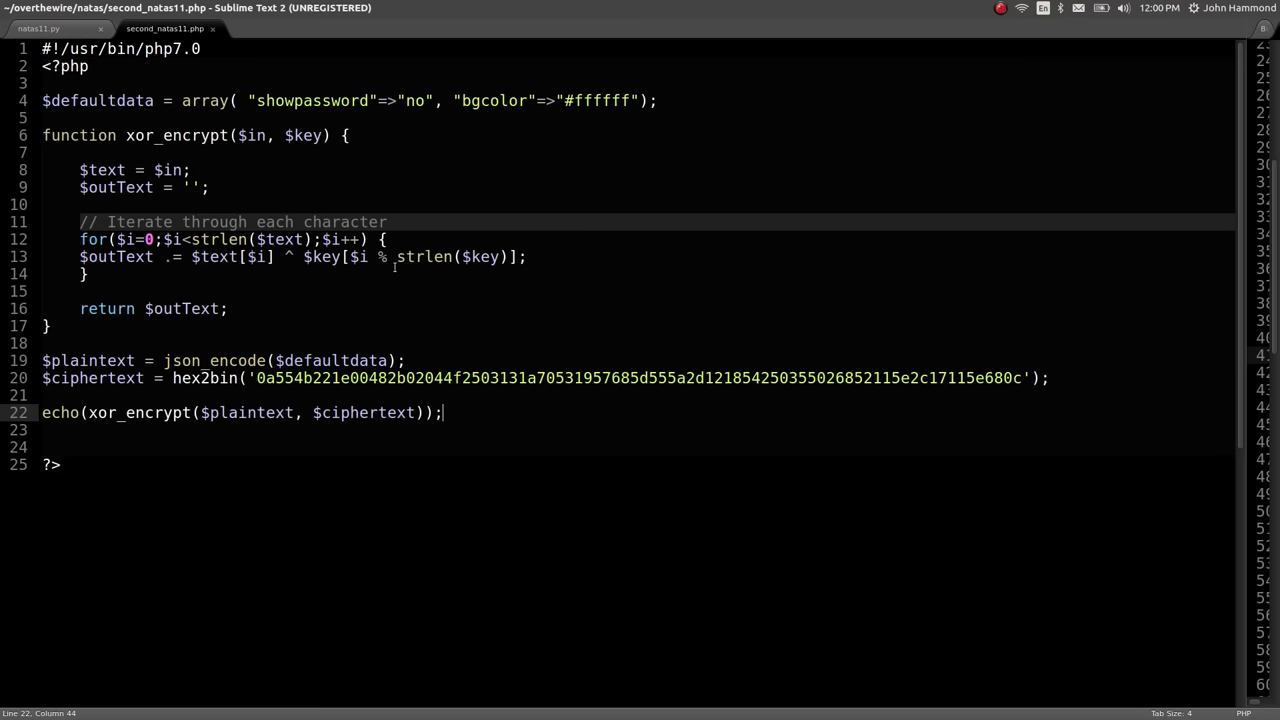
key("Enter")
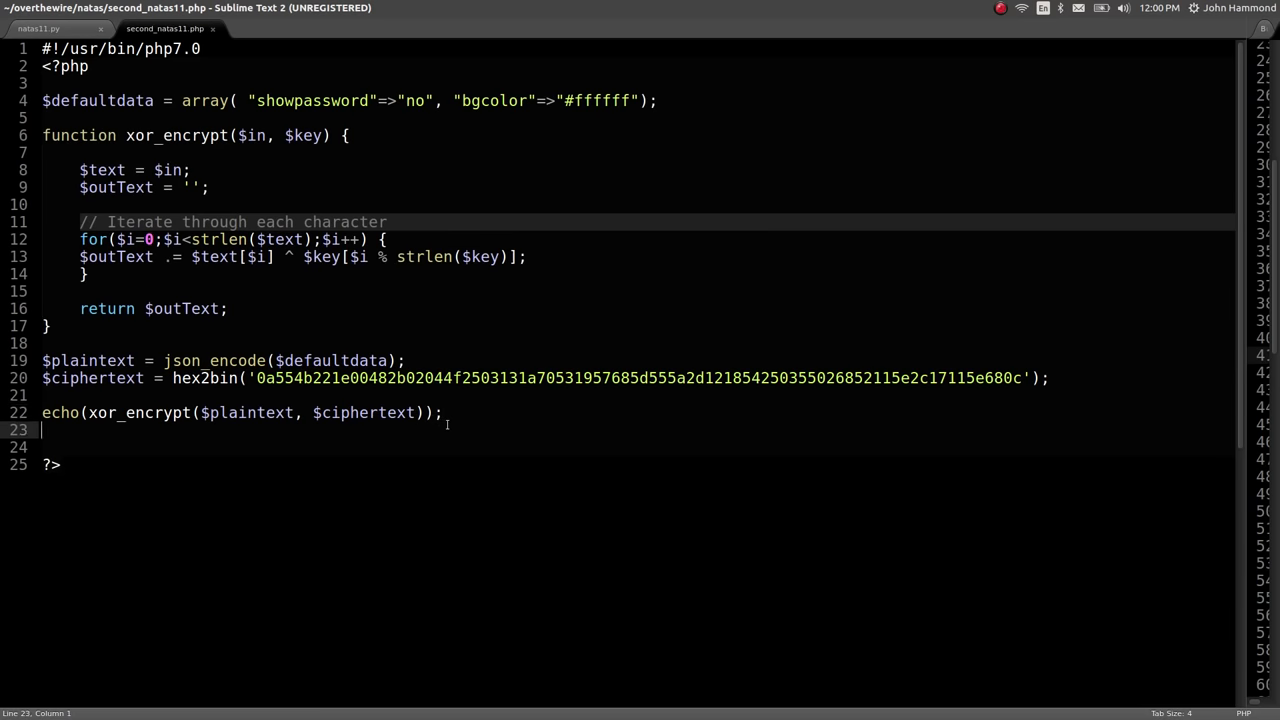
type("$key = '';")
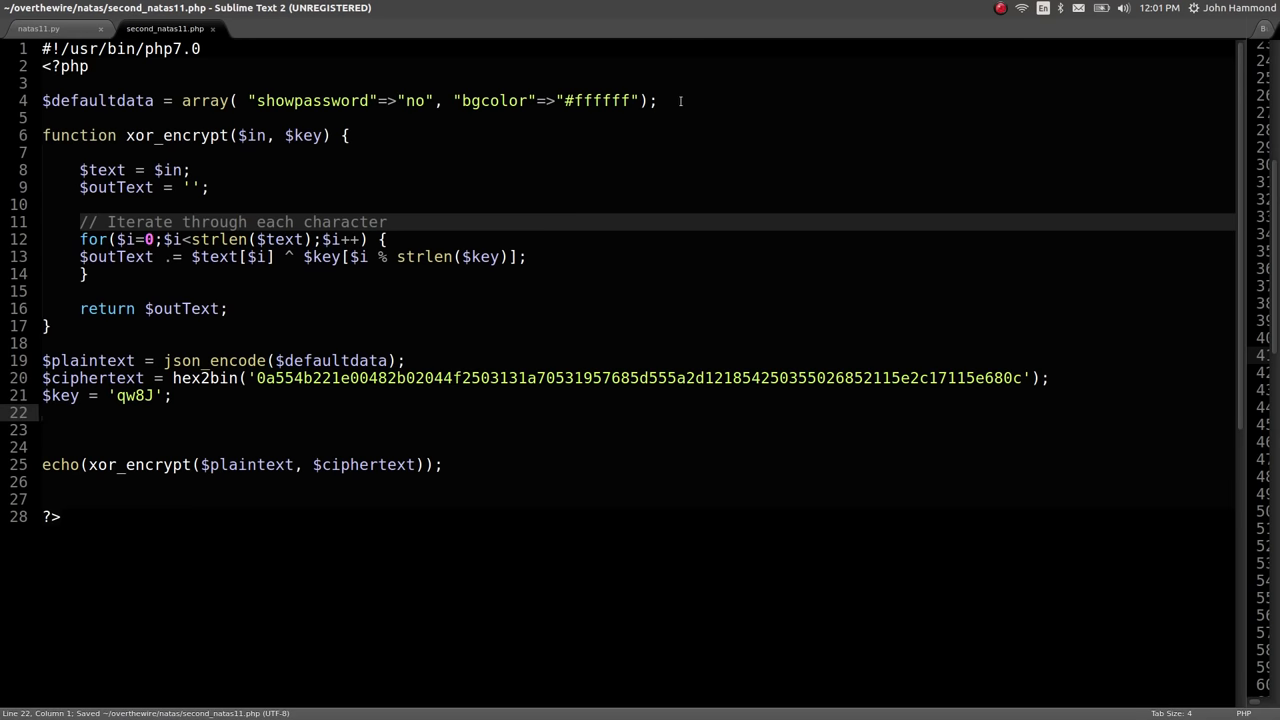
type("$defaultdata = array( \"showpassword\"=>\"no\", \"bgcolor\"=>\"#ffffff\");")
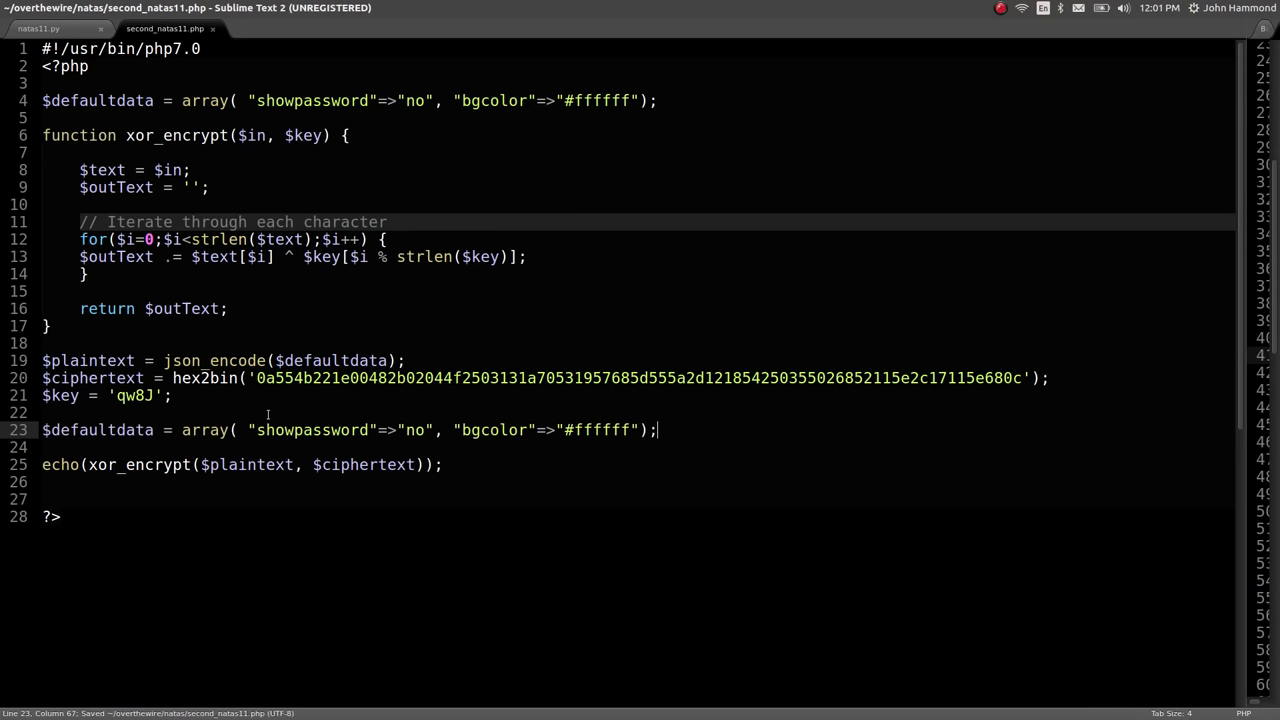
type("good_")
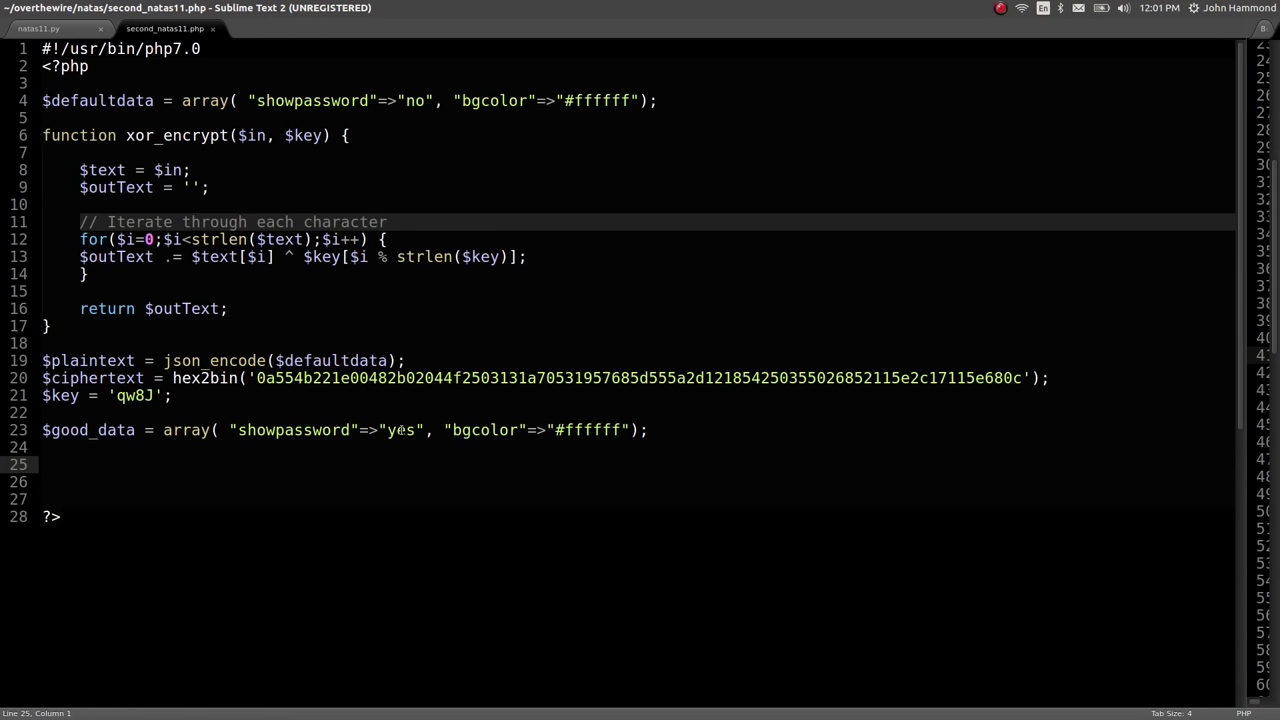
JSON-encode $good_data into $good_plaintext and XOR-encrypt it with $key into $good_ciphertext.
type("json")
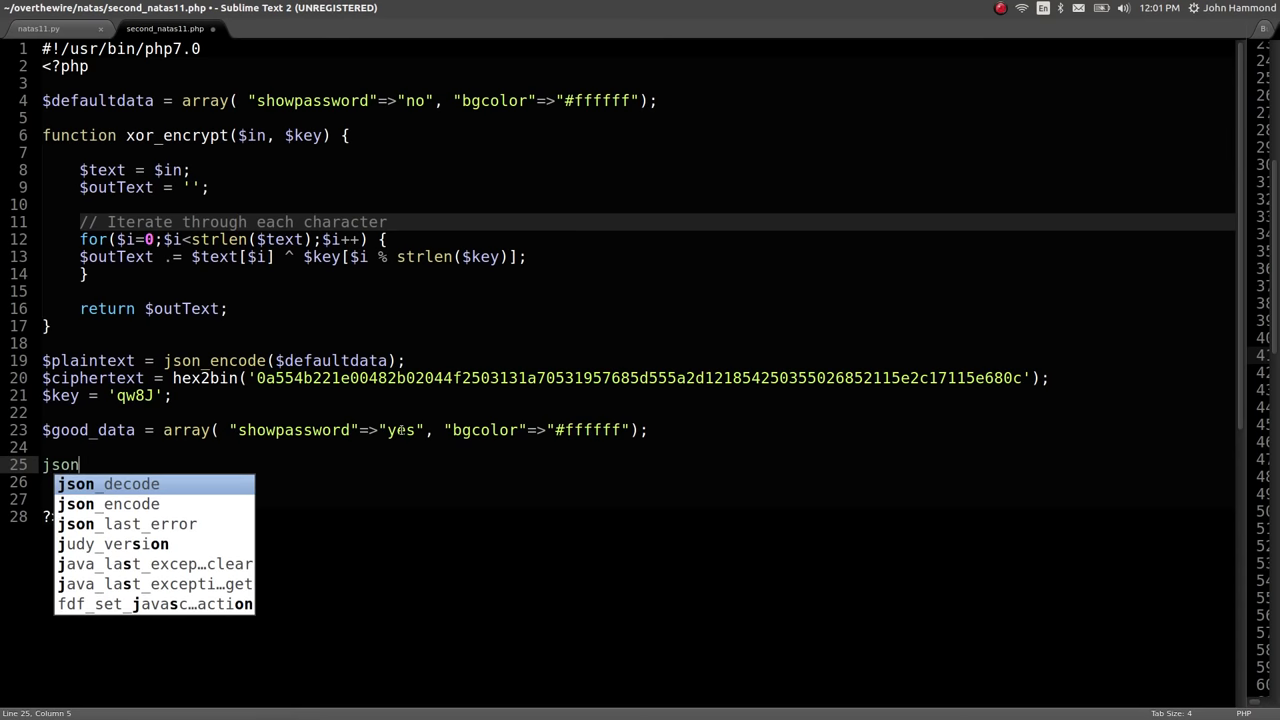
left_click(108, 503)
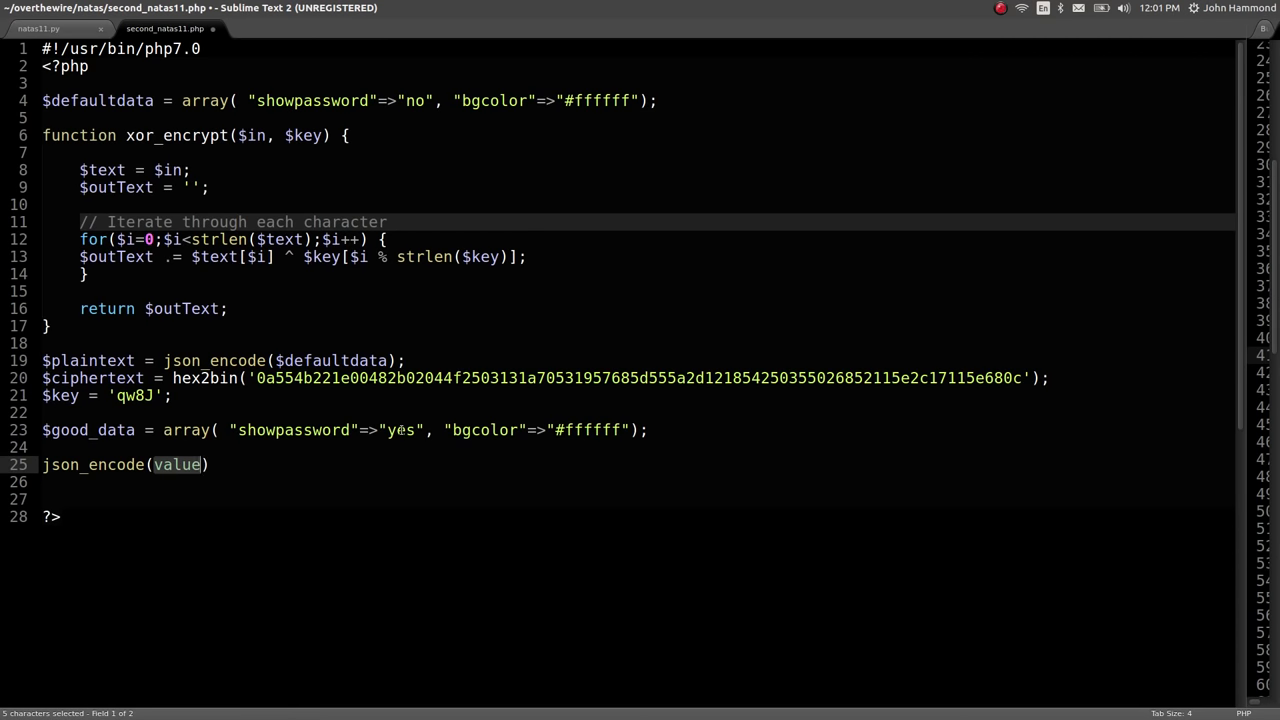
key("Delete")
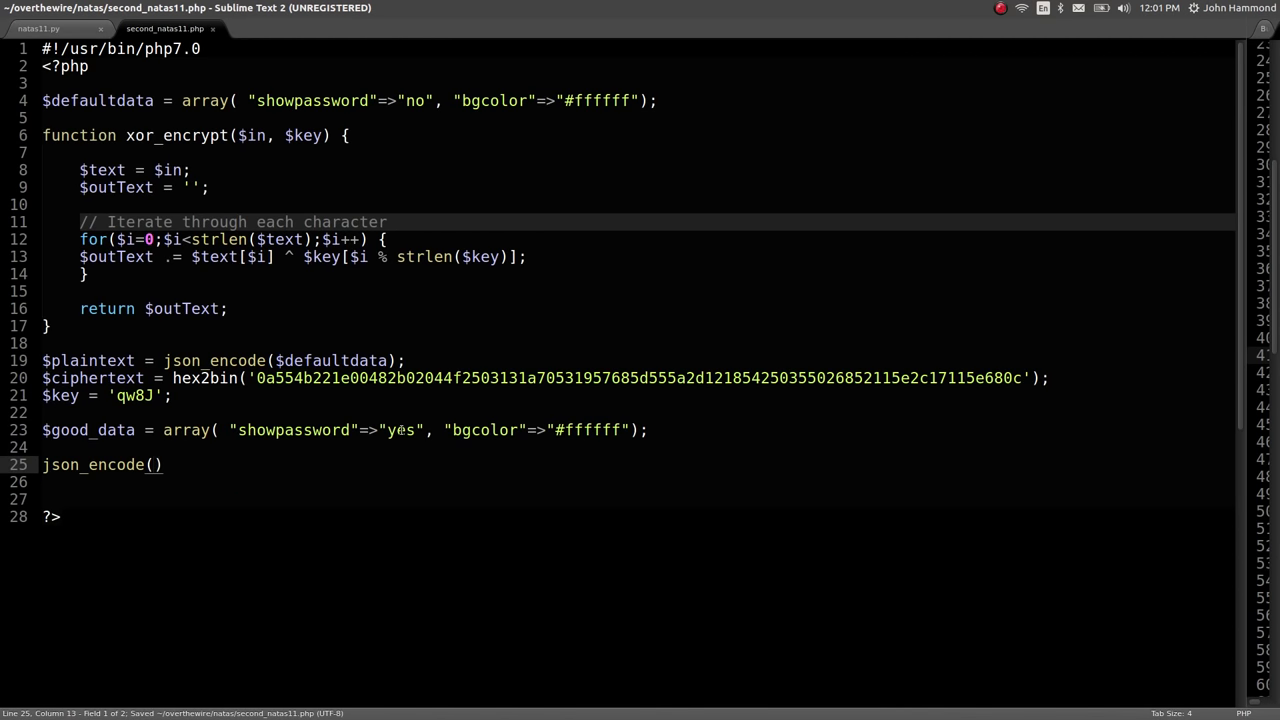
type("$good_data")
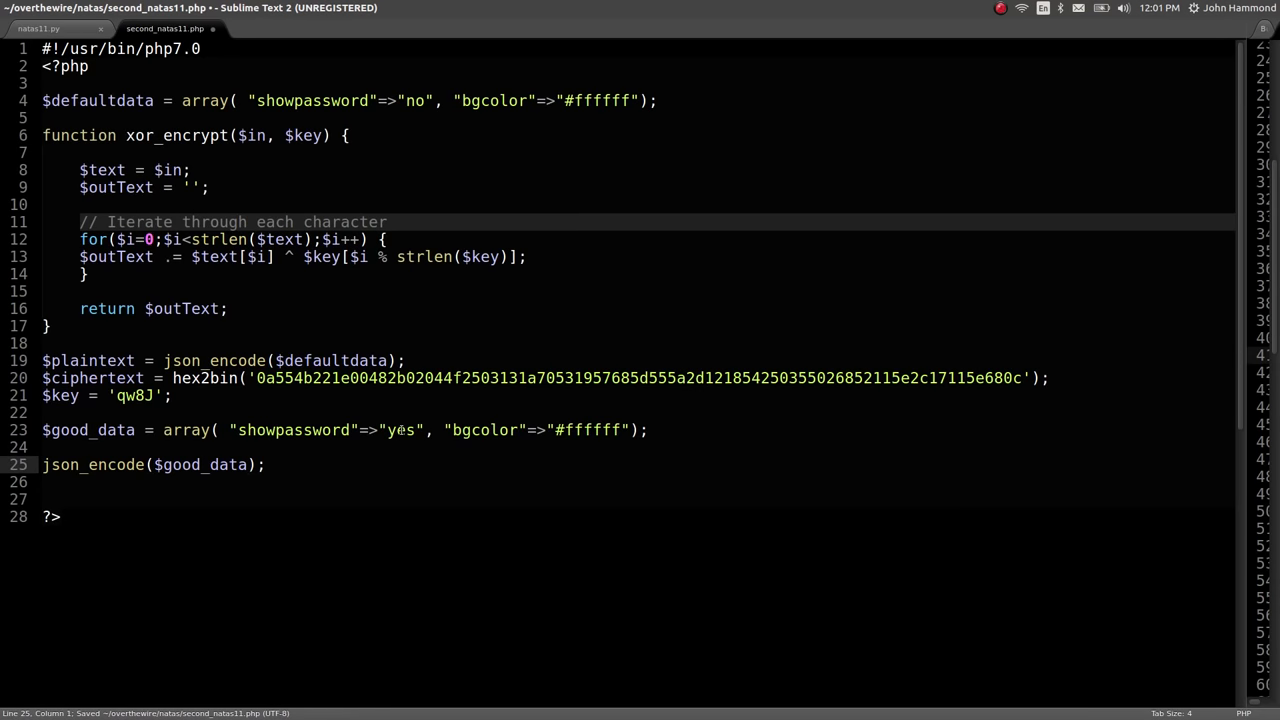
type("$good")
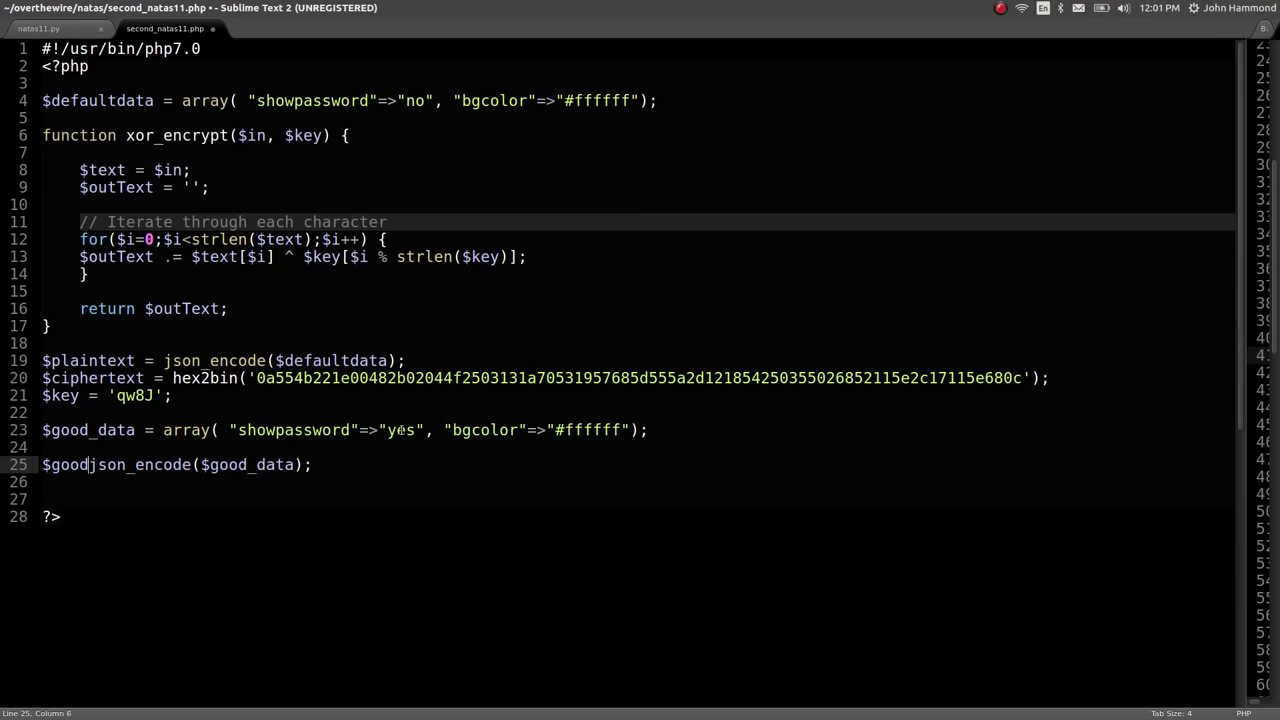
type("plaintext =")
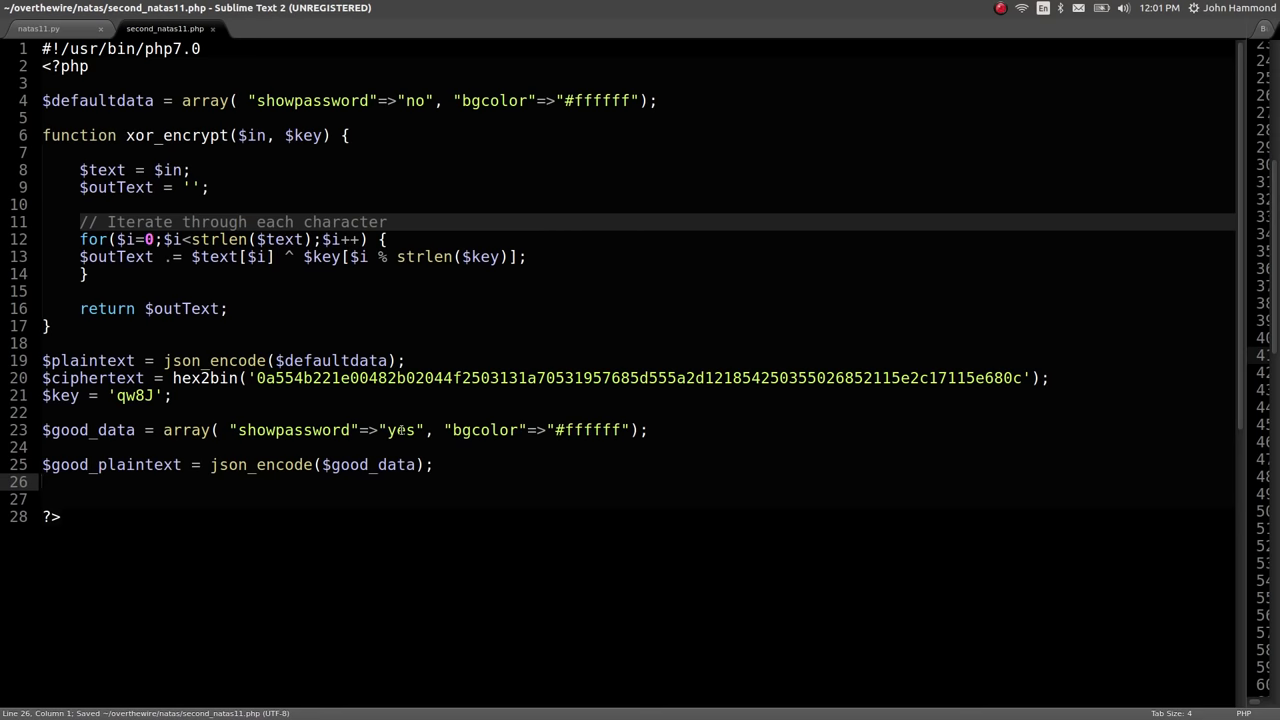
type("$good_ciphertext = xor_encrypt(")
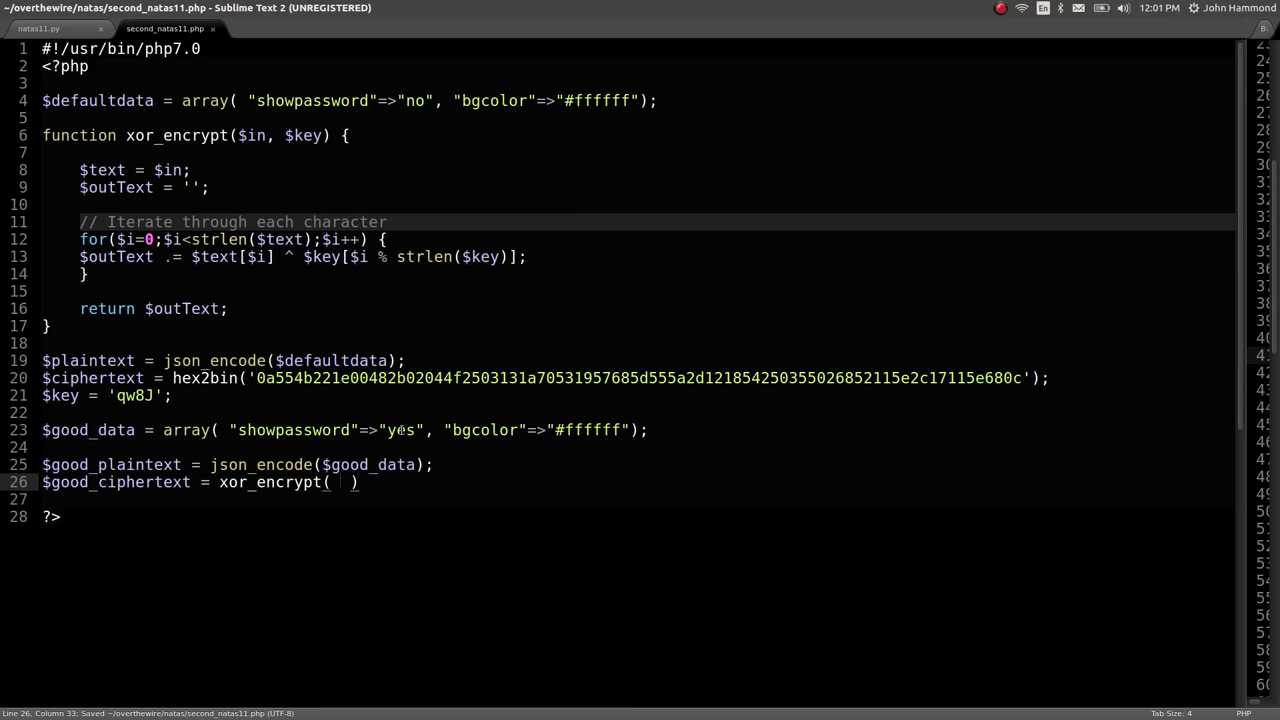
type("$good_plaintext, $key")
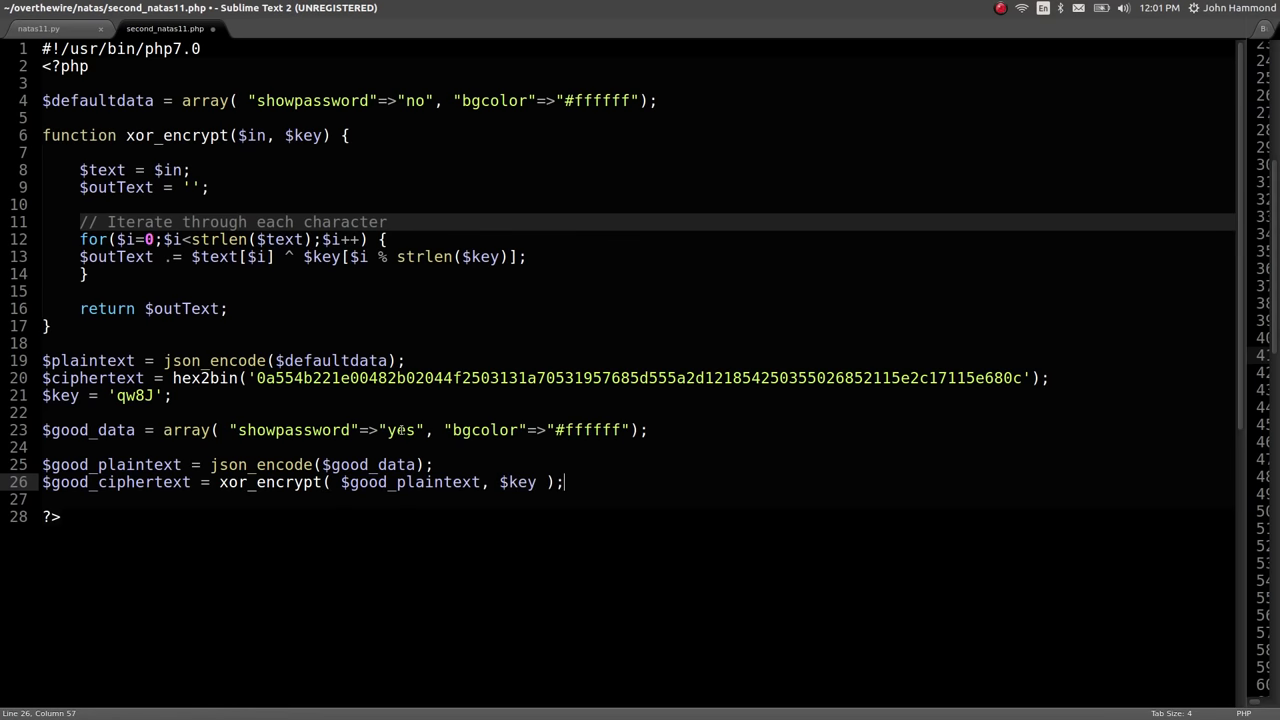
Add echo($good_ciphertext); and check how saveData in source11.php encodes the cookie.
type("ech")
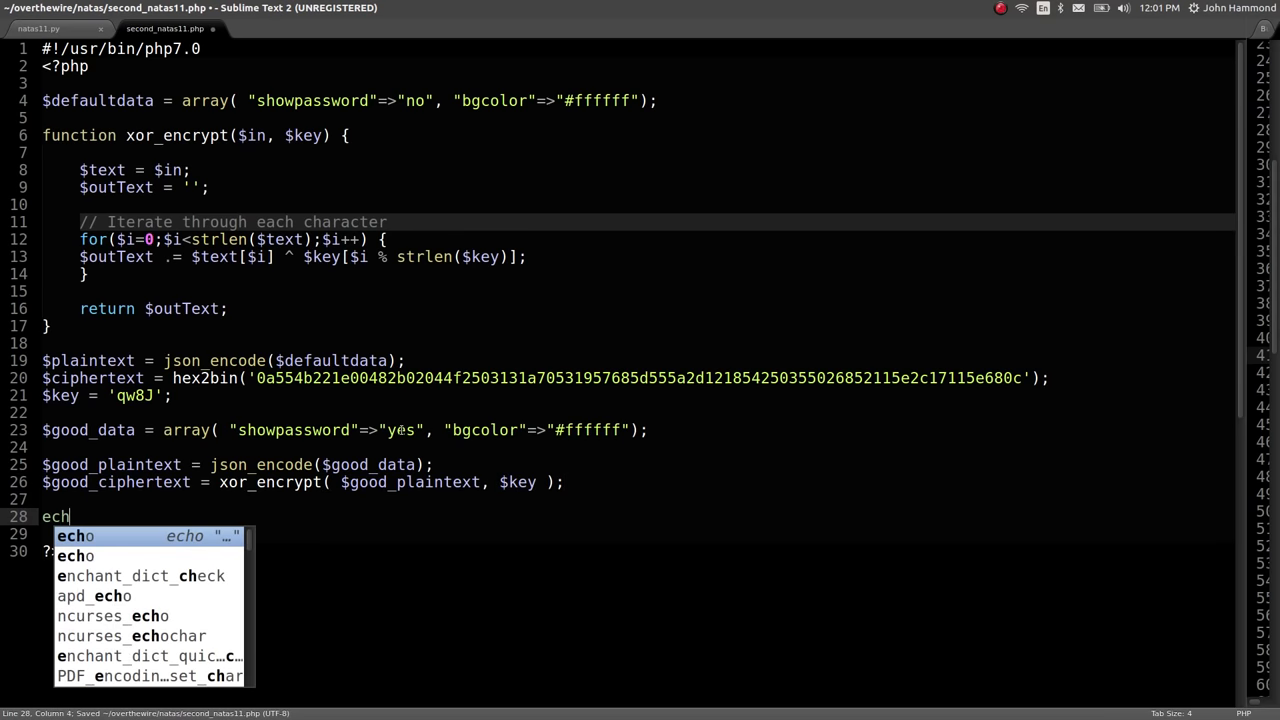
type("o($good)")
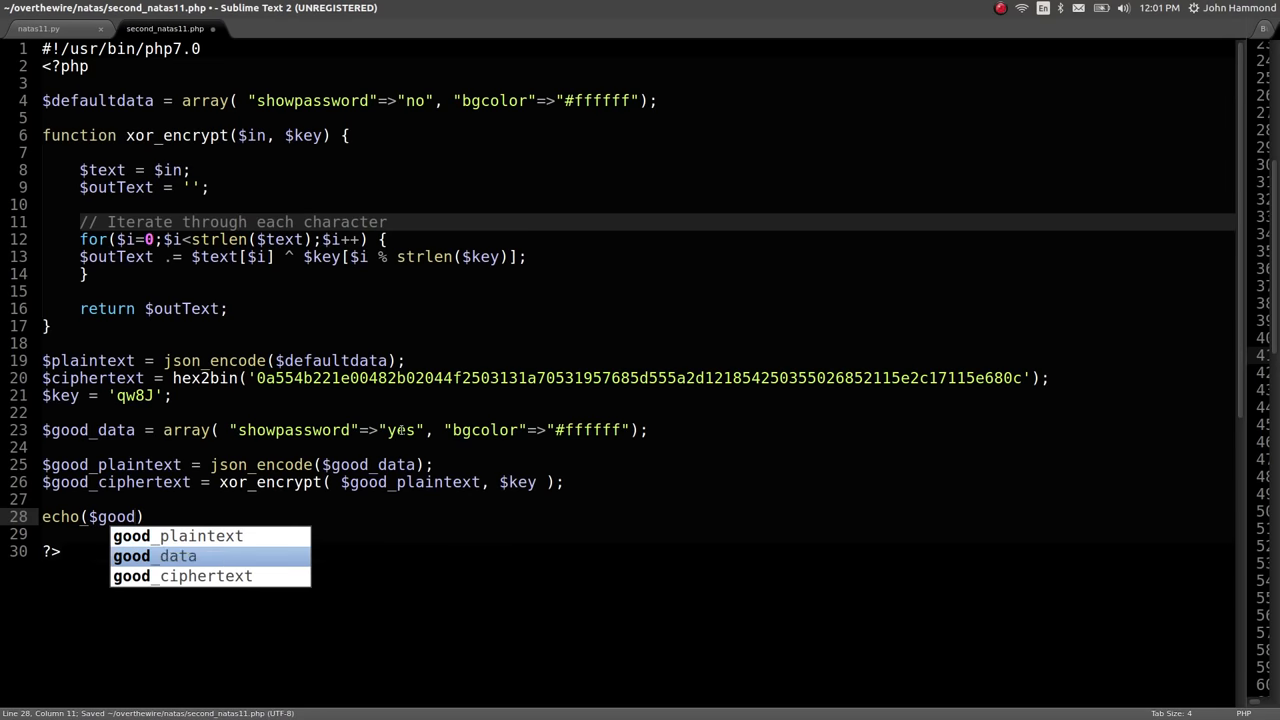
left_click(182, 576)
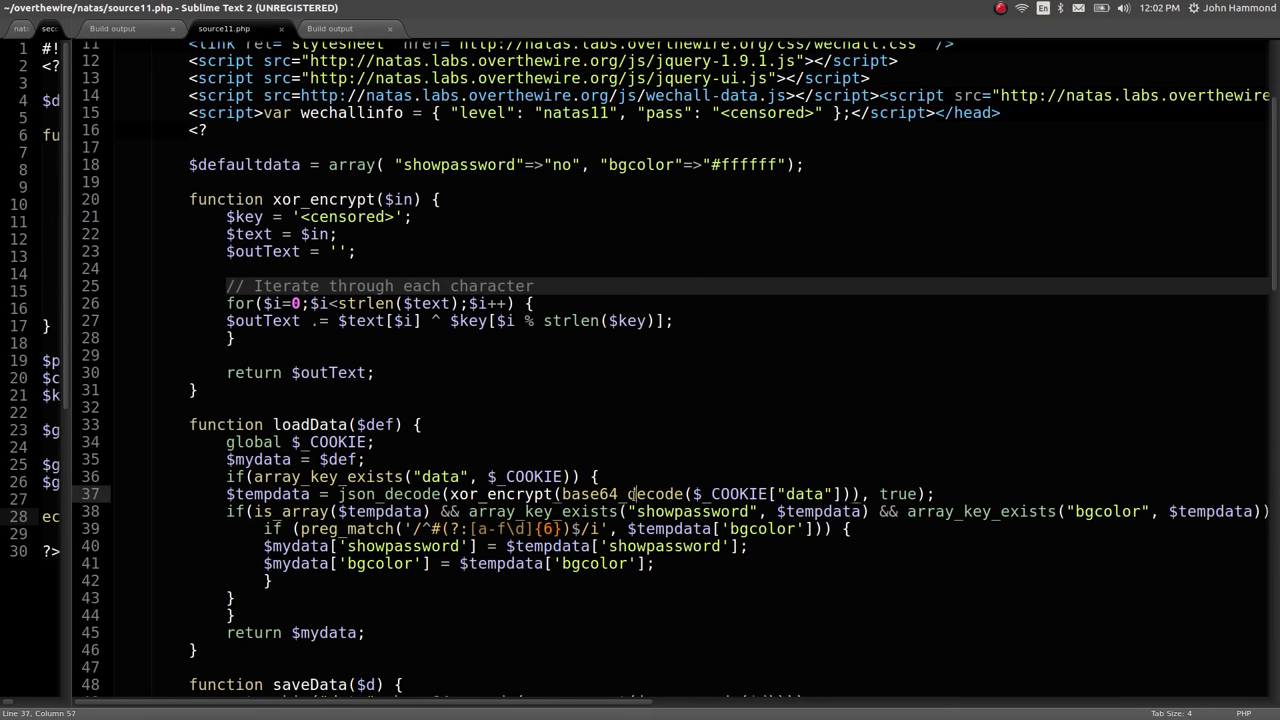
scroll("down", 3)
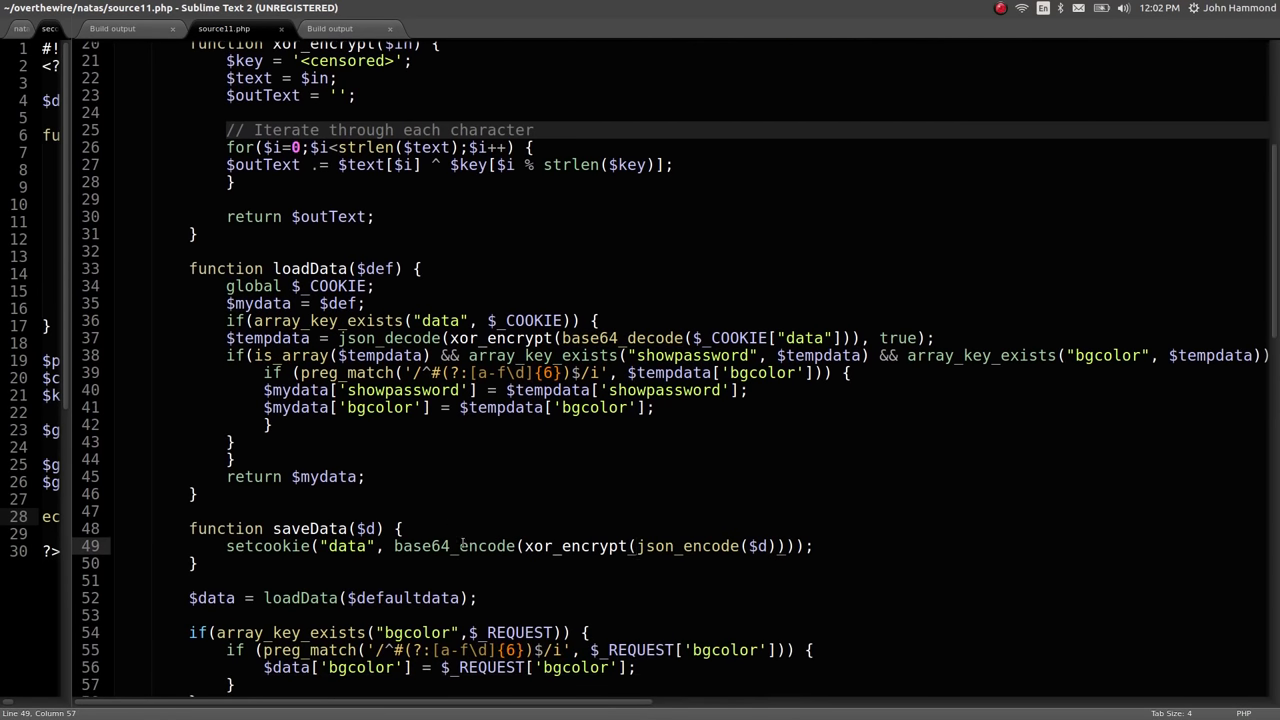
double_click(453, 546)
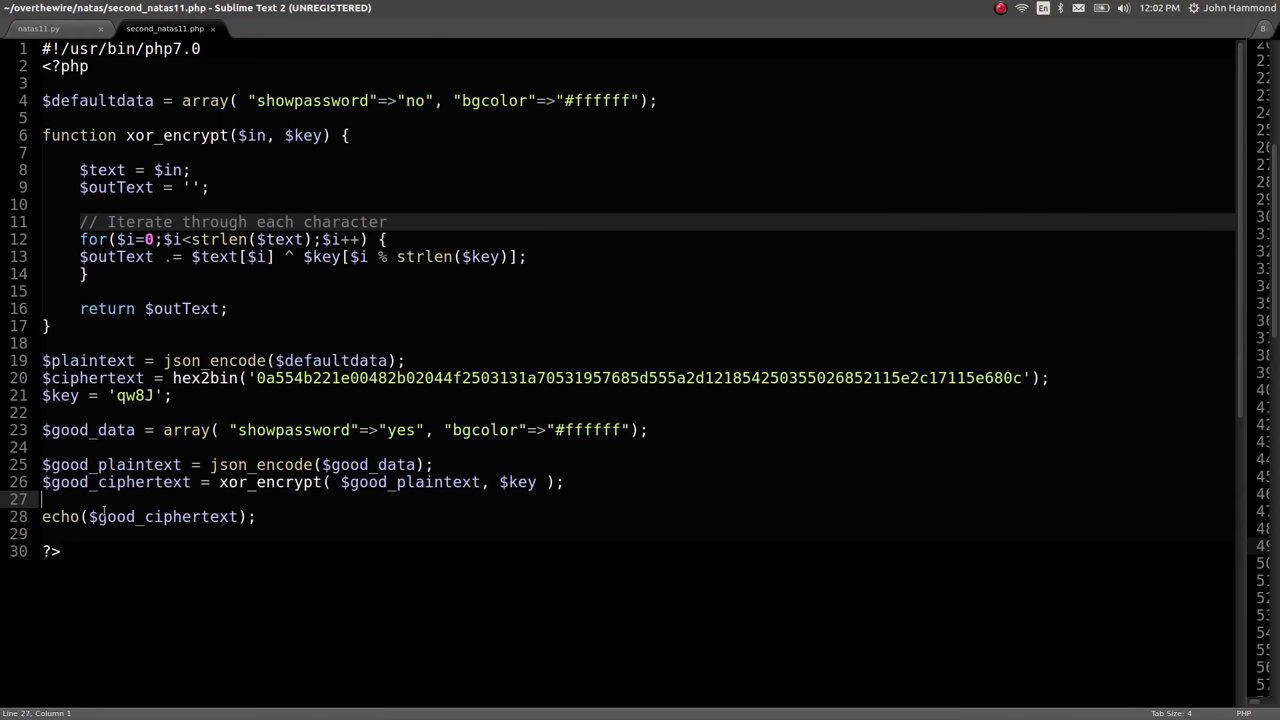
Store base64_encode($good_ciphertext) in $cookie and echo $cookie instead.
type("$co")
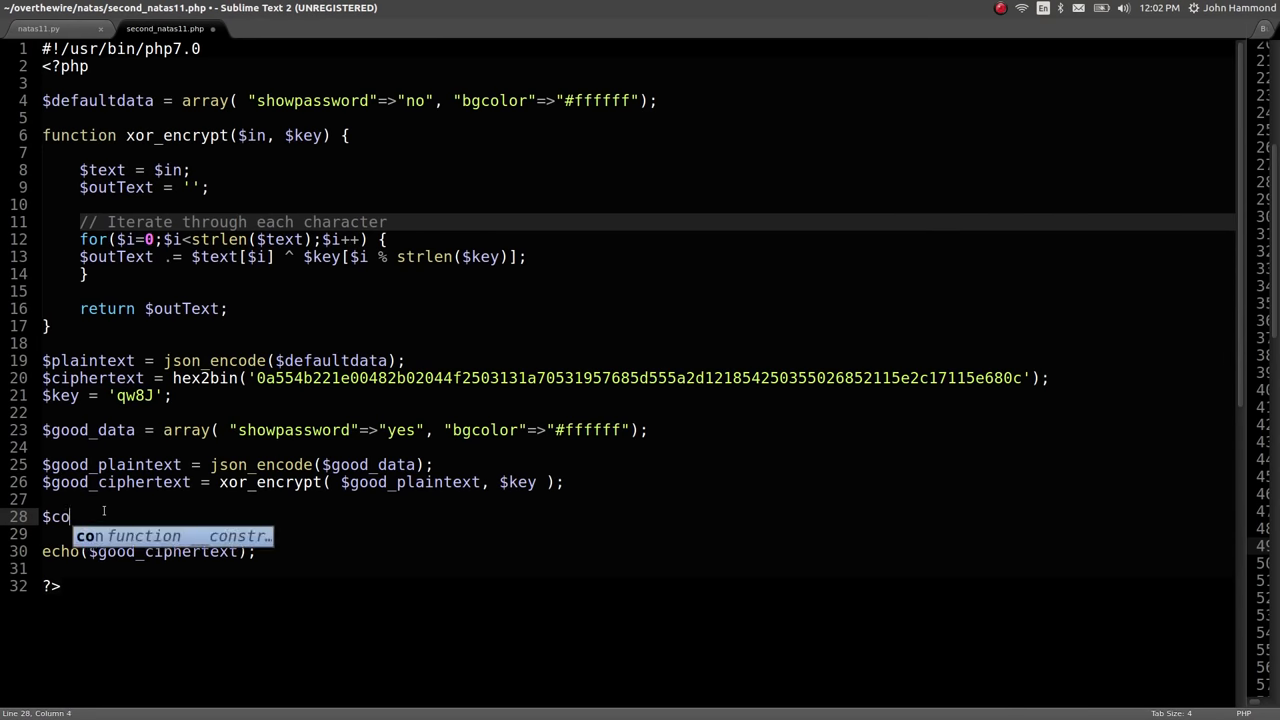
type("okie = base64_encode($")
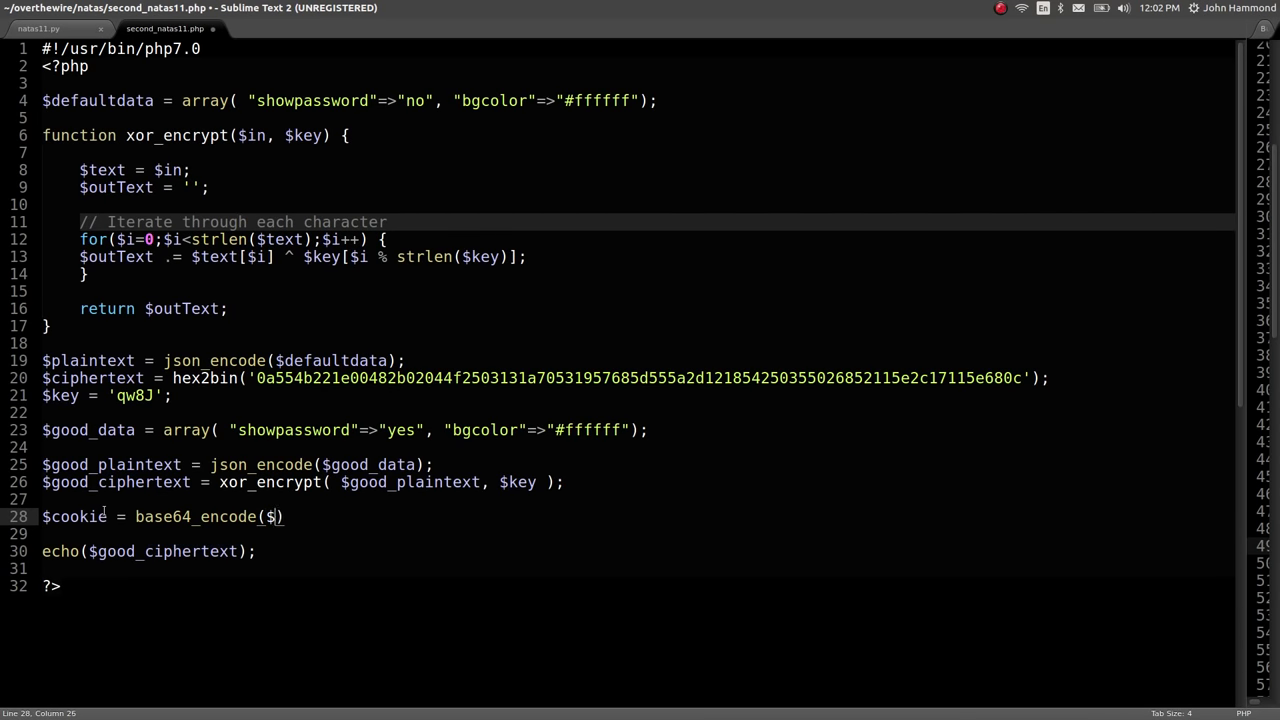
type("good_ciphertext")
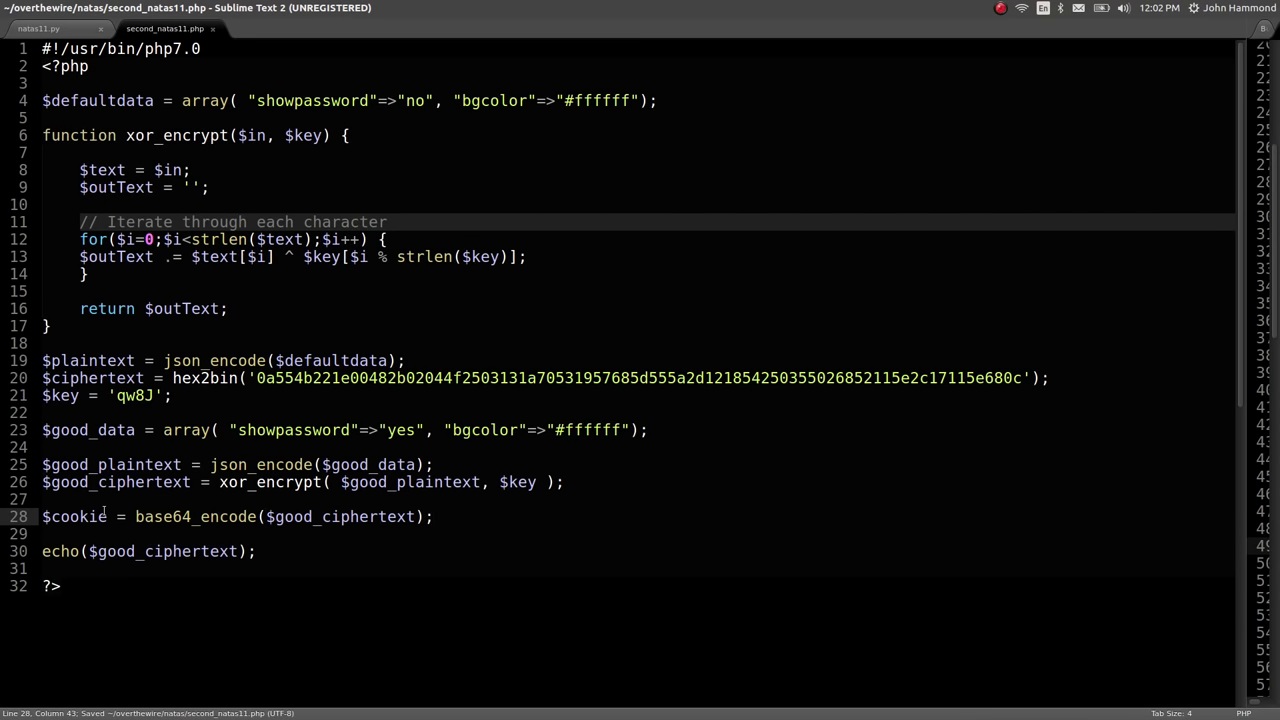
left_click(235, 551)
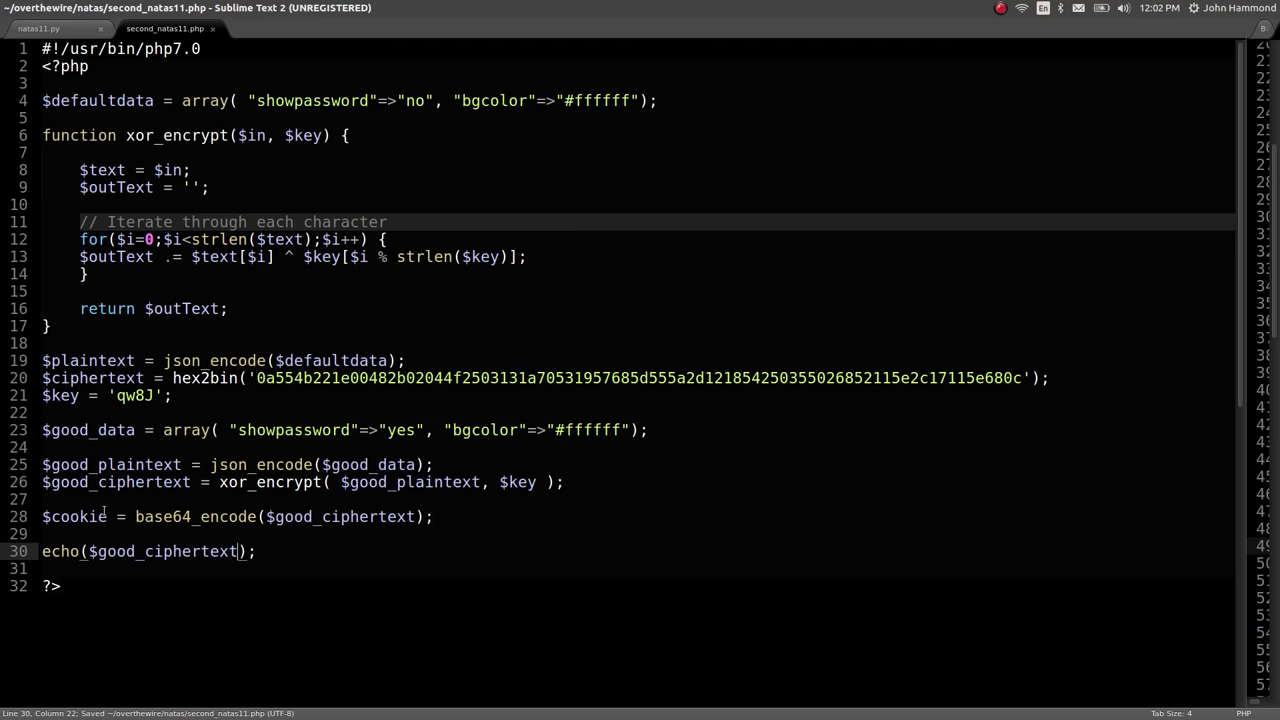
type("$cookie")
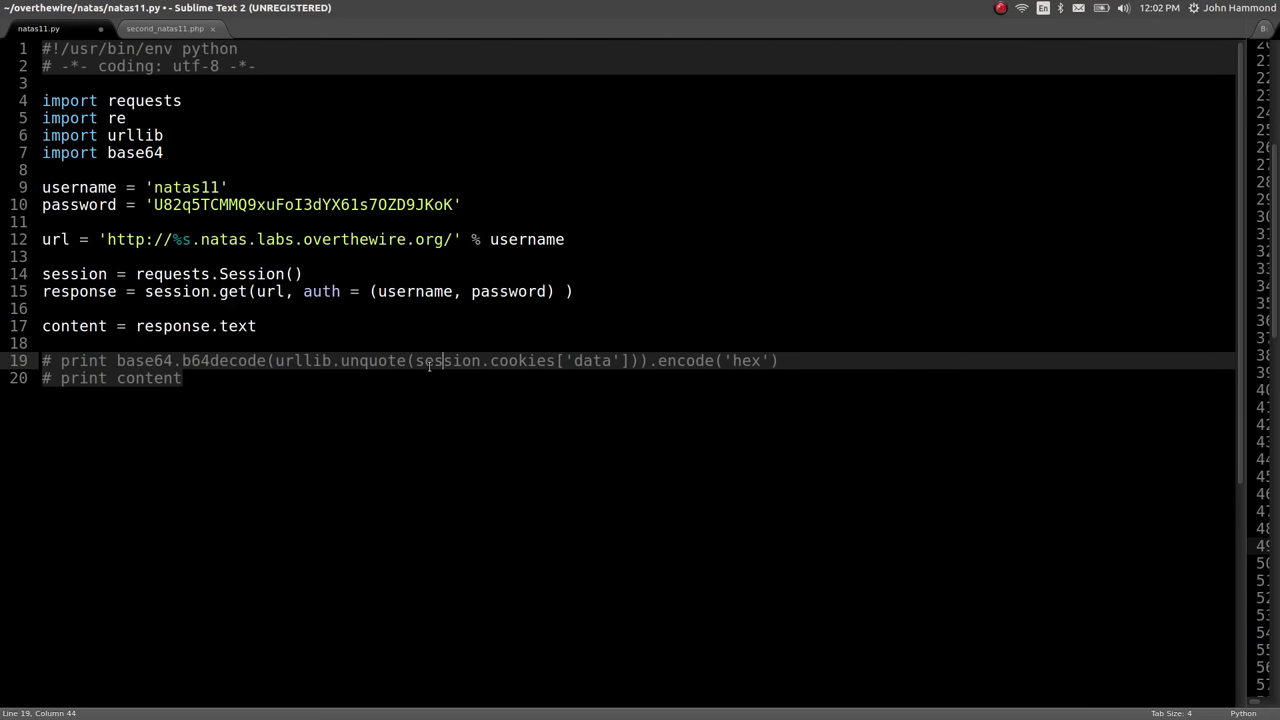
type("session")
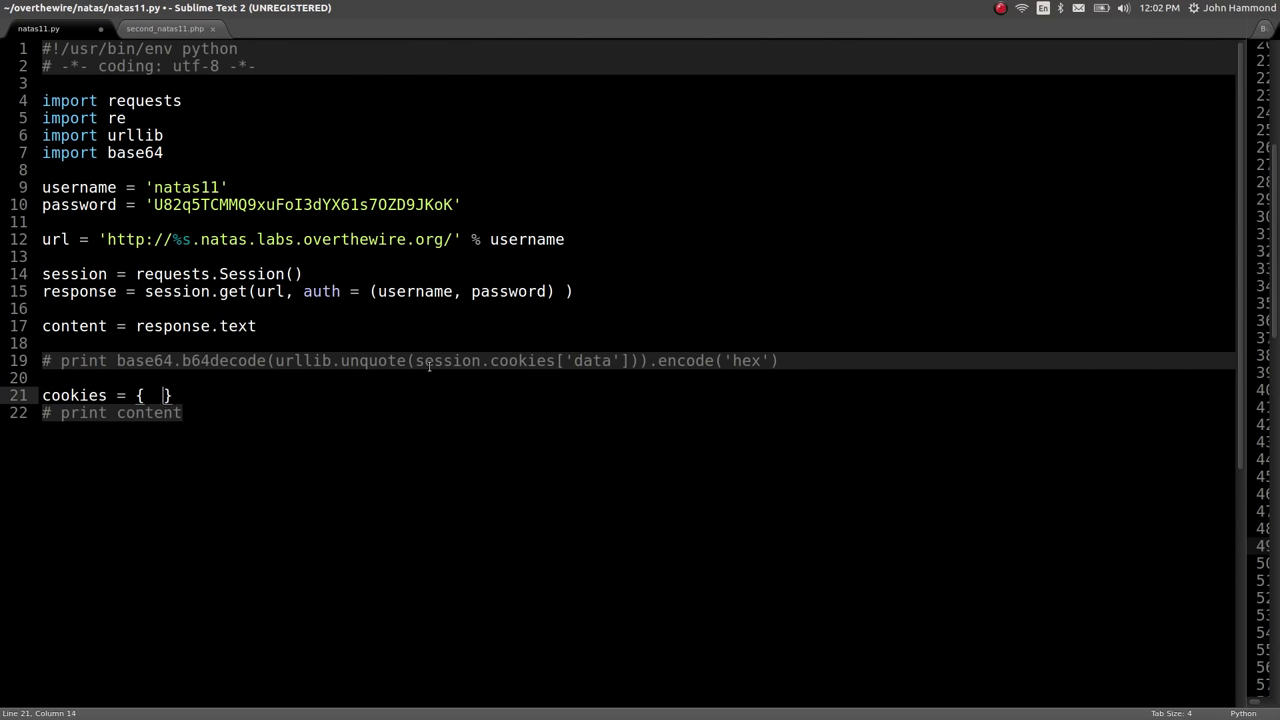
type("\"data\" :")
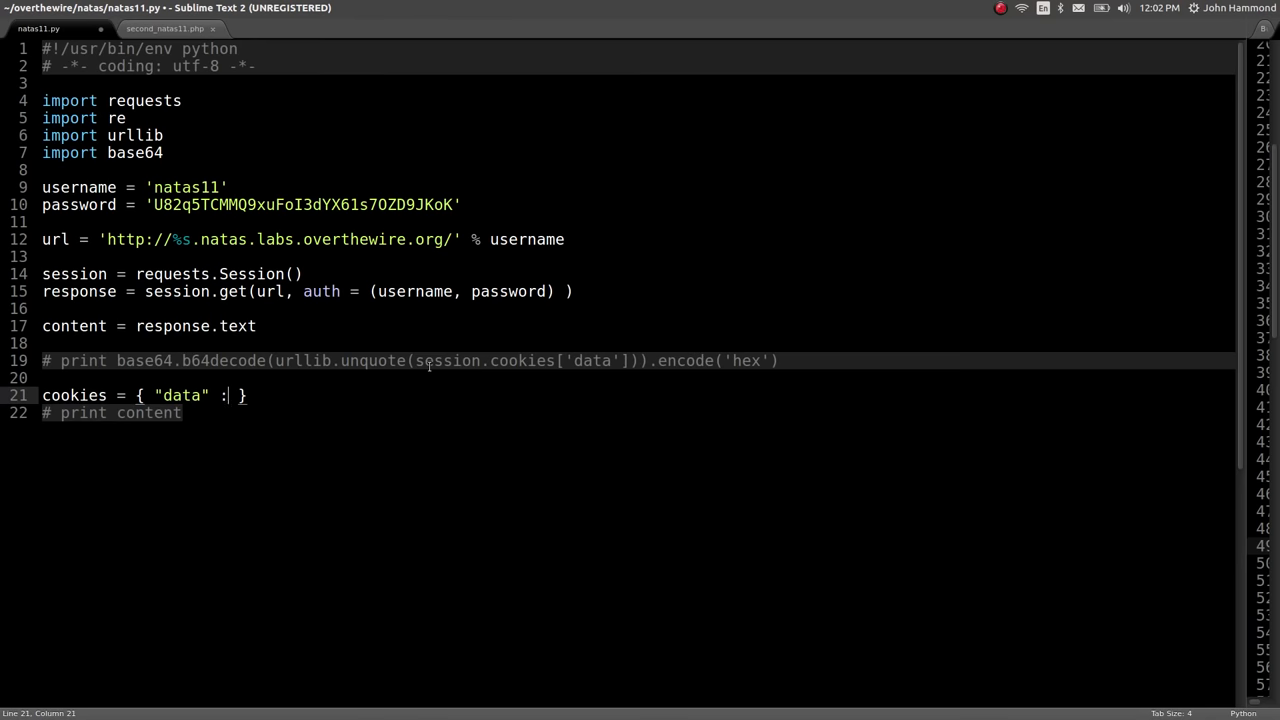
type("\"ClVLIh4ASCsCBE8lAxMacFMOXTlTWxooFhRXJh4FGnBTVF4sFxFeLFMK\"")
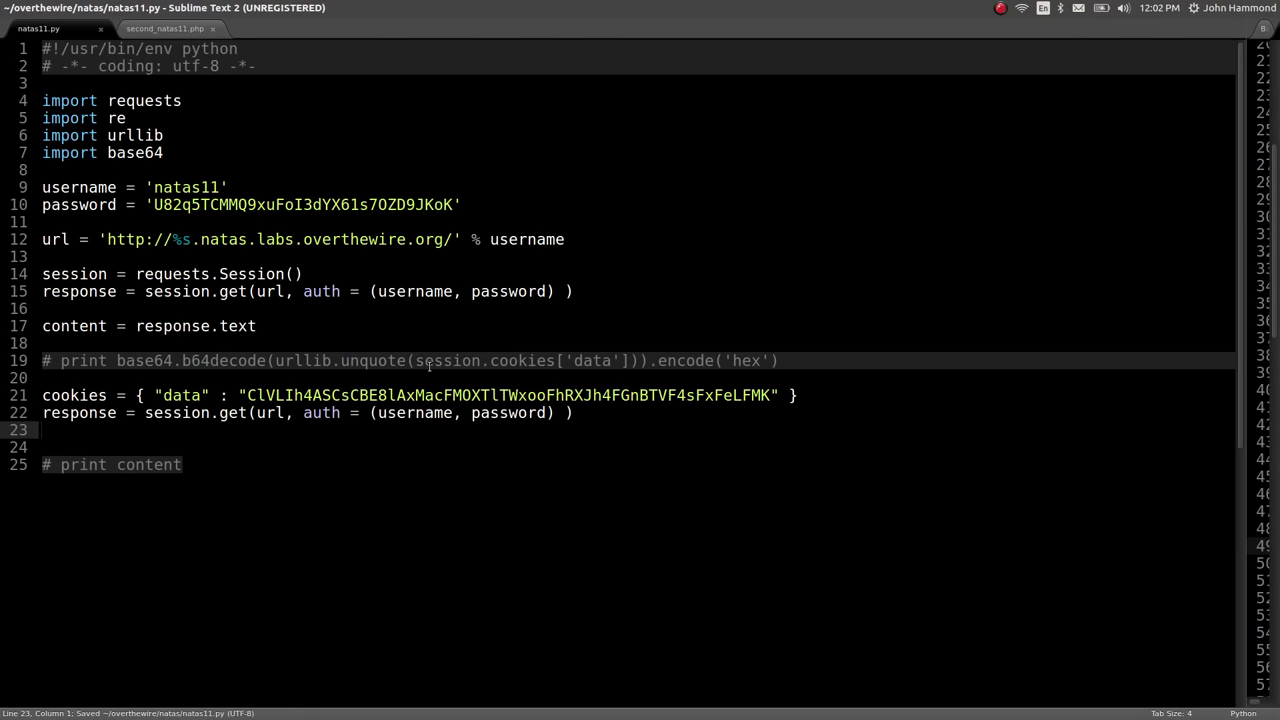
type(", cookies")
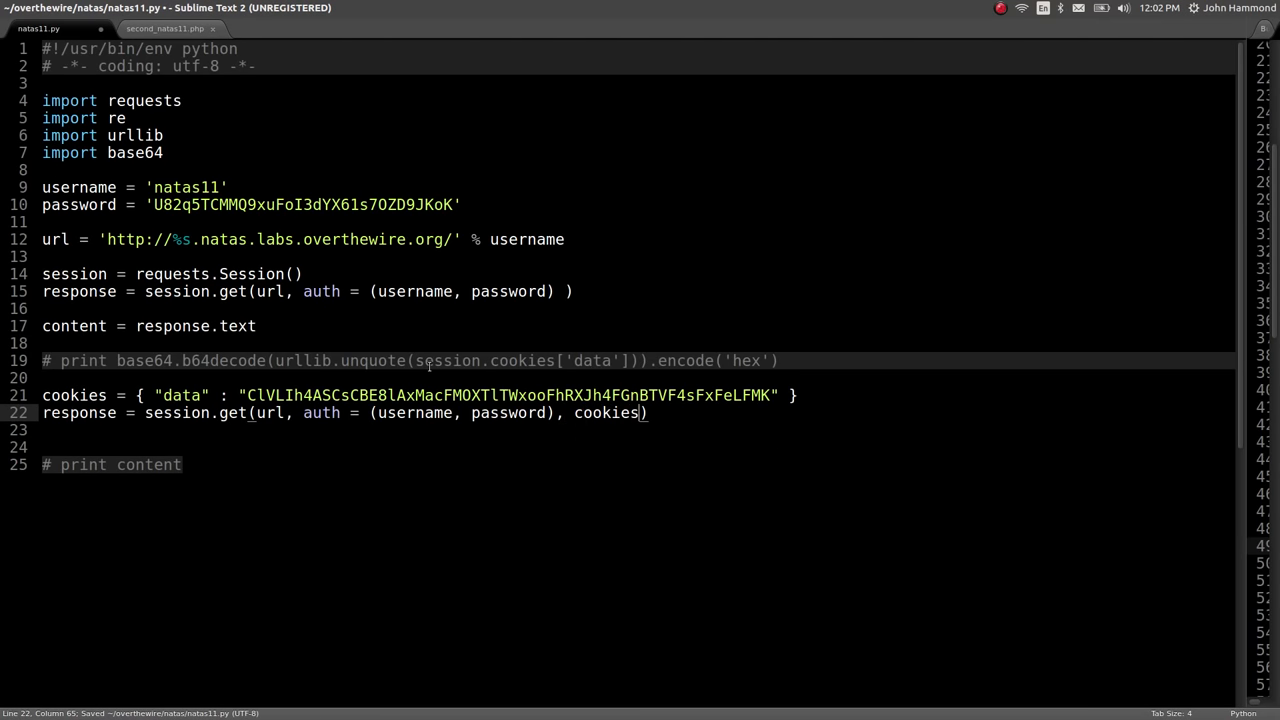
type("= cookies")
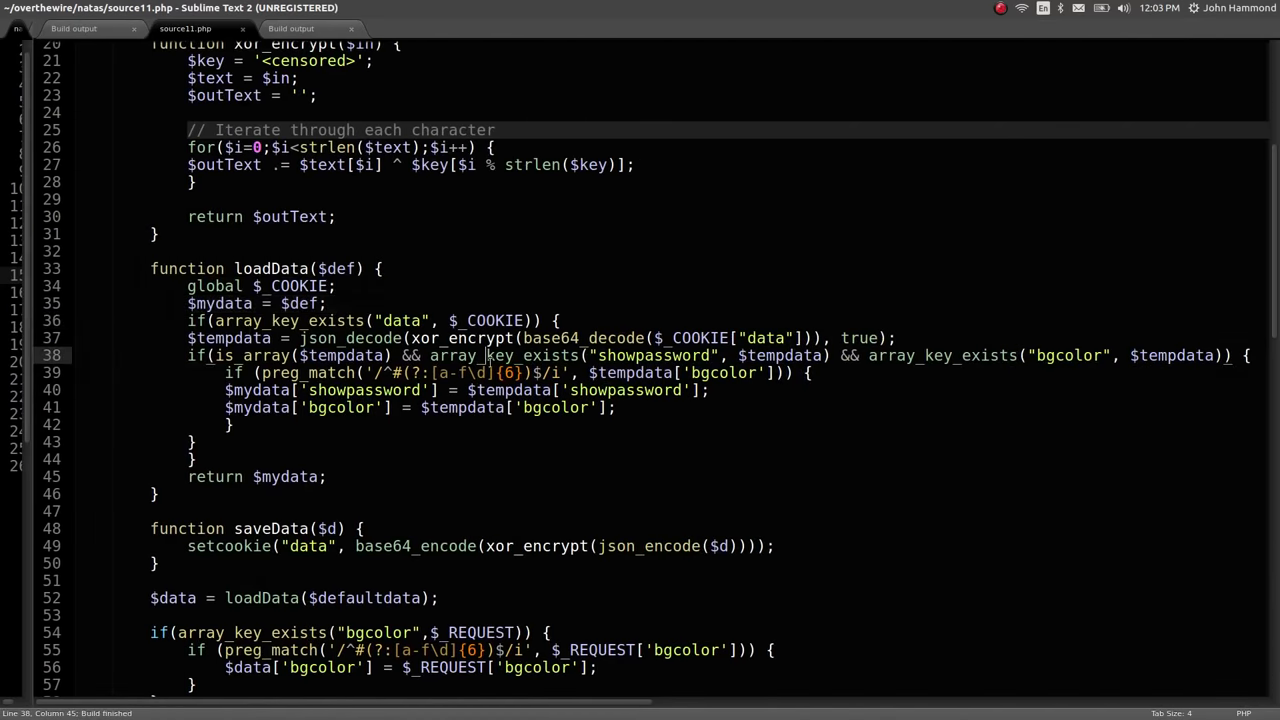
Check the build output for the natas12 password, then go back to natas11.py.
left_click(300, 28)
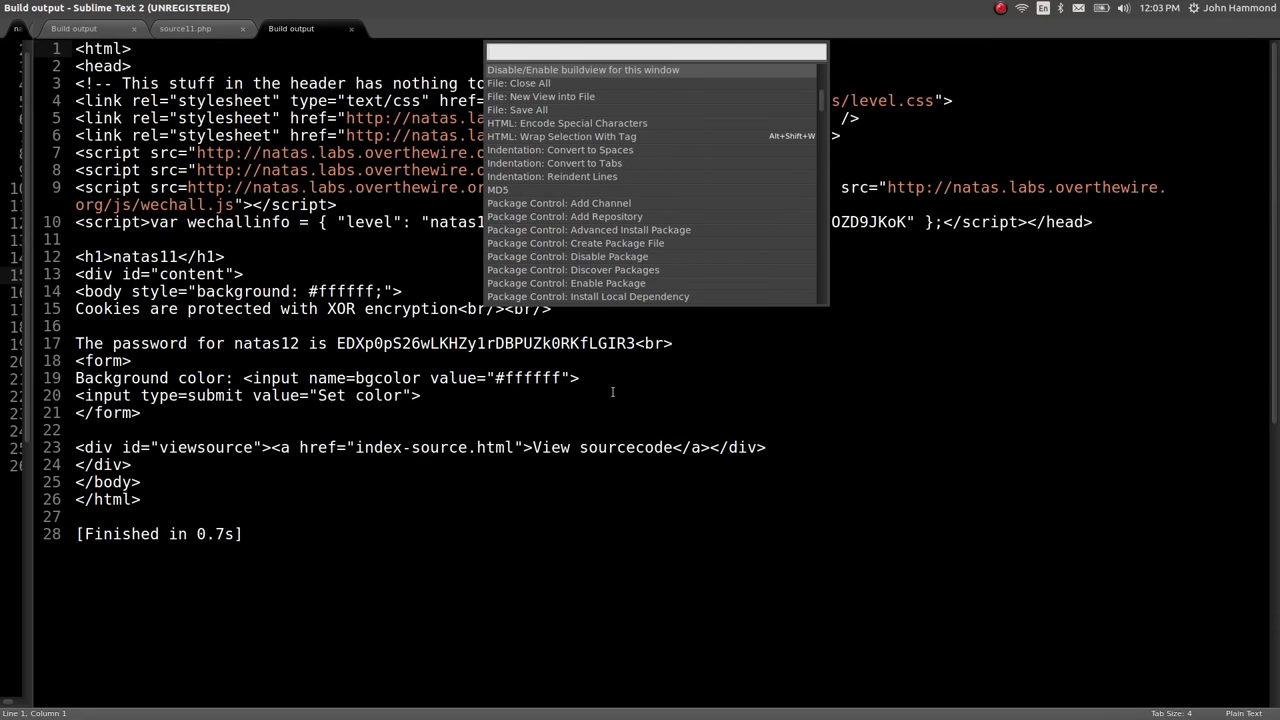
key("Escape")
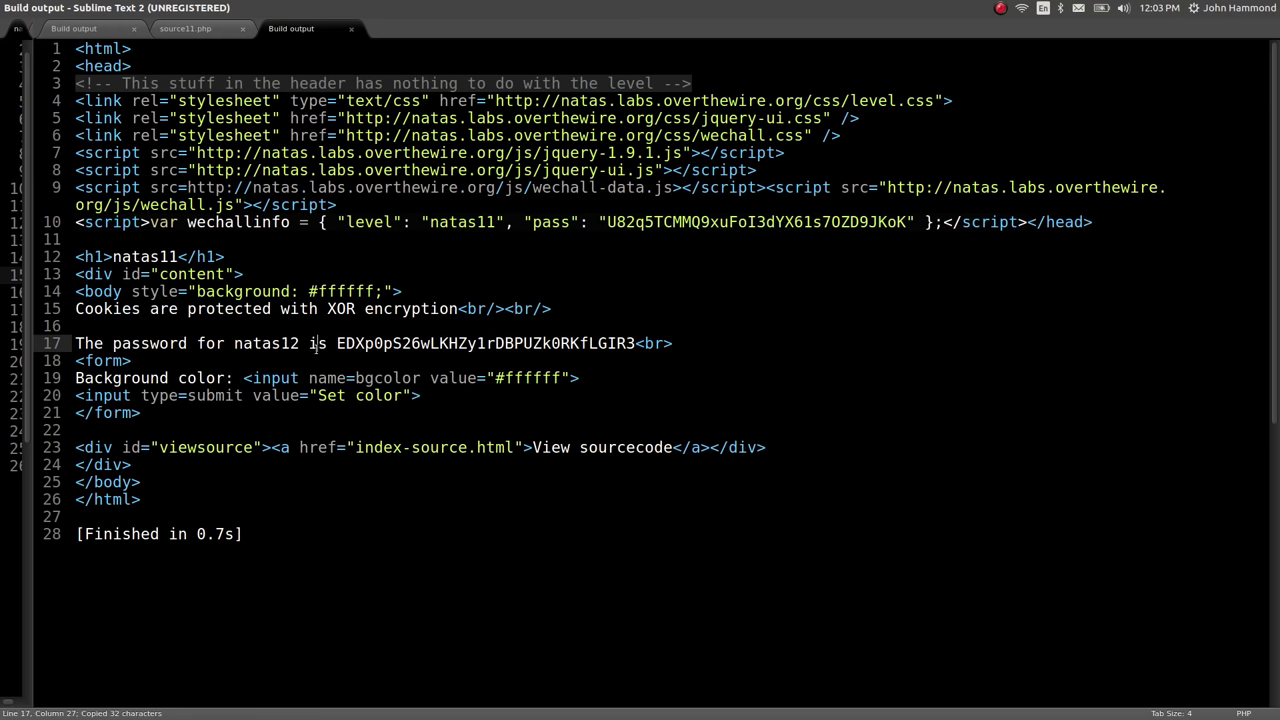
left_click(188, 31)
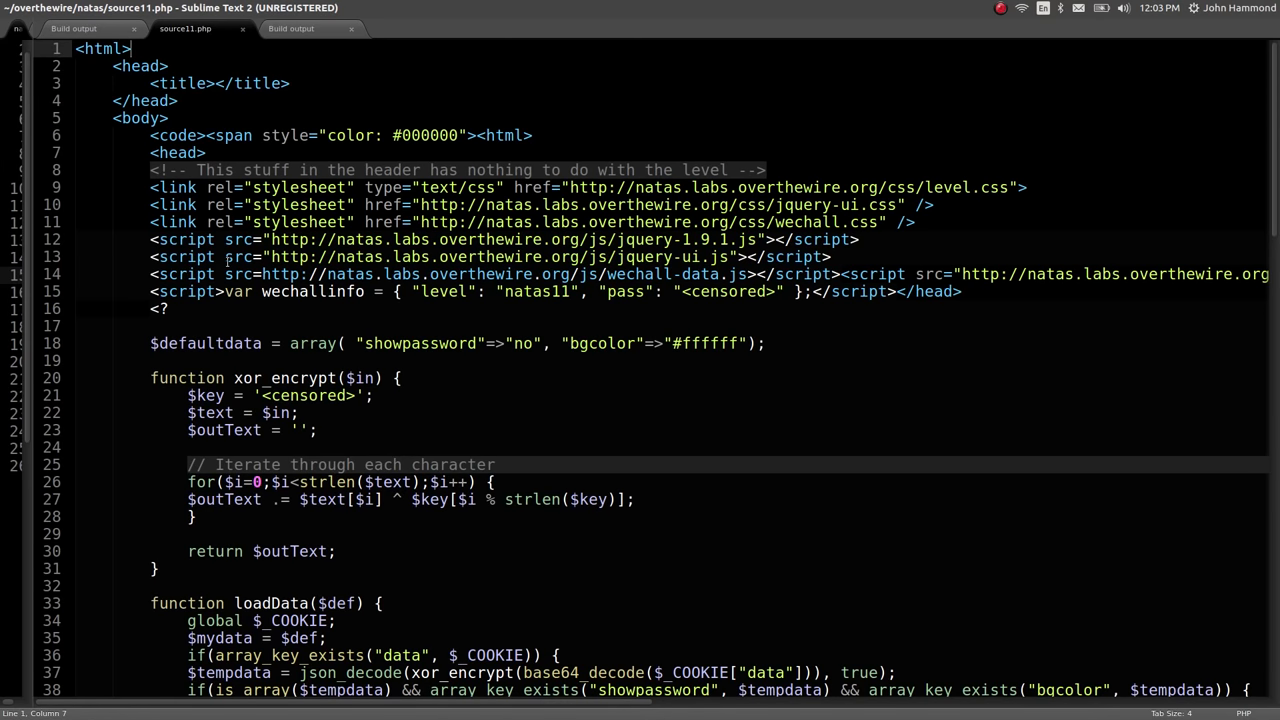
left_click(90, 40)
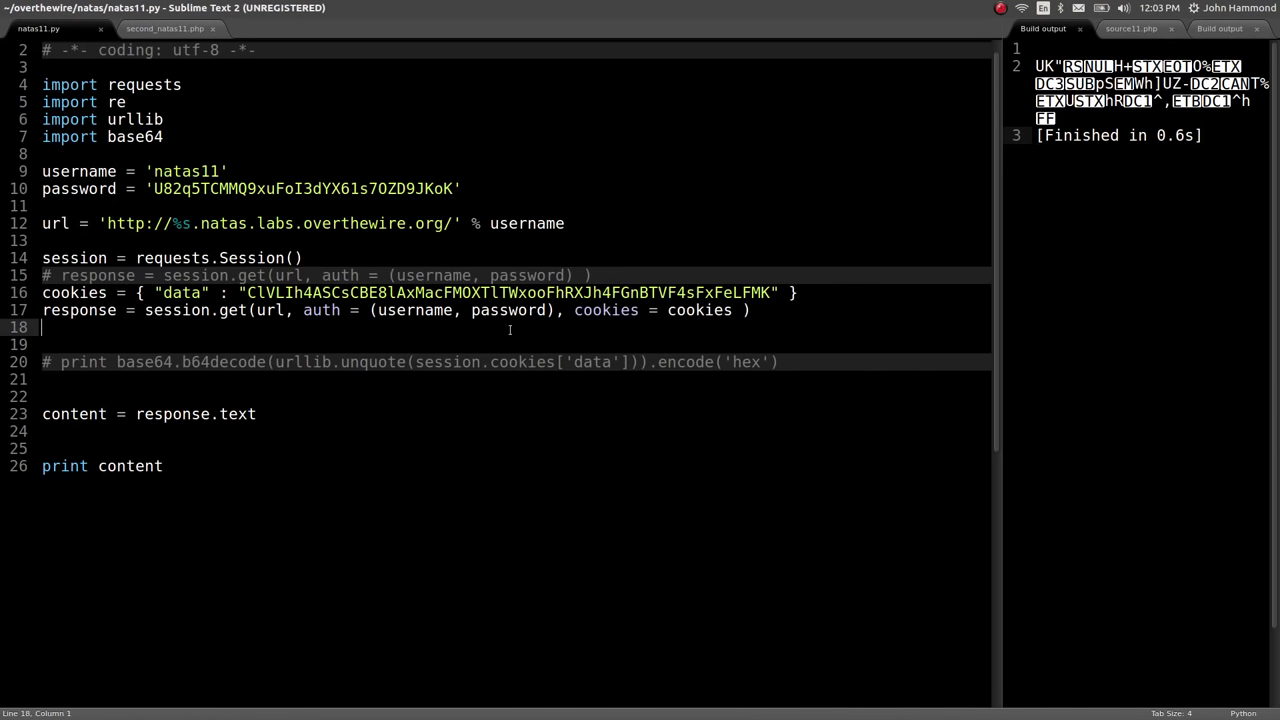
key("ctrl+s")
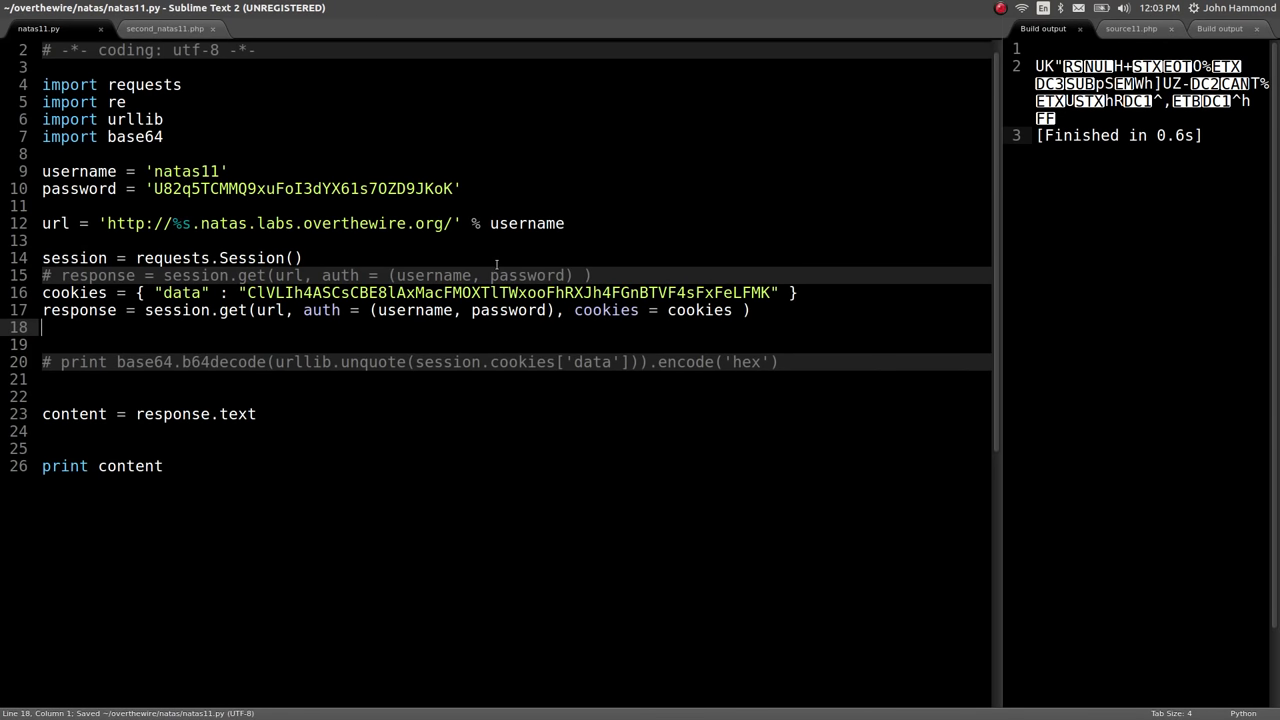
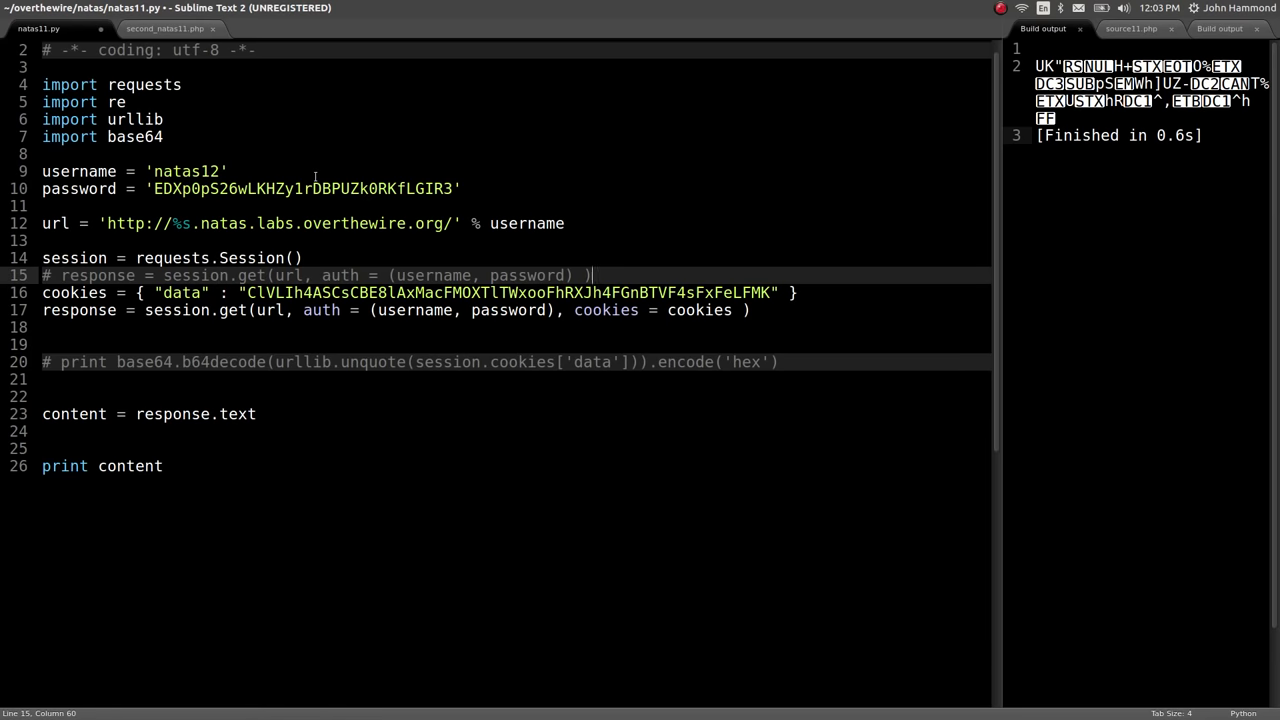
key("backspace")
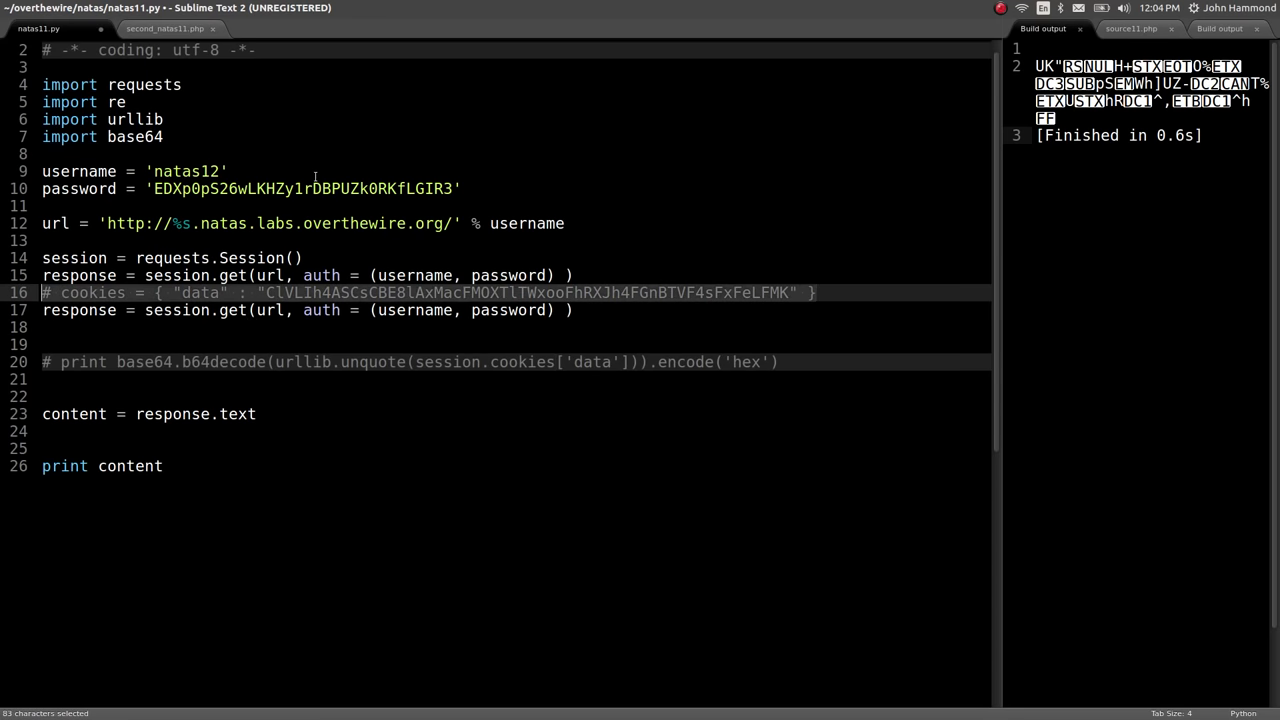
key("Delete")
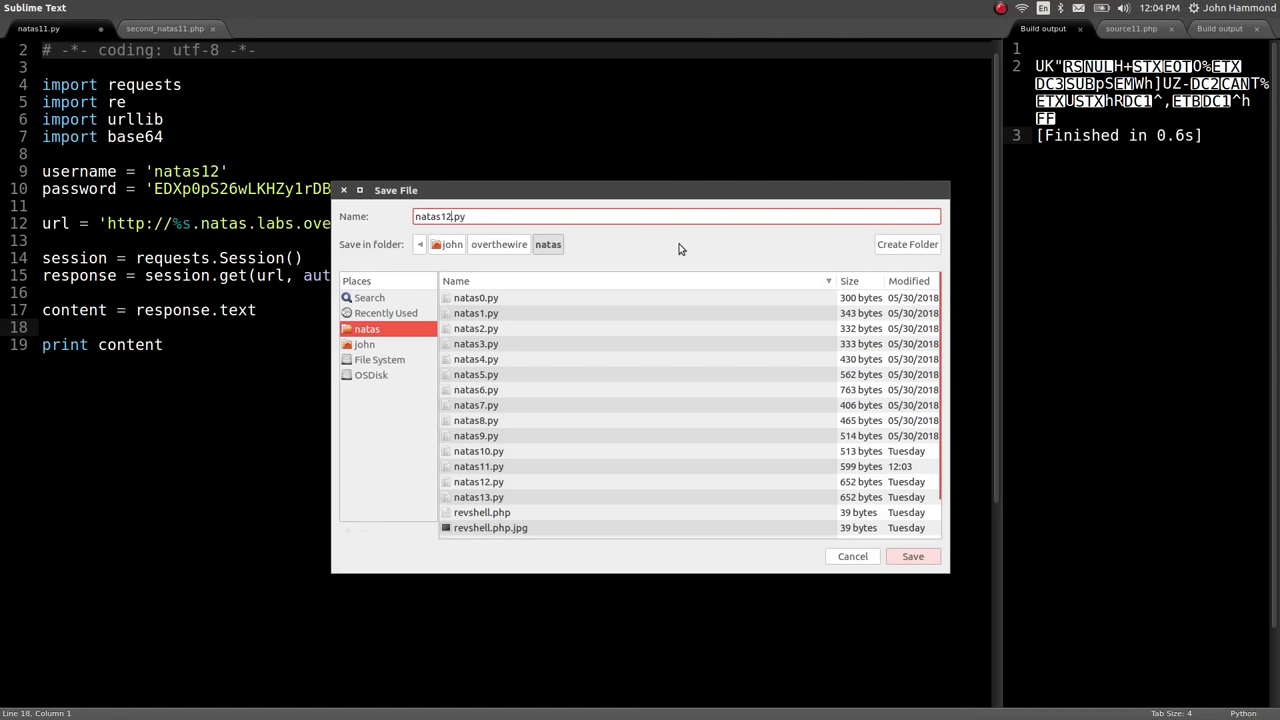
left_click(913, 556)
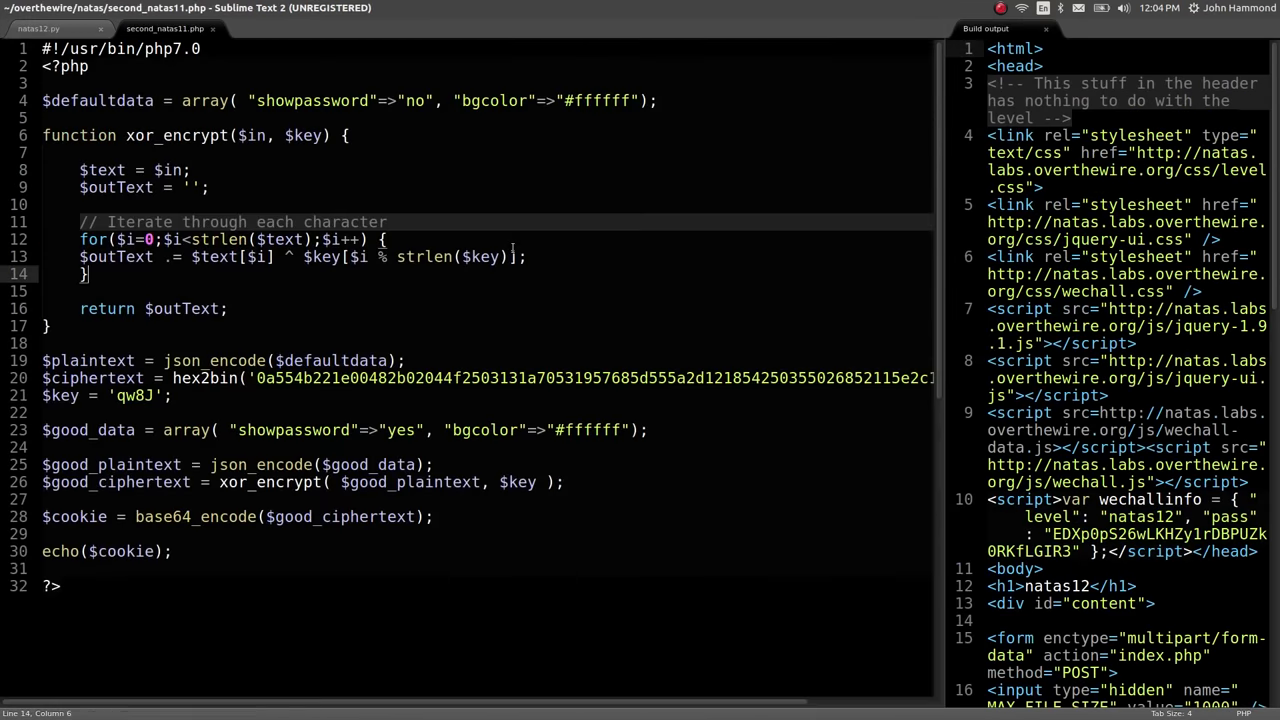
Close the build output and highlight then deselect the xor_encrypt $in, $key parameters.
key("ctrl+s")
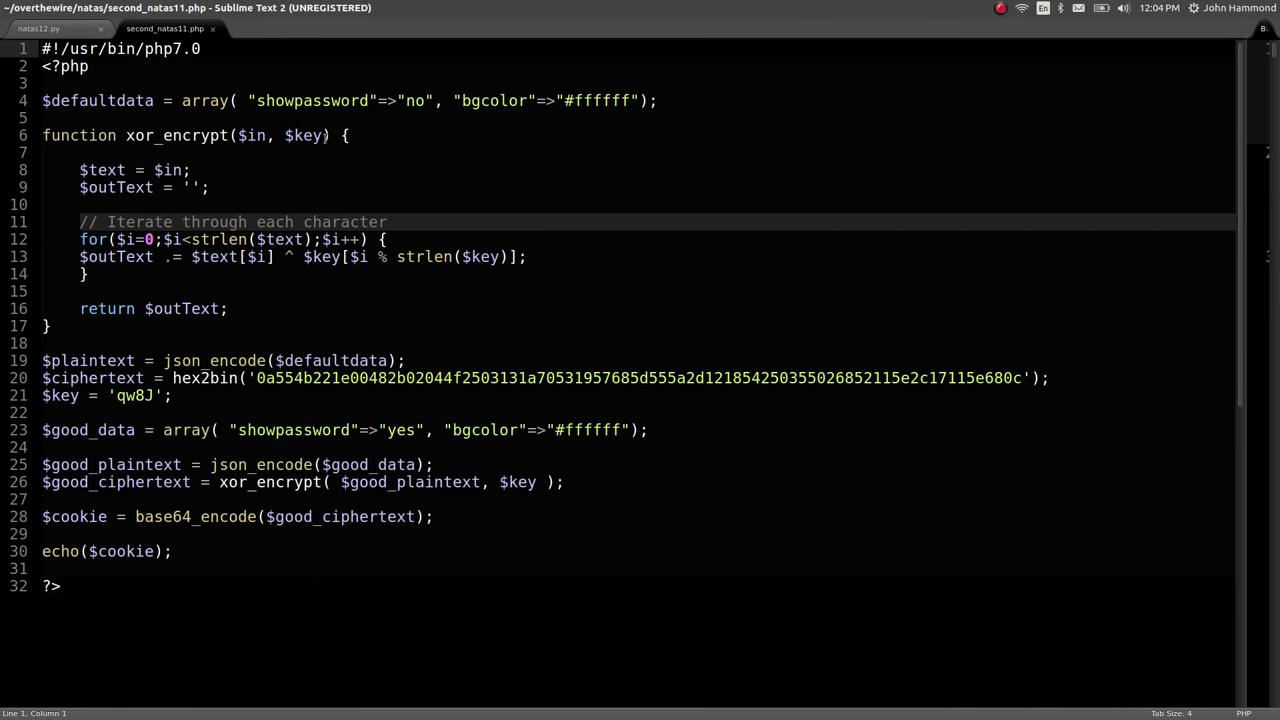
left_click_drag(237, 135, 328, 135)
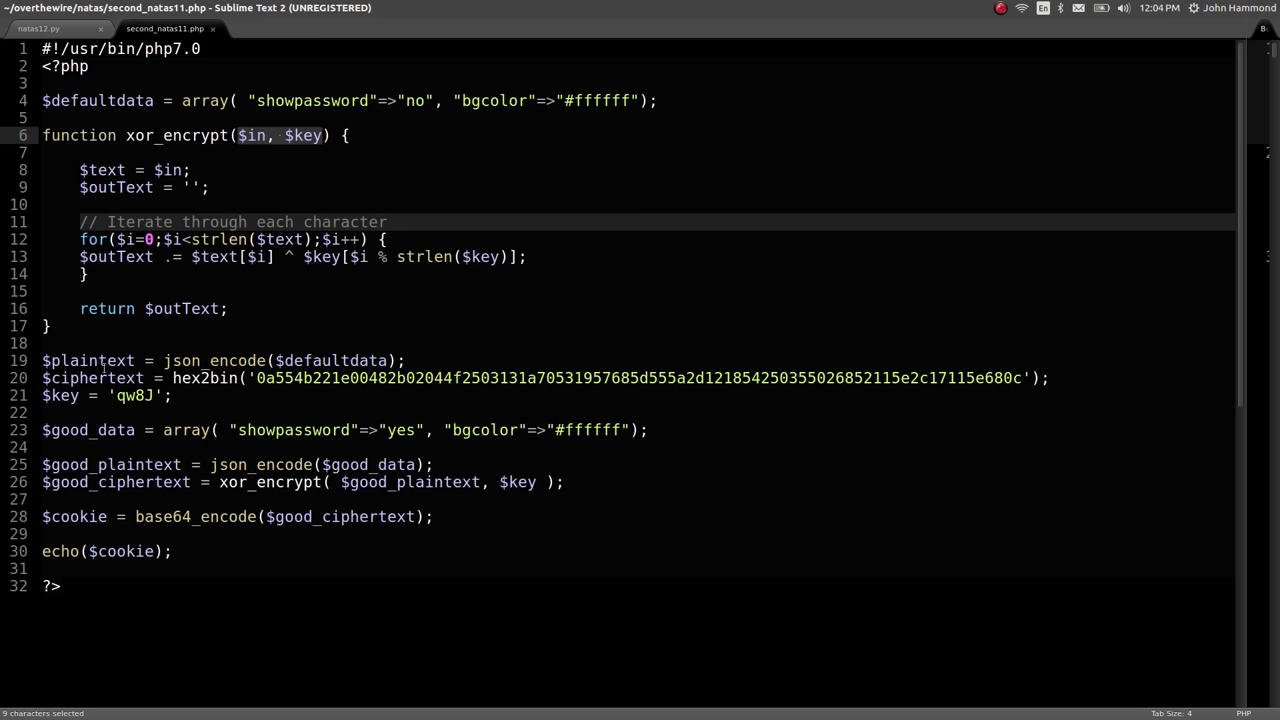
left_click(328, 412)
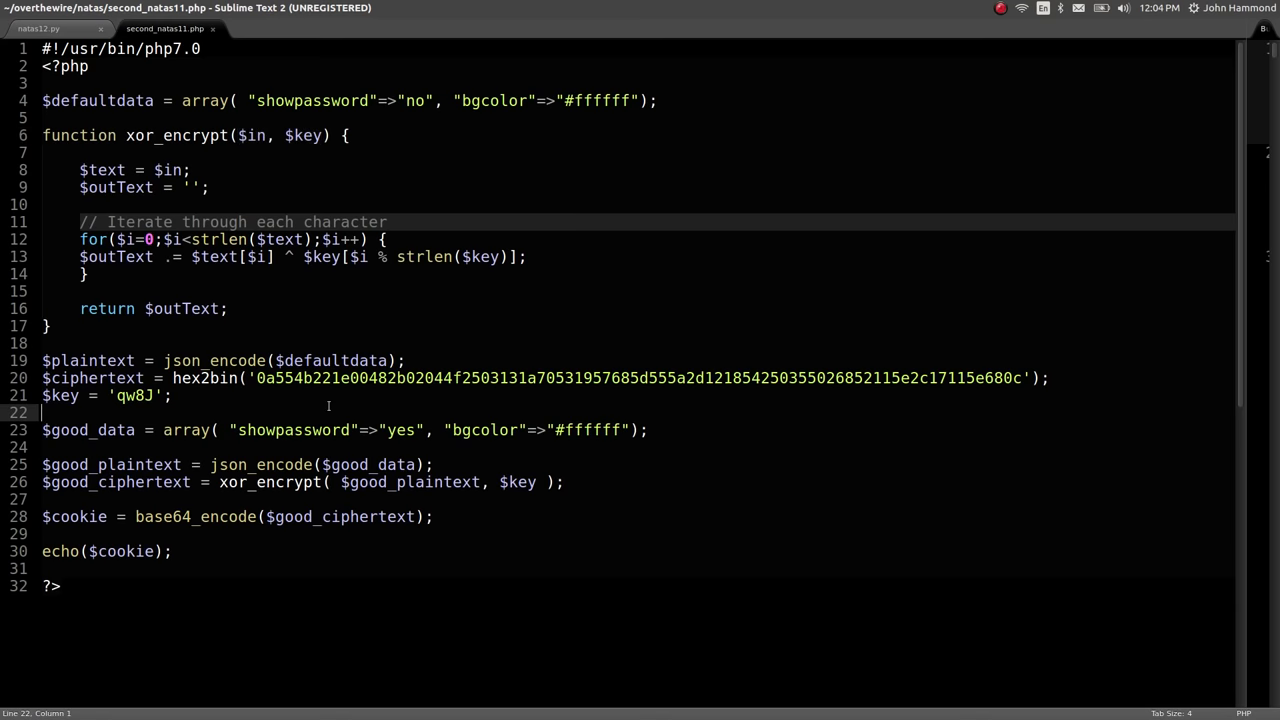